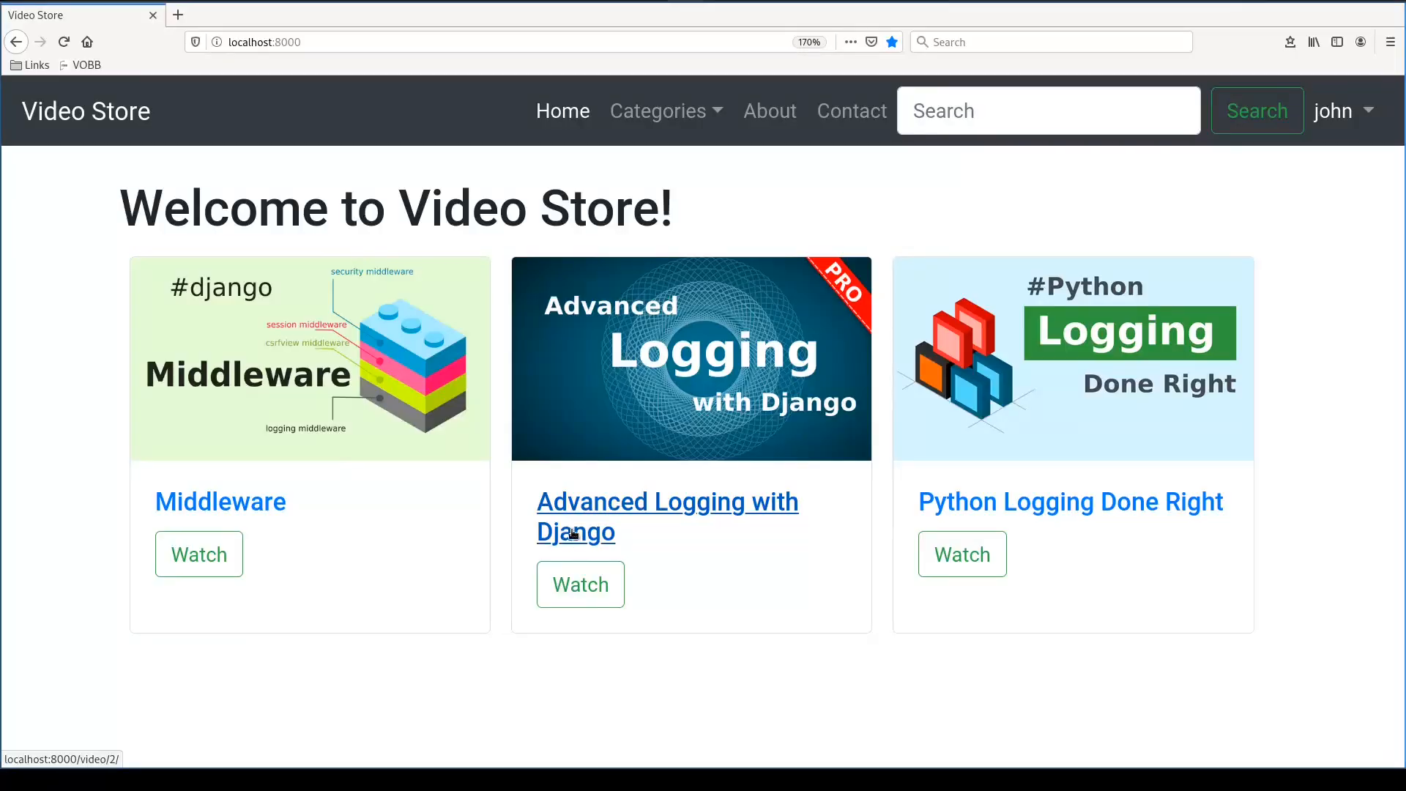
{"action": "mouse_move", "coordinate": [454, 662]}
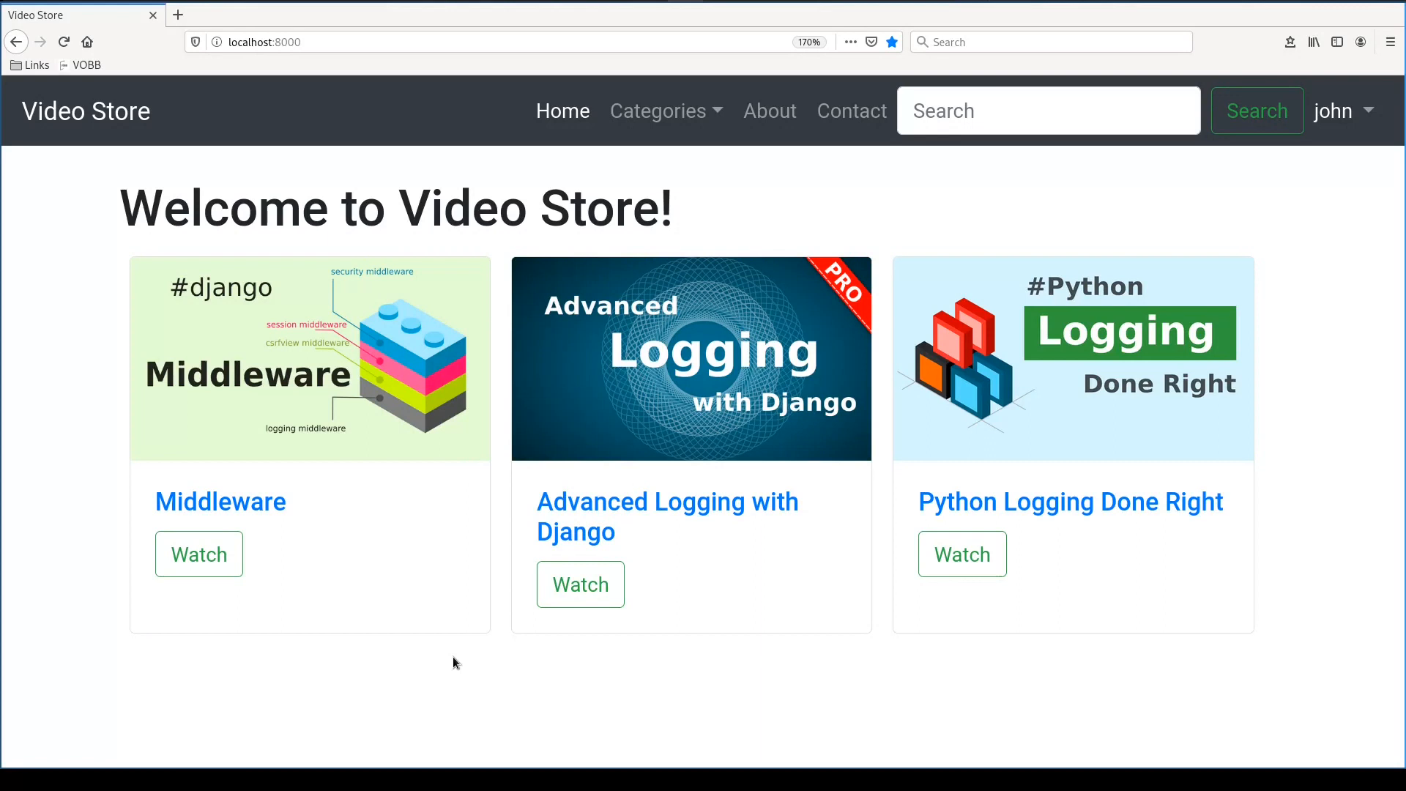
{"action": "mouse_move", "coordinate": [678, 479]}
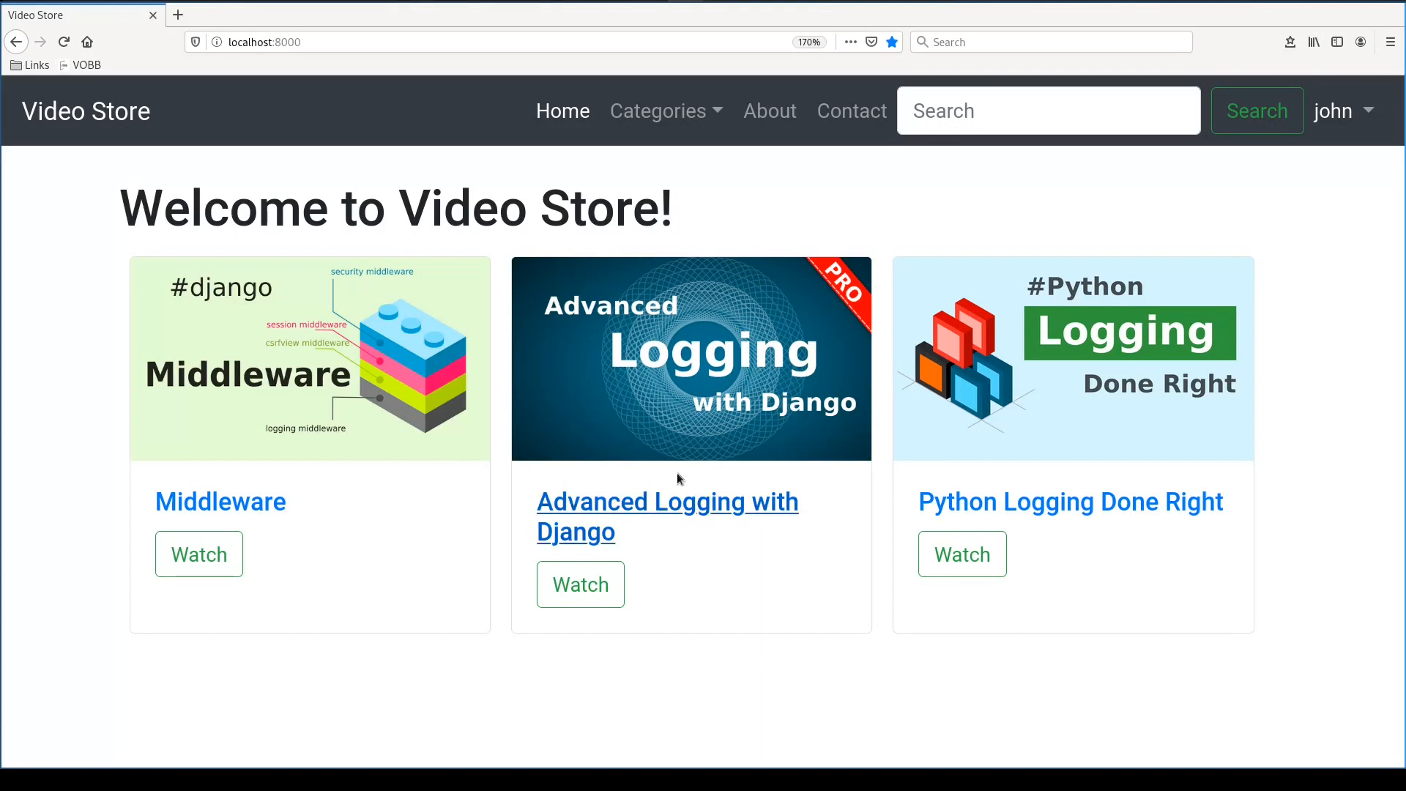
{"action": "mouse_move", "coordinate": [665, 471]}
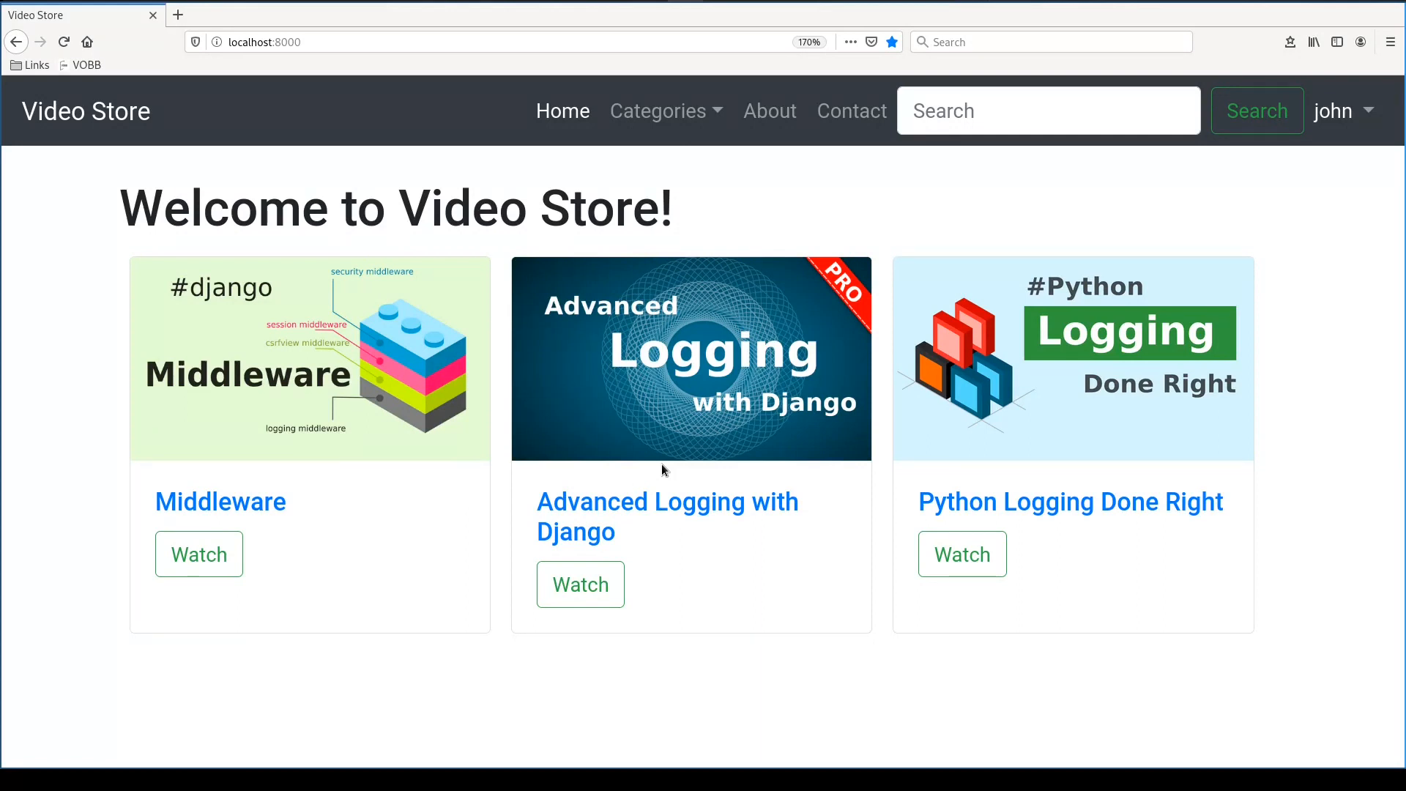
{"action": "mouse_move", "coordinate": [400, 704]}
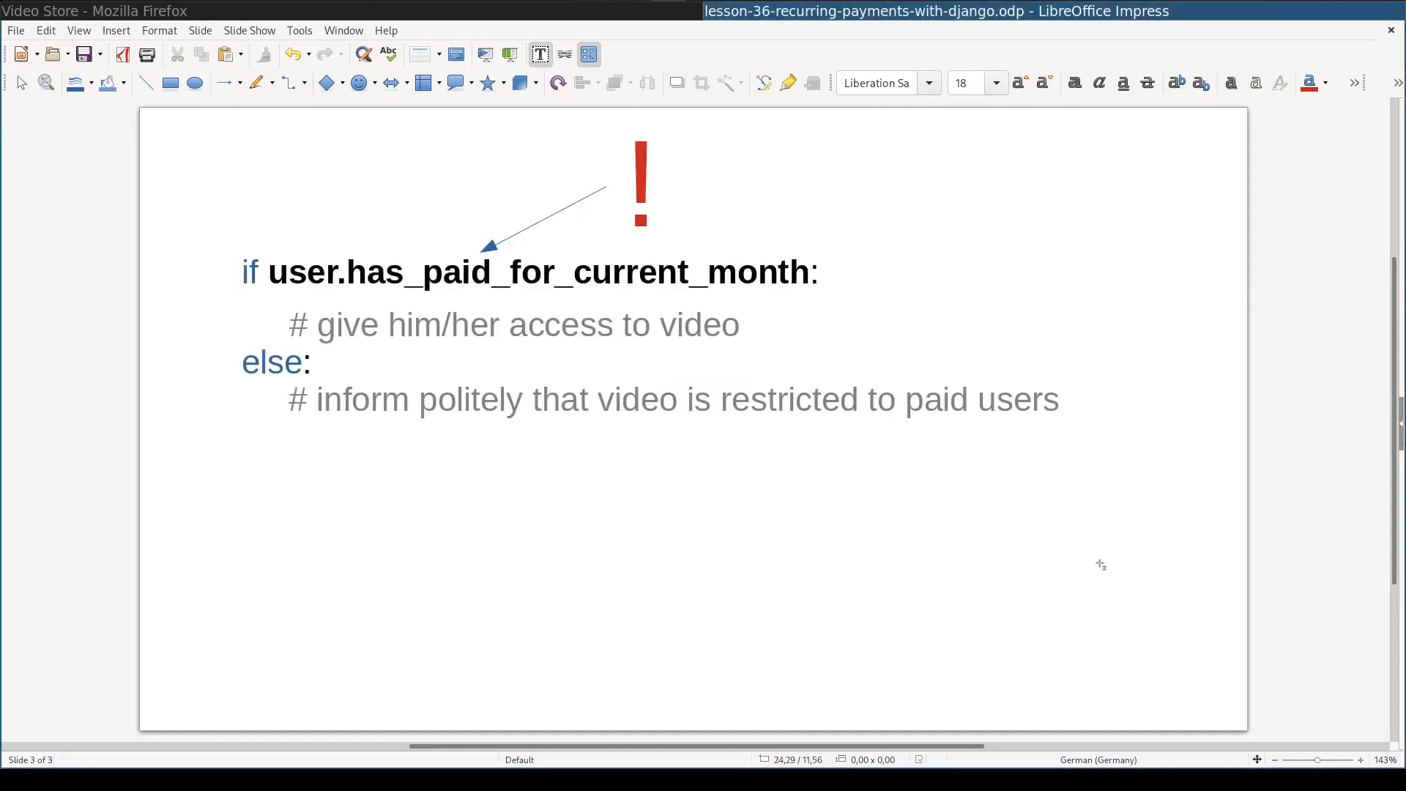
{"action": "mouse_move", "coordinate": [900, 441]}
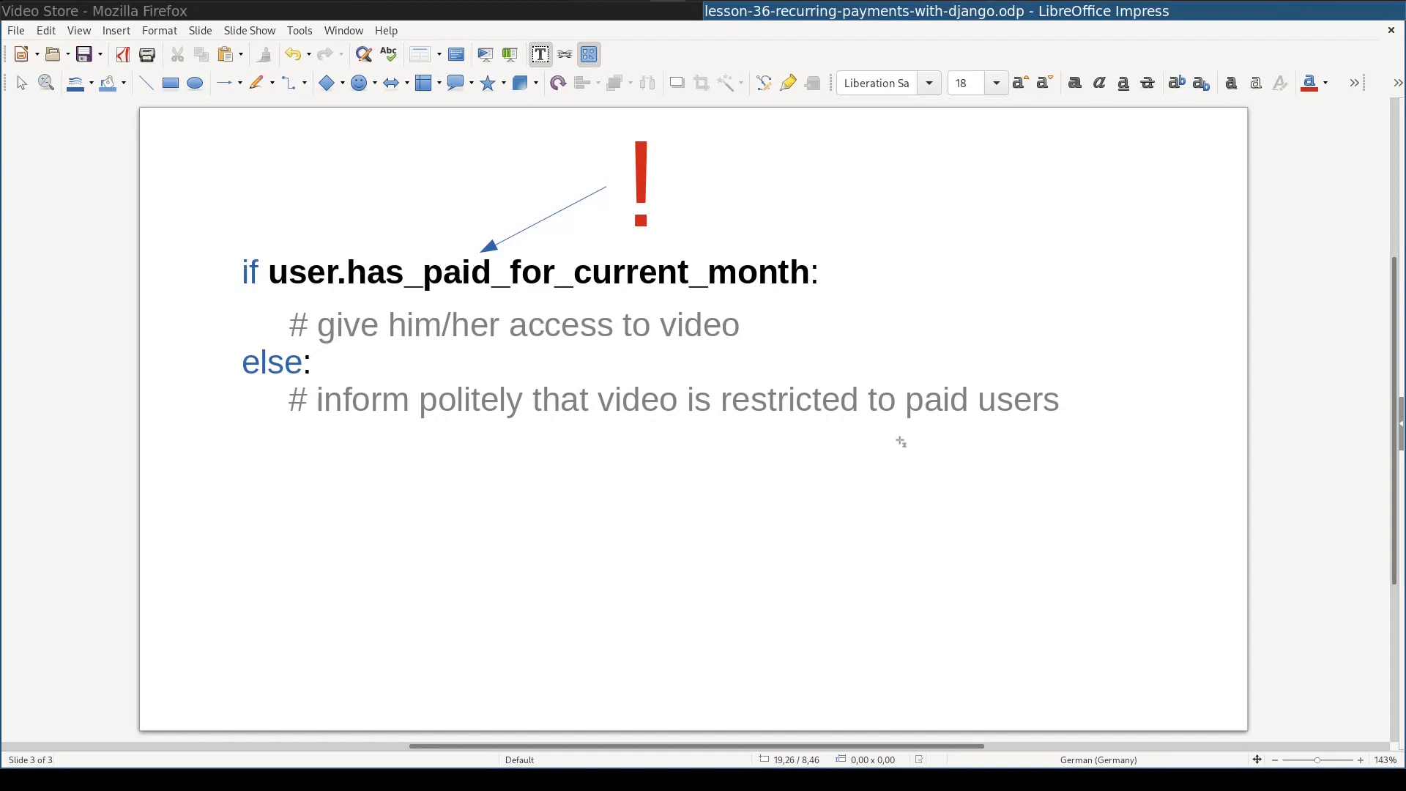
{"action": "mouse_move", "coordinate": [877, 443]}
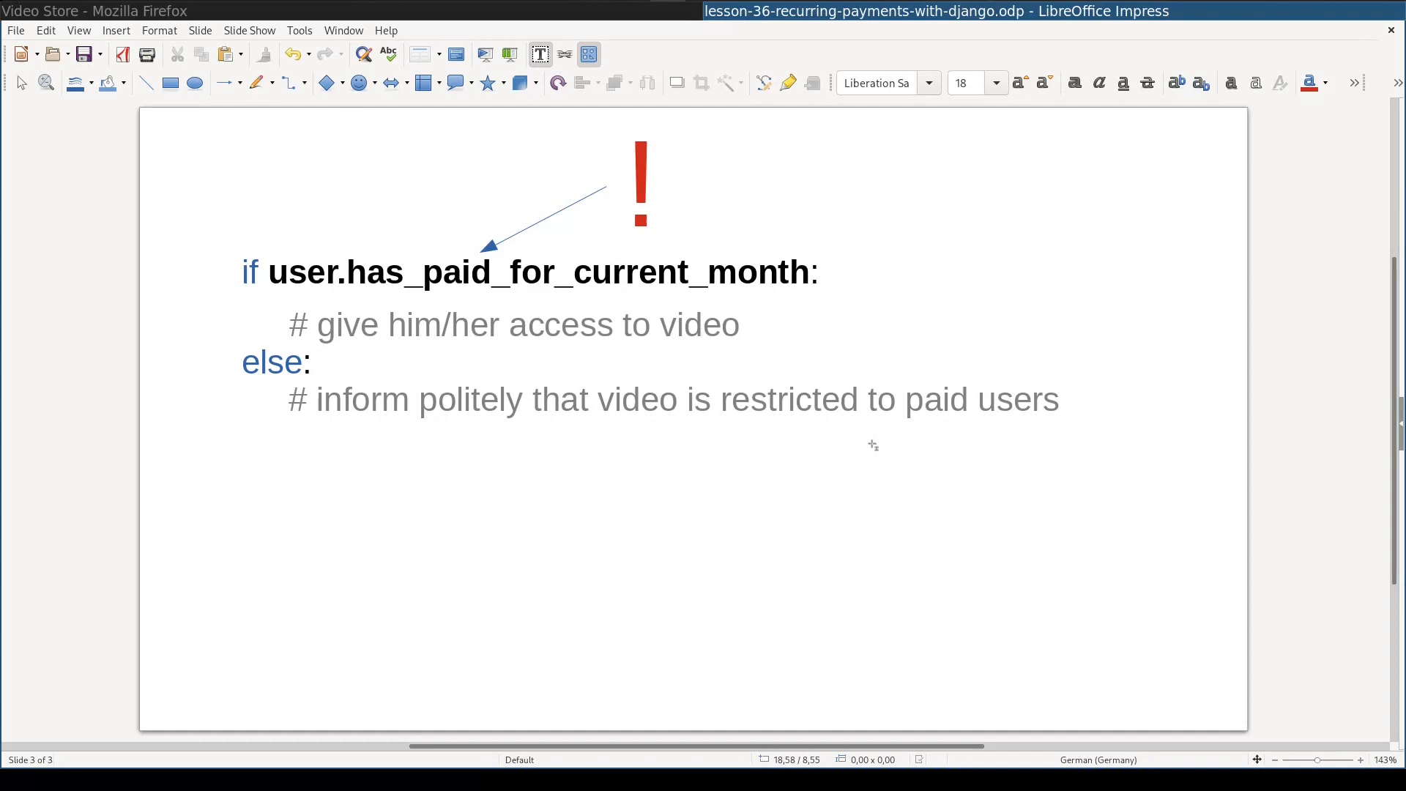
{"action": "mouse_move", "coordinate": [489, 262]}
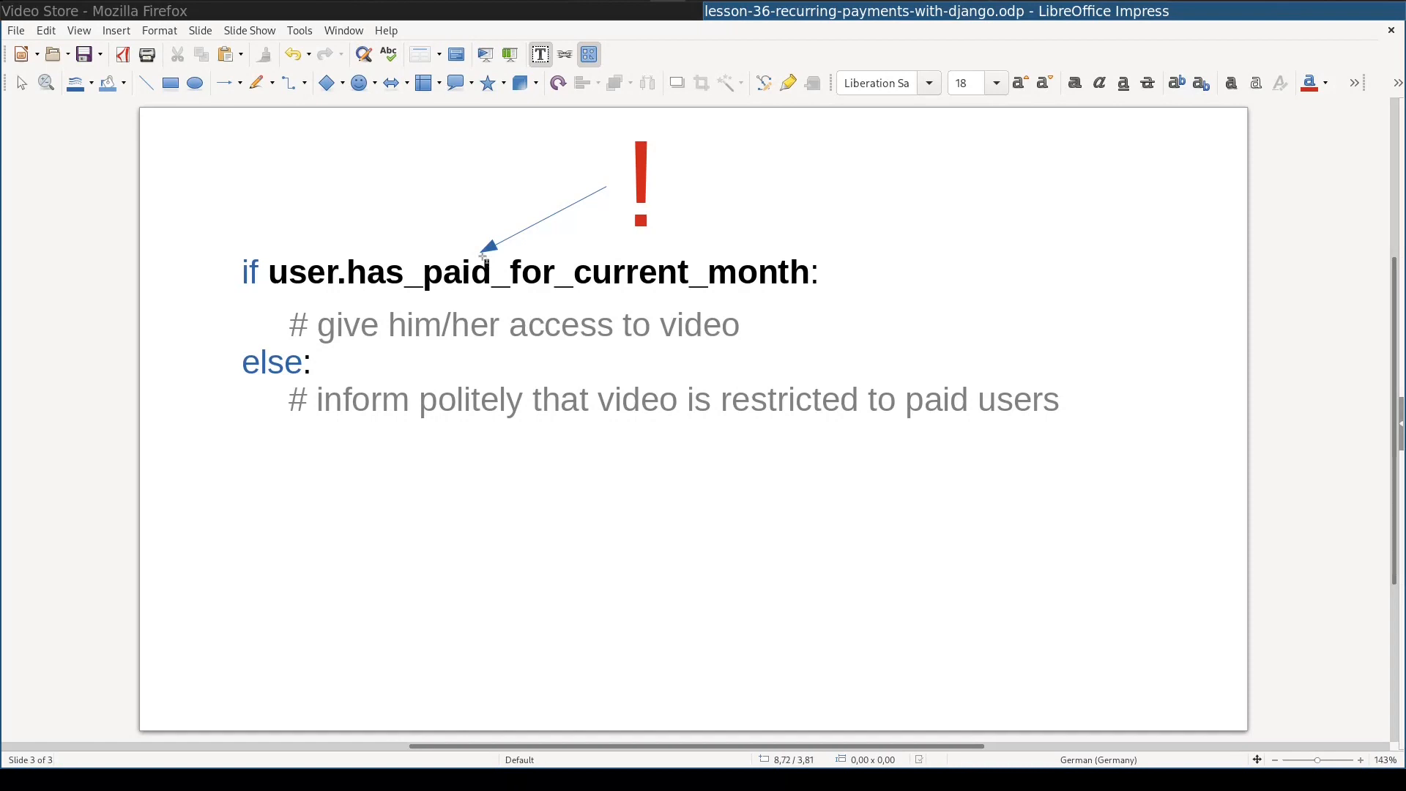
{"action": "mouse_move", "coordinate": [631, 260]}
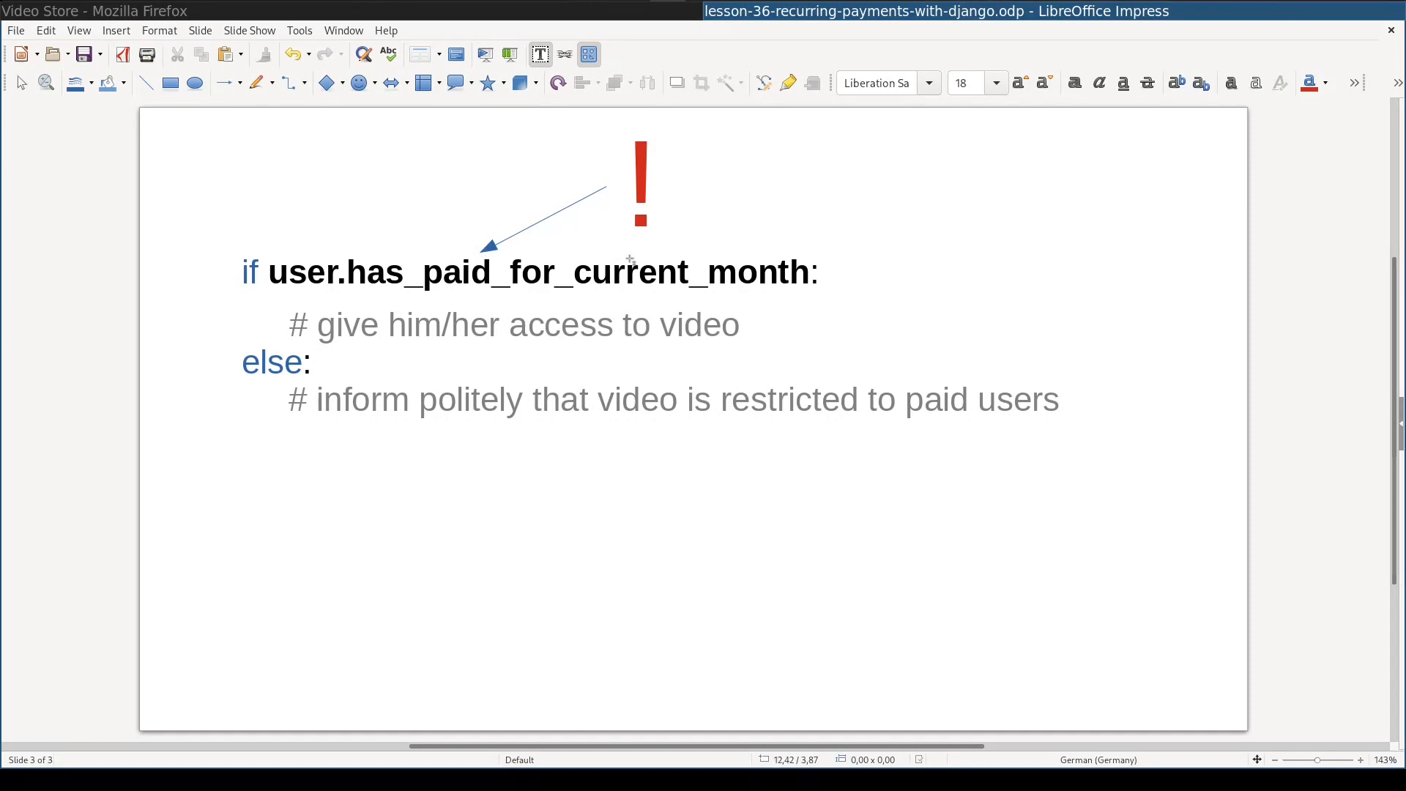
{"action": "mouse_move", "coordinate": [555, 295]}
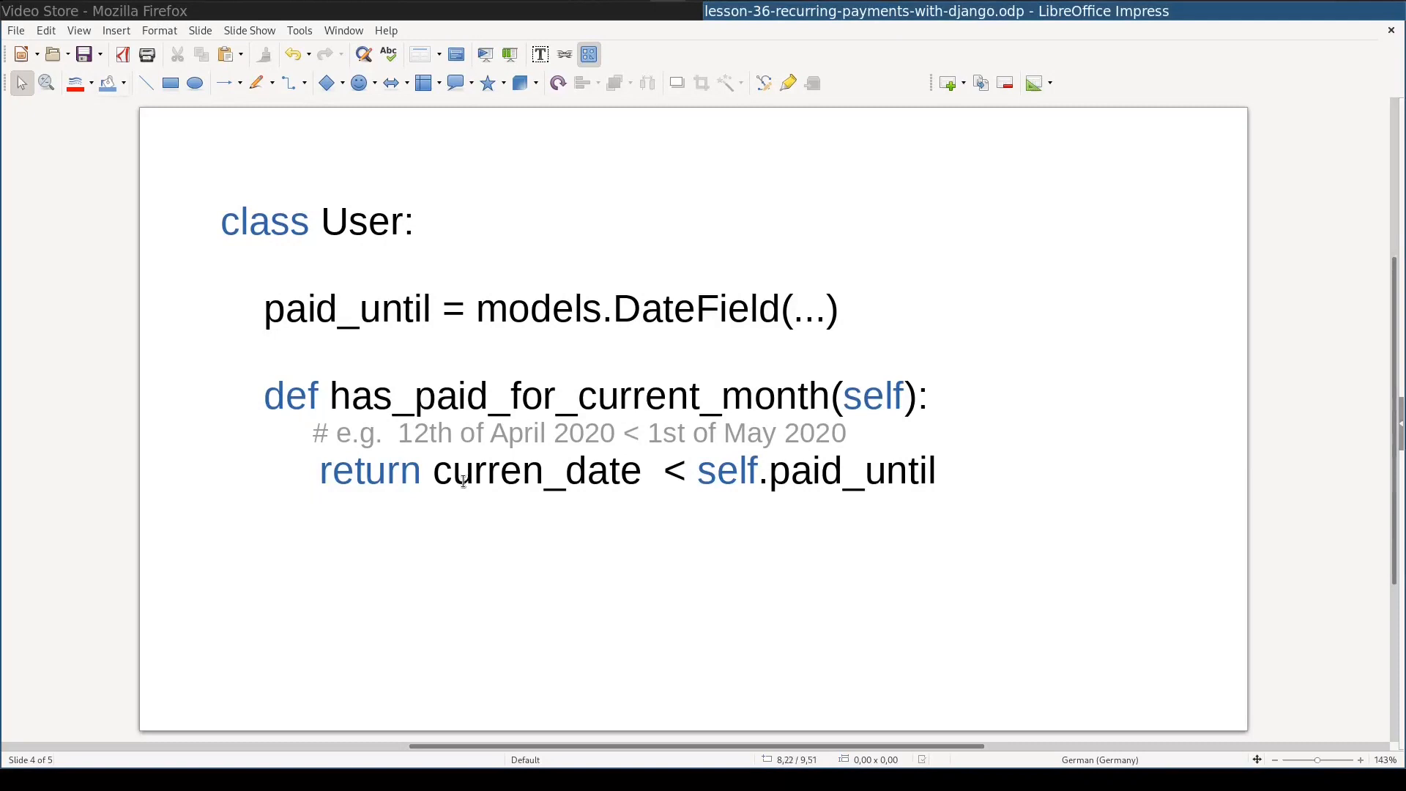
{"action": "mouse_move", "coordinate": [782, 395]}
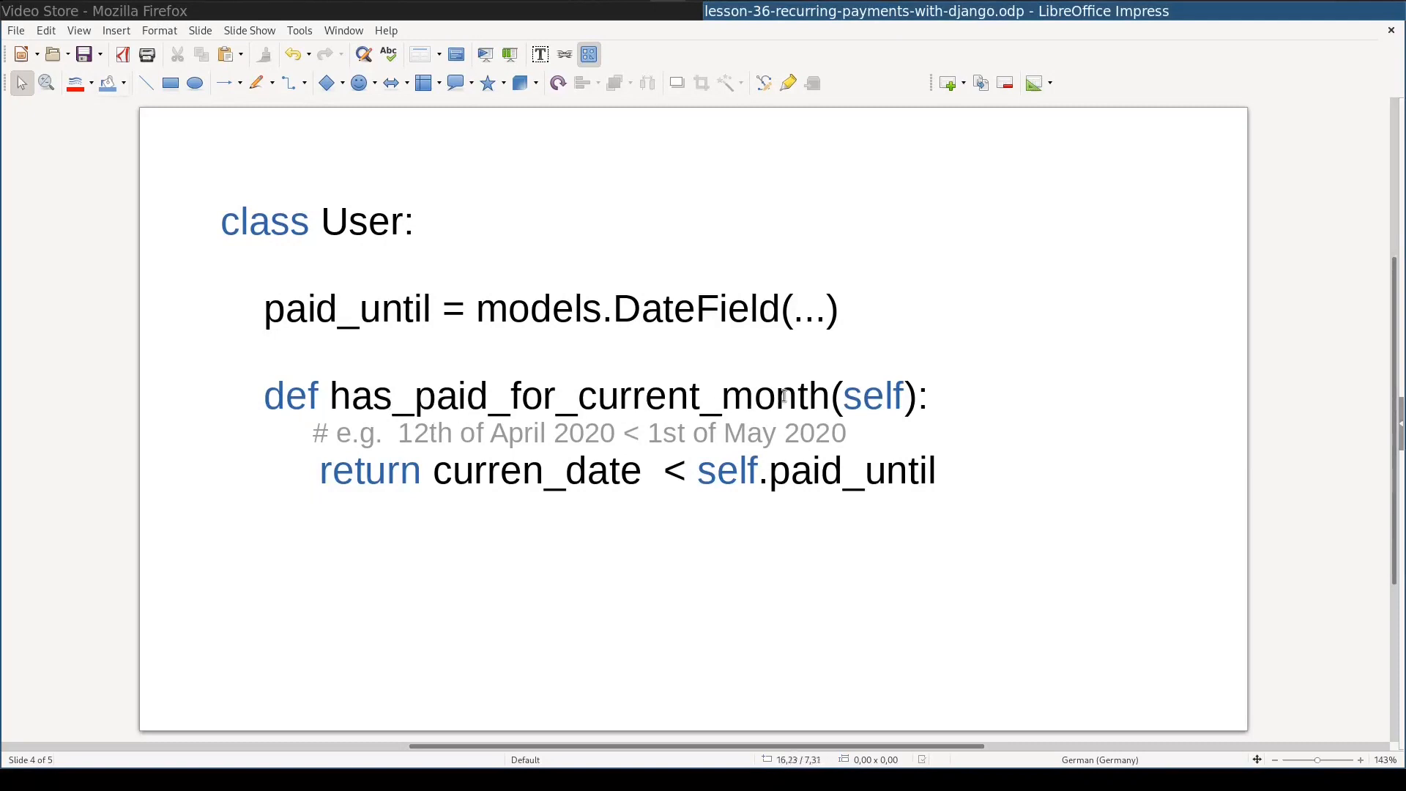
{"action": "mouse_move", "coordinate": [821, 471]}
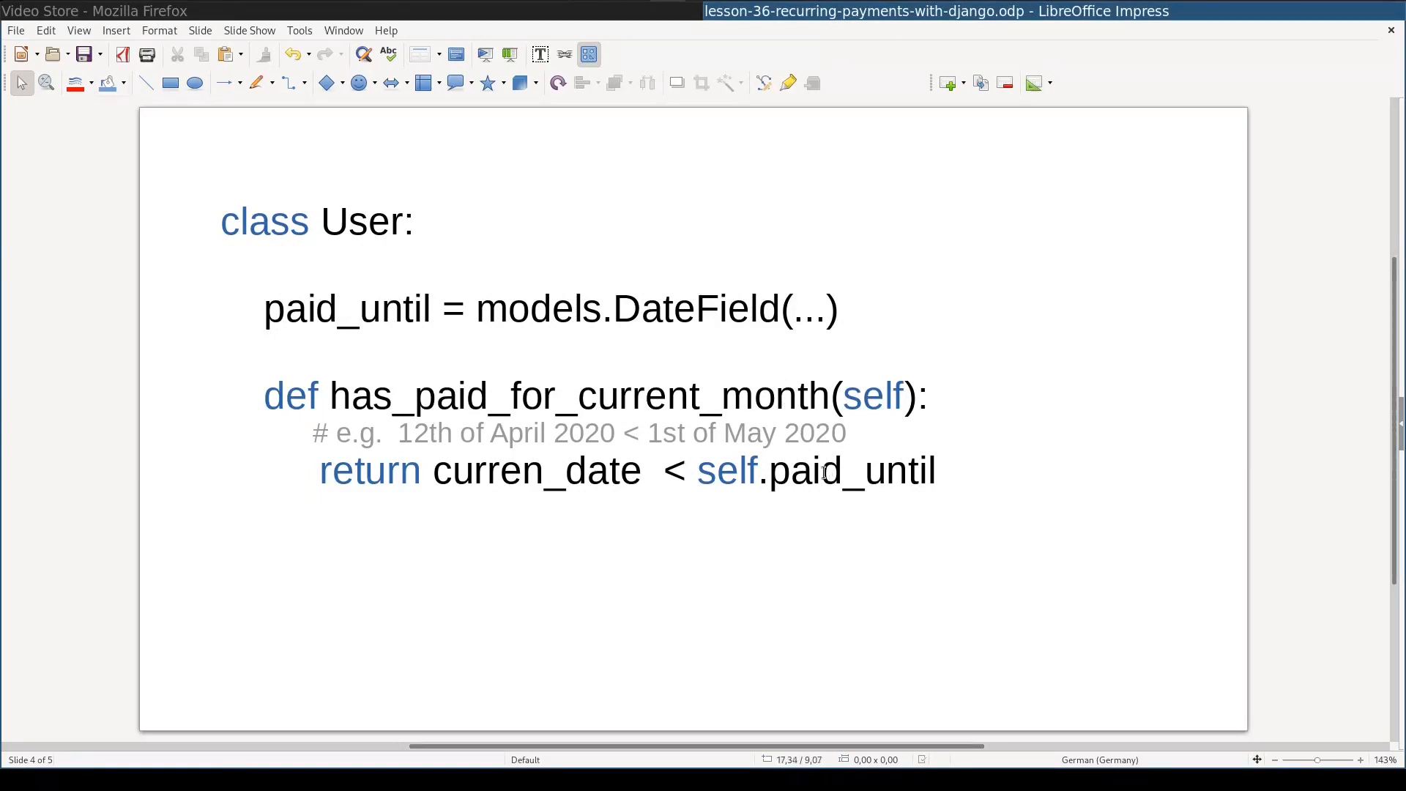
{"action": "mouse_move", "coordinate": [743, 319]}
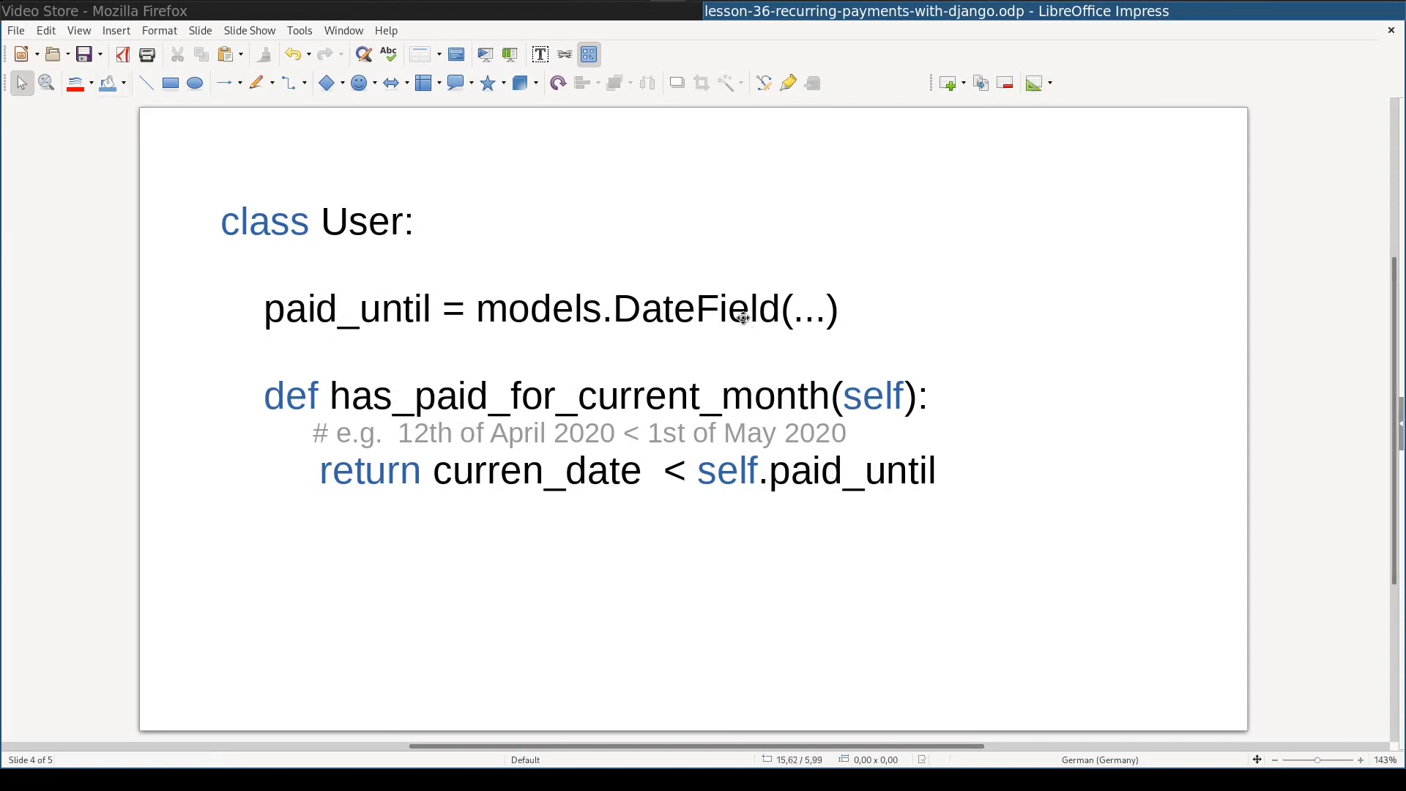
{"action": "mouse_move", "coordinate": [680, 305]}
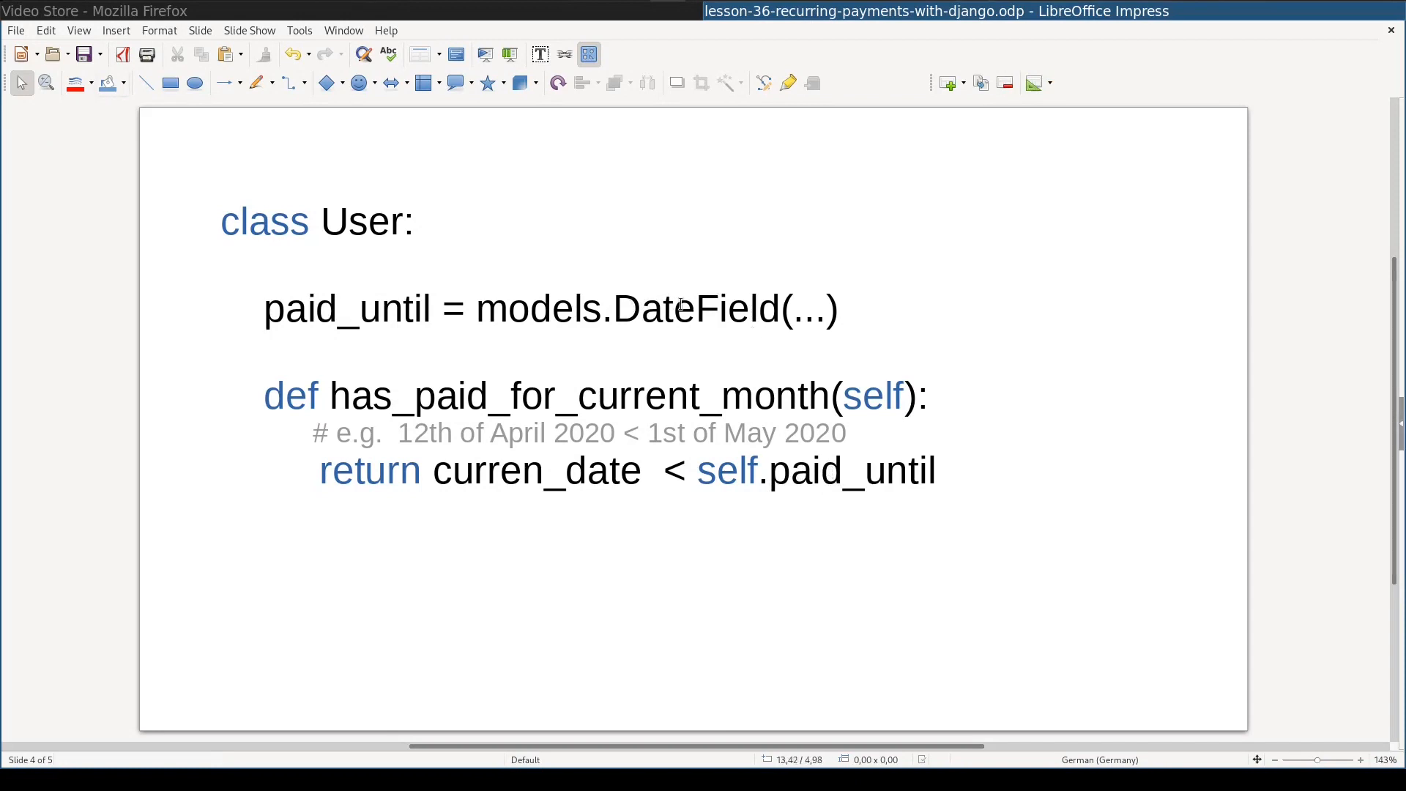
{"action": "mouse_move", "coordinate": [340, 646]}
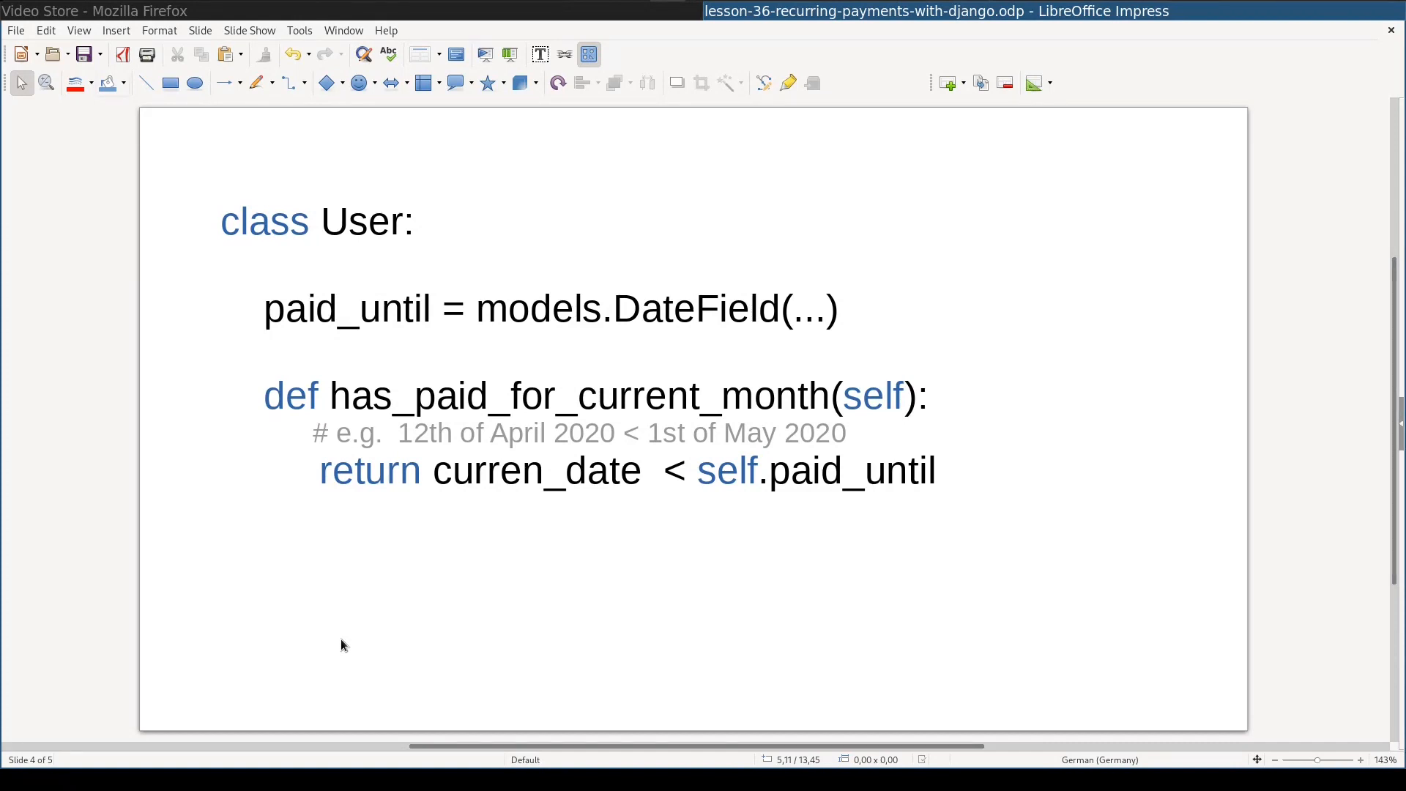
- Advance past the User class slide to slide 5, where the paid_until mentions are highlighted
{"action": "key", "text": "Right"}
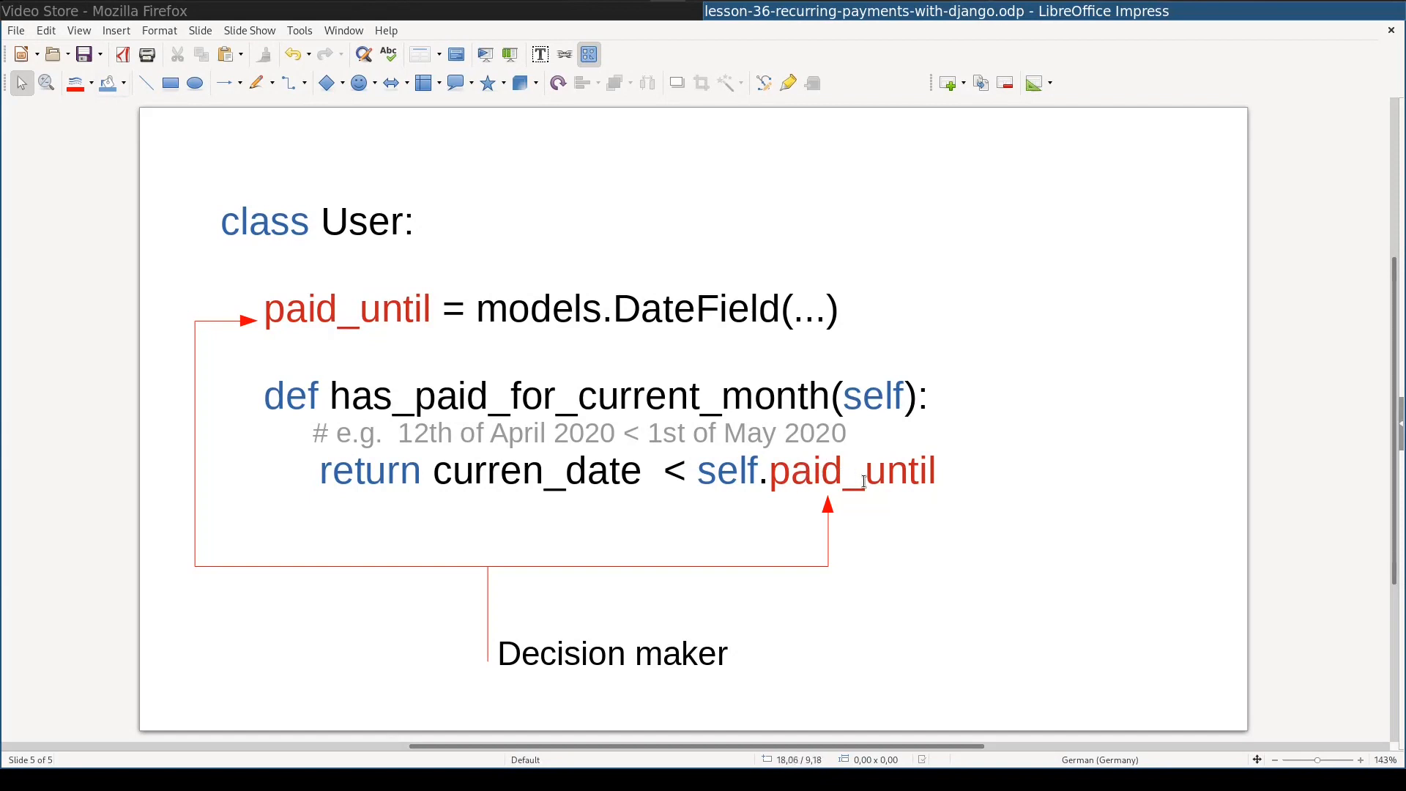
{"action": "mouse_move", "coordinate": [324, 272]}
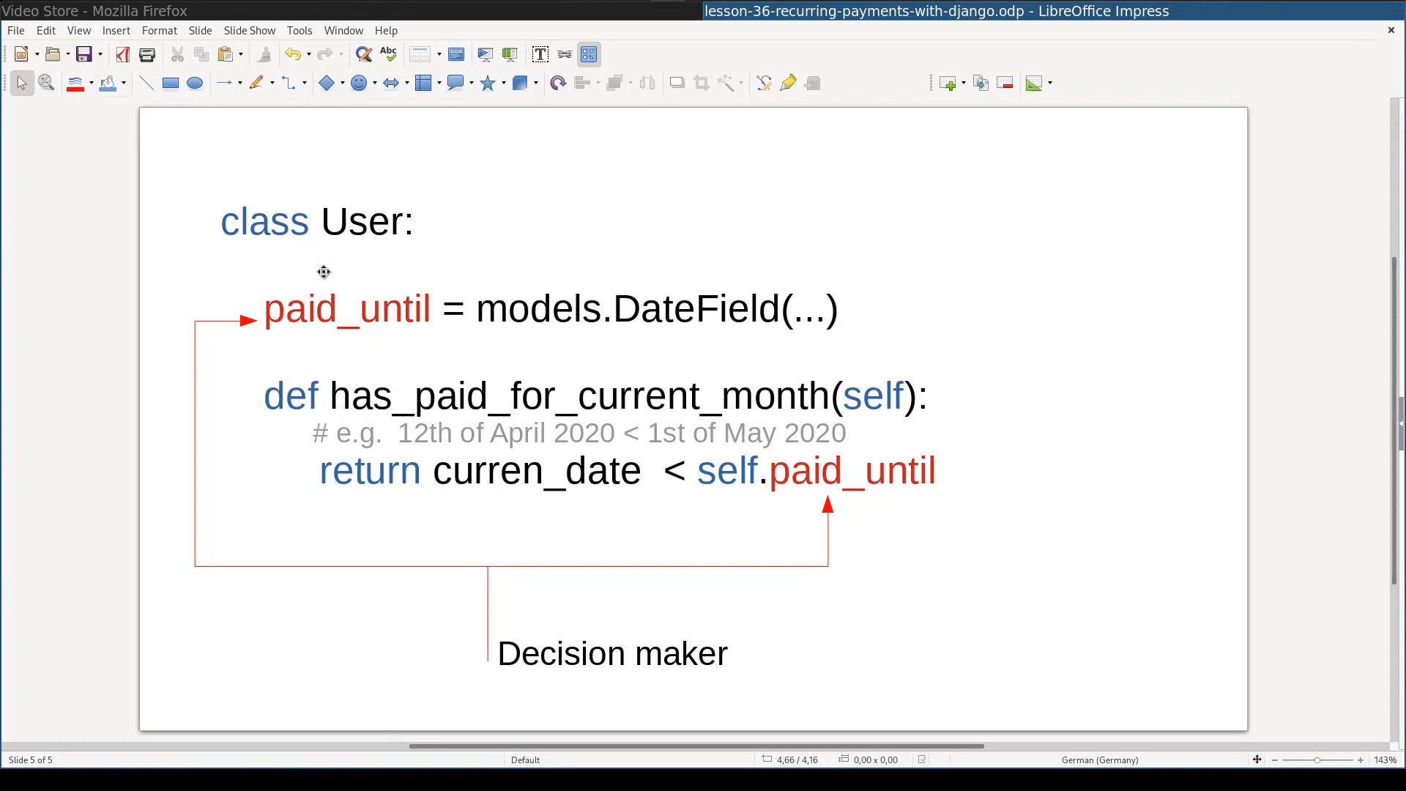
{"action": "mouse_move", "coordinate": [655, 259]}
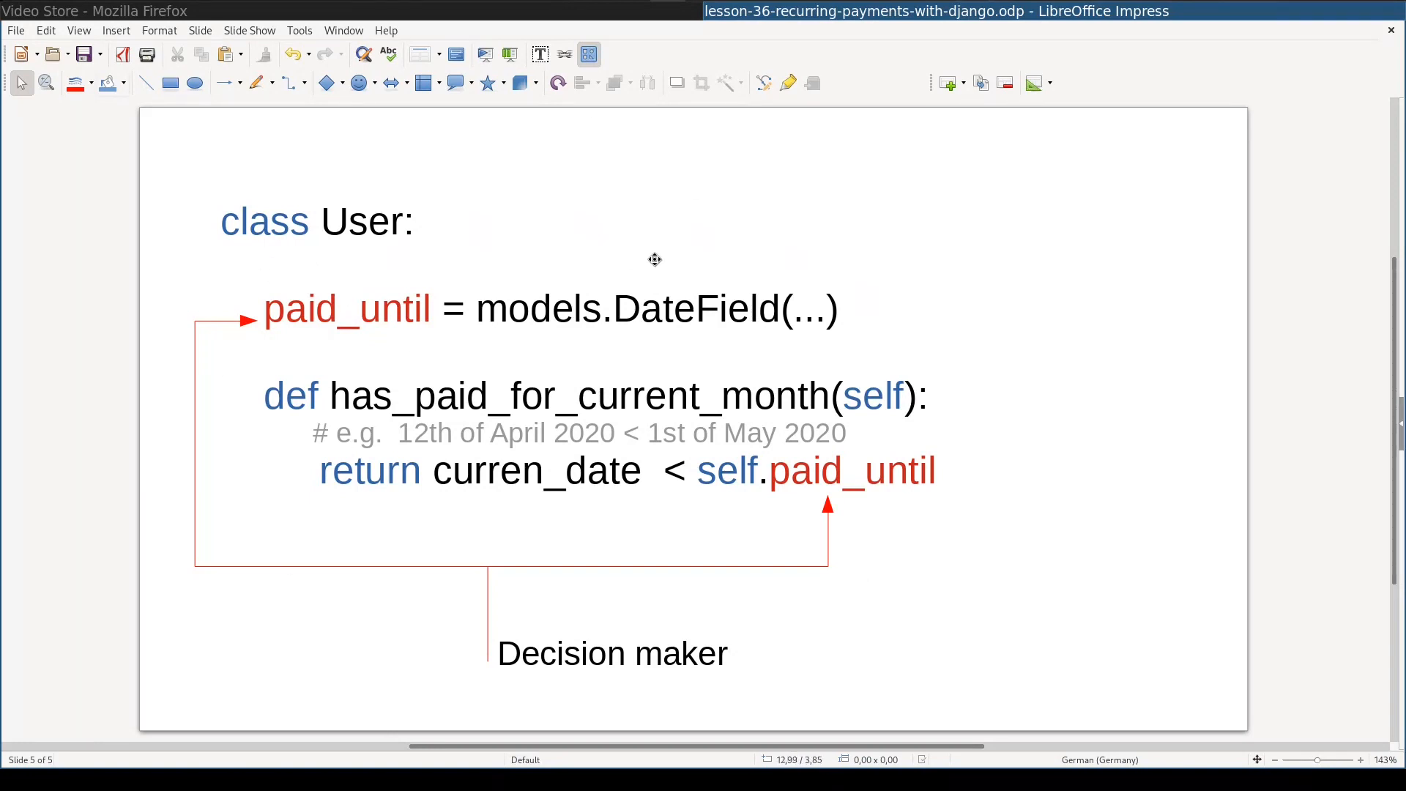
{"action": "mouse_move", "coordinate": [516, 646]}
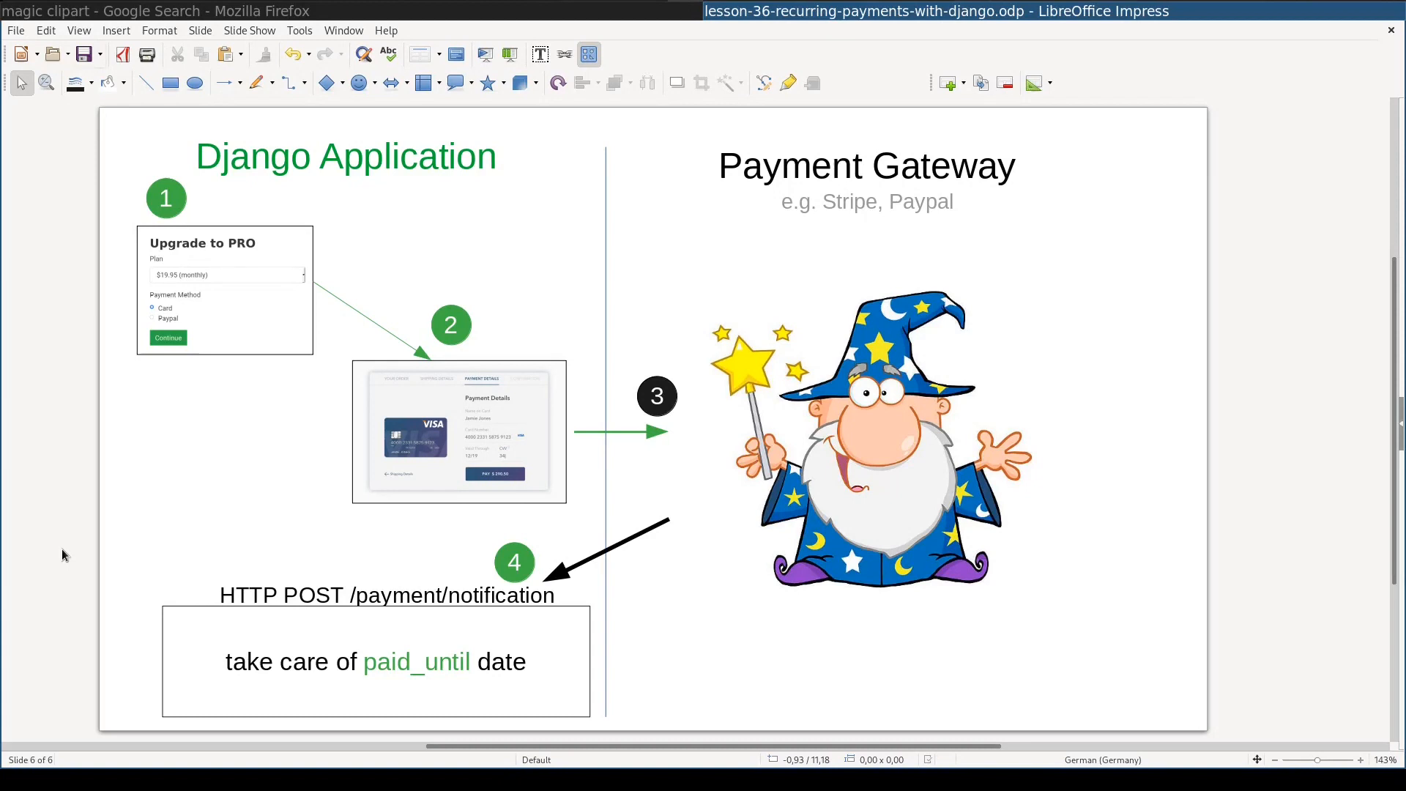
{"action": "mouse_move", "coordinate": [263, 498]}
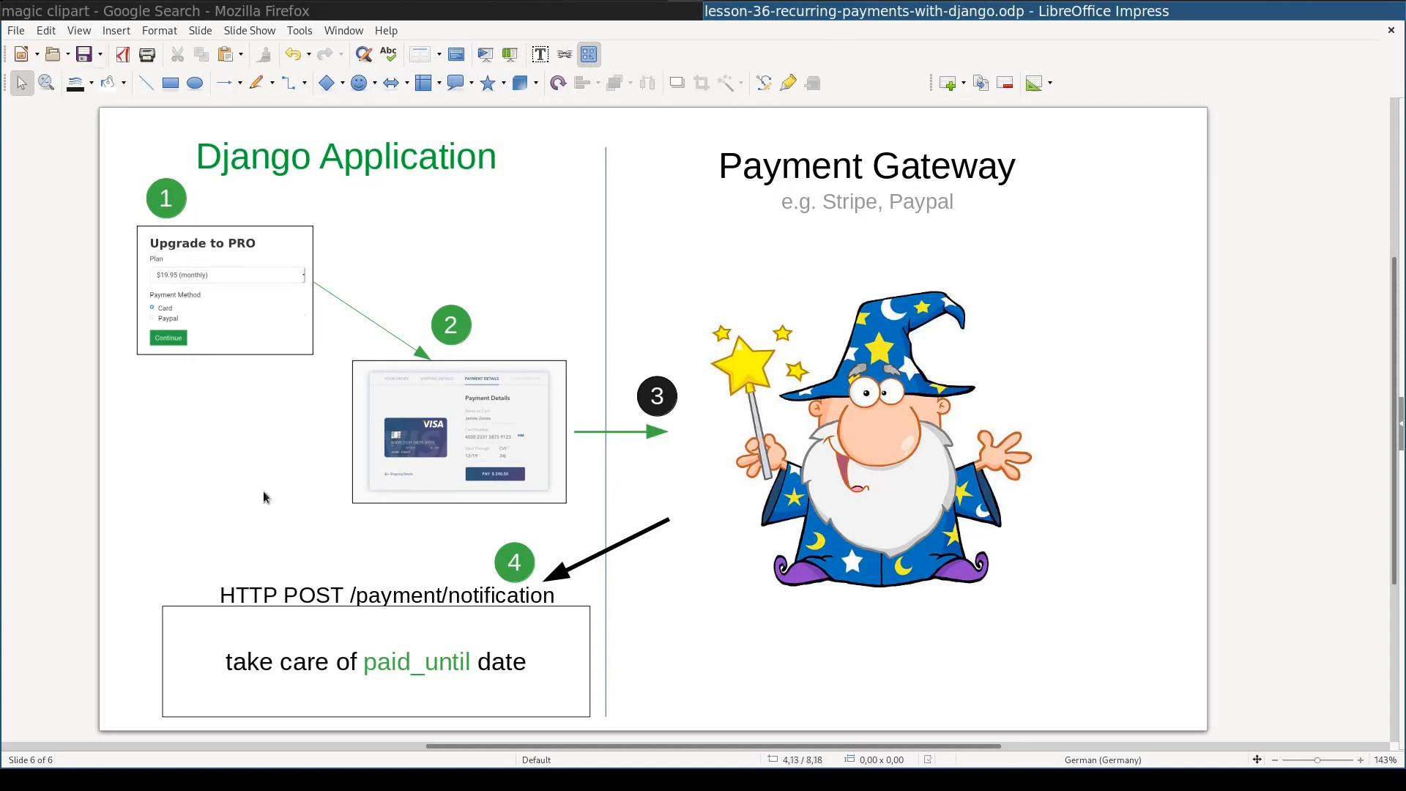
{"action": "mouse_move", "coordinate": [156, 259]}
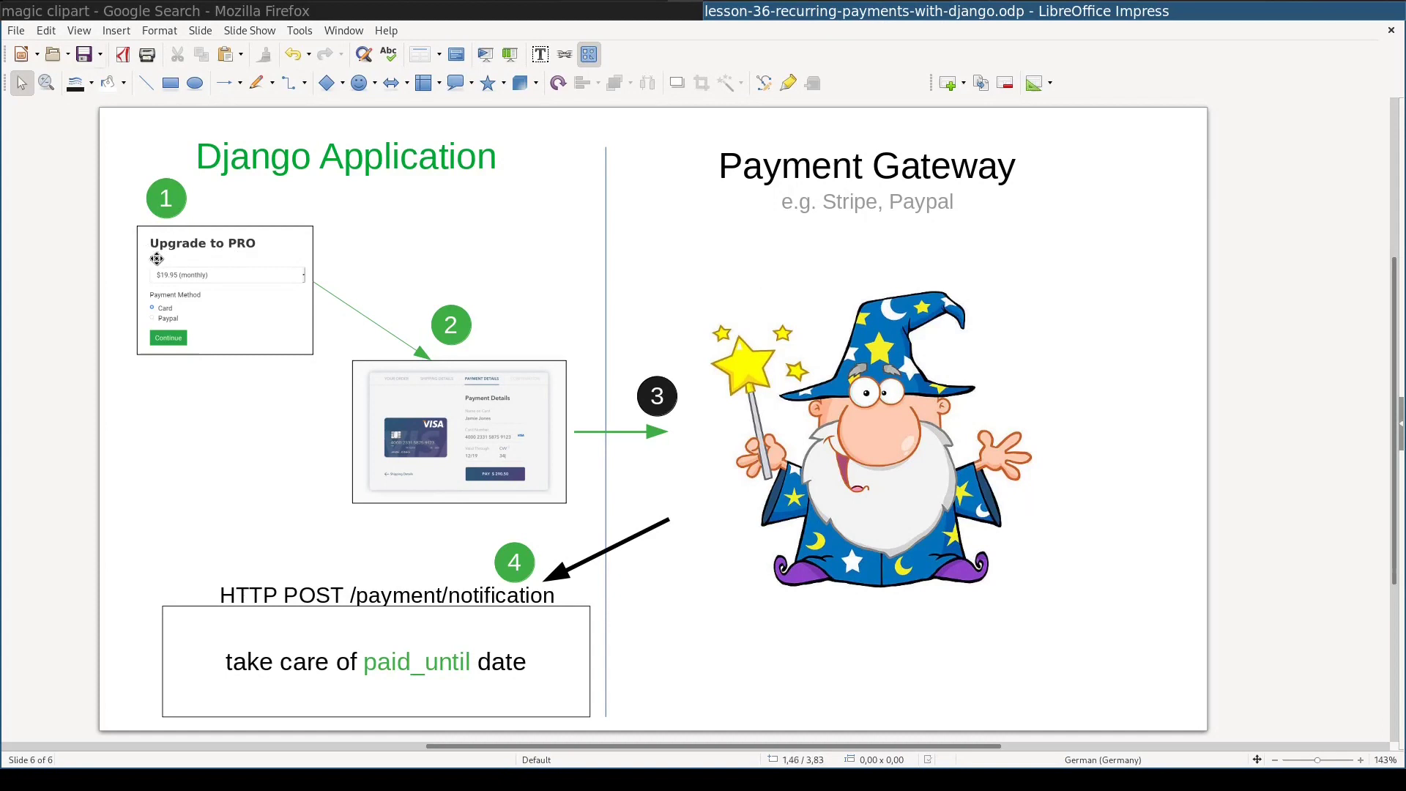
{"action": "mouse_move", "coordinate": [130, 294]}
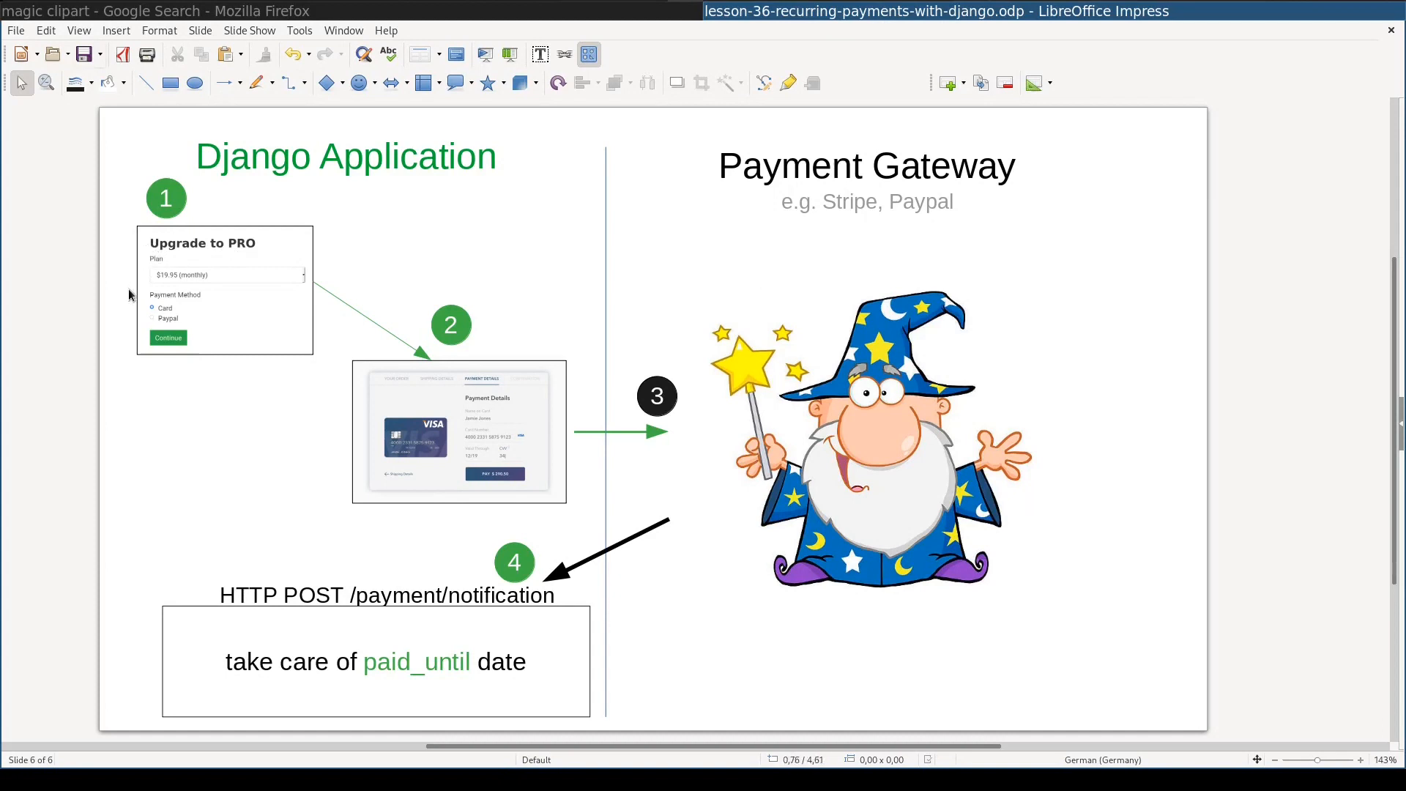
{"action": "mouse_move", "coordinate": [255, 339]}
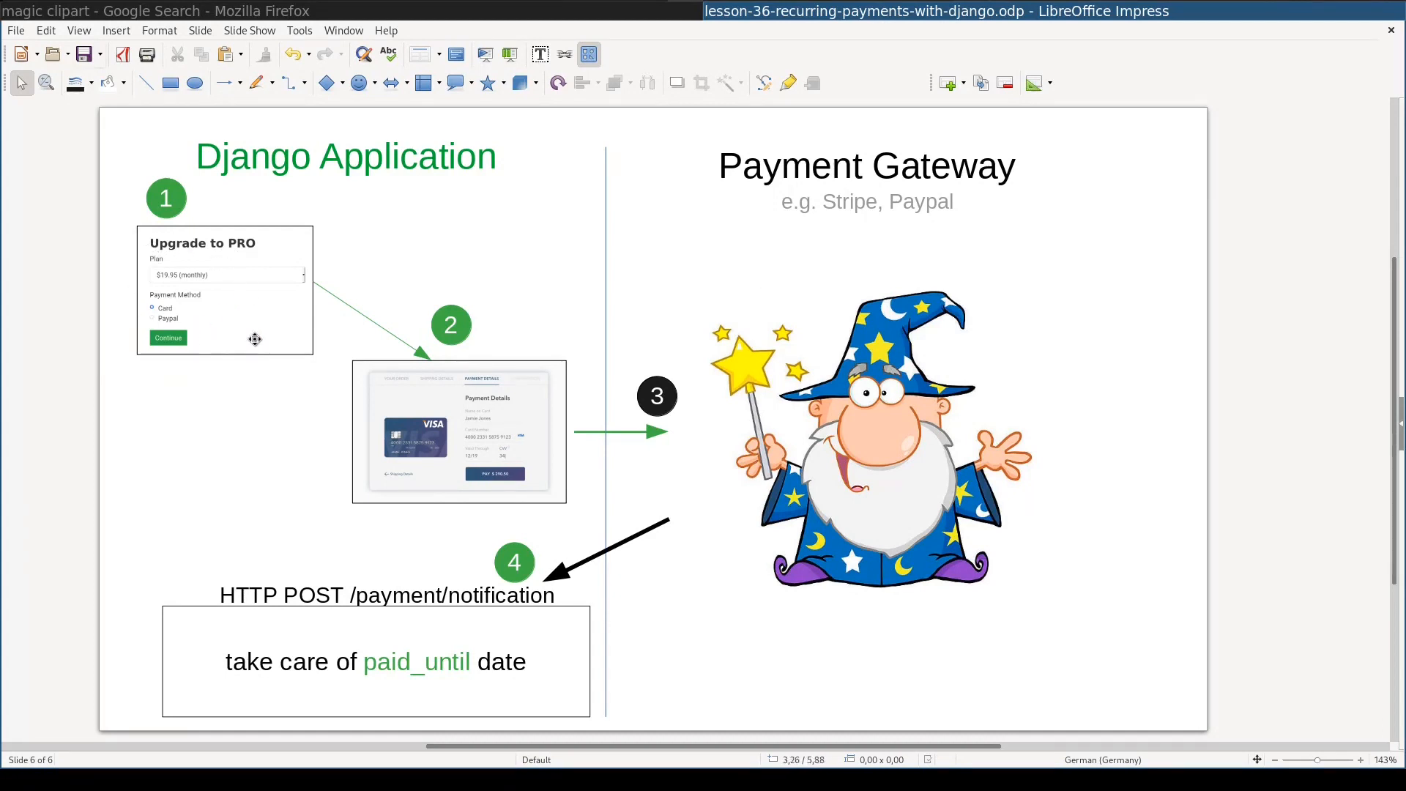
{"action": "mouse_move", "coordinate": [241, 219]}
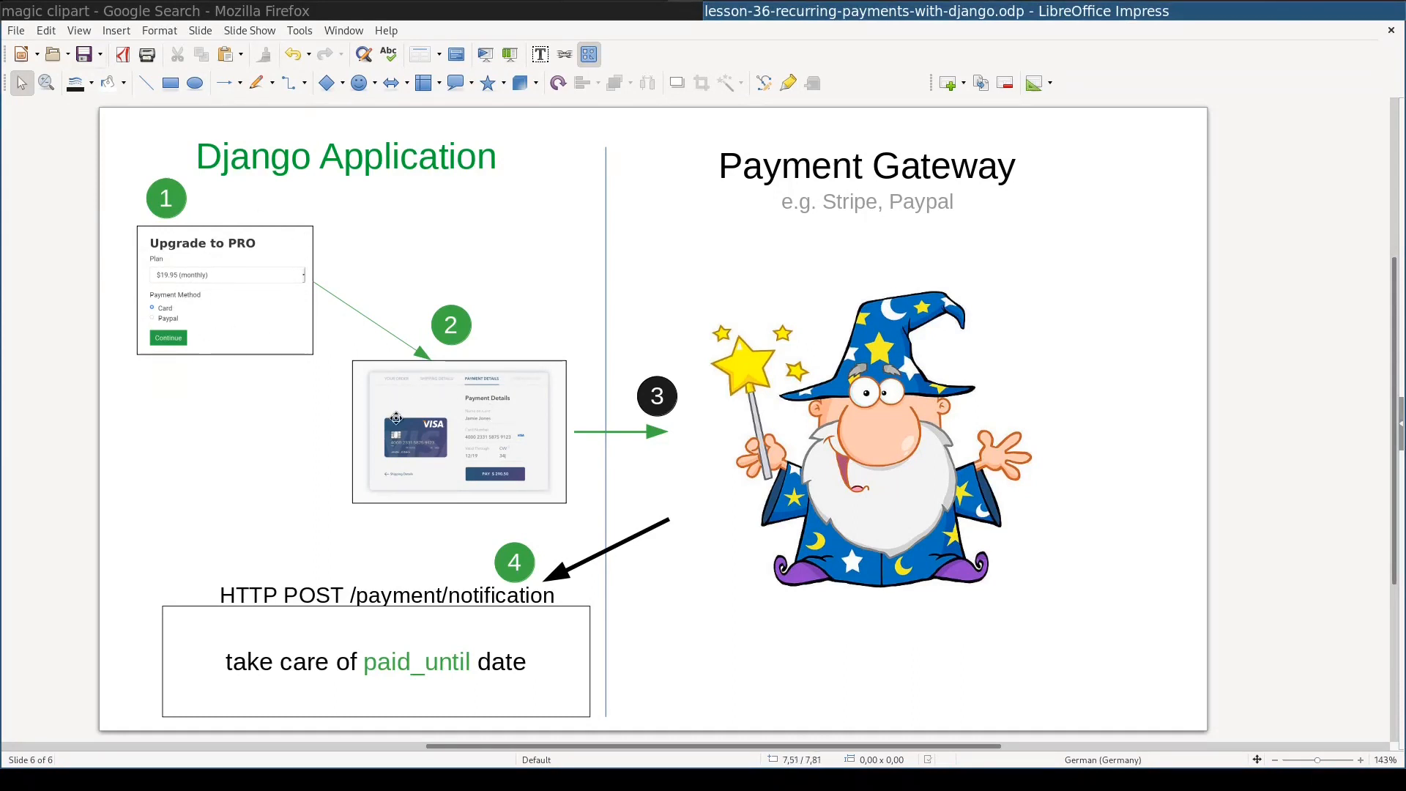
{"action": "mouse_move", "coordinate": [503, 420]}
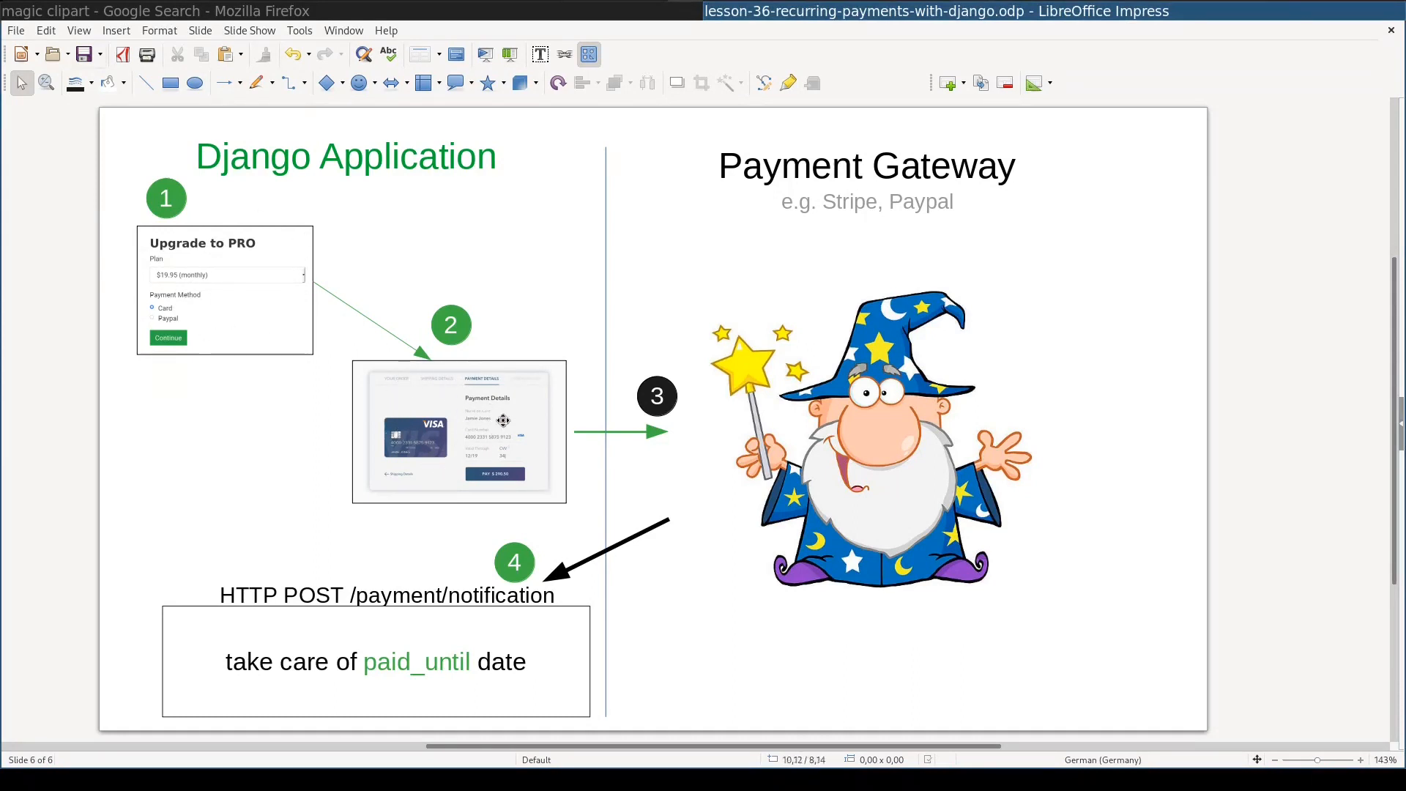
{"action": "mouse_move", "coordinate": [246, 228]}
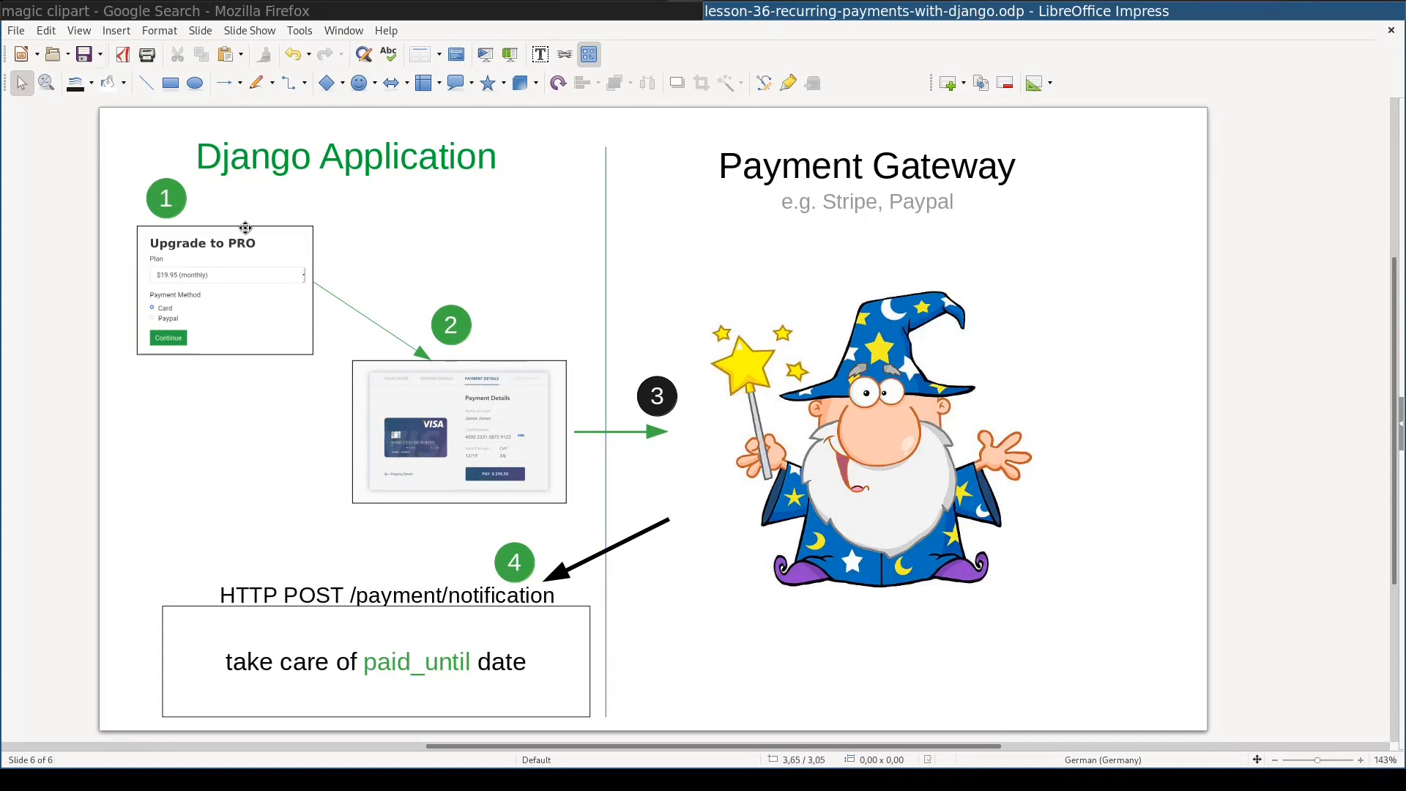
{"action": "mouse_move", "coordinate": [324, 208]}
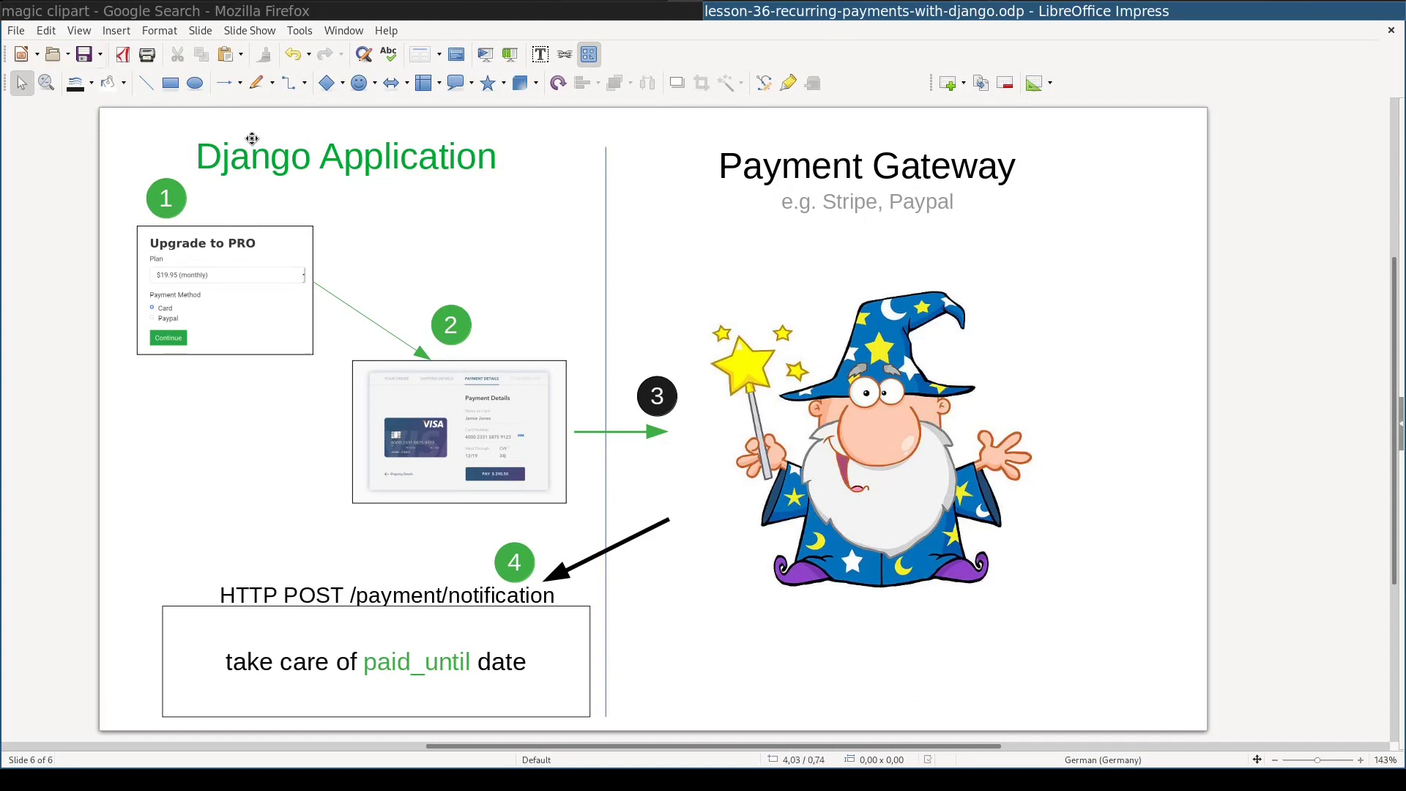
{"action": "mouse_move", "coordinate": [524, 276]}
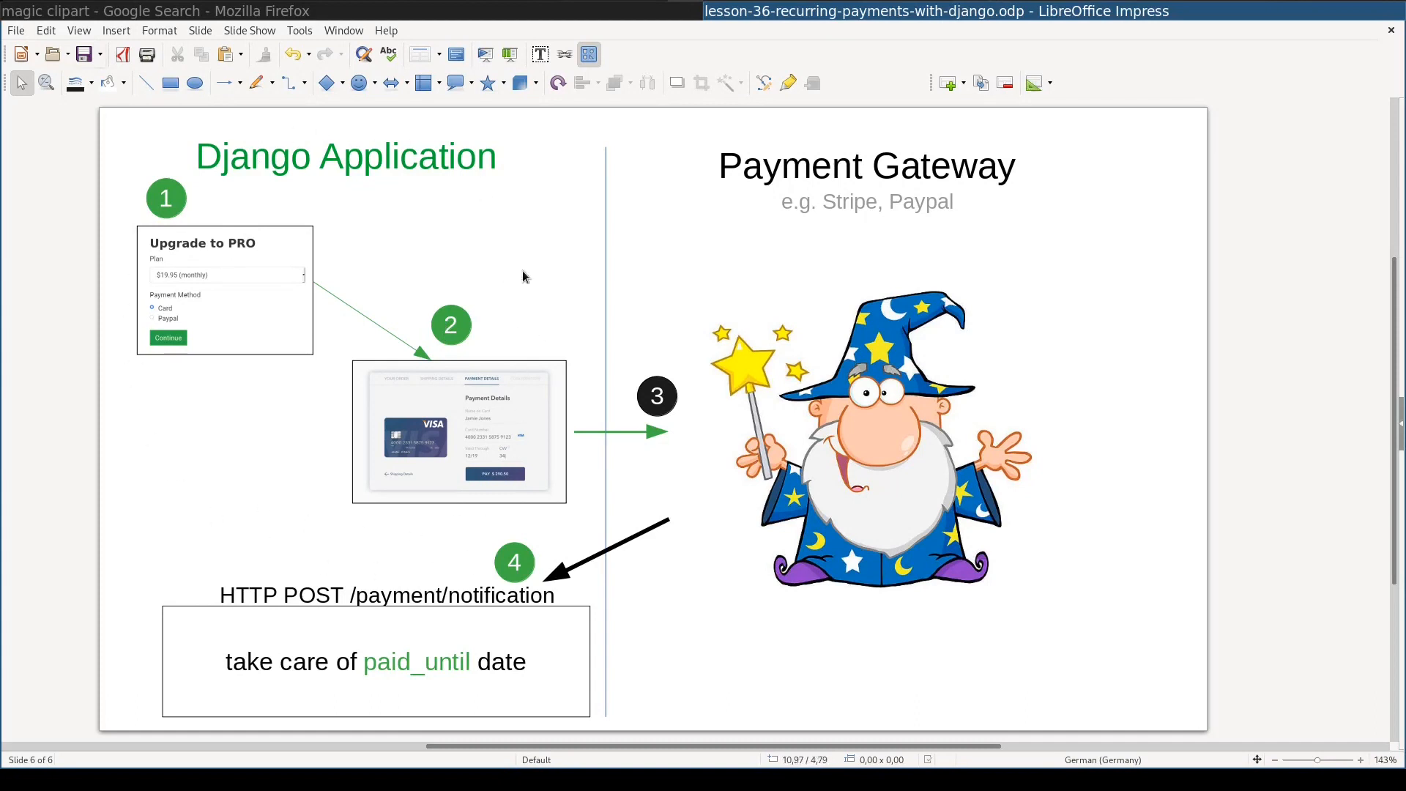
{"action": "mouse_move", "coordinate": [352, 564]}
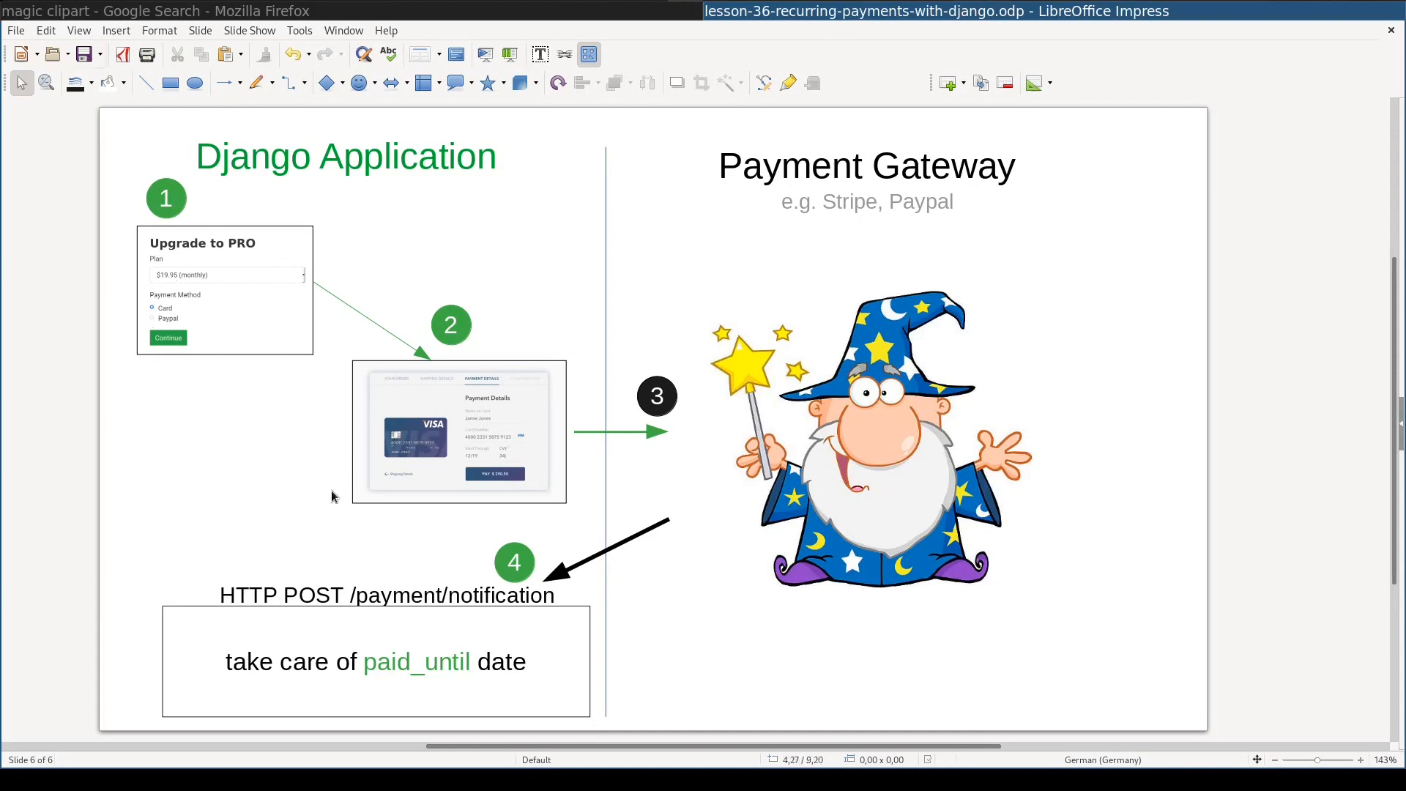
{"action": "mouse_move", "coordinate": [240, 391]}
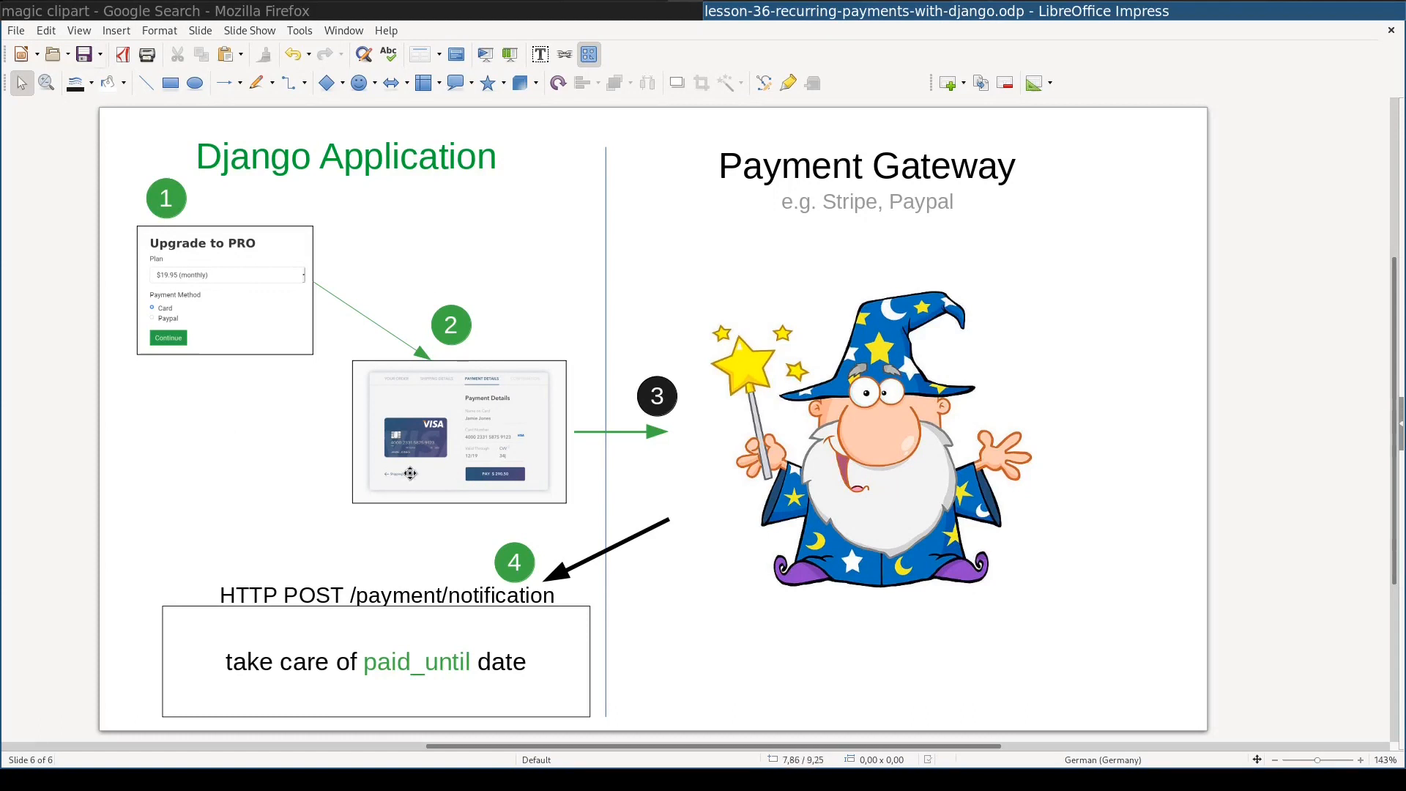
{"action": "mouse_move", "coordinate": [419, 459]}
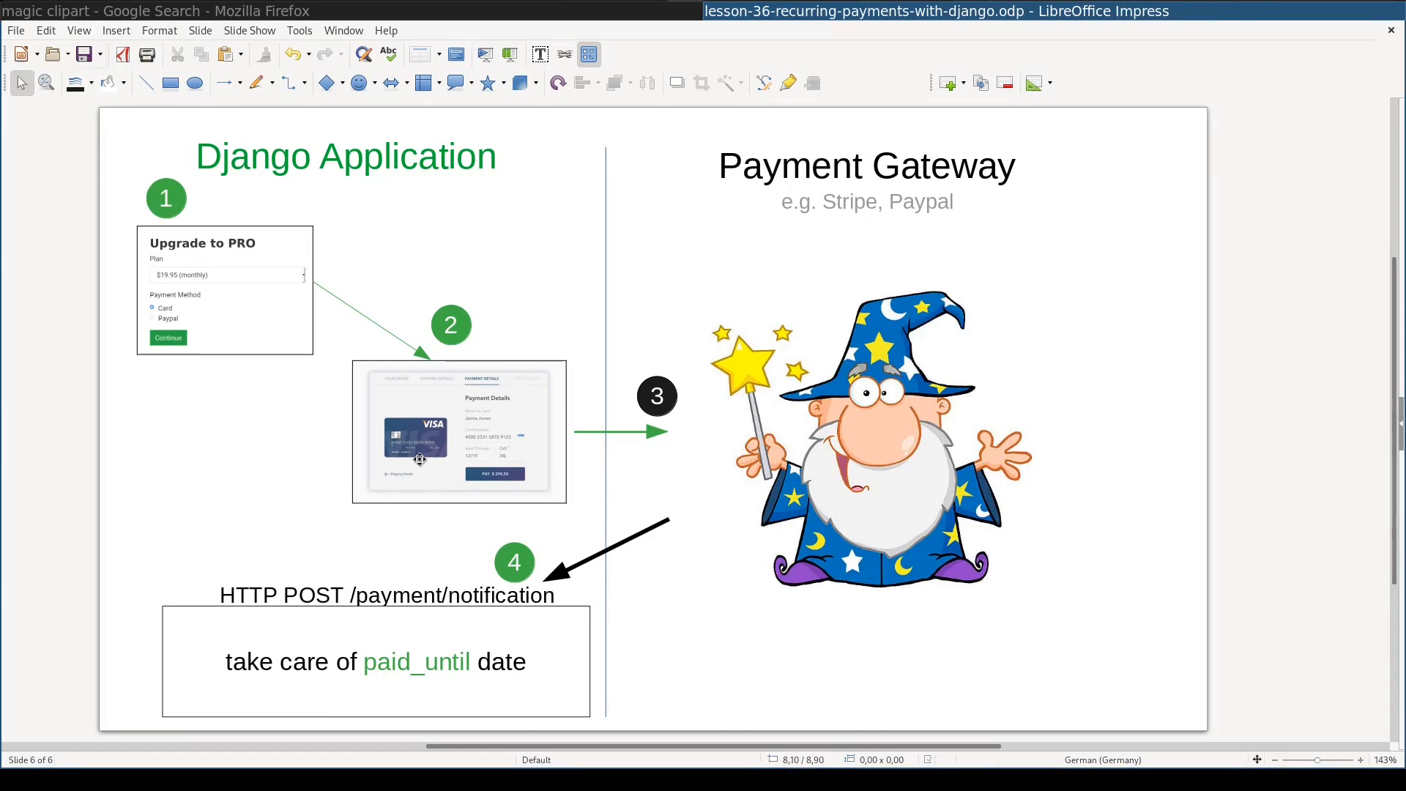
{"action": "mouse_move", "coordinate": [482, 415]}
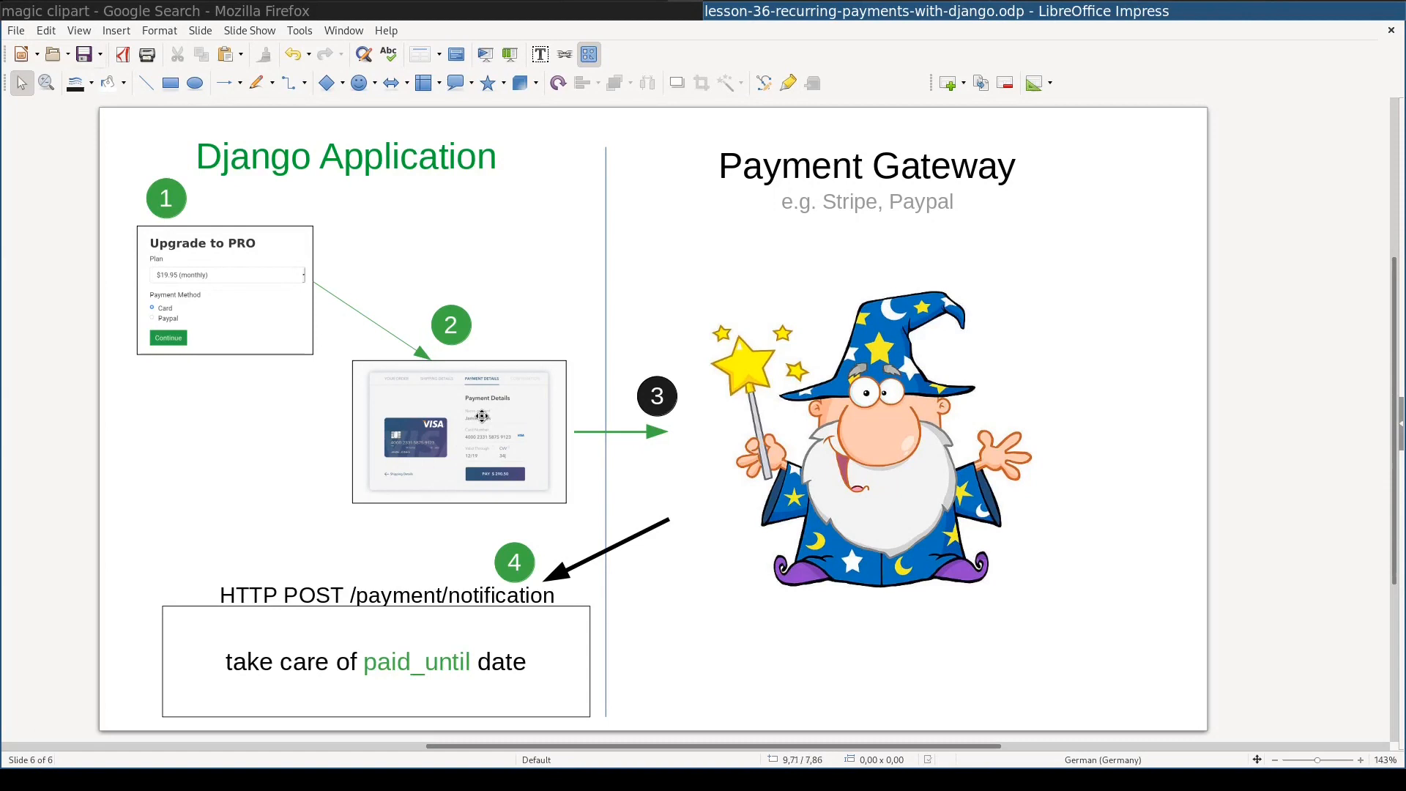
{"action": "mouse_move", "coordinate": [484, 419]}
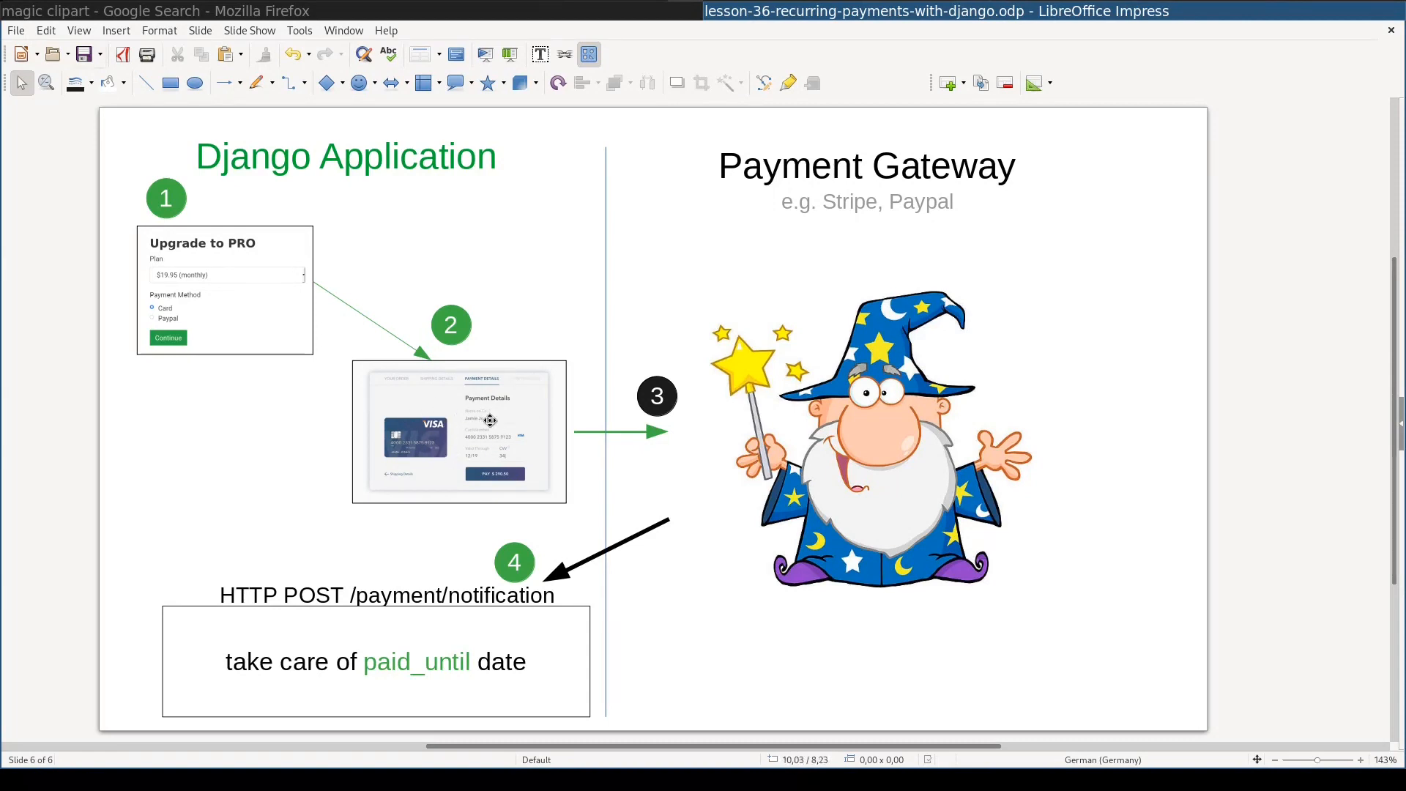
{"action": "mouse_move", "coordinate": [451, 431]}
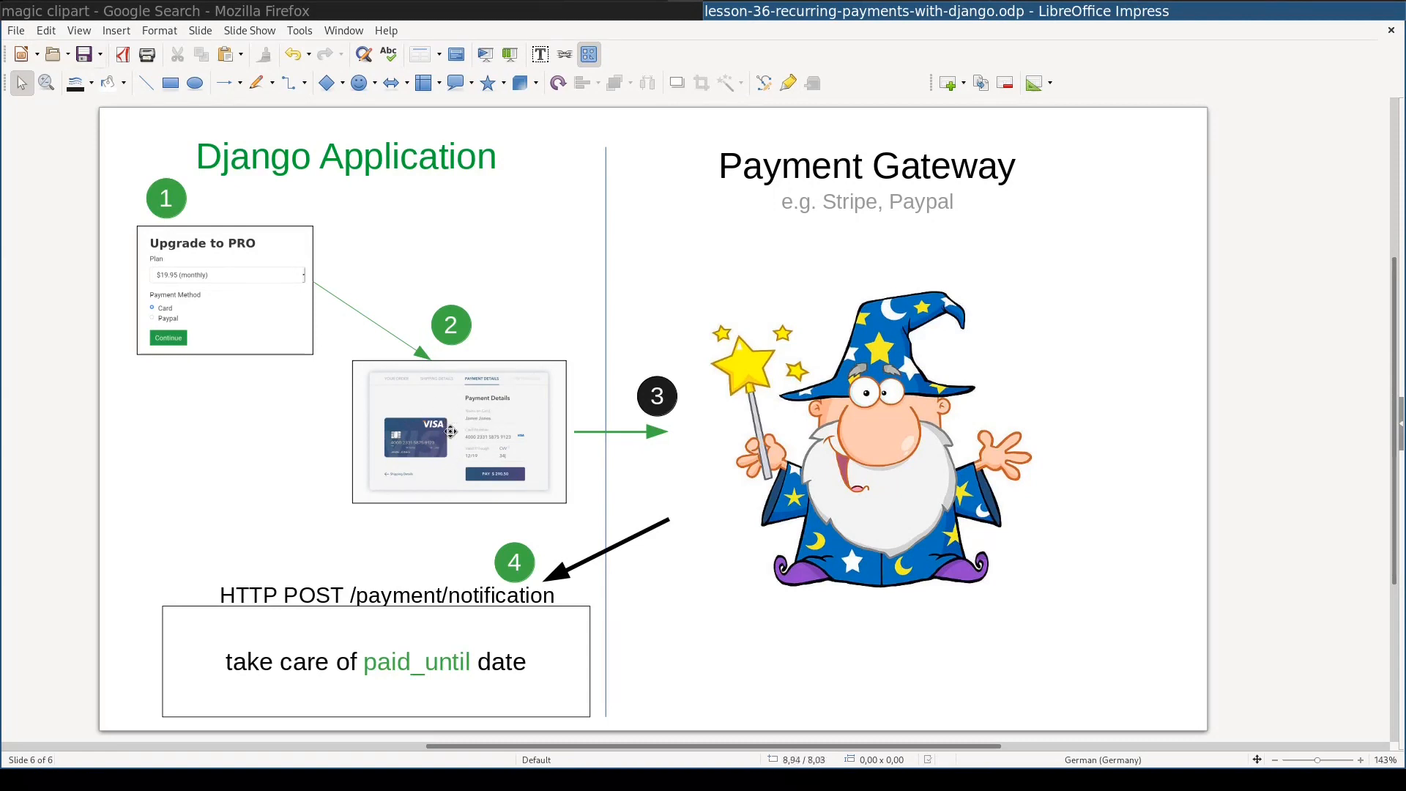
{"action": "mouse_move", "coordinate": [458, 439]}
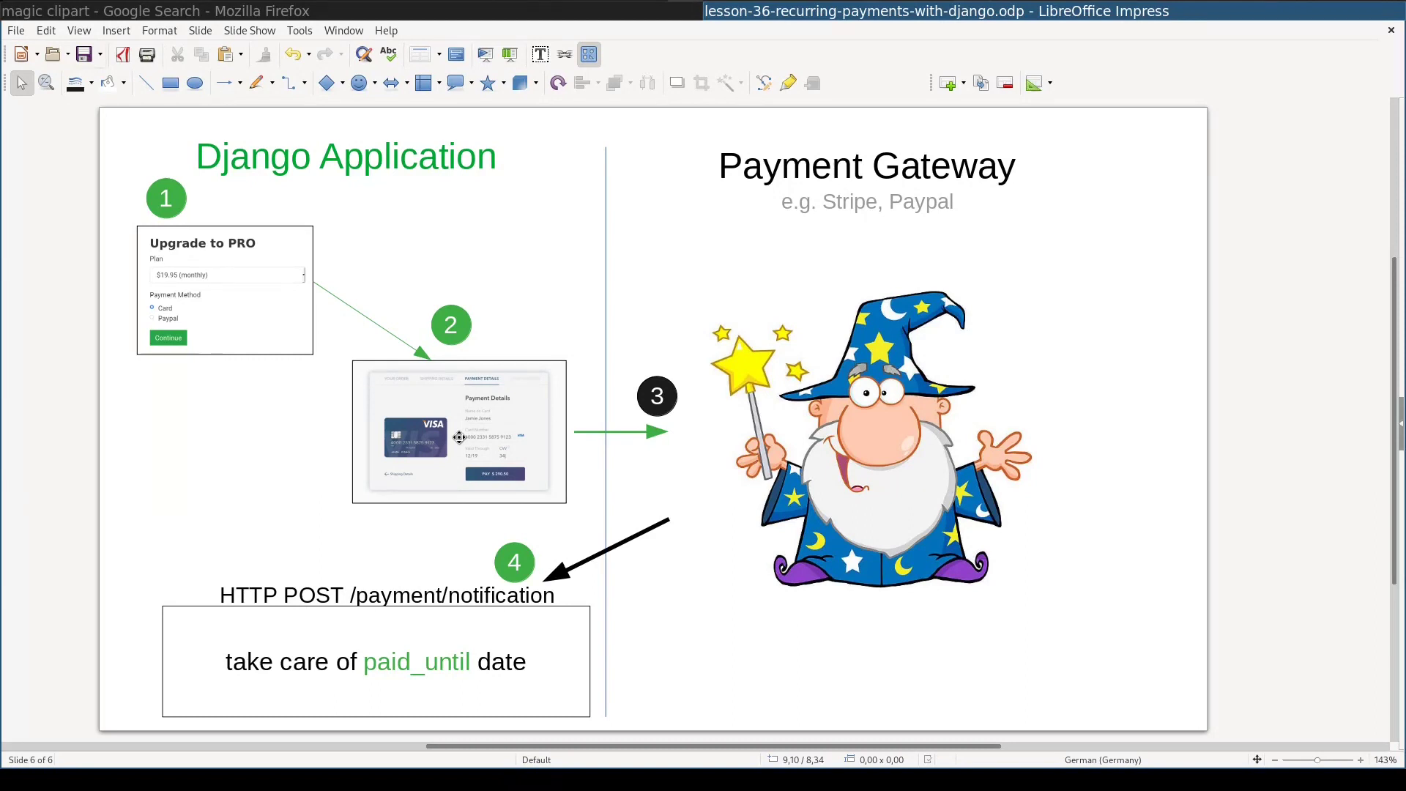
{"action": "mouse_move", "coordinate": [598, 427]}
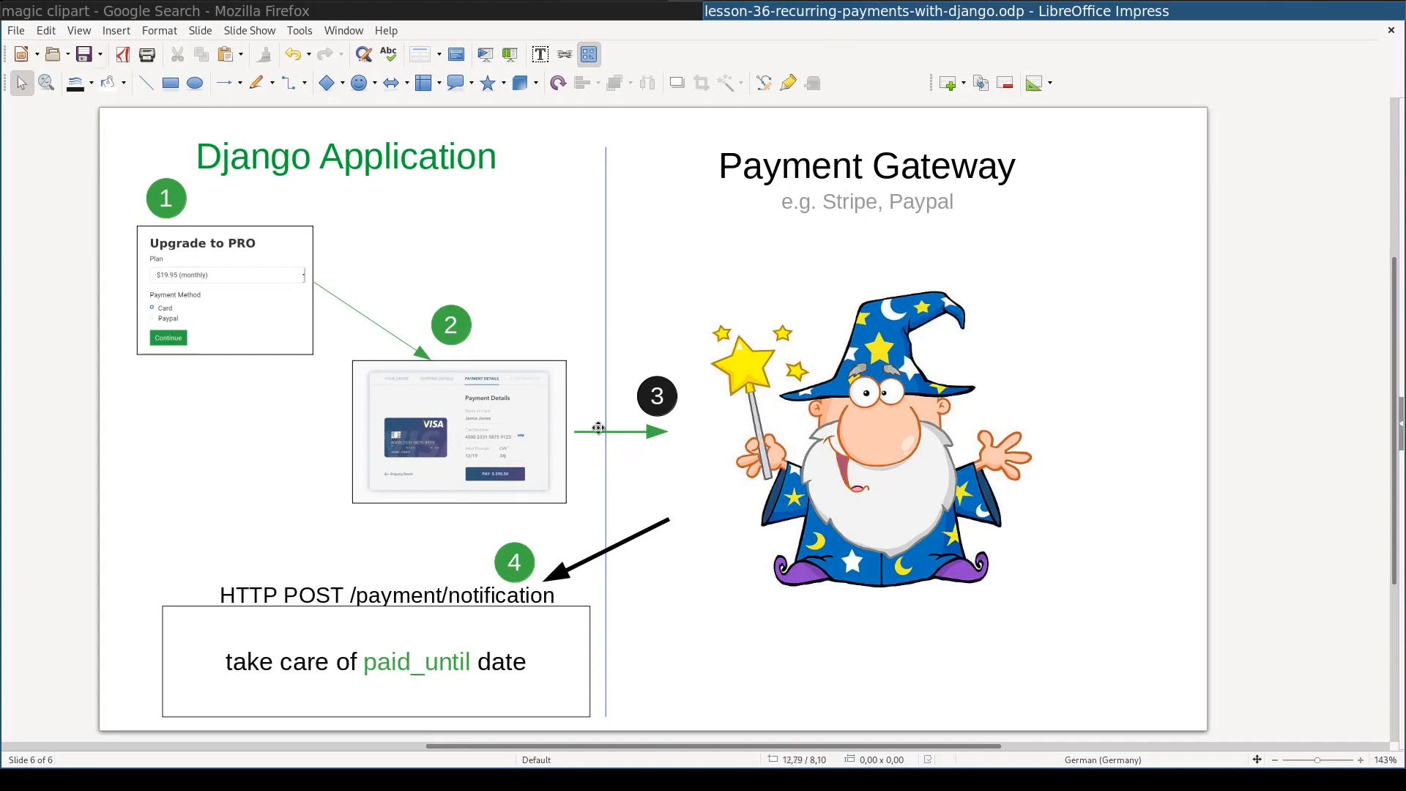
{"action": "mouse_move", "coordinate": [906, 300]}
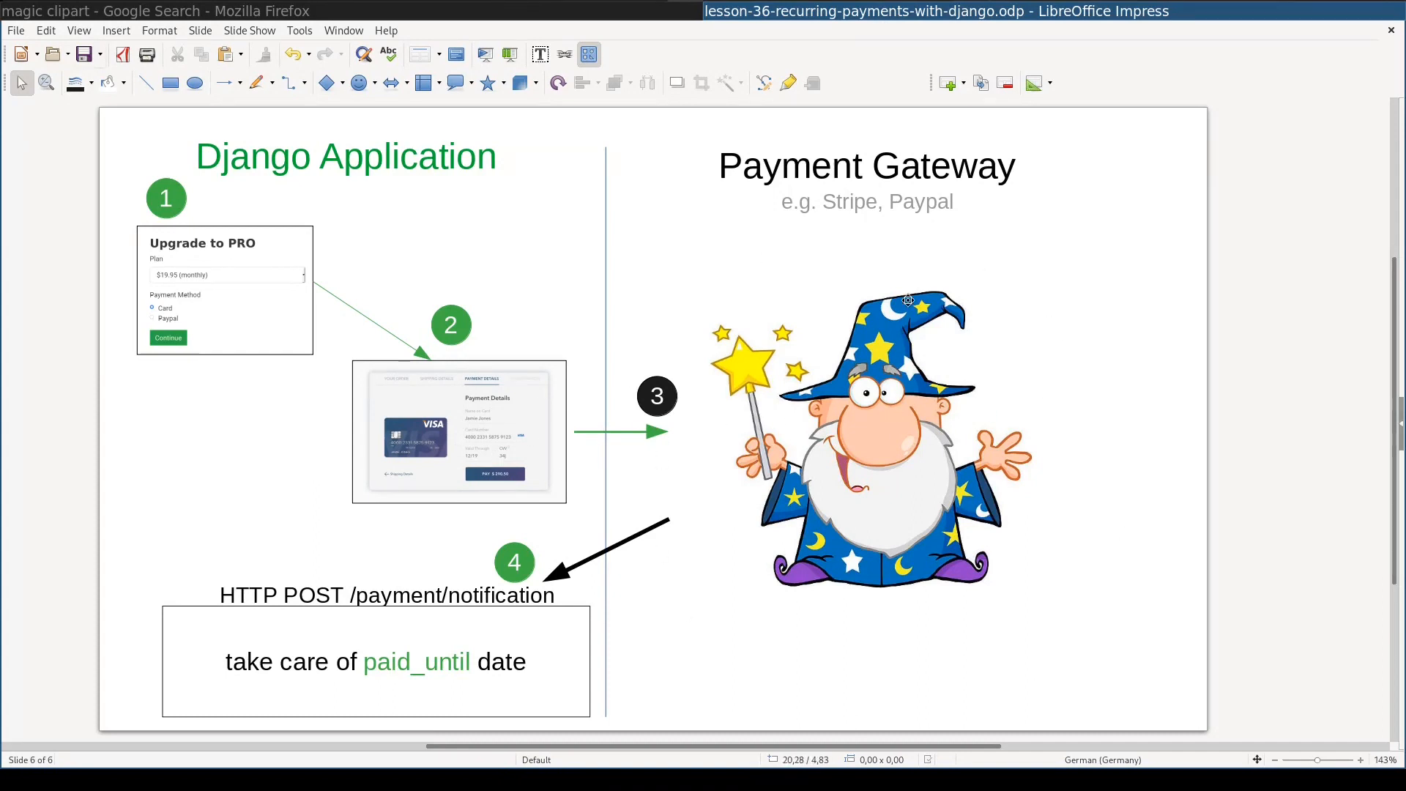
{"action": "mouse_move", "coordinate": [872, 258]}
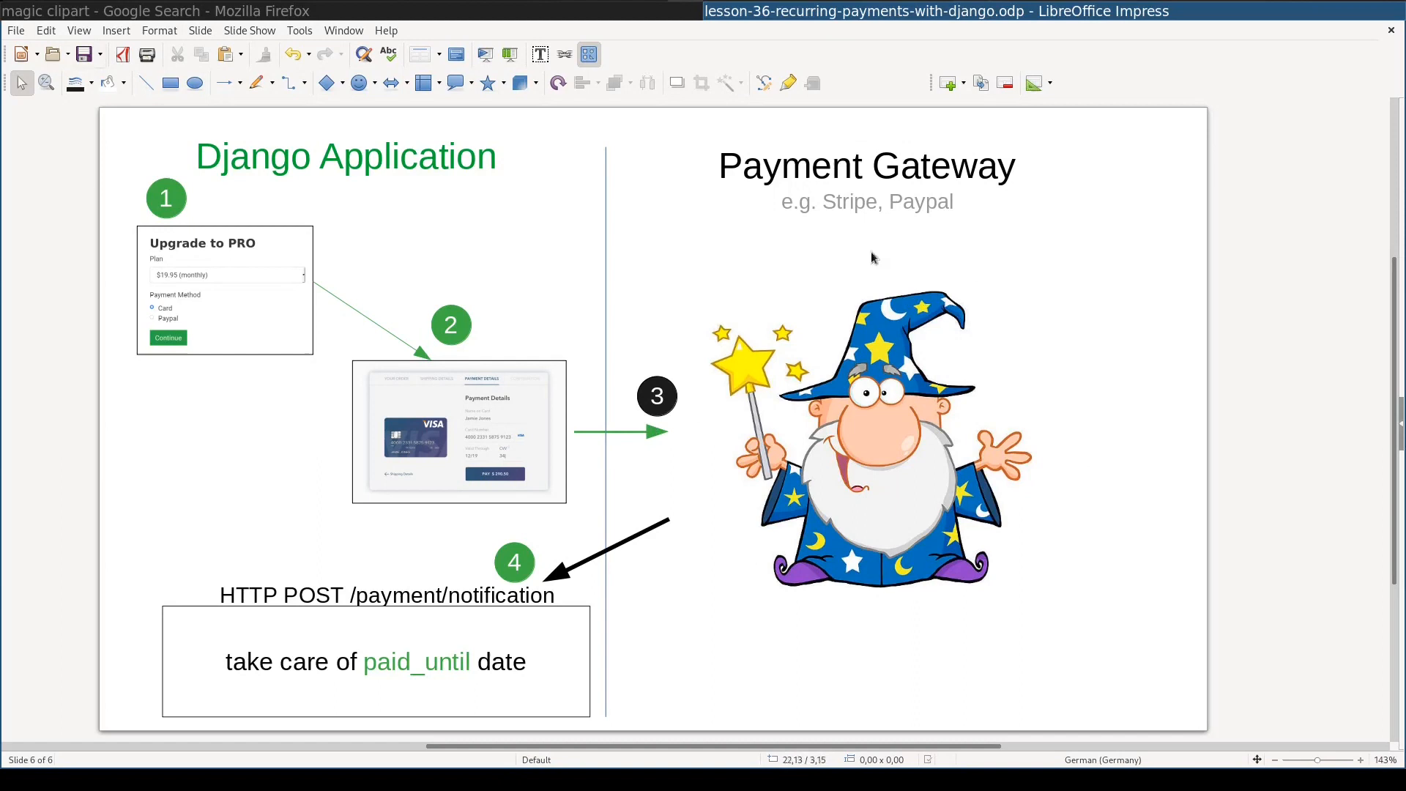
{"action": "mouse_move", "coordinate": [981, 438]}
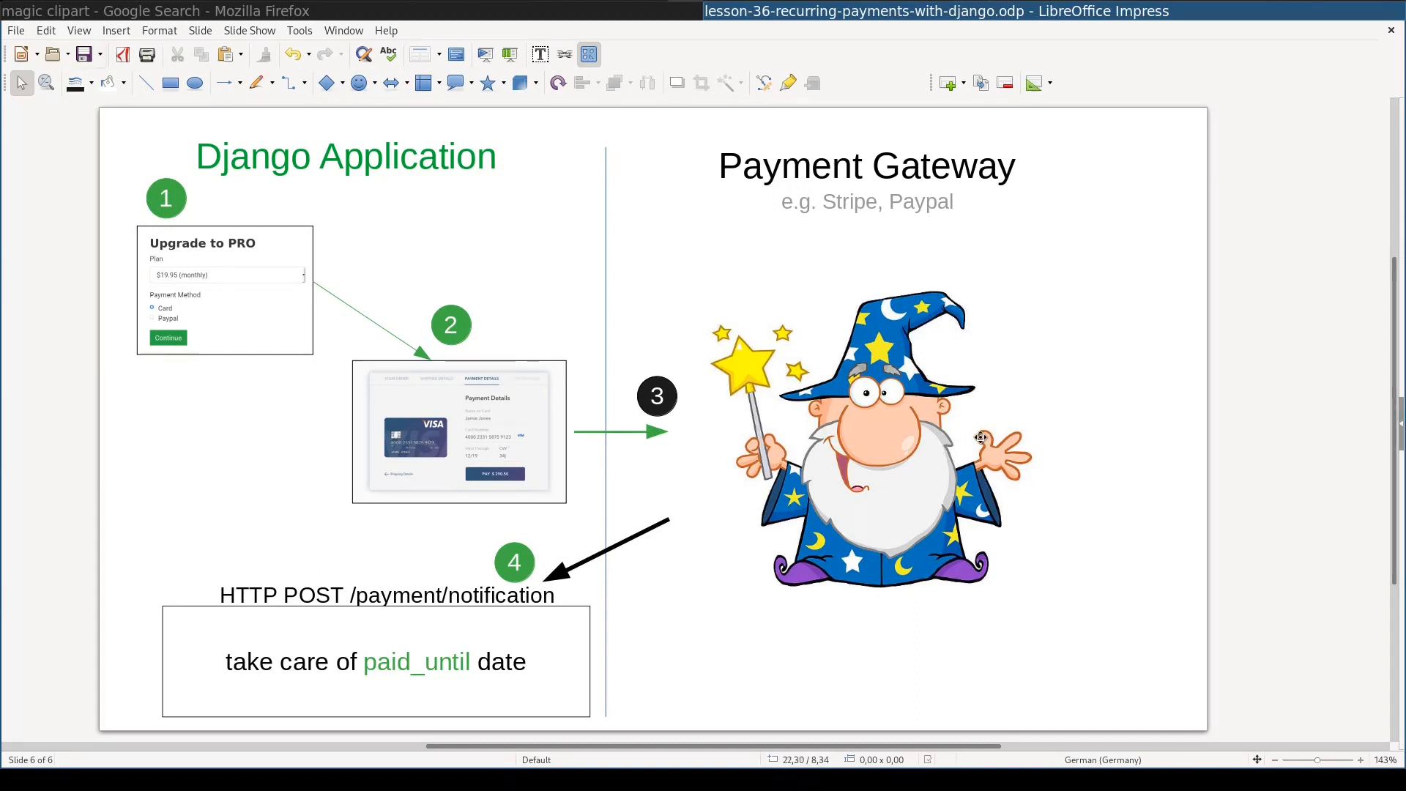
{"action": "mouse_move", "coordinate": [1262, 276]}
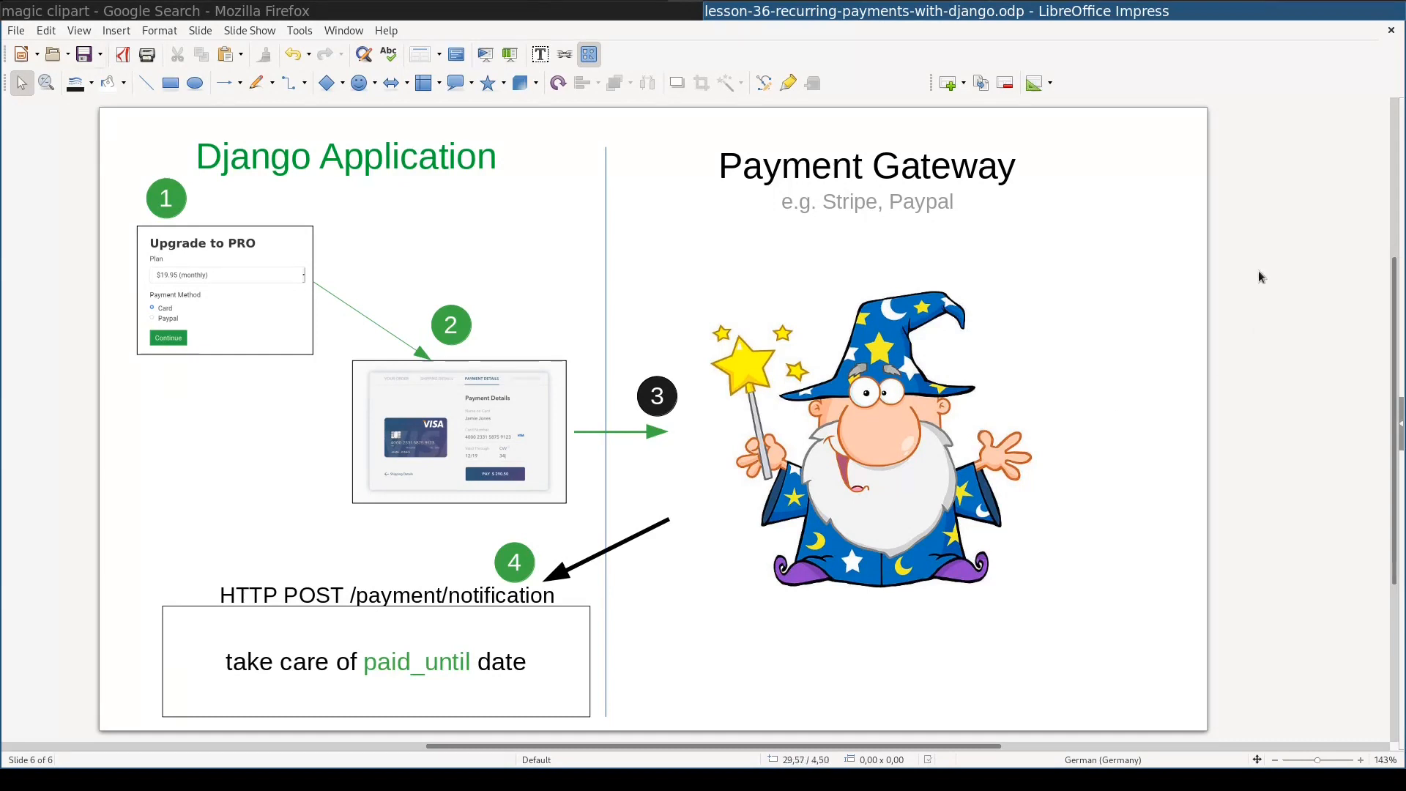
{"action": "mouse_move", "coordinate": [597, 602]}
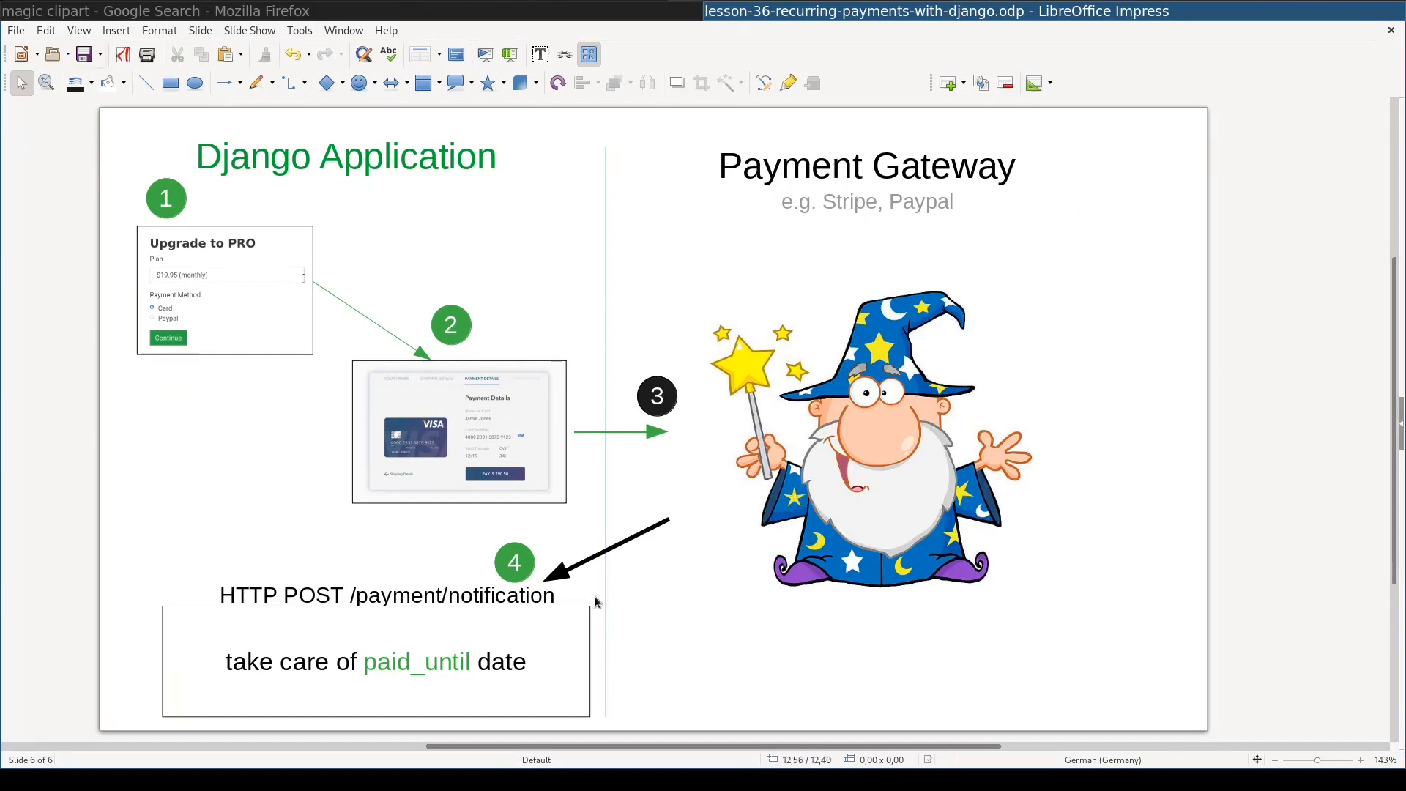
{"action": "mouse_move", "coordinate": [602, 608]}
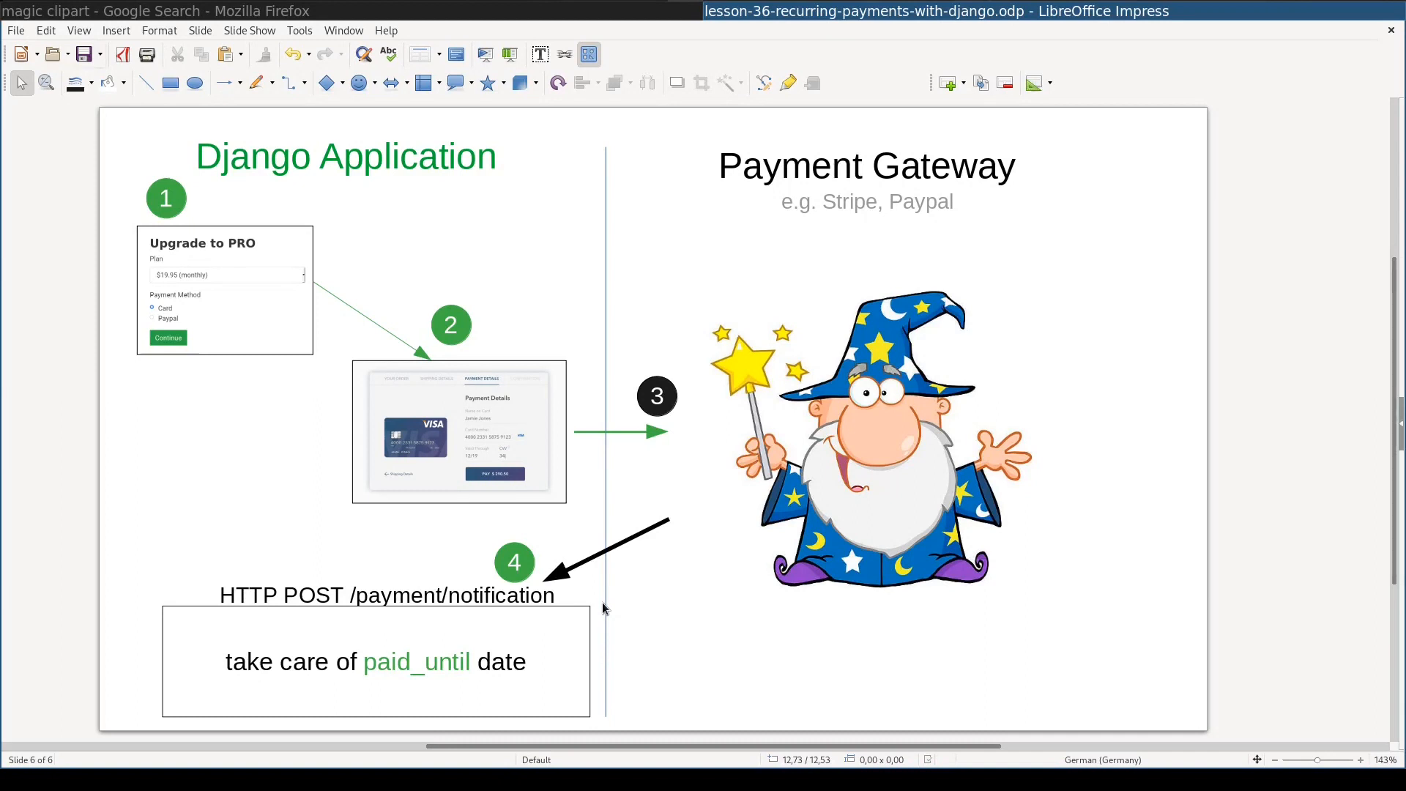
{"action": "mouse_move", "coordinate": [611, 581]}
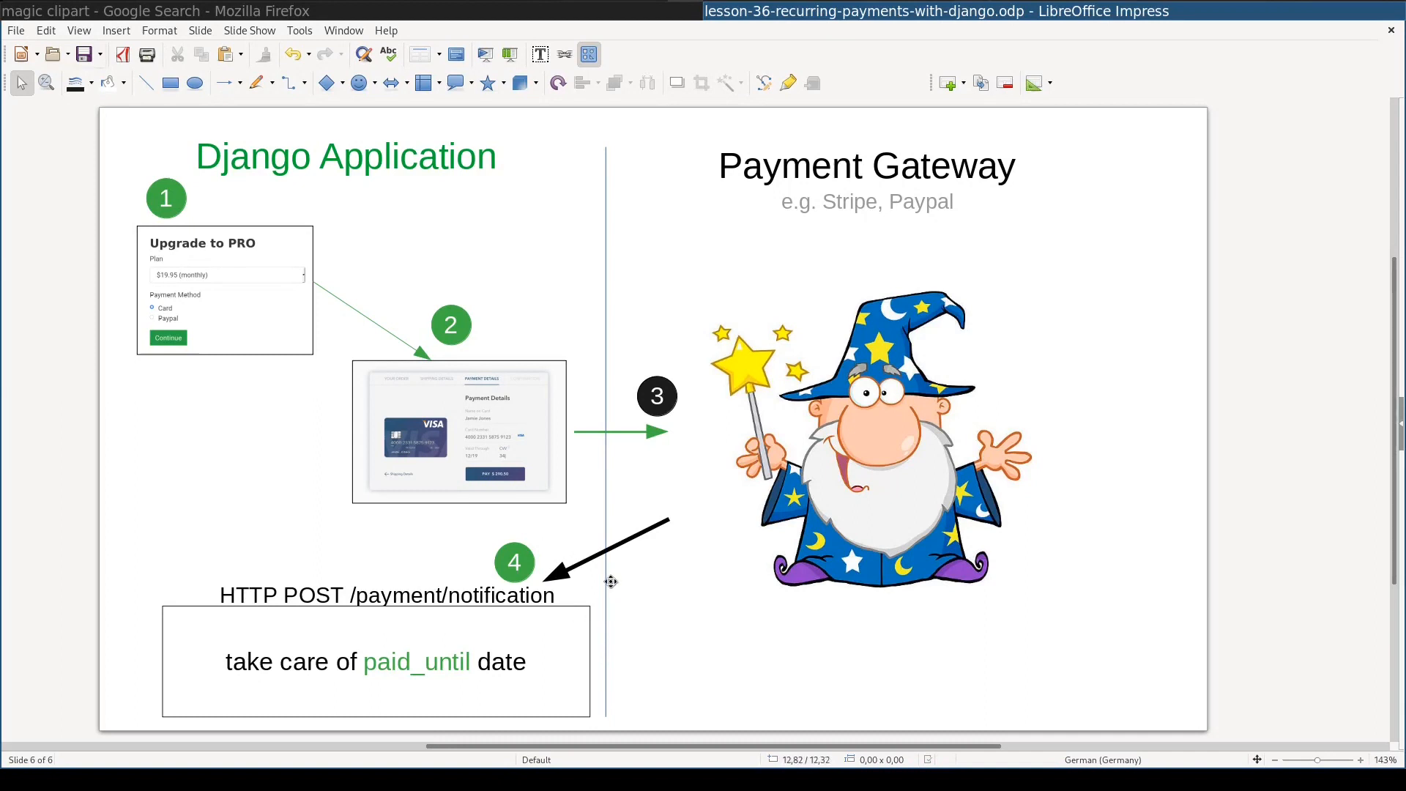
{"action": "mouse_move", "coordinate": [487, 637]}
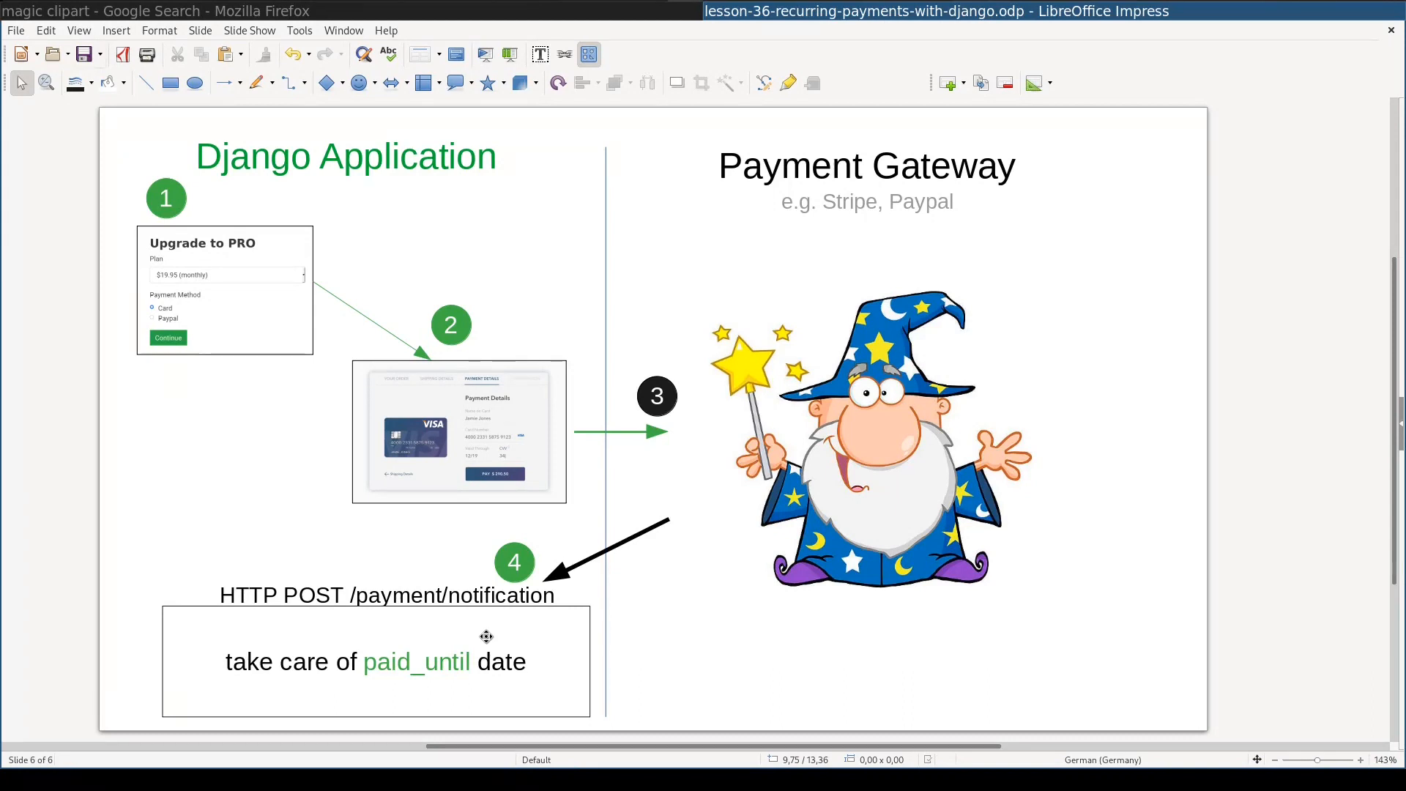
{"action": "mouse_move", "coordinate": [394, 502]}
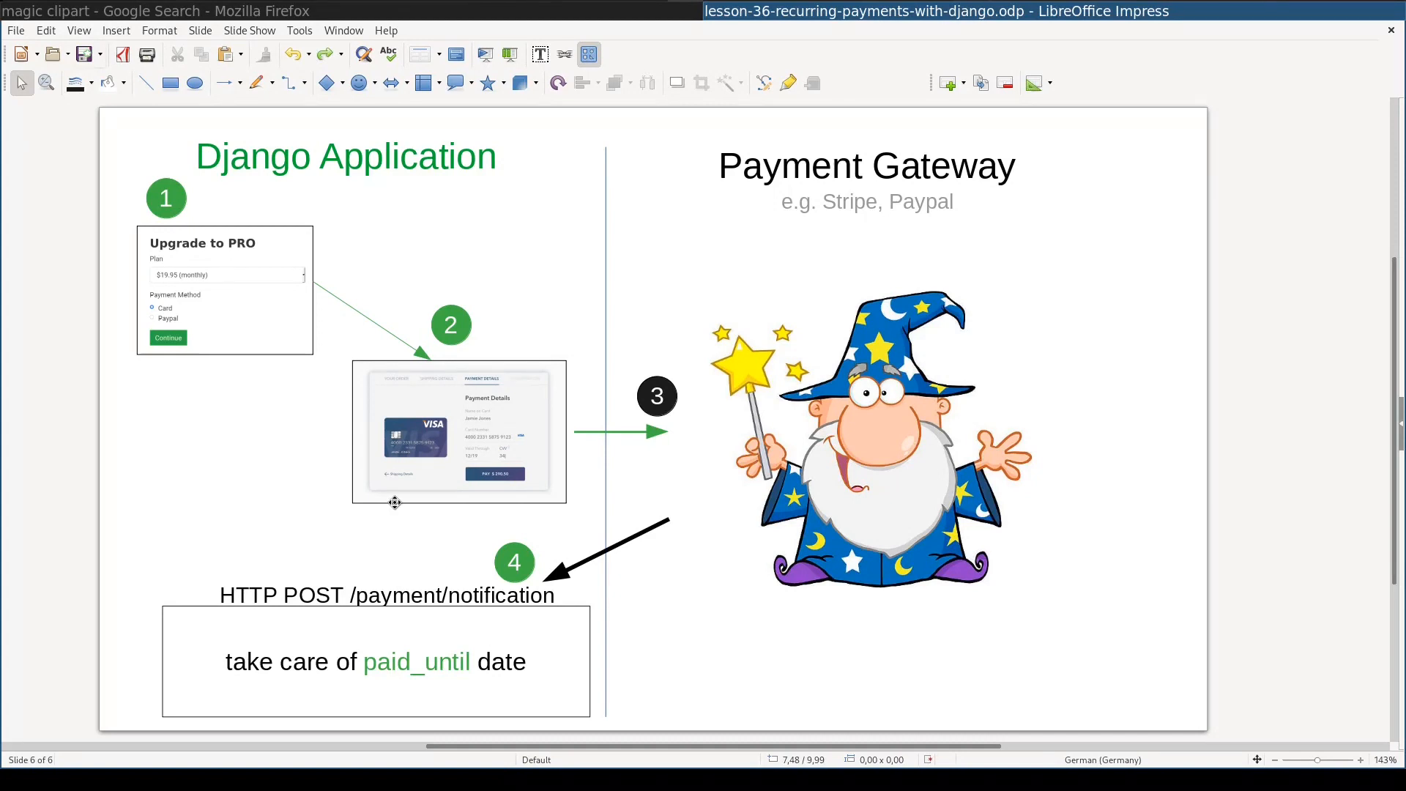
{"action": "mouse_move", "coordinate": [528, 672]}
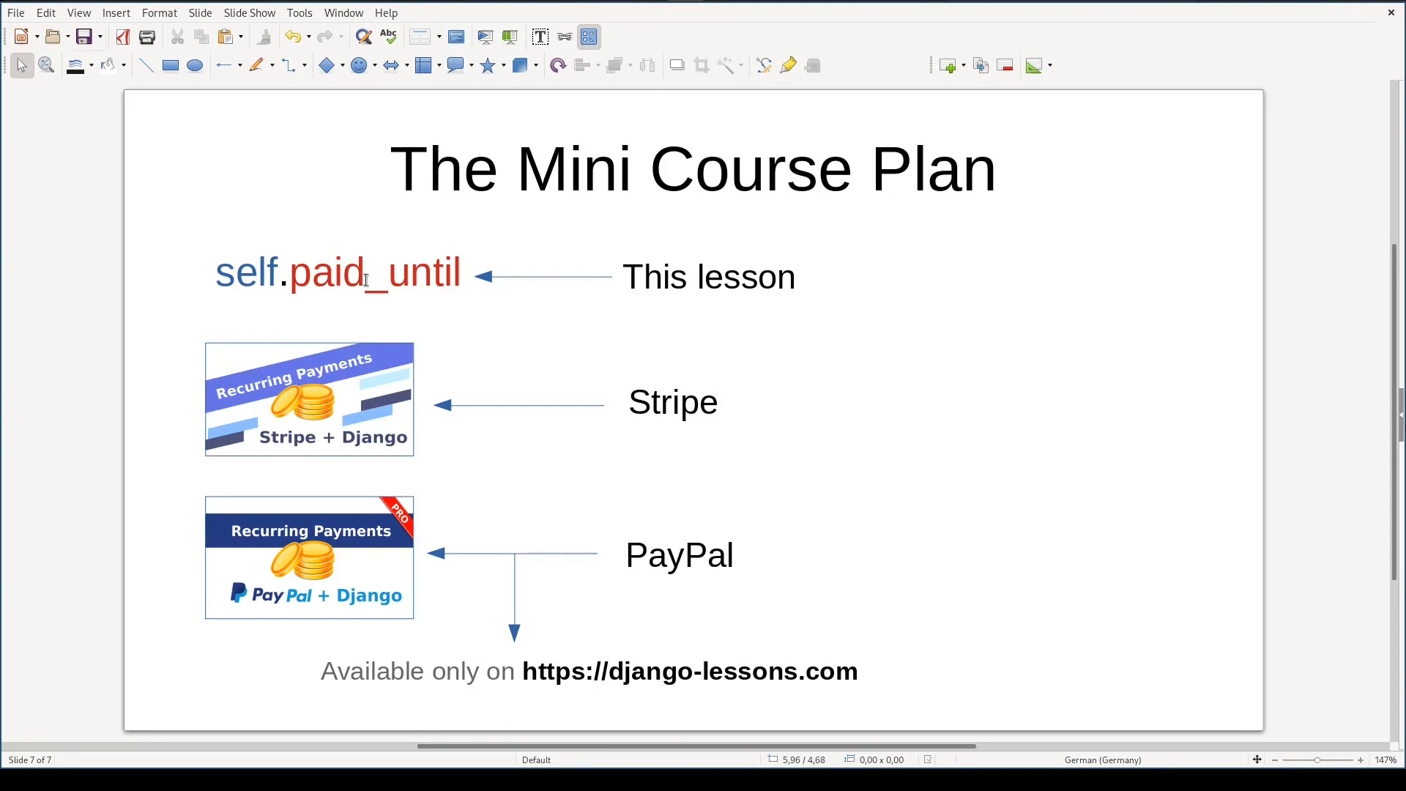
{"action": "mouse_move", "coordinate": [392, 285]}
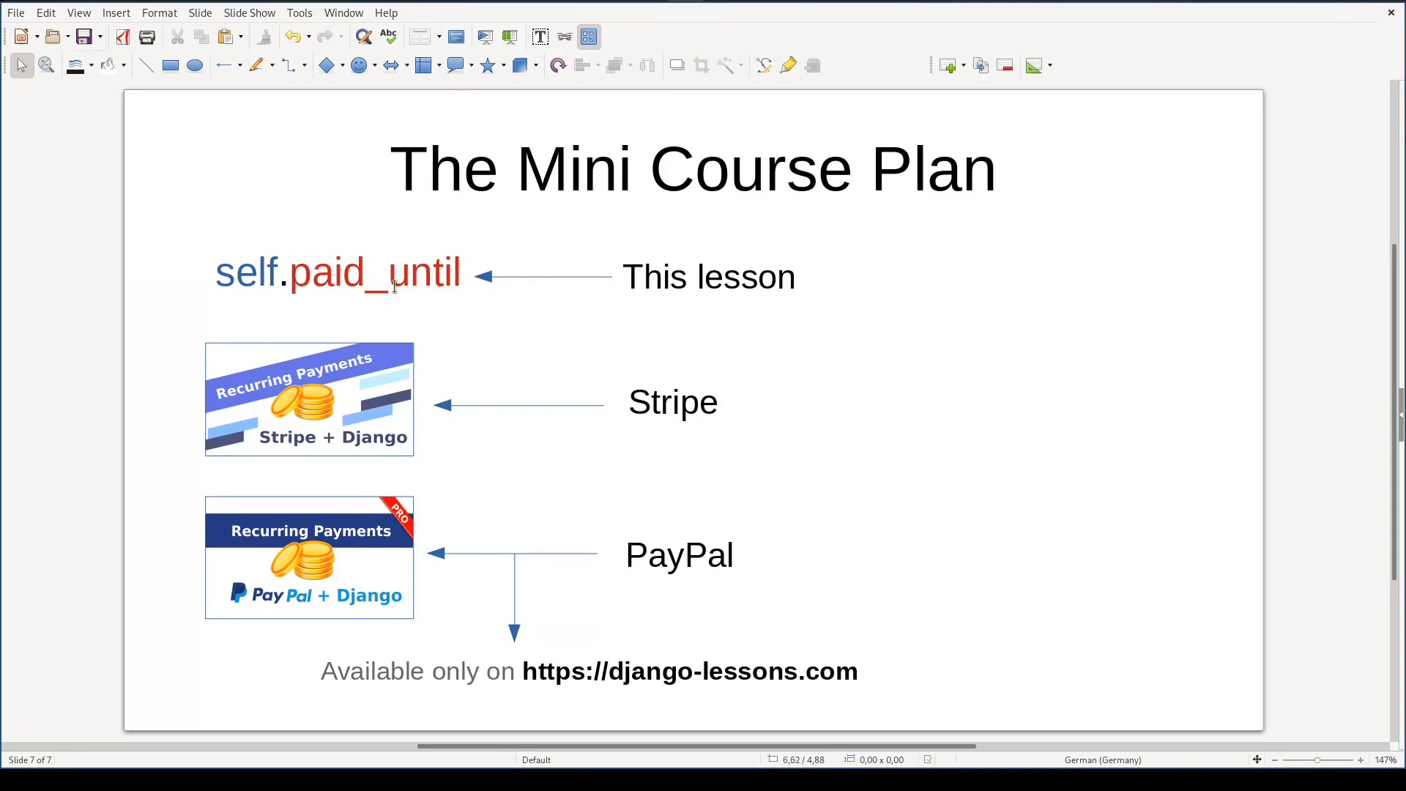
{"action": "mouse_move", "coordinate": [667, 438]}
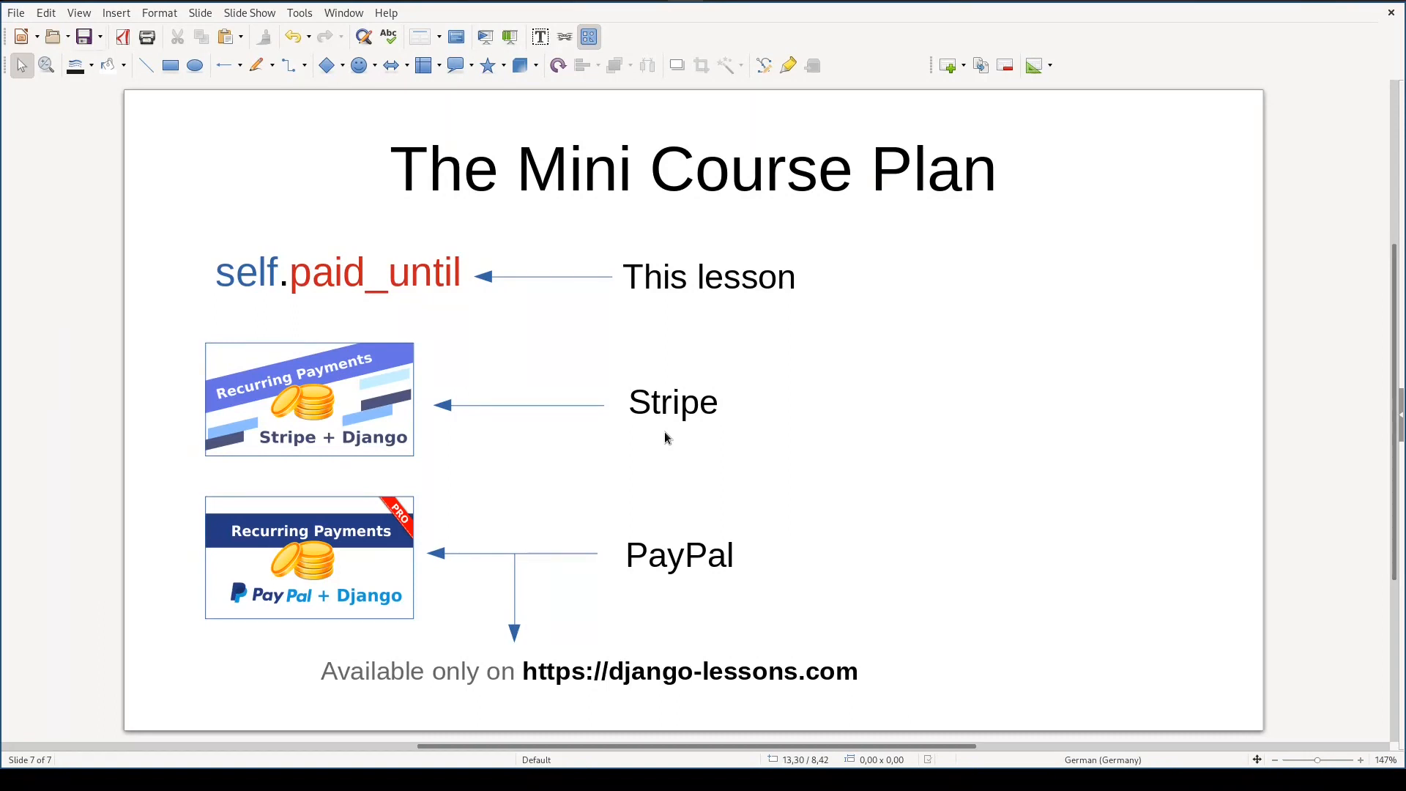
{"action": "mouse_move", "coordinate": [591, 636]}
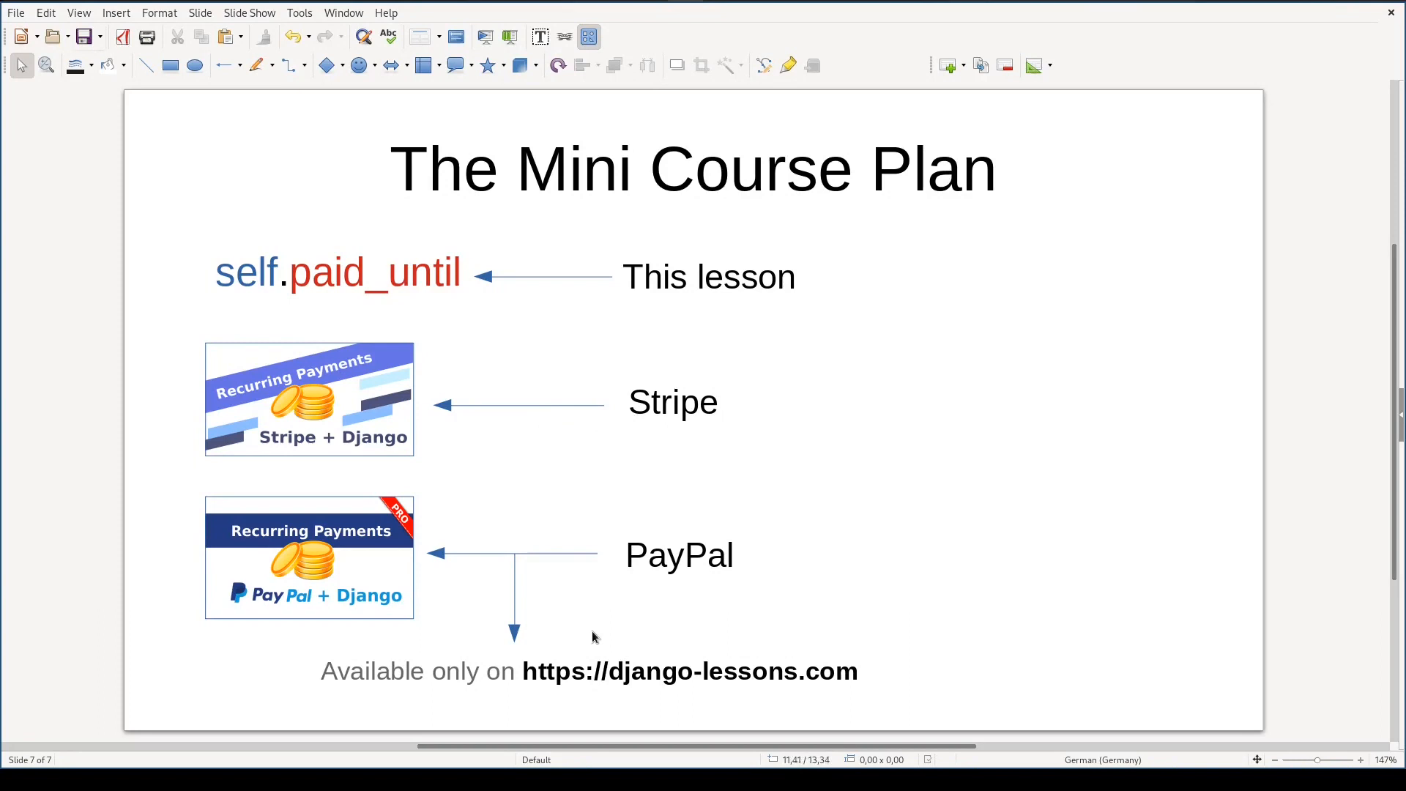
{"action": "mouse_move", "coordinate": [604, 692]}
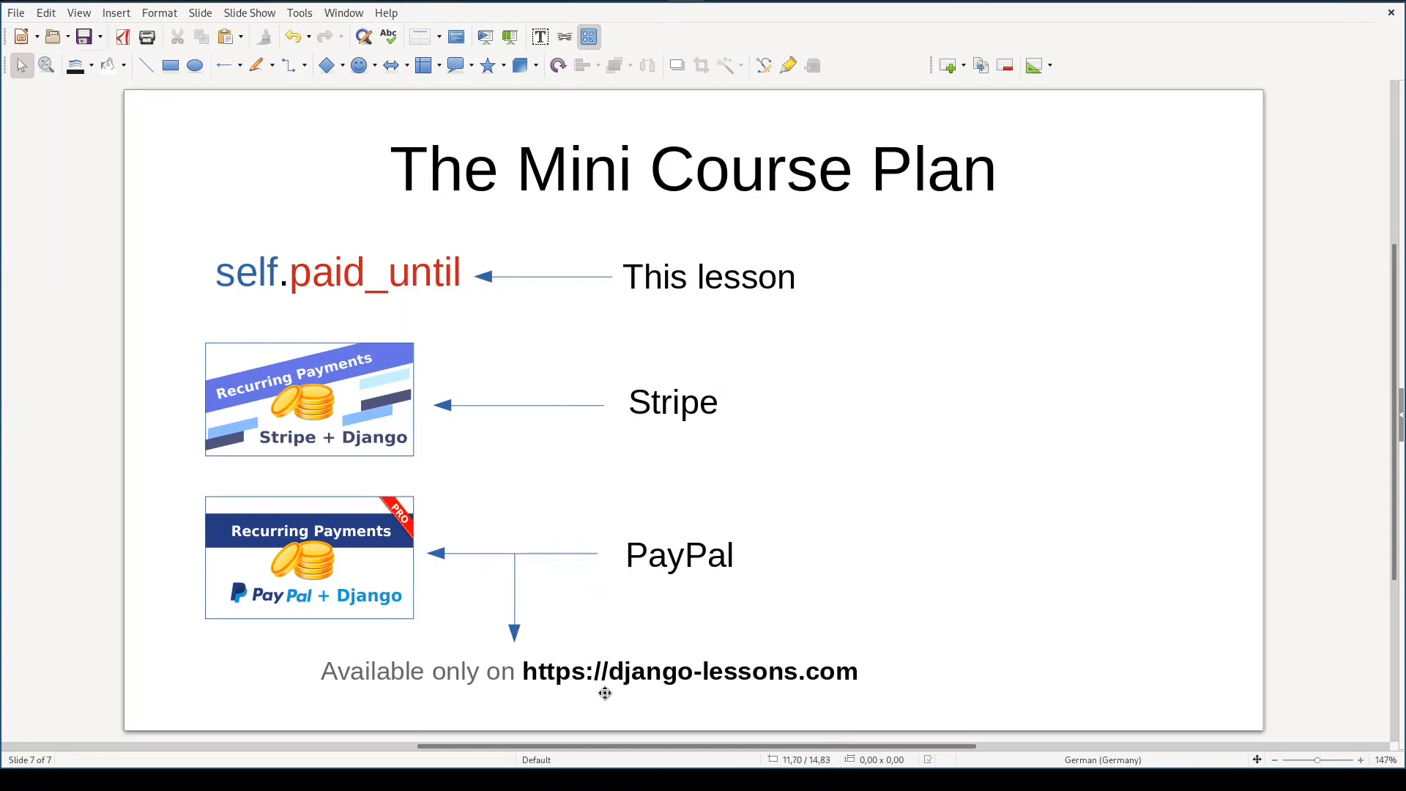
{"action": "mouse_move", "coordinate": [579, 506]}
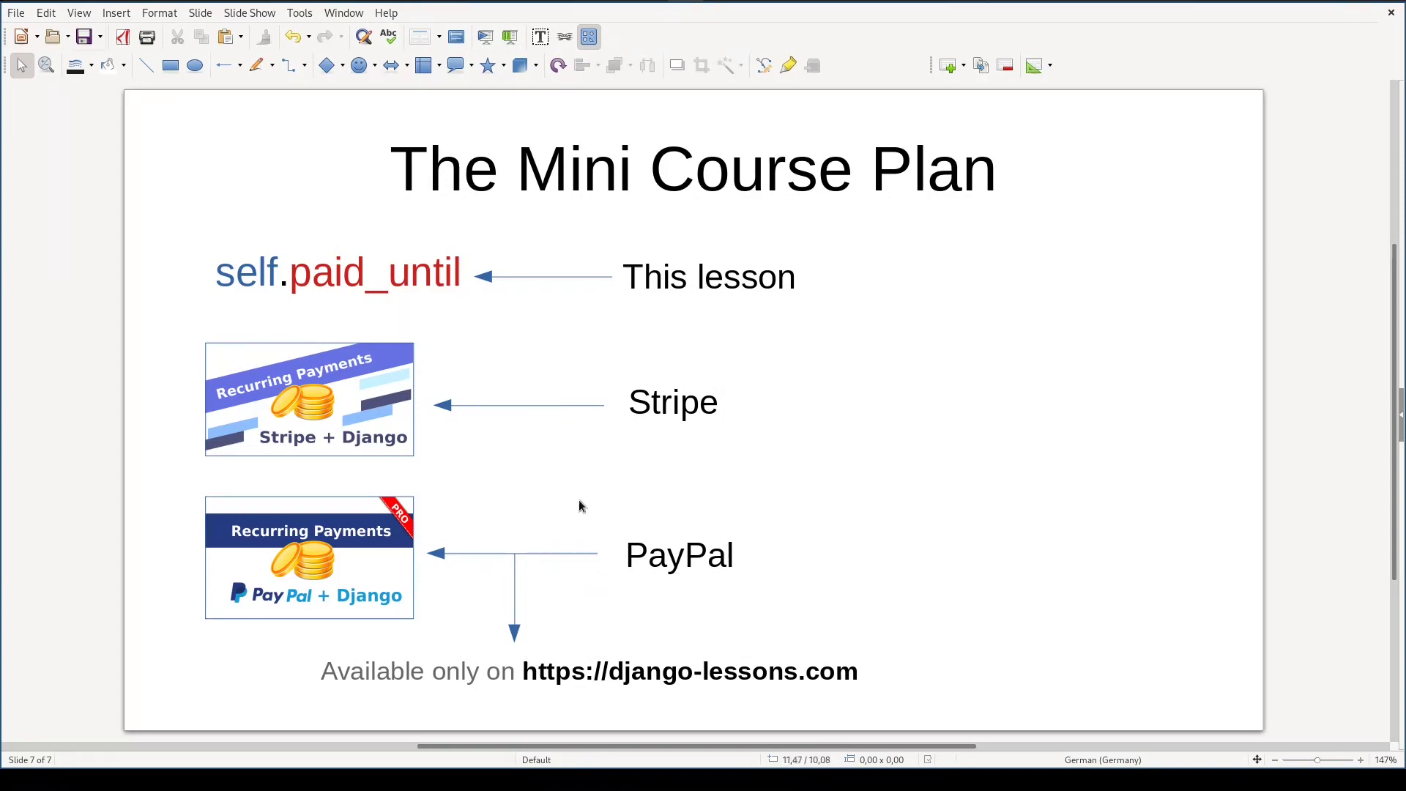
{"action": "mouse_move", "coordinate": [682, 603]}
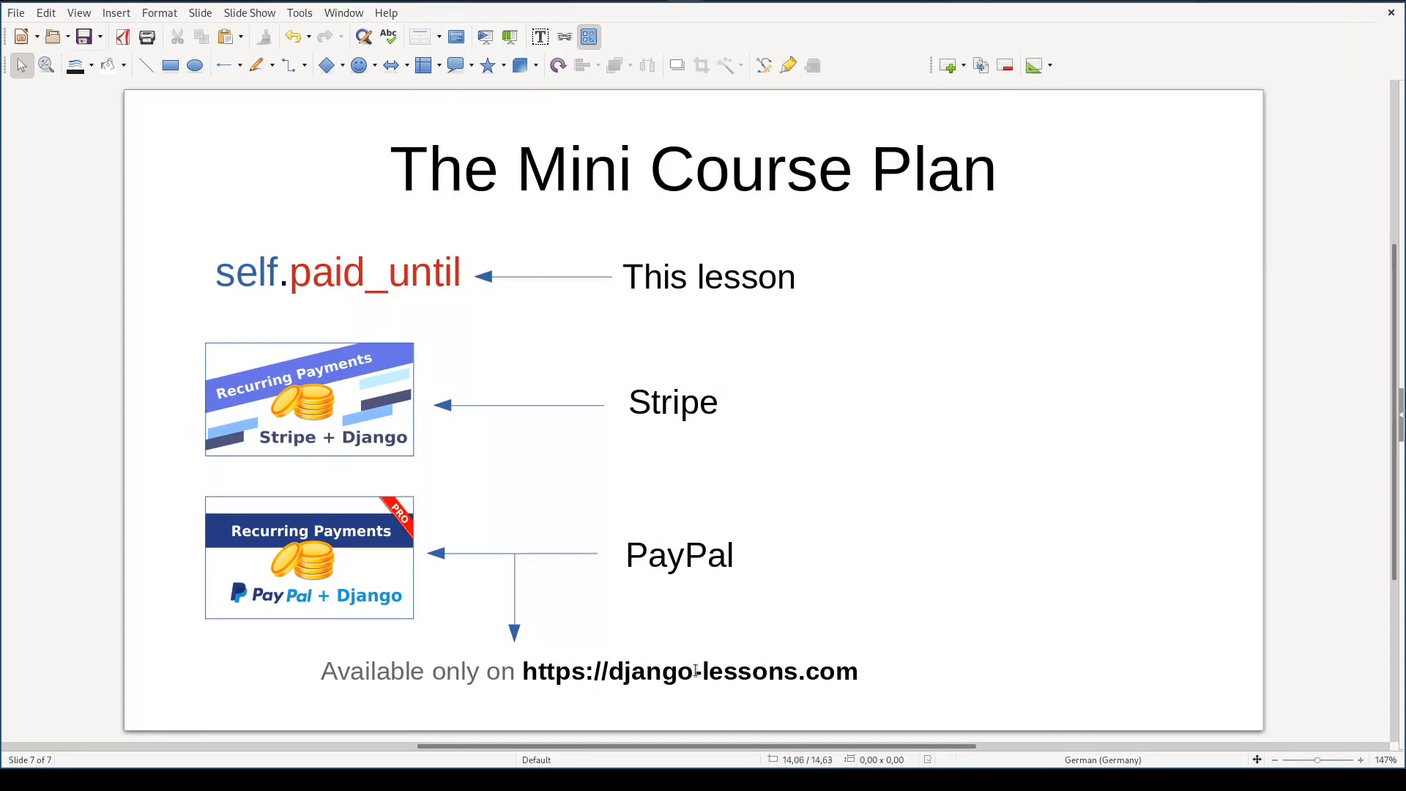
{"action": "mouse_move", "coordinate": [796, 670]}
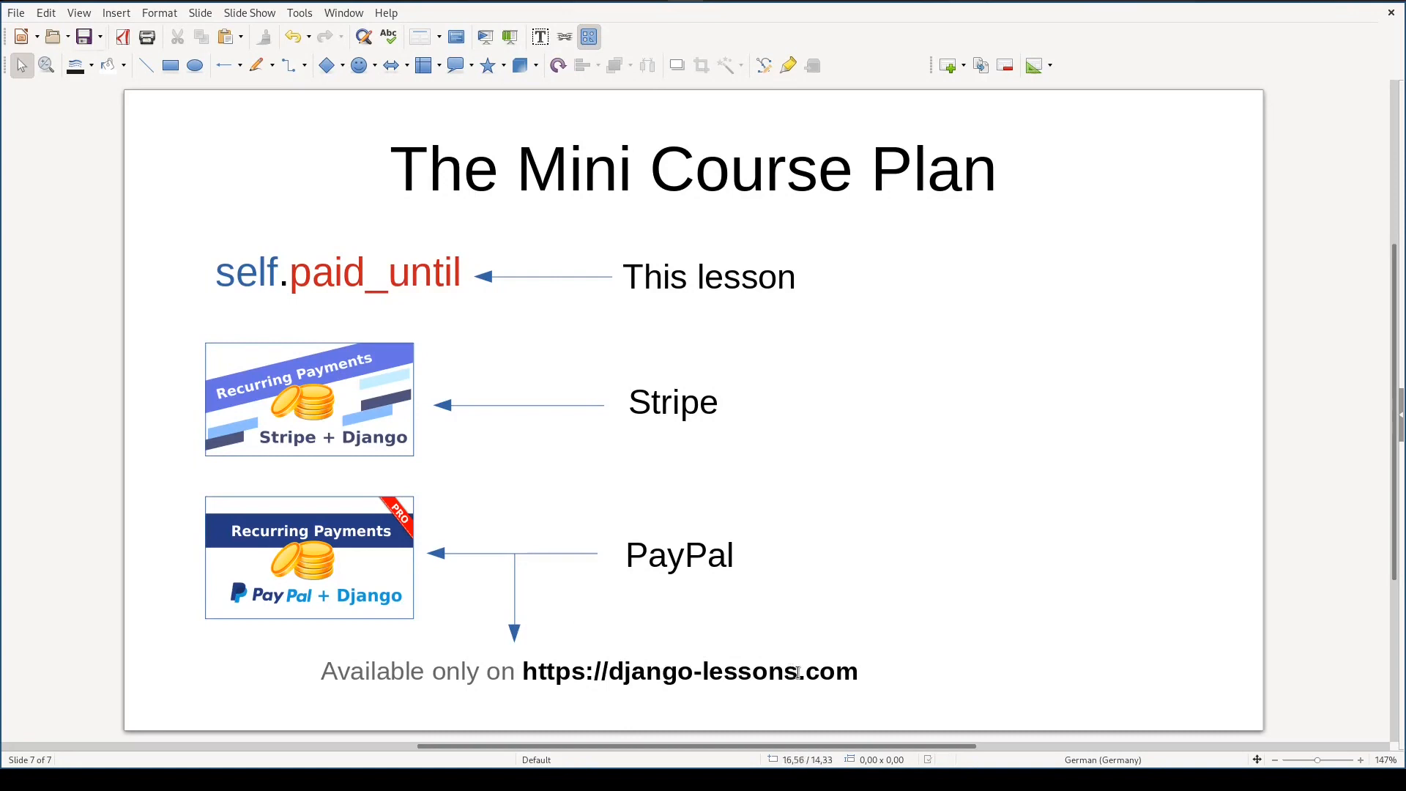
{"action": "mouse_move", "coordinate": [696, 684]}
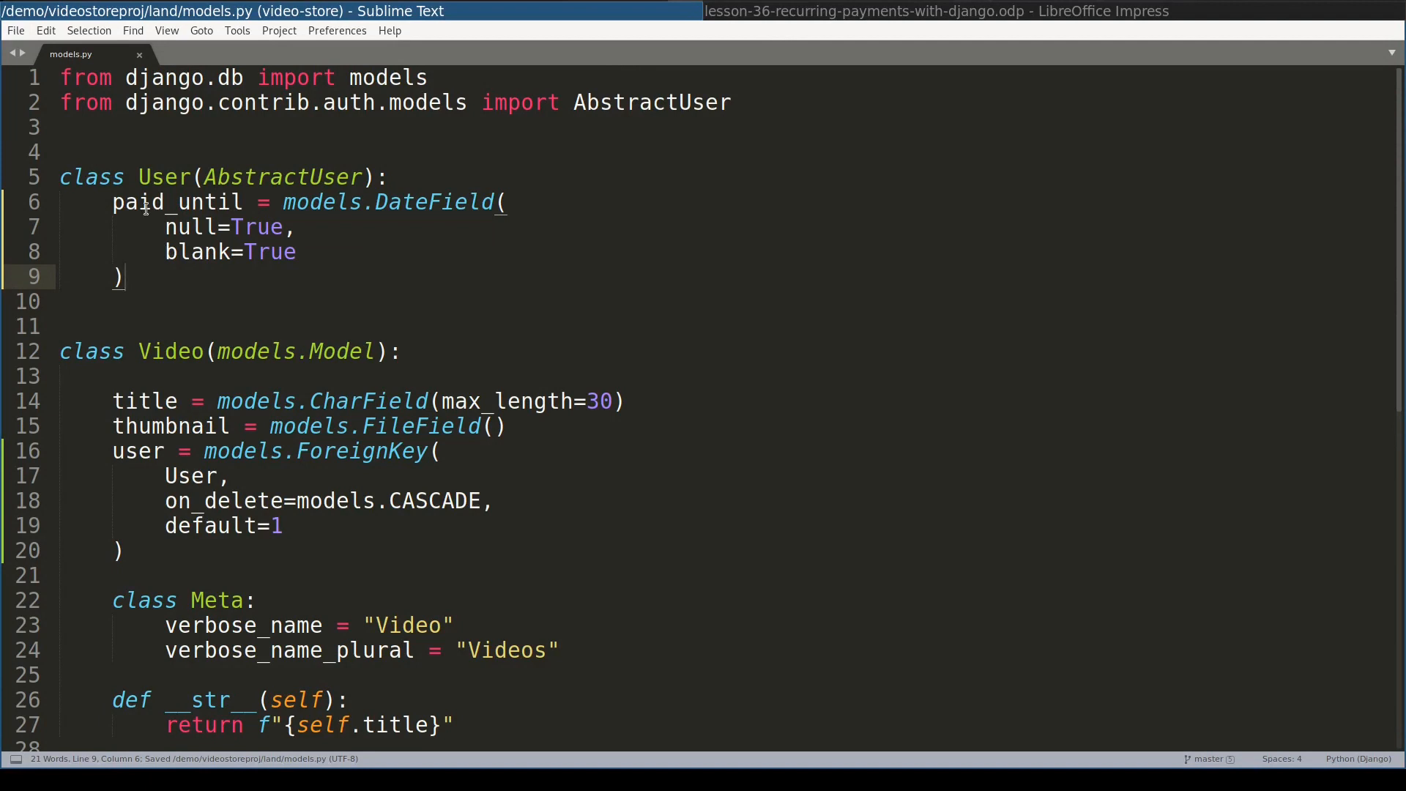
- Consult the slide's method and add has_paid returning current_date < self.paid_until below paid_until
{"action": "double_click", "coordinate": [177, 202]}
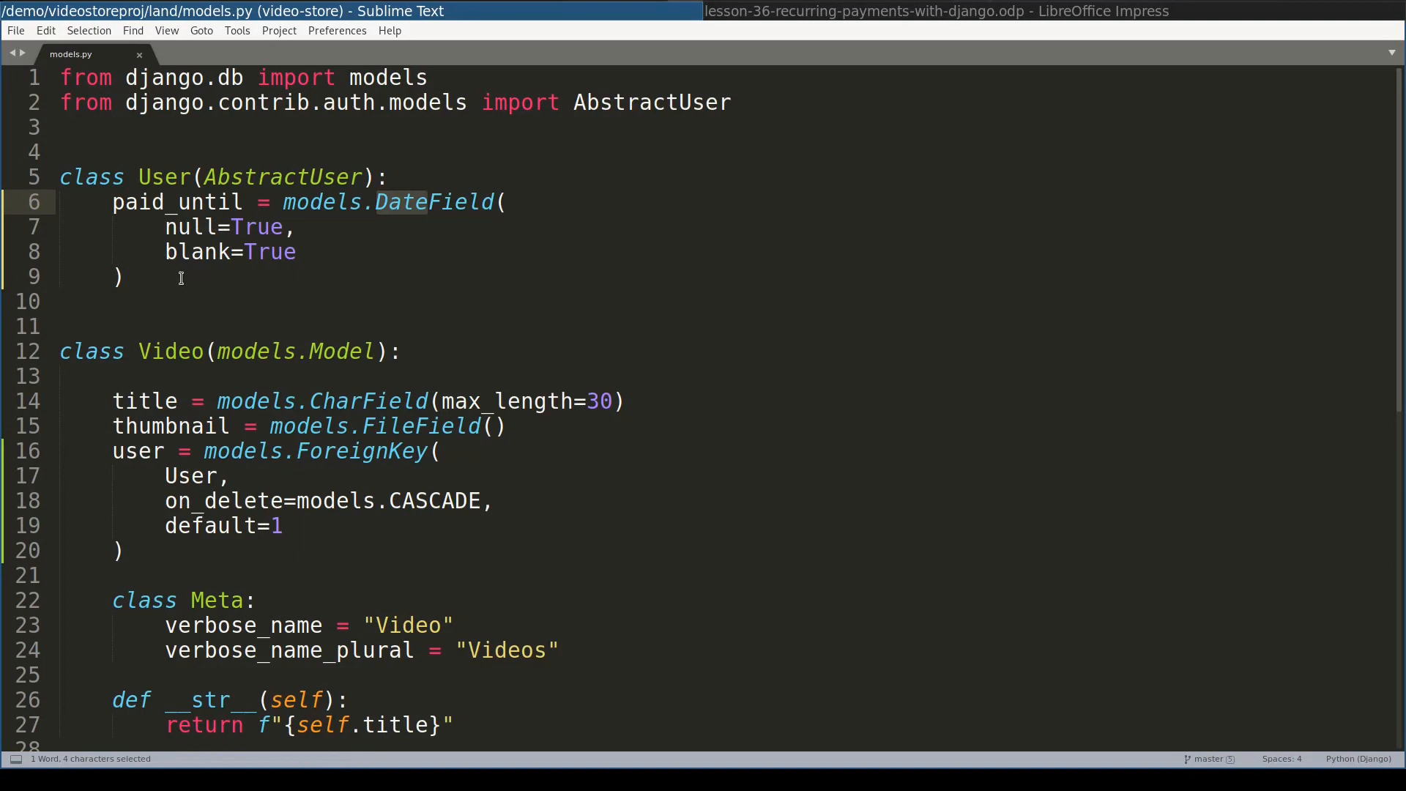
{"action": "left_click", "coordinate": [125, 276]}
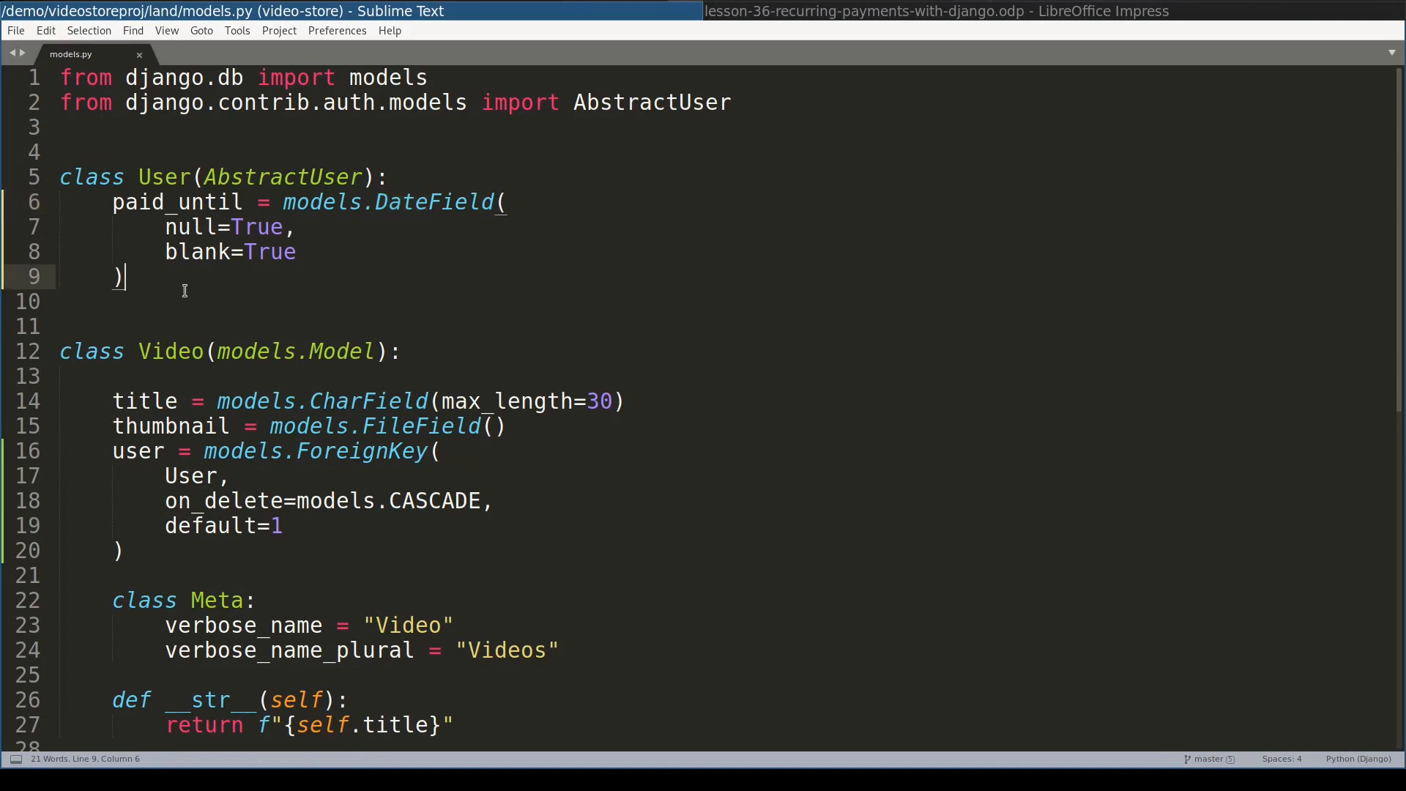
{"action": "mouse_move", "coordinate": [185, 280]}
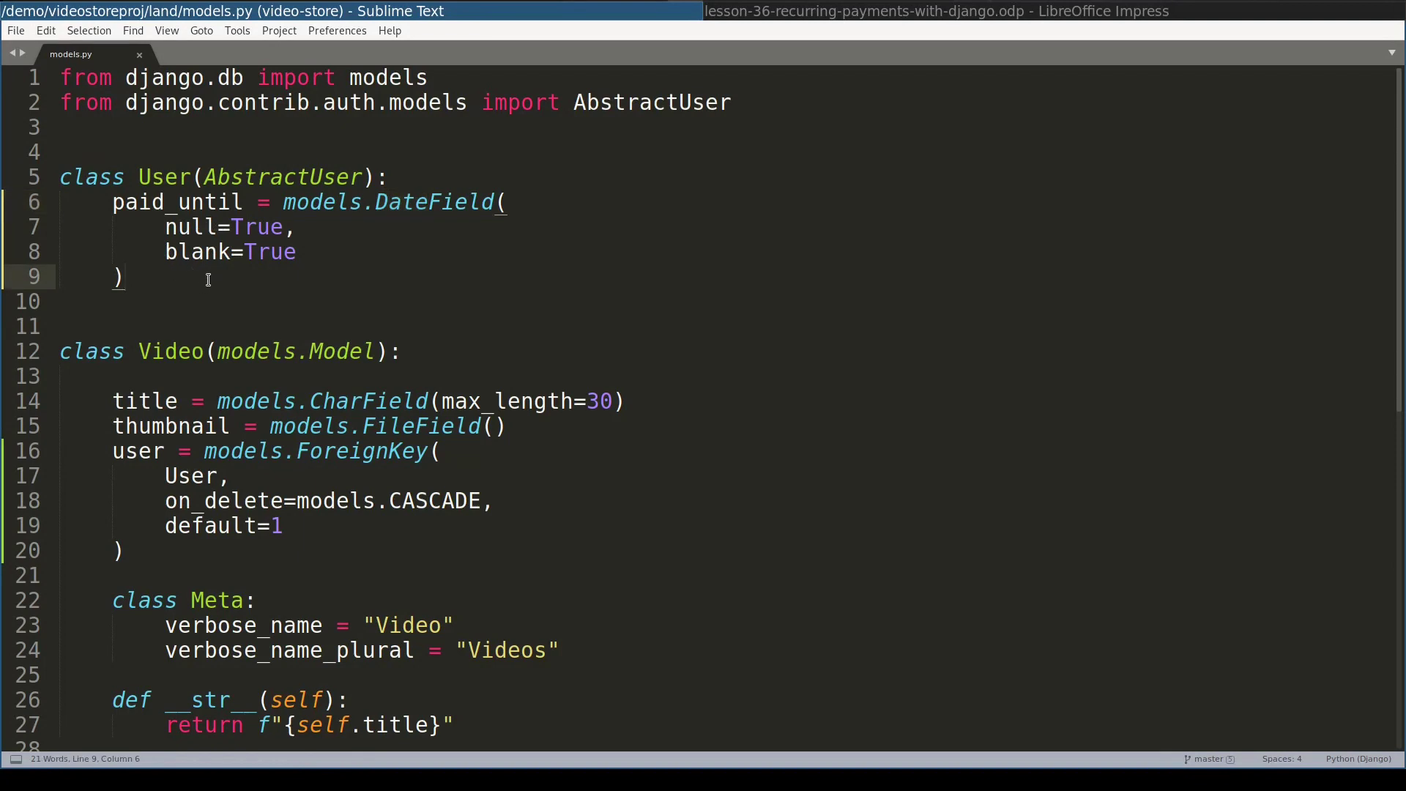
{"action": "left_click", "coordinate": [934, 11]}
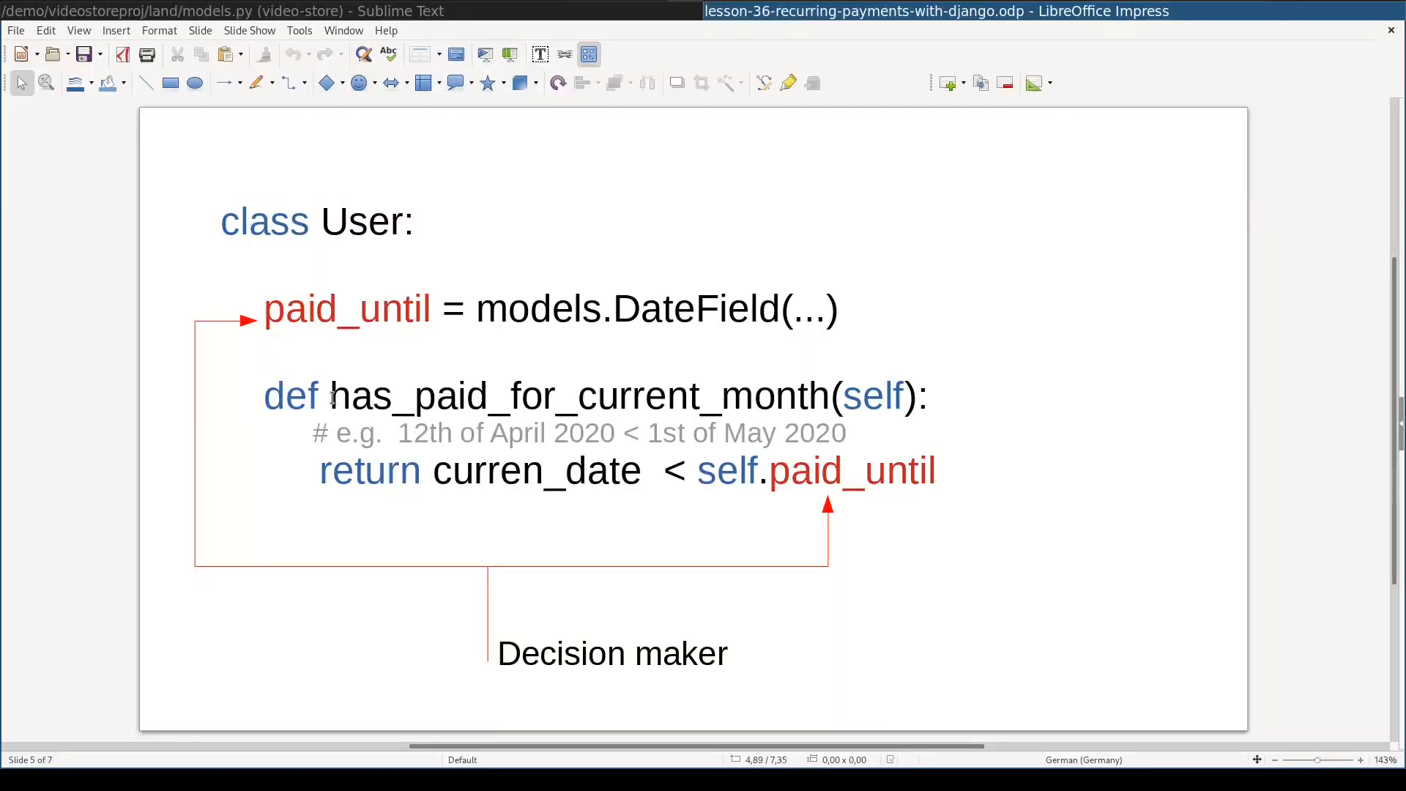
{"action": "double_click", "coordinate": [578, 396]}
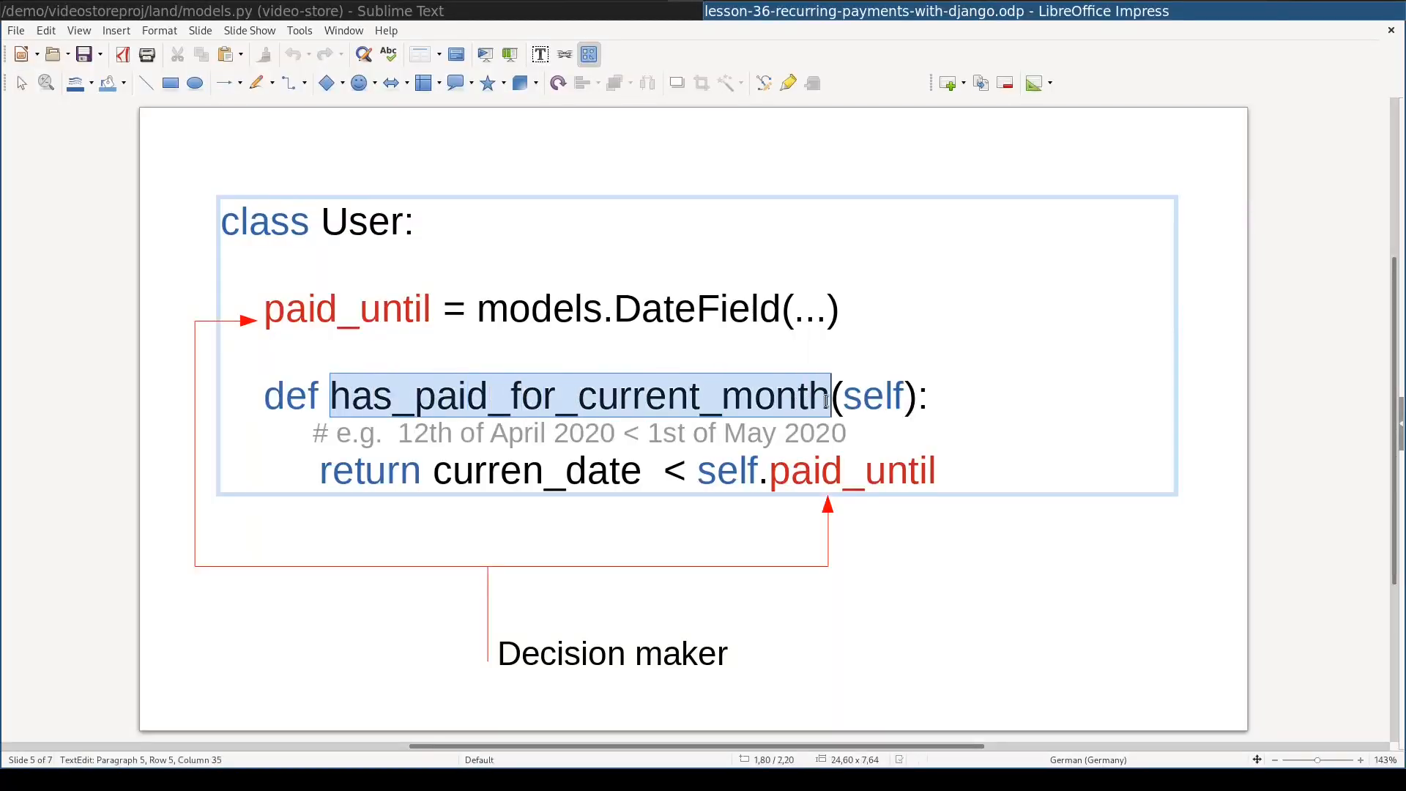
{"action": "left_click", "coordinate": [224, 11]}
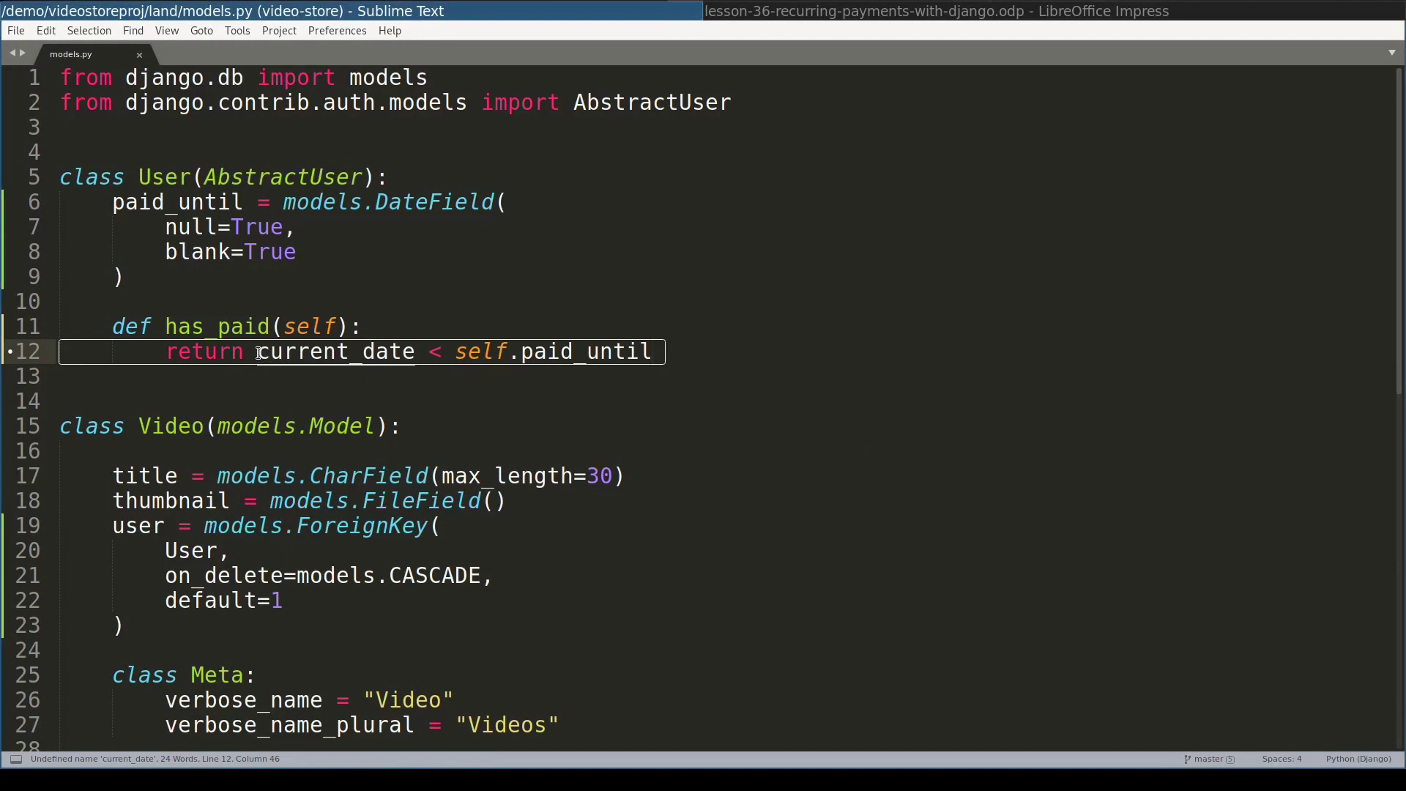
- Default current_date to datetime.date.today() and add import datetime to models.py
{"action": "double_click", "coordinate": [336, 351]}
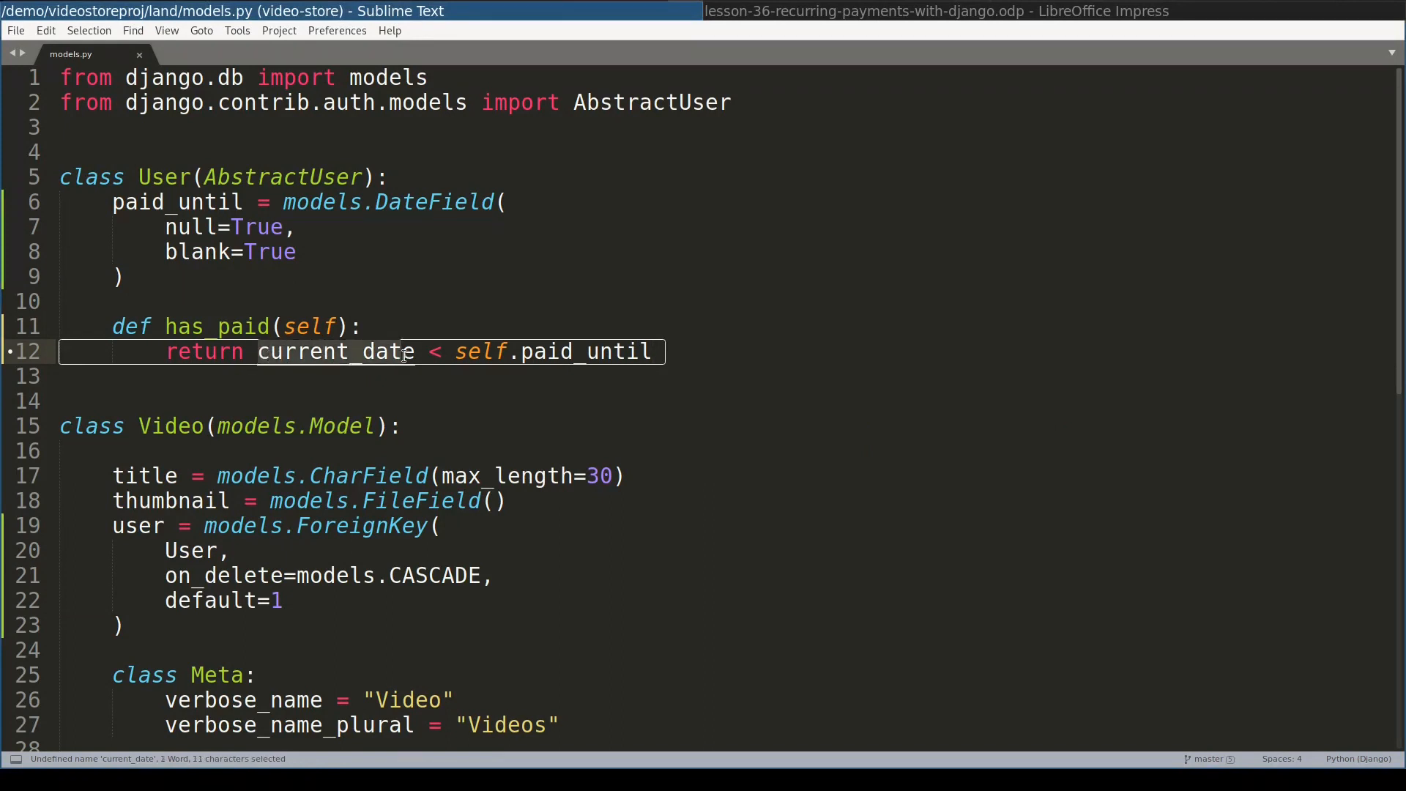
{"action": "type", "text": "current_date = d"}
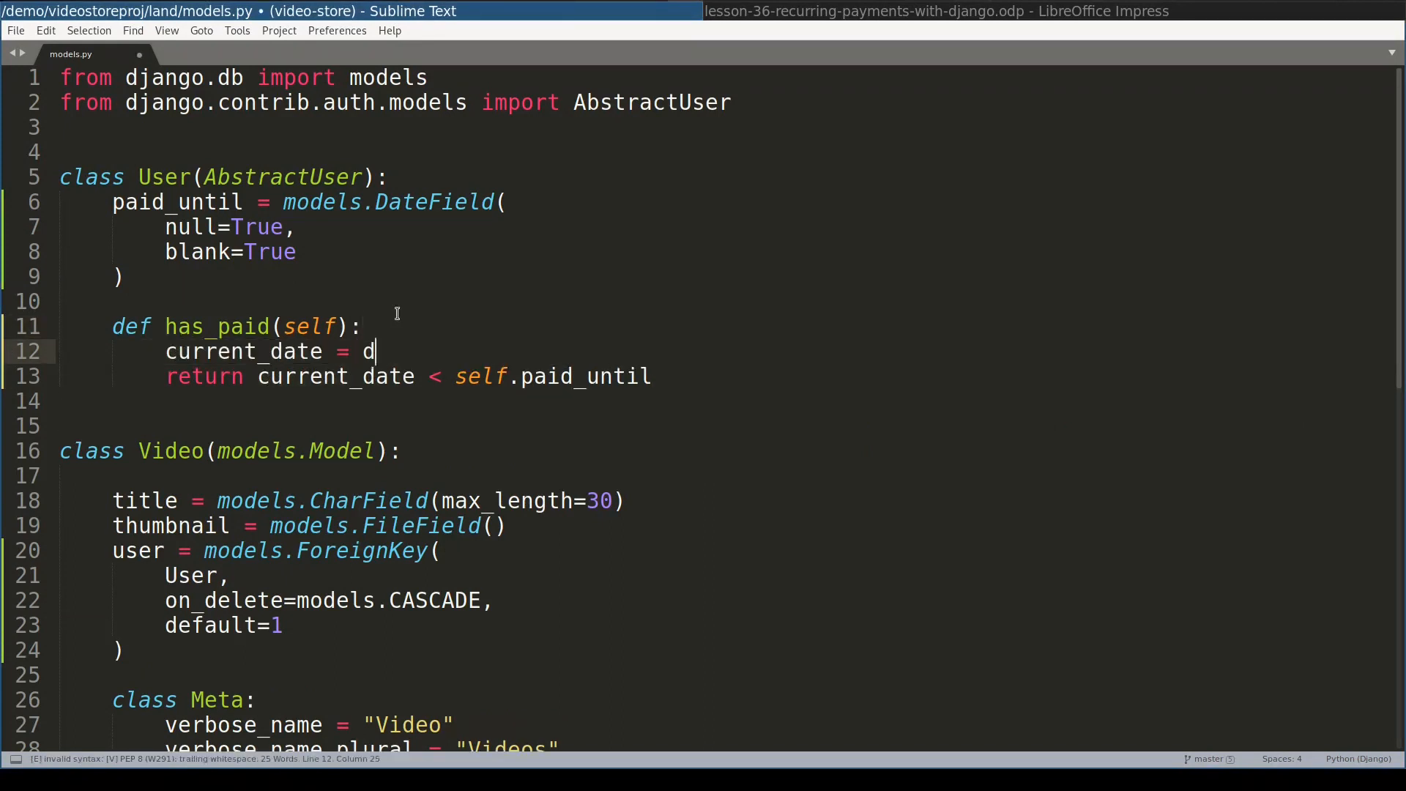
{"action": "type", "text": "atetime.date.today("}
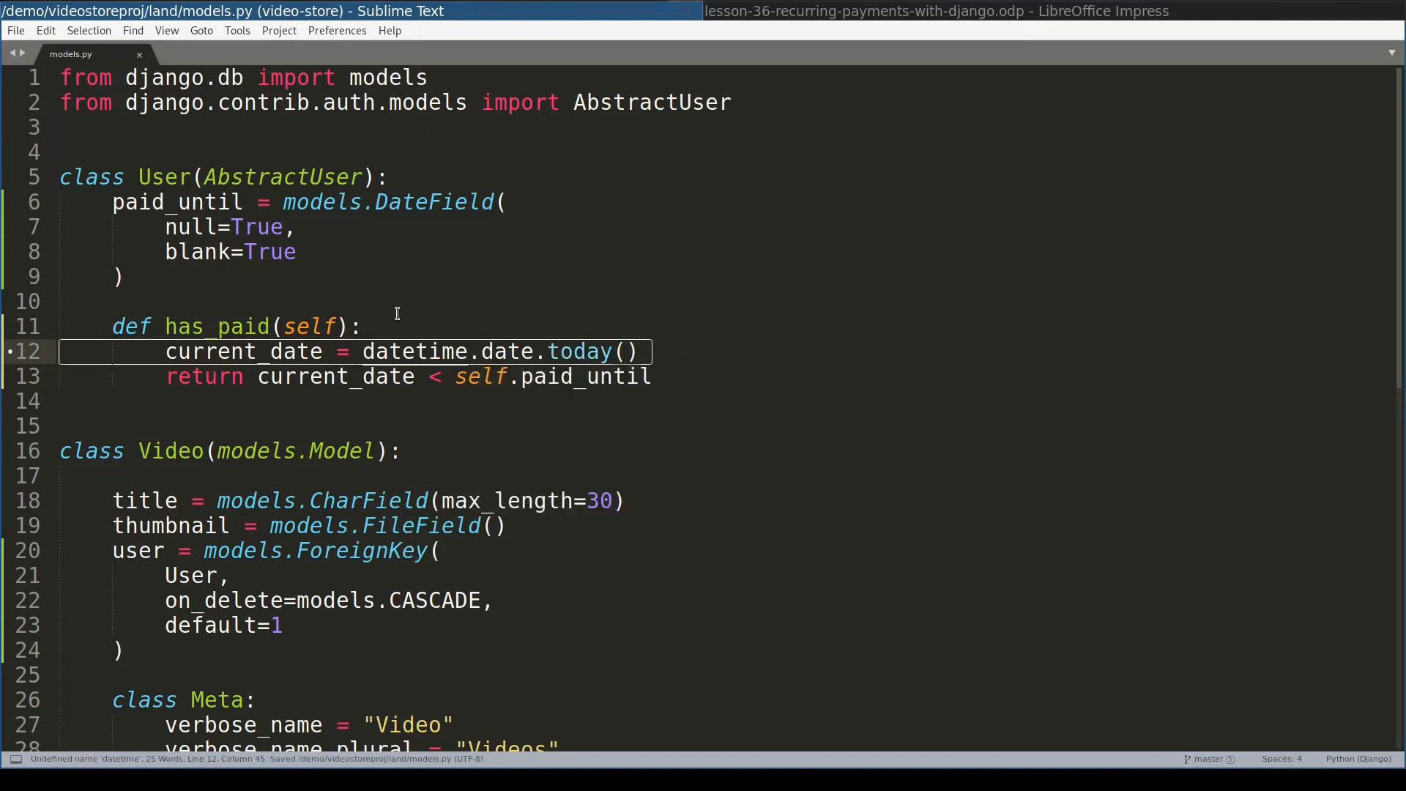
{"action": "double_click", "coordinate": [413, 351]}
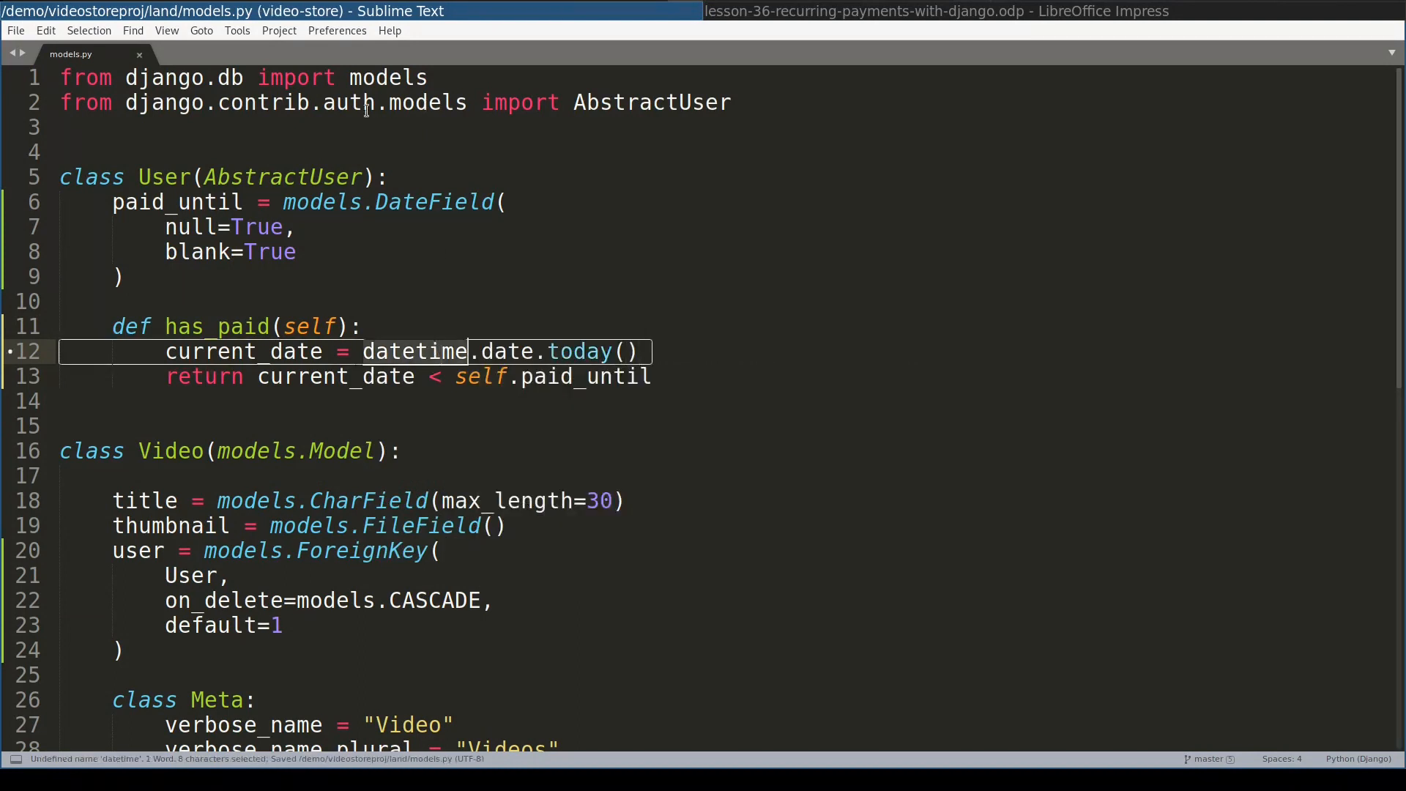
{"action": "type", "text": "import datetime"}
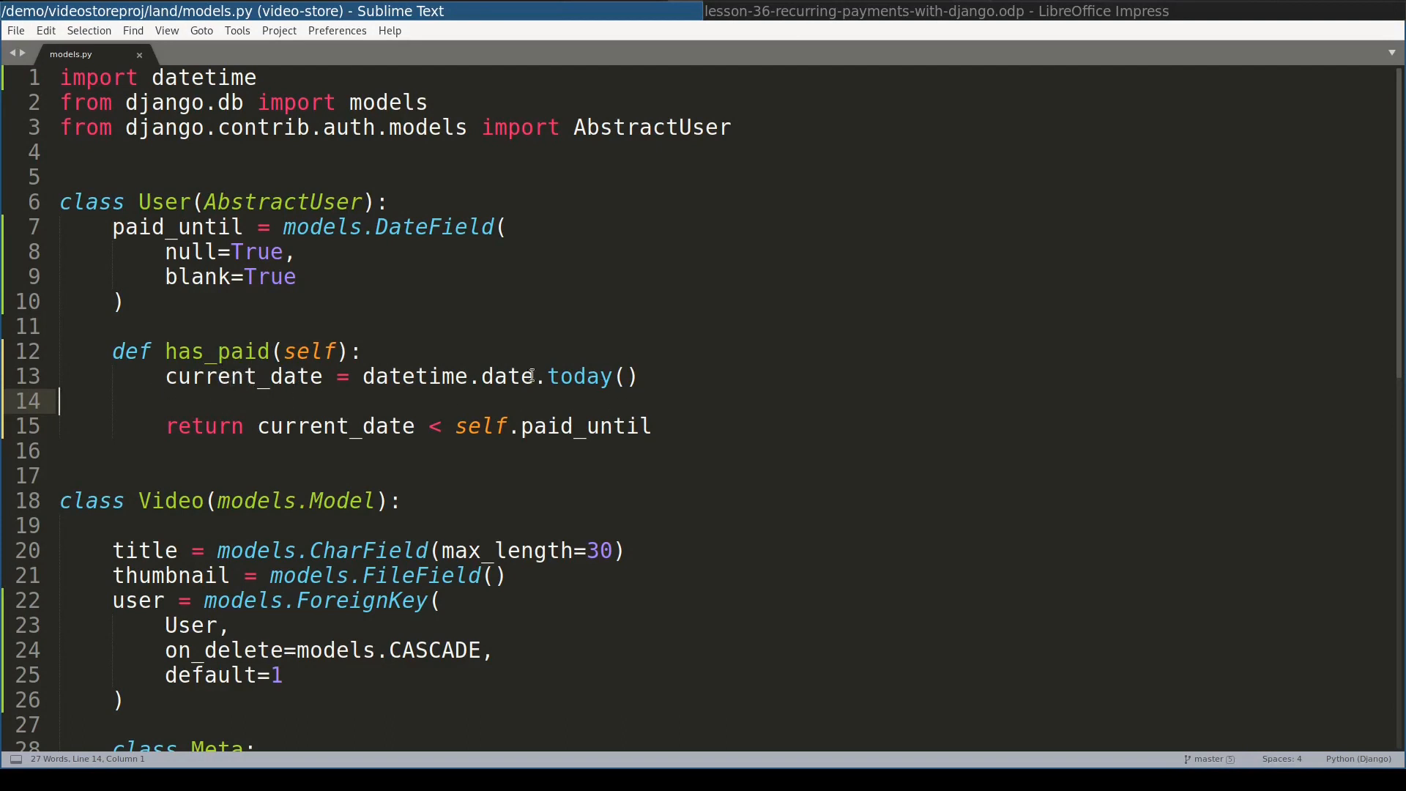
{"action": "mouse_move", "coordinate": [390, 402]}
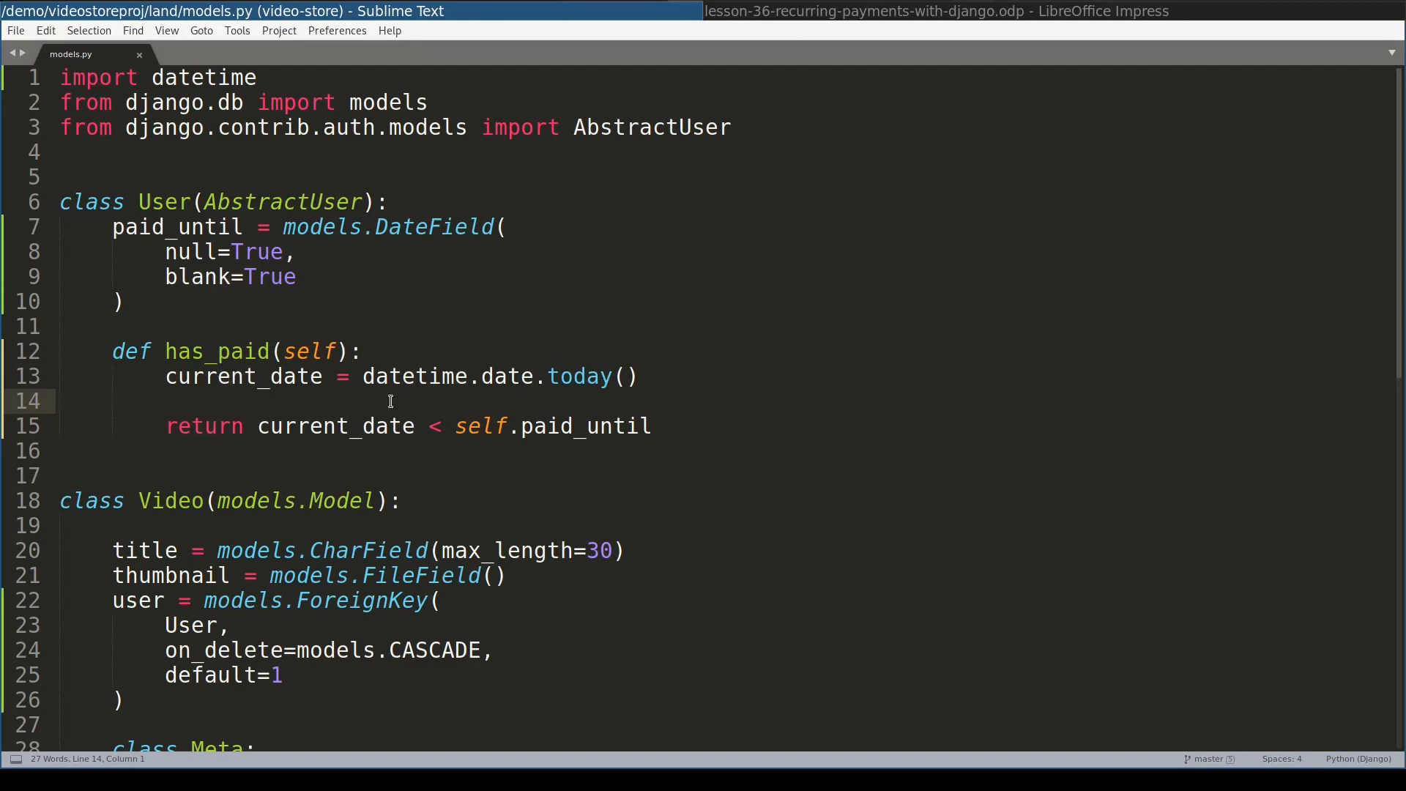
- Move current_date into has_paid's parameters and switch to tests.py
{"action": "double_click", "coordinate": [242, 376]}
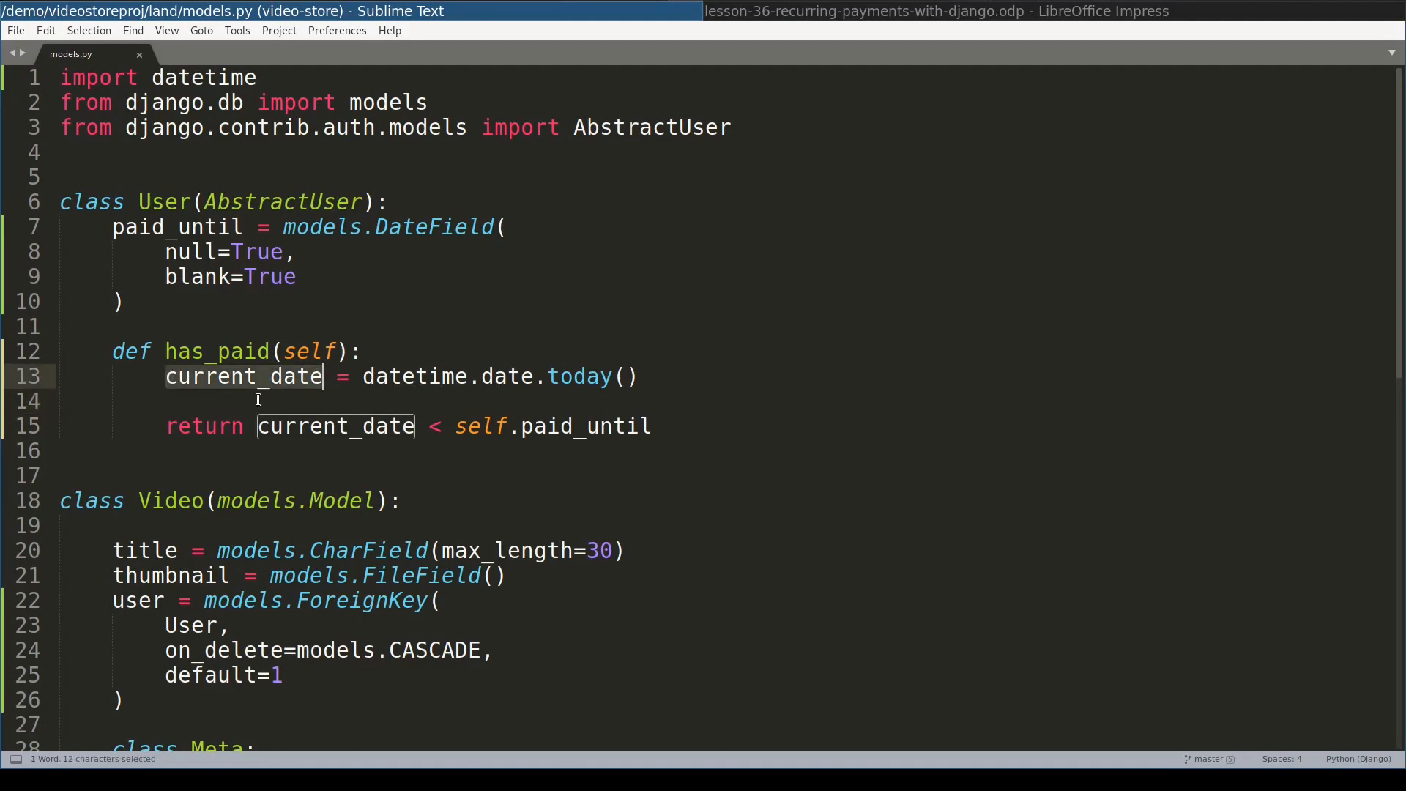
{"action": "left_click", "coordinate": [415, 376]}
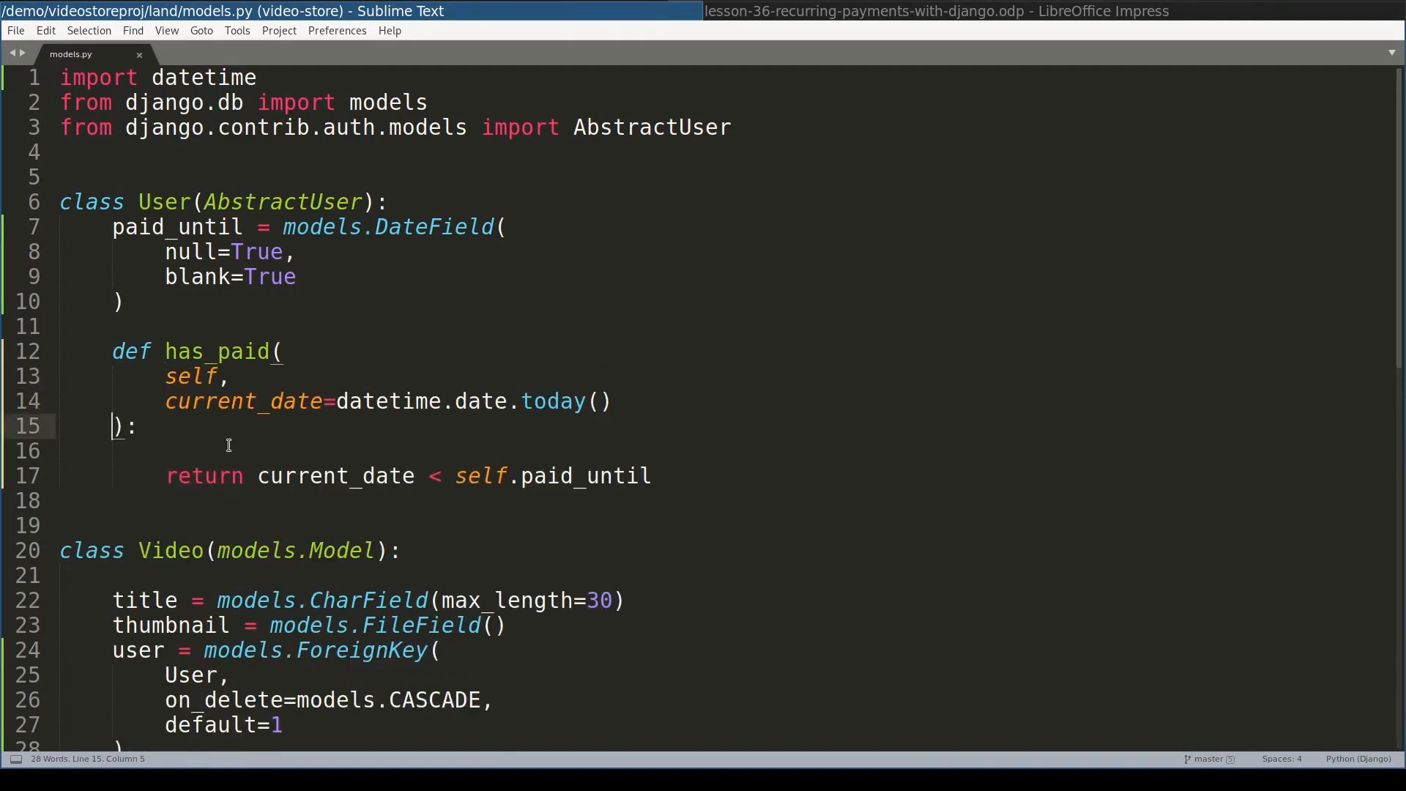
{"action": "left_click", "coordinate": [691, 477]}
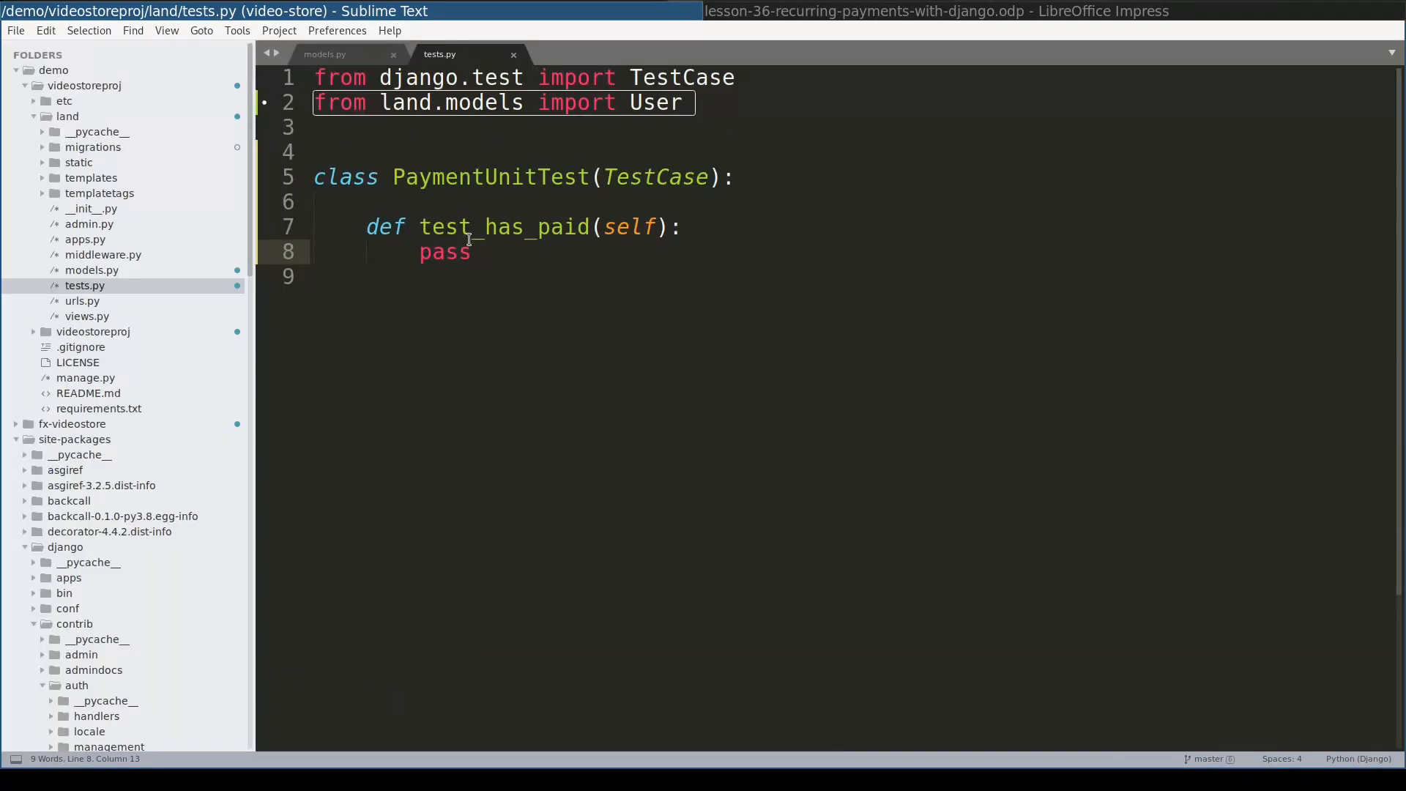
{"action": "mouse_move", "coordinate": [428, 227]}
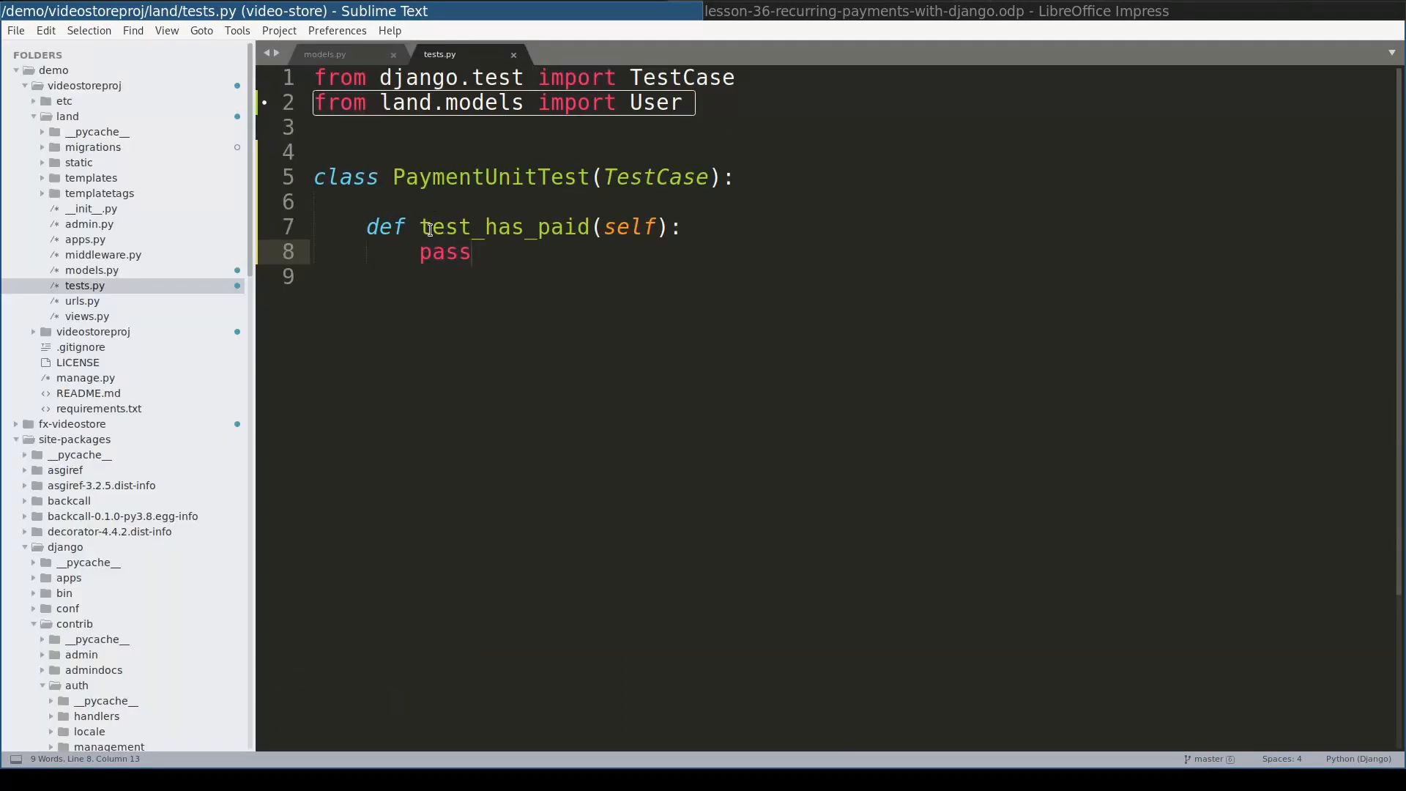
- Replace pass with User.objects.create(username="test"), user.save() and an assertFalse on has_paid()
{"action": "double_click", "coordinate": [536, 227]}
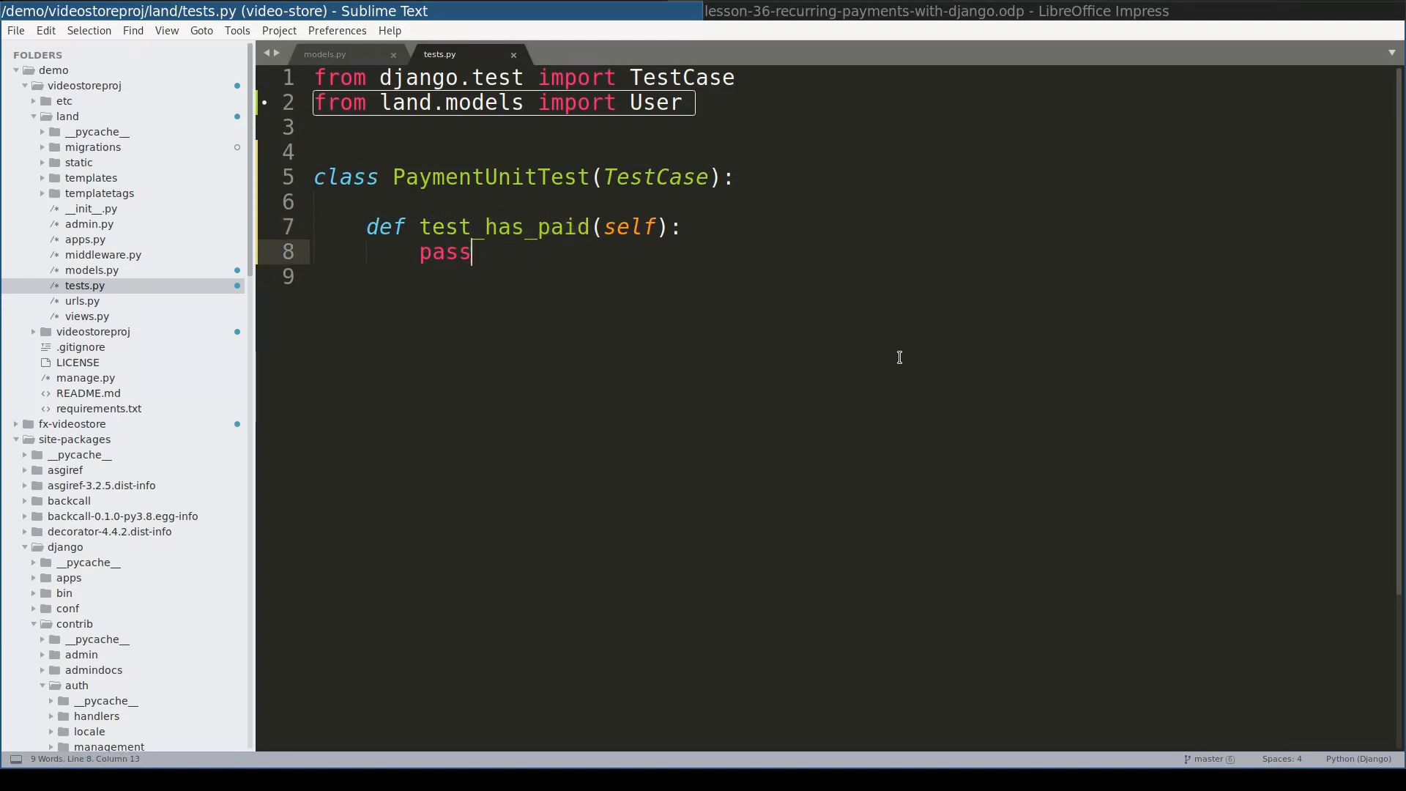
{"action": "type", "text": "user = User.objects.create("}
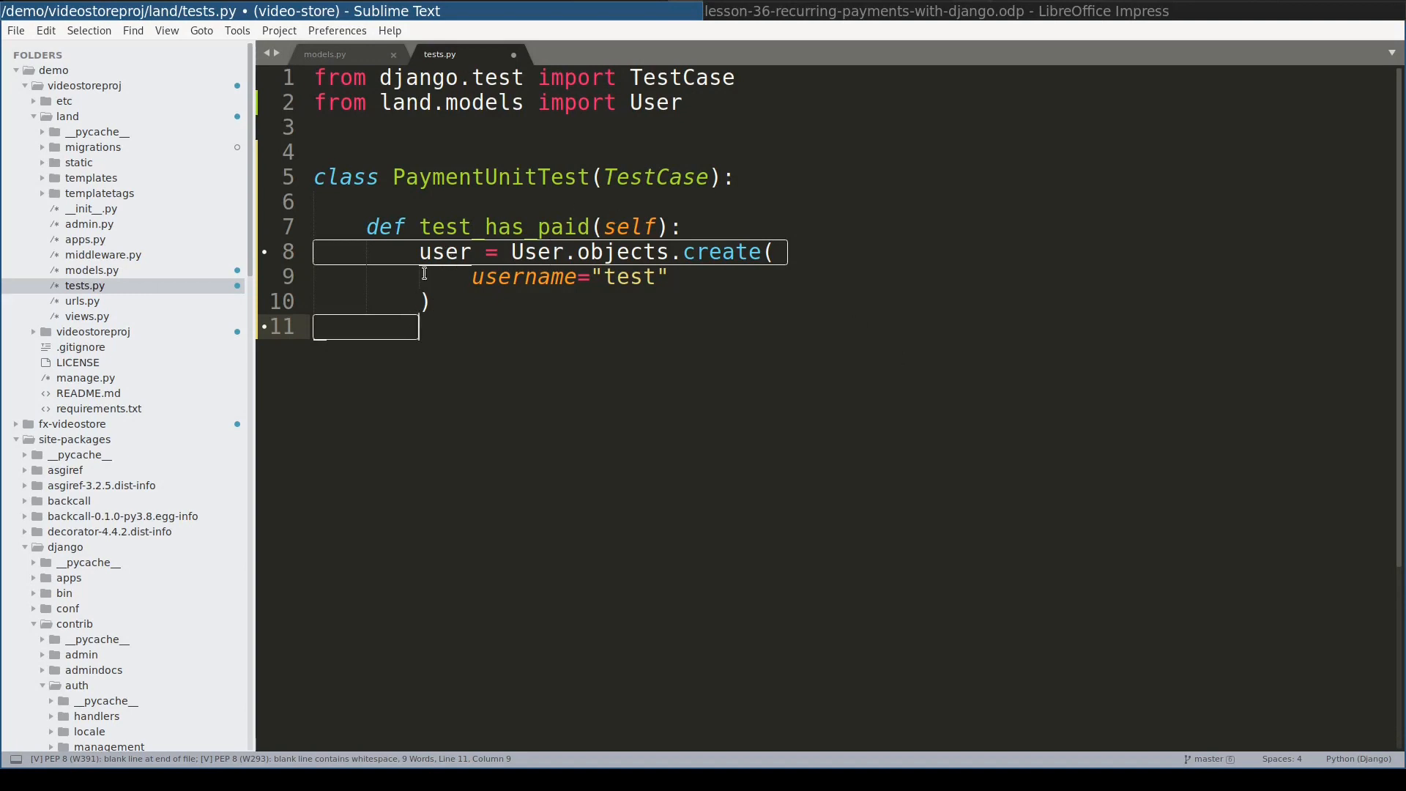
{"action": "mouse_move", "coordinate": [431, 336]}
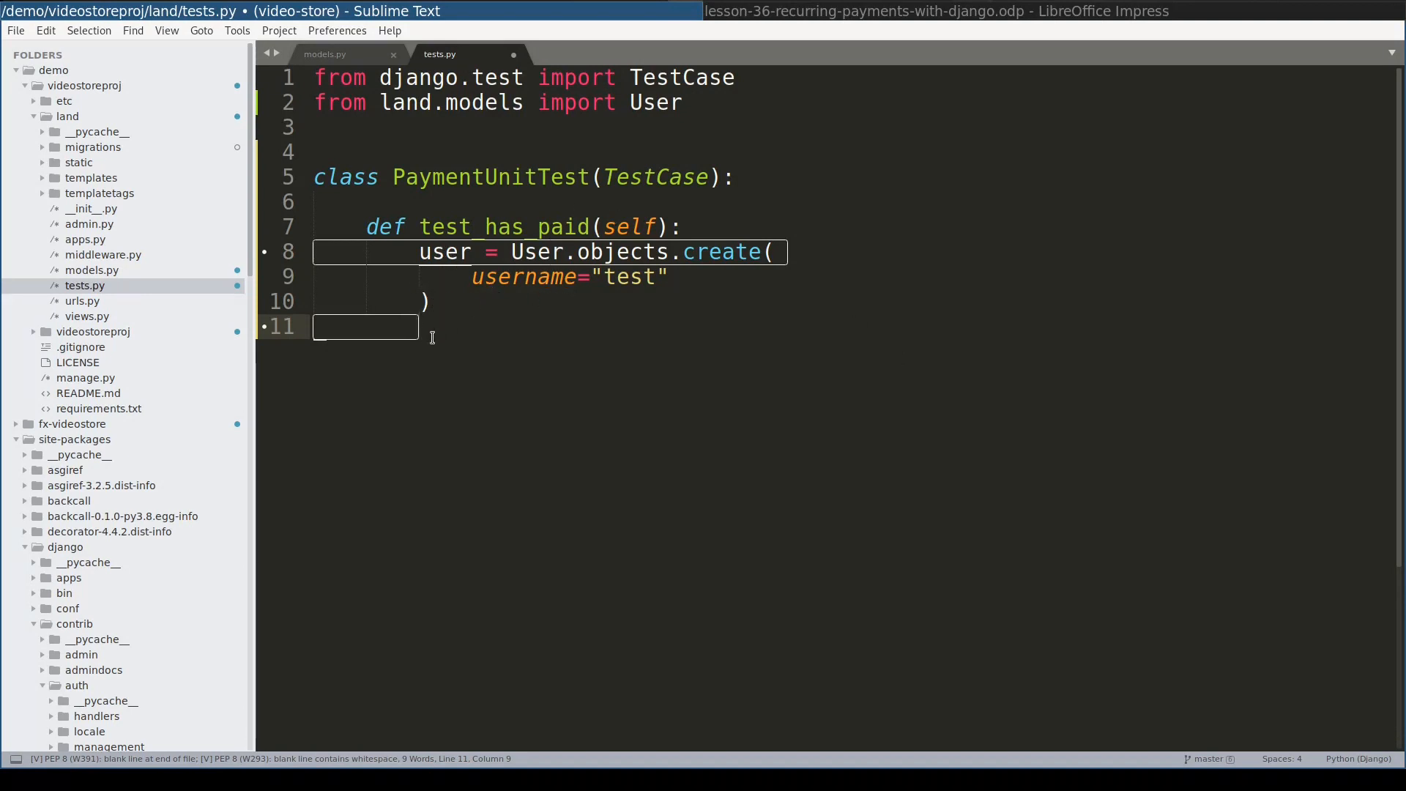
{"action": "mouse_move", "coordinate": [465, 335]}
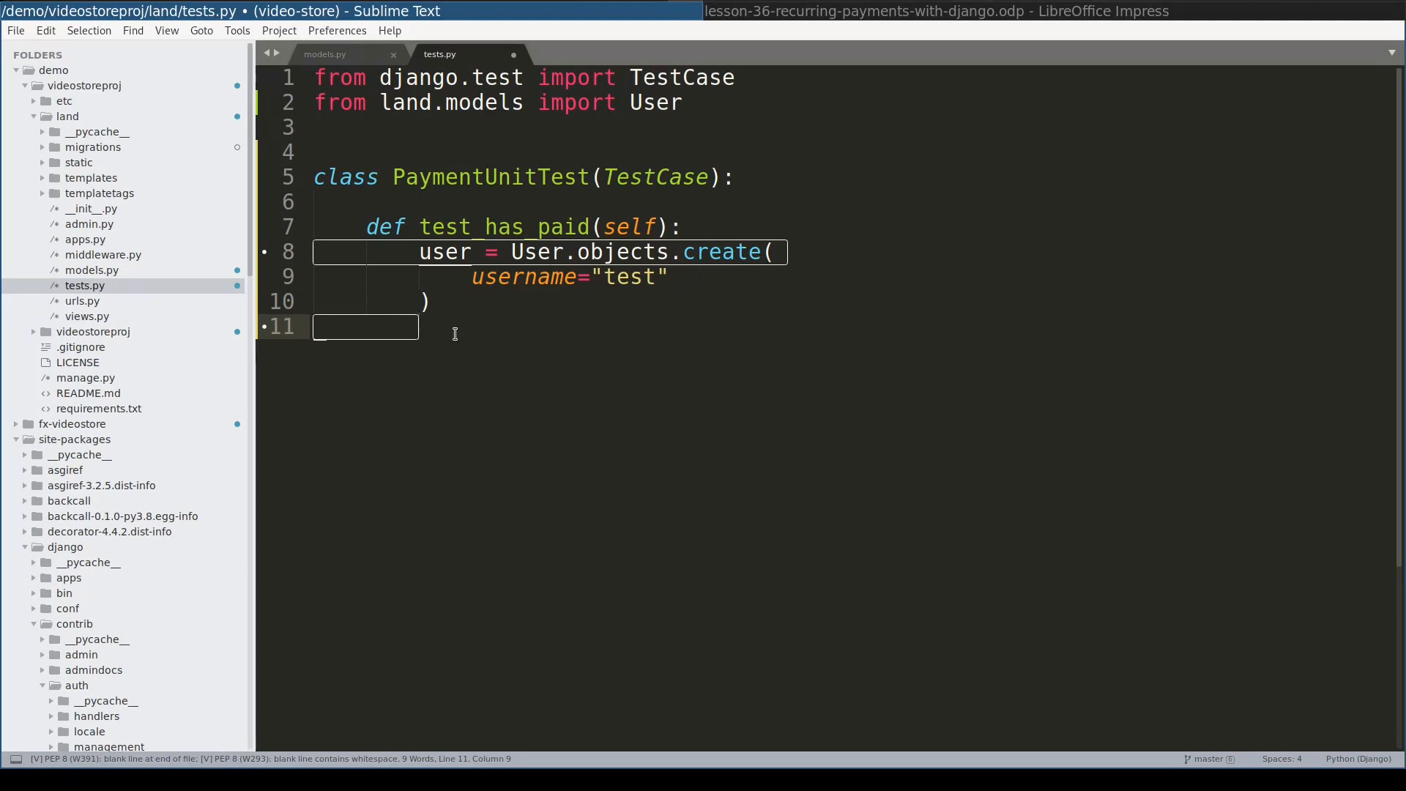
{"action": "type", "text": "user.save()"}
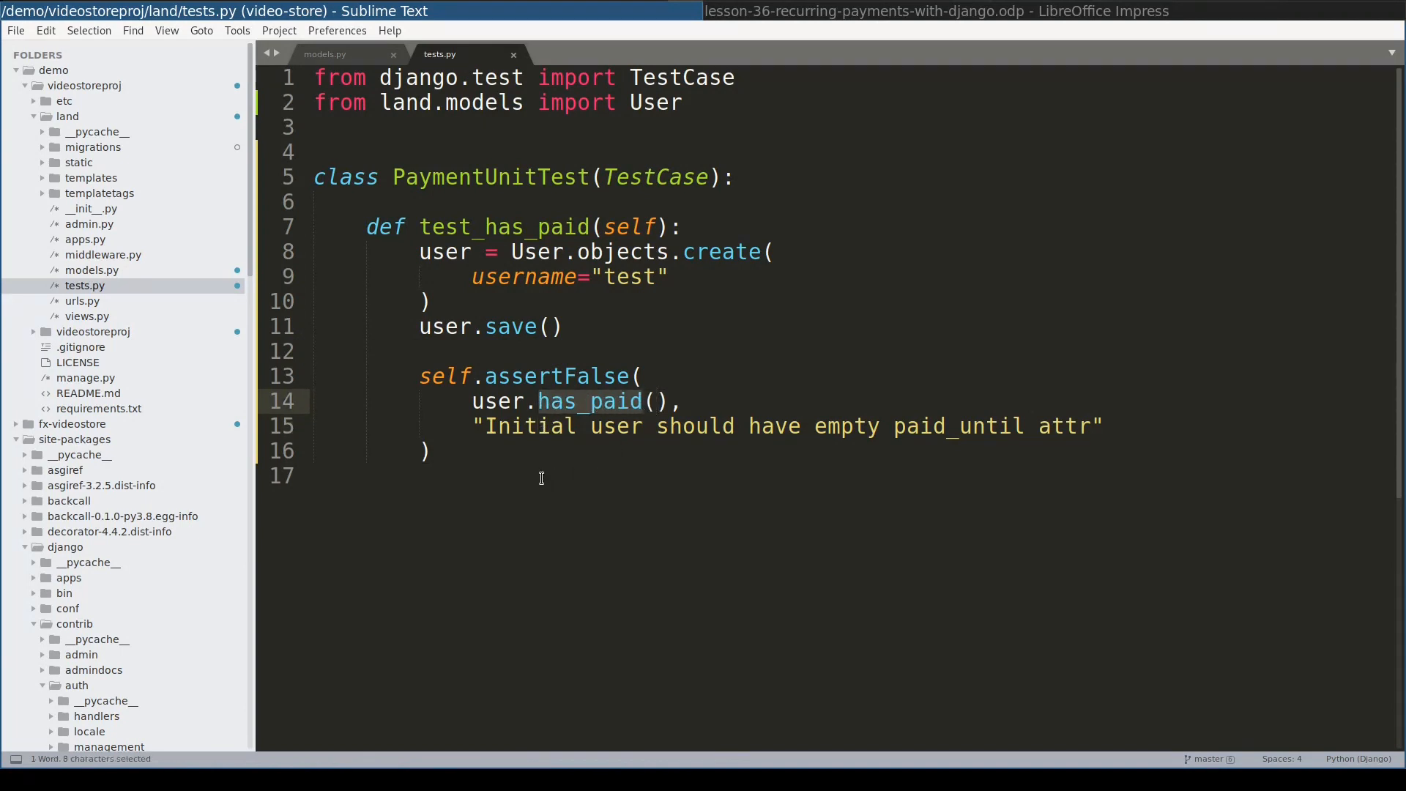
{"action": "mouse_move", "coordinate": [582, 466]}
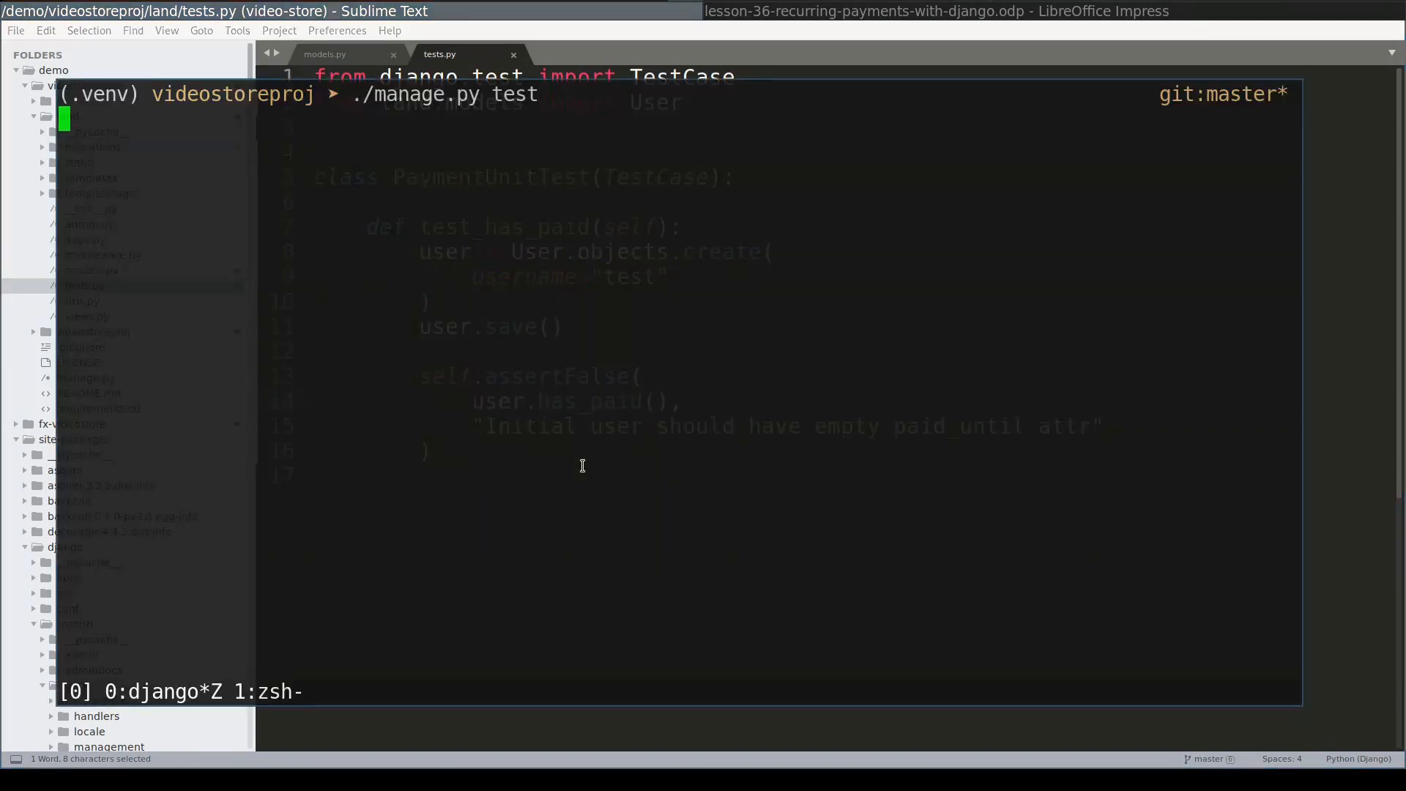
- Run ./manage.py test, add a None check returning False to has_paid, and rerun
{"action": "key", "text": "Return"}
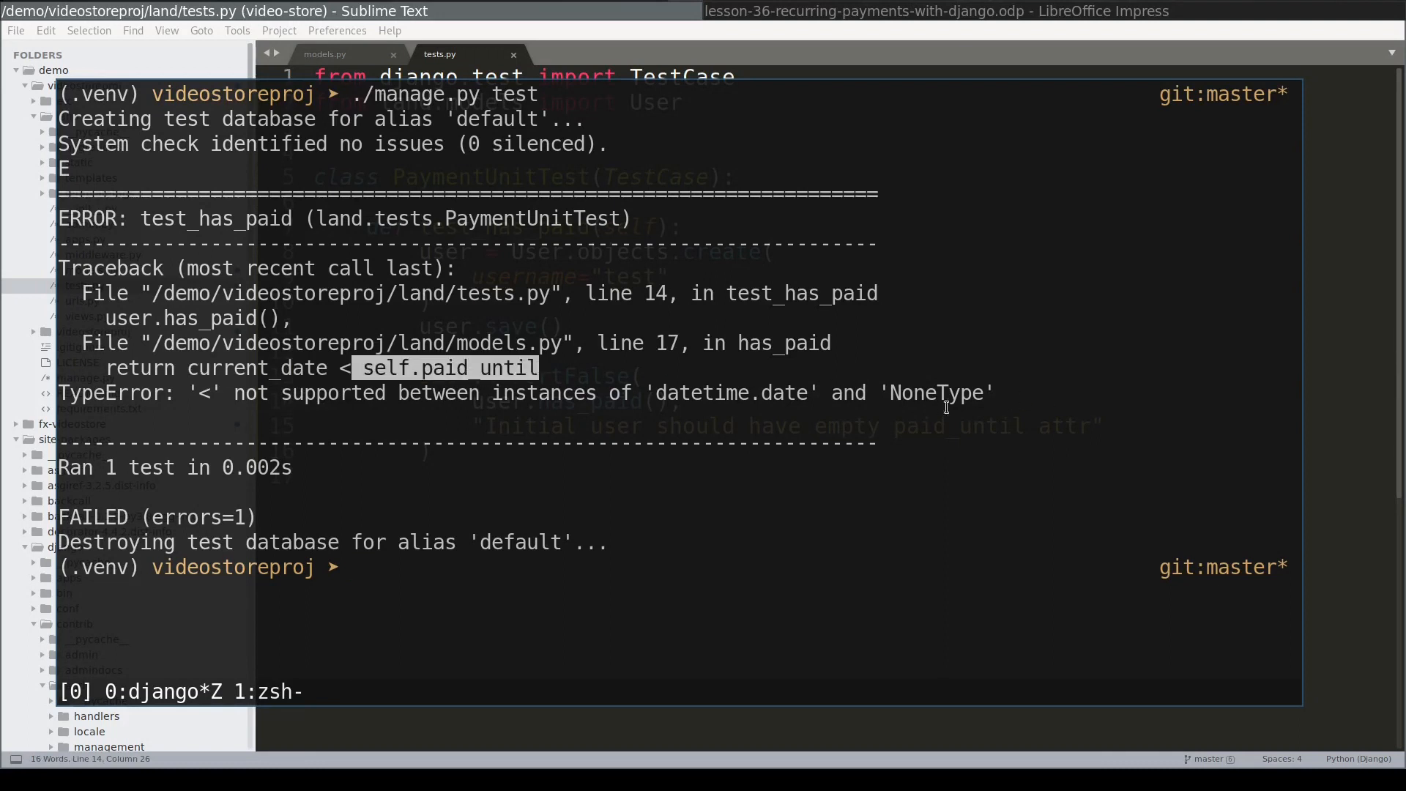
{"action": "mouse_move", "coordinate": [482, 368]}
{"action": "type", "text": "./manage.py test"}
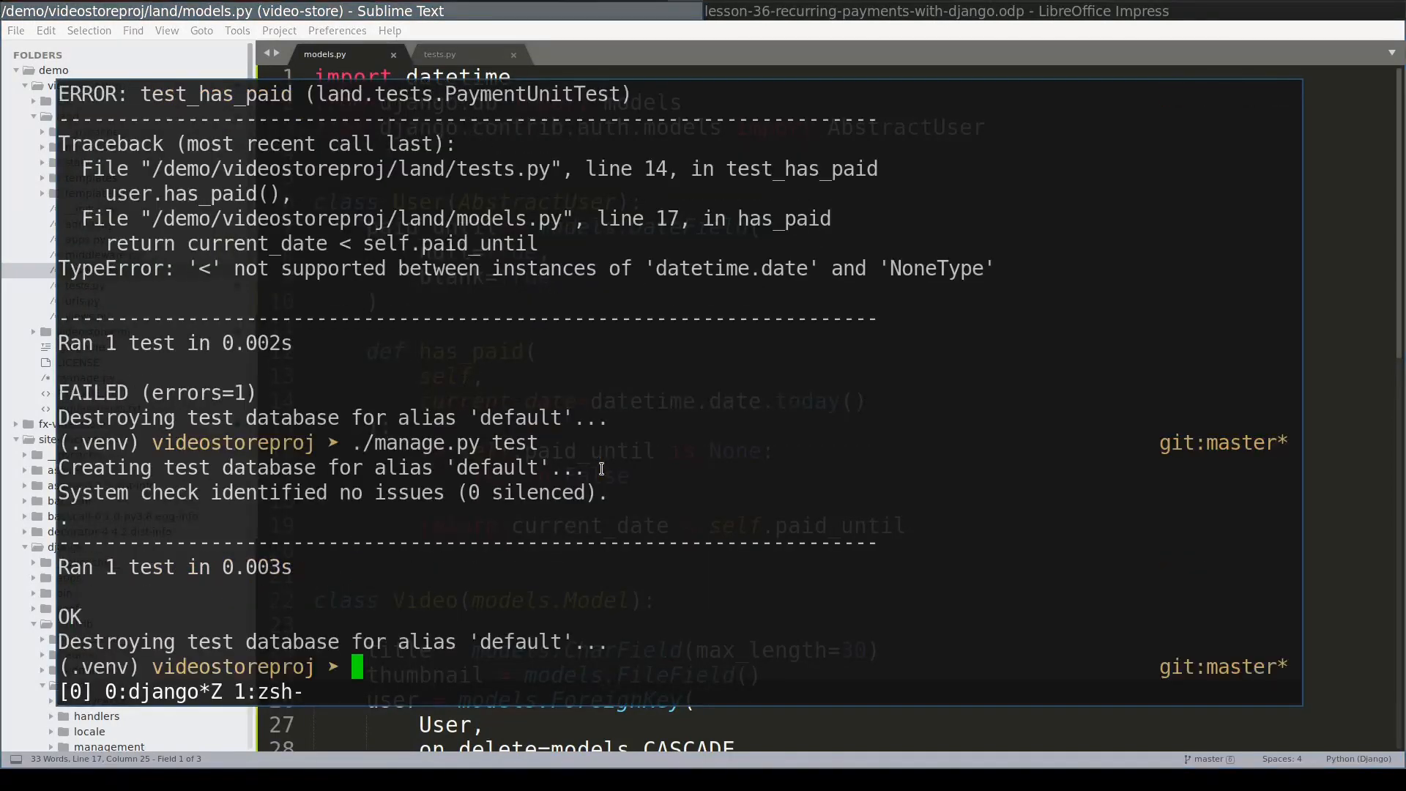
{"action": "left_click", "coordinate": [439, 54]}
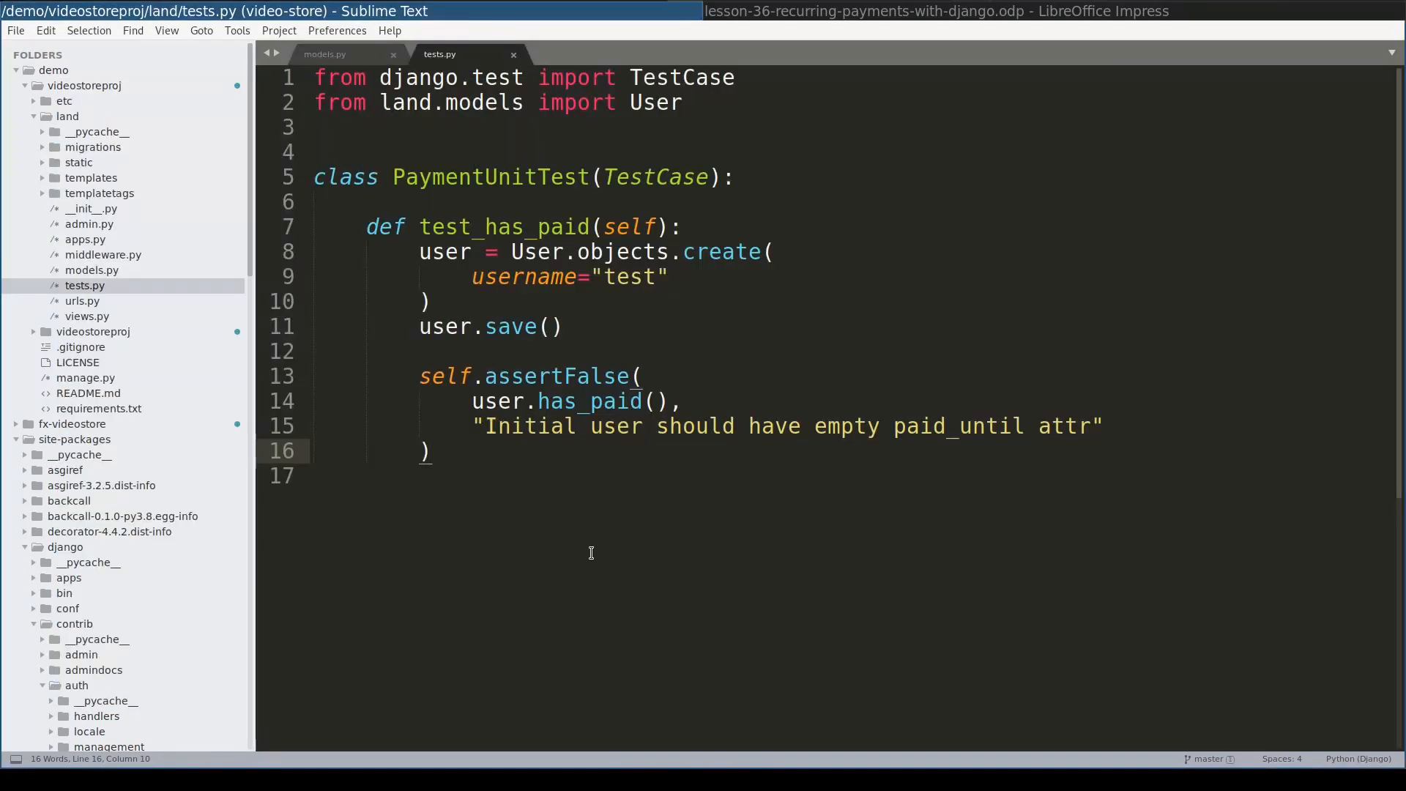
- Add test_diffrent_date_values and paste the user creation into setUp as self.user
{"action": "left_click", "coordinate": [430, 450]}
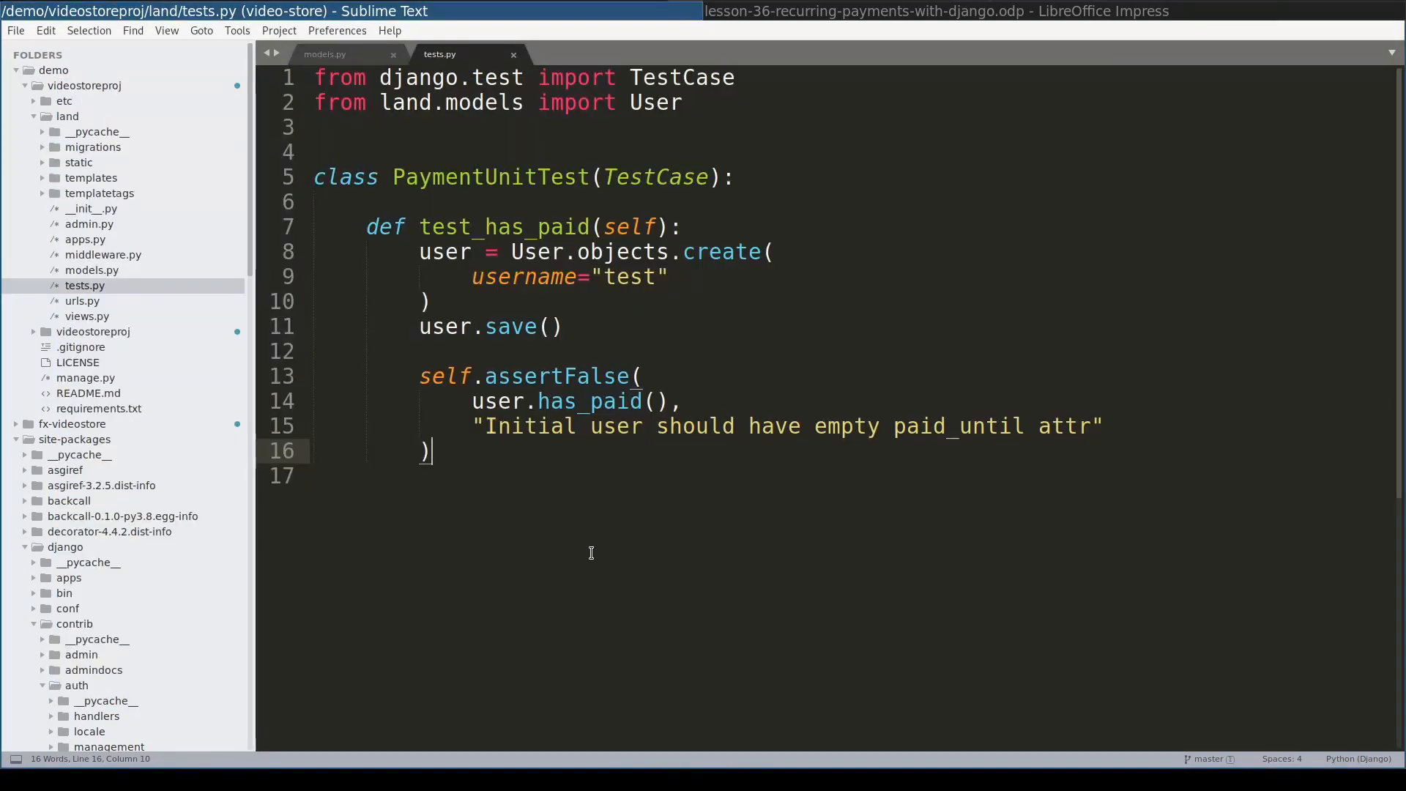
{"action": "type", "text": "def test_diffrent_date_values(self):"}
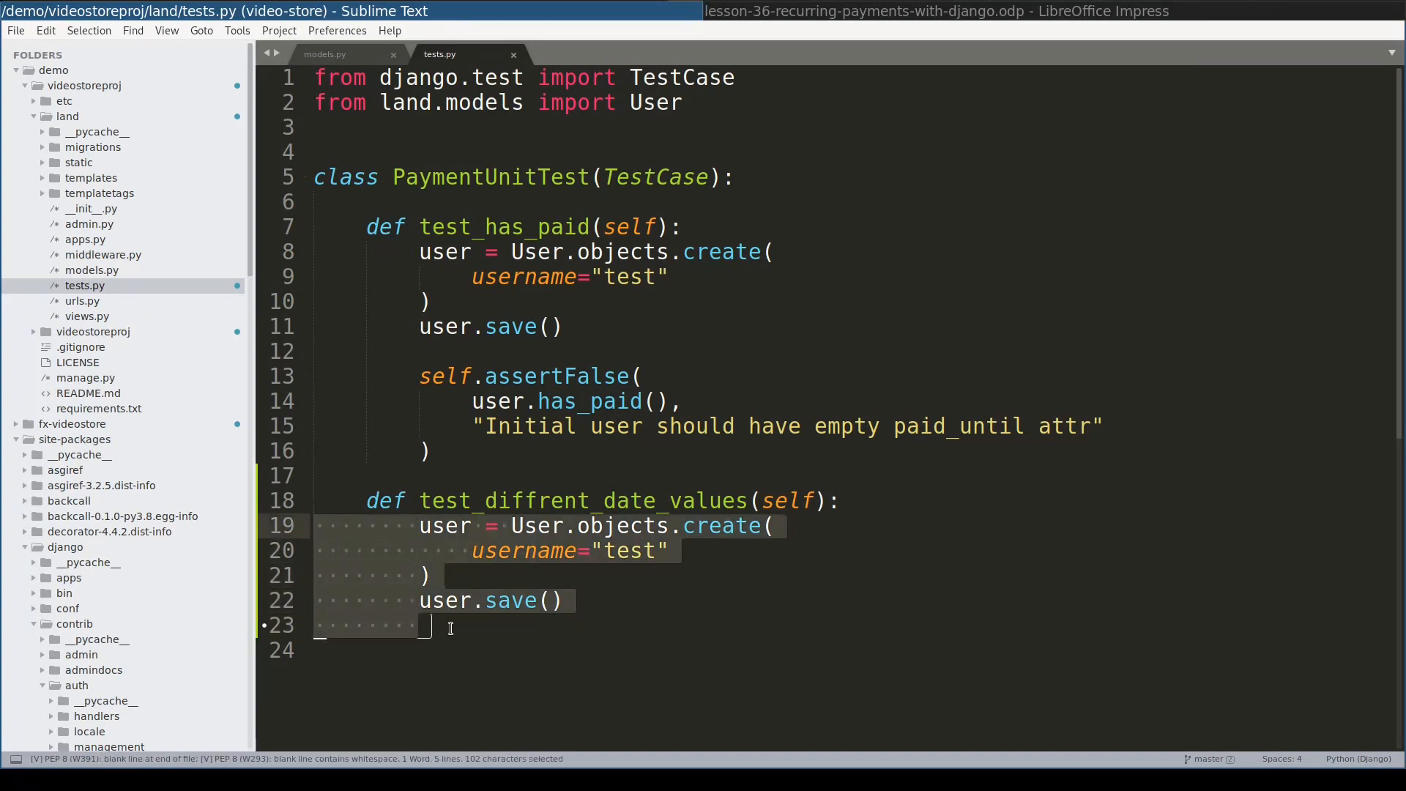
{"action": "type", "text": "self.user ="}
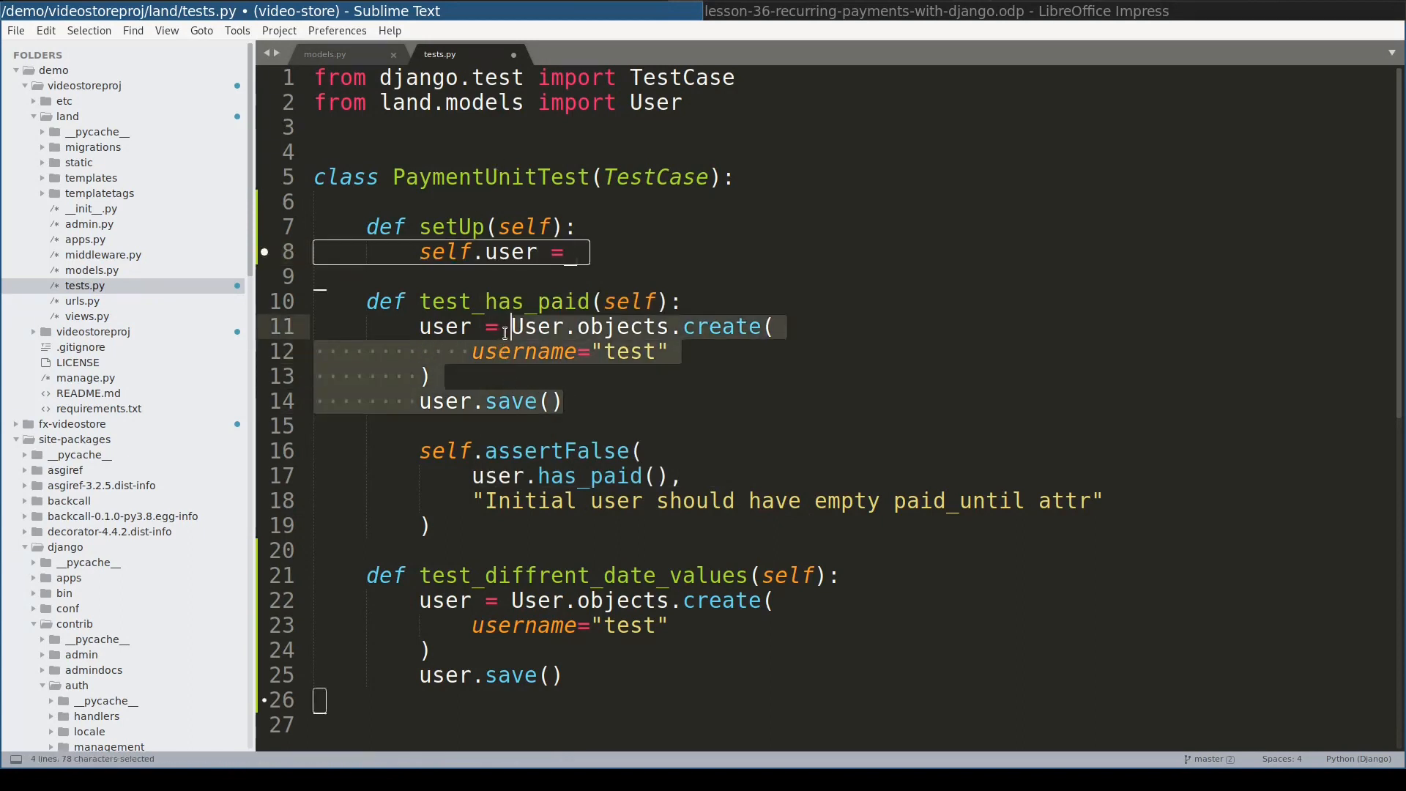
{"action": "key", "text": "ctrl+v"}
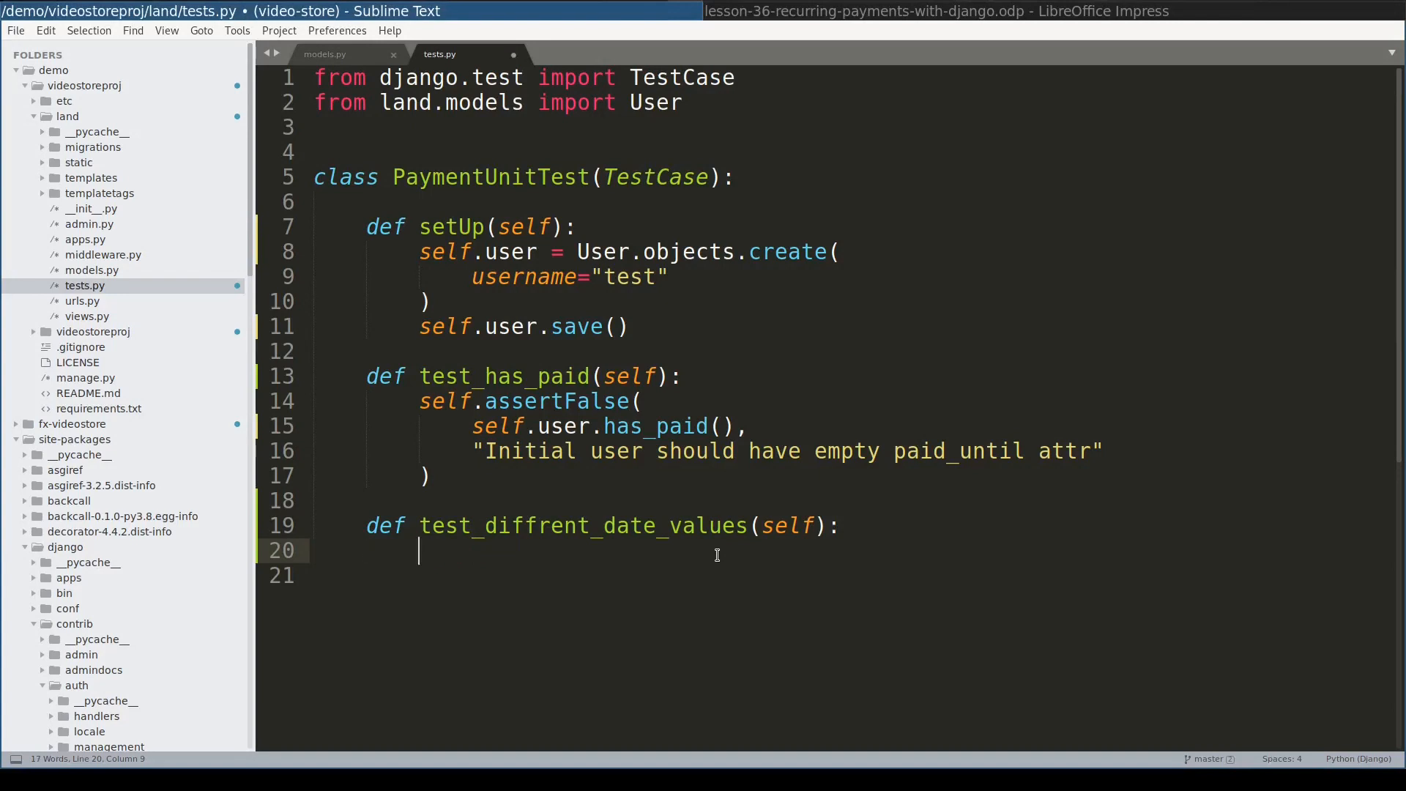
- Set paid_until to date(2020, 1, 4) plus timedelta(days=30), importing date and timedelta
{"action": "type", "text": "current_date = date(202"}
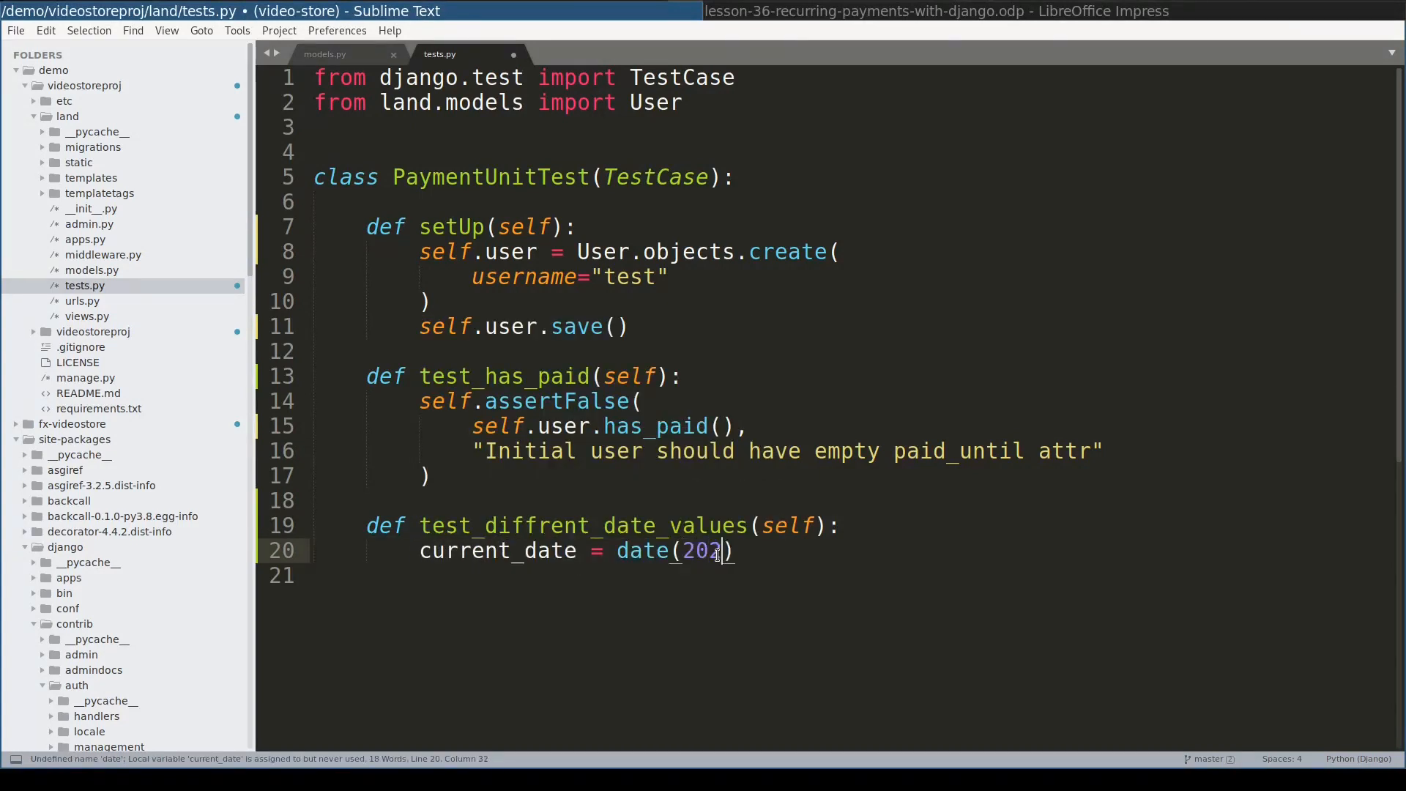
{"action": "type", "text": "0, 1, 4)  # 1st of April 2020"}
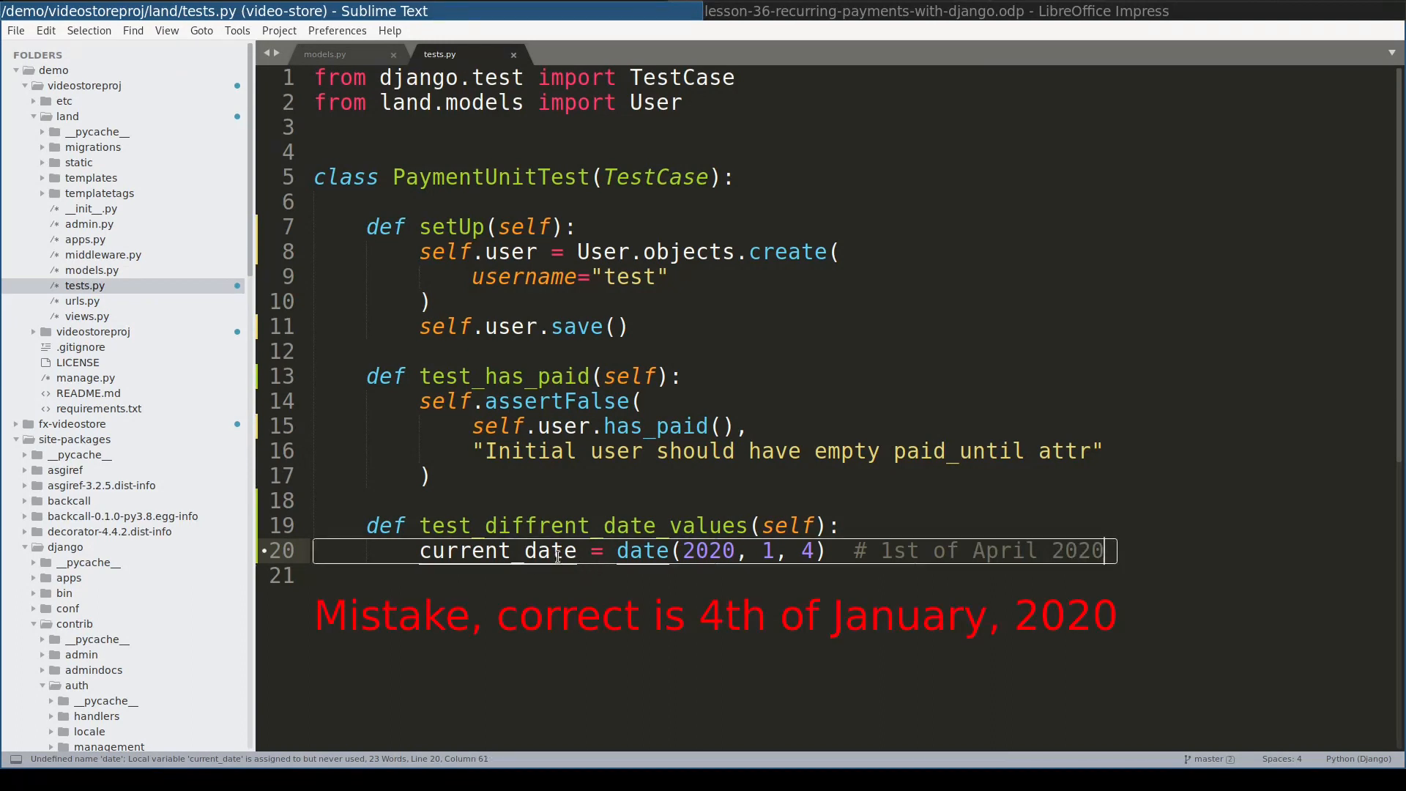
{"action": "mouse_move", "coordinate": [993, 585]}
{"action": "type", "text": "self.user.paid_until ="}
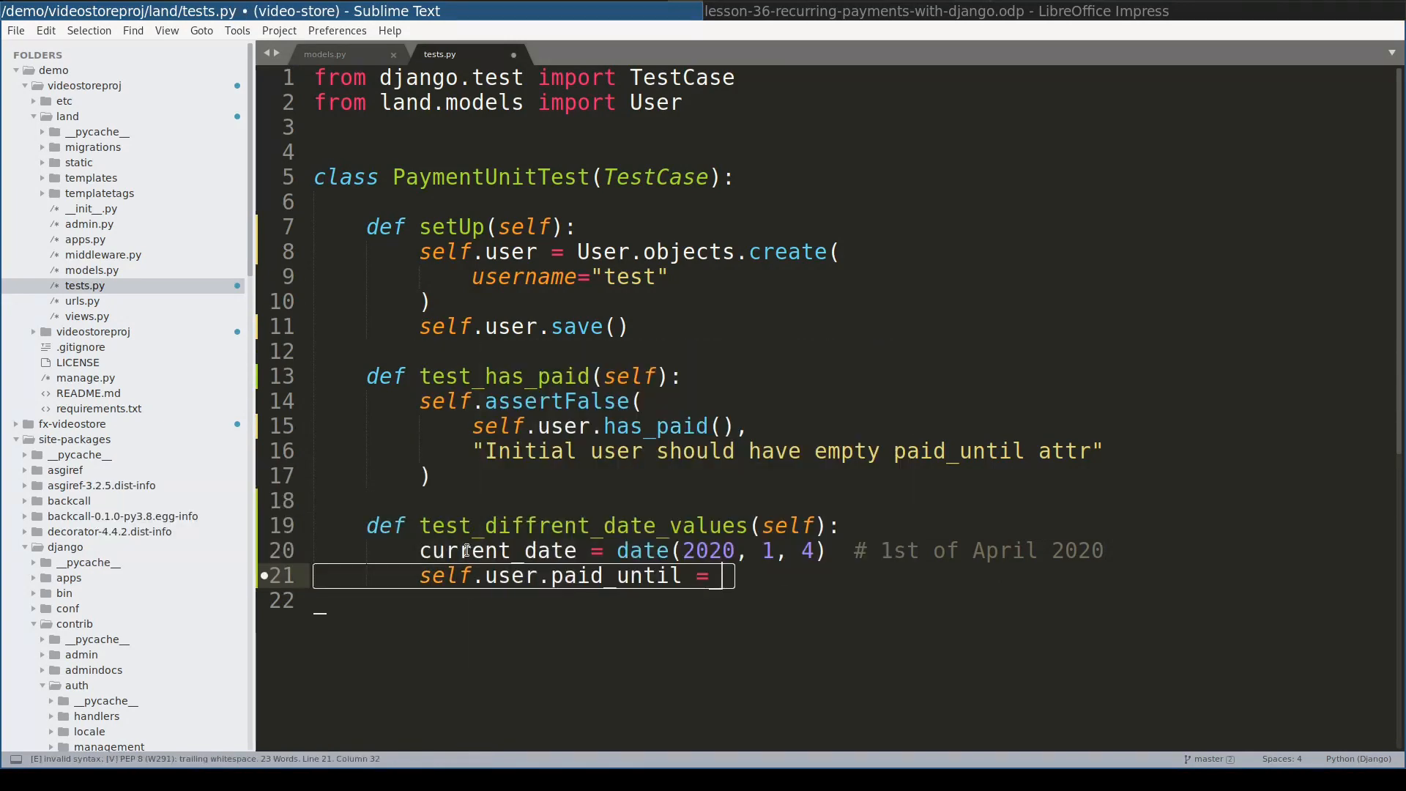
{"action": "type", "text": "current"}
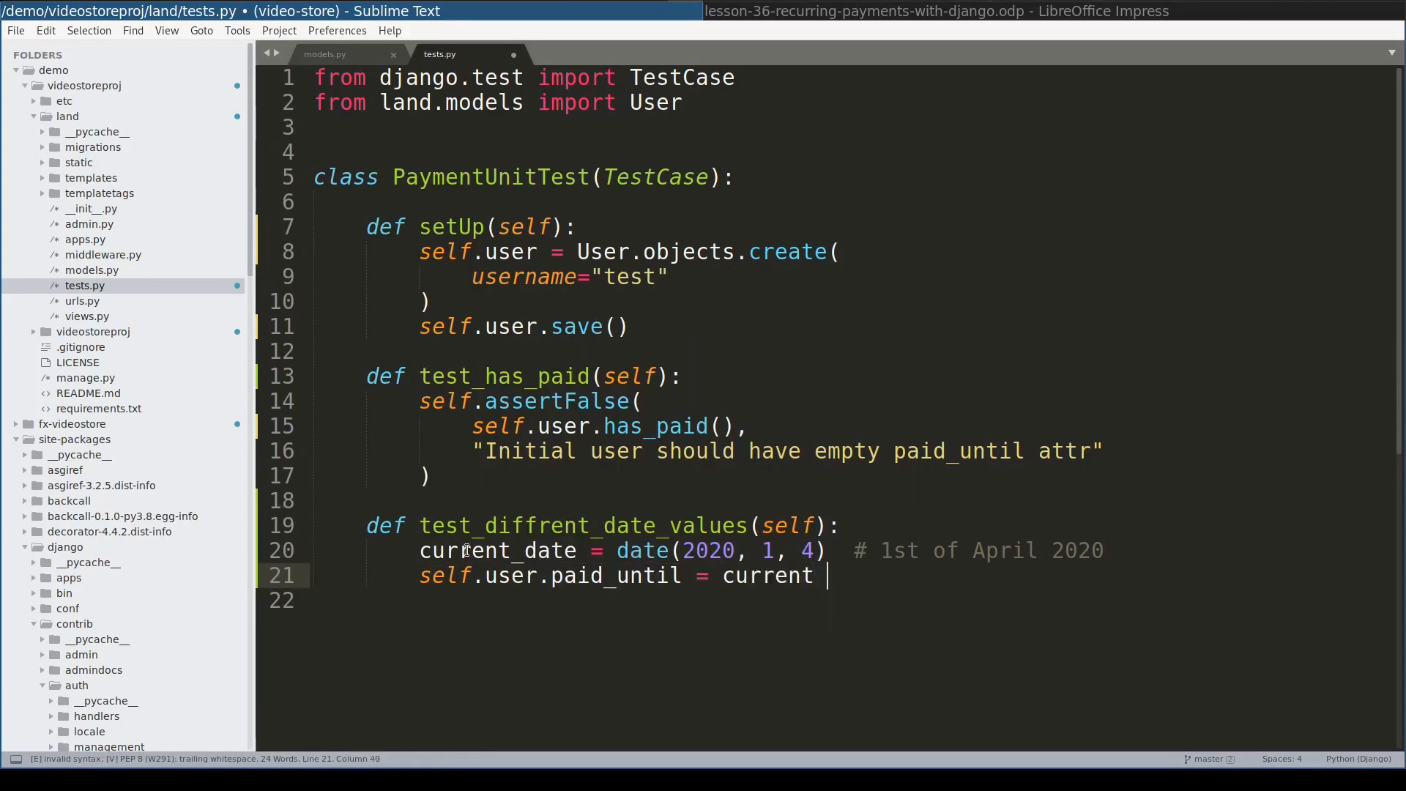
{"action": "type", "text": "+ _30days"}
{"action": "type", "text": "_30days = timedelta(days=30"}
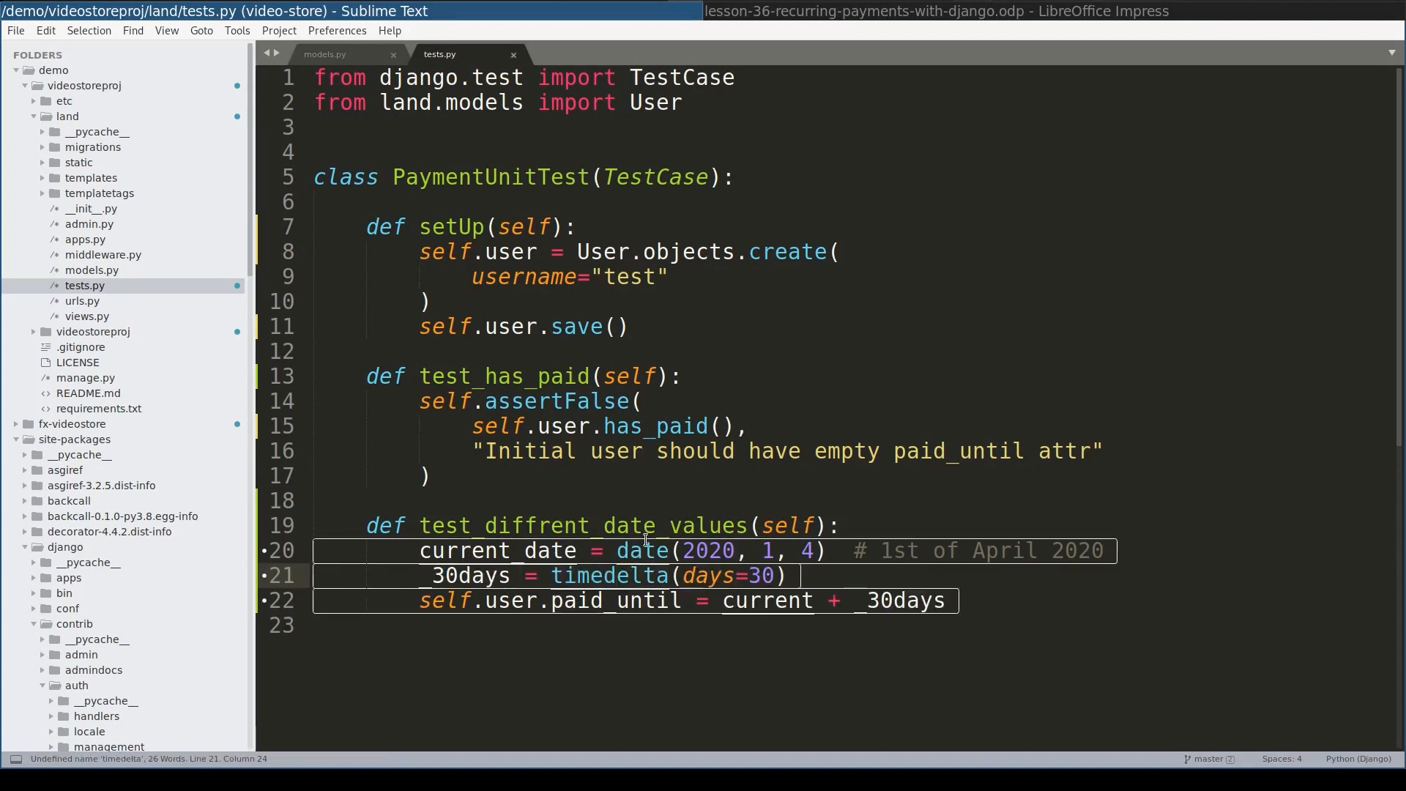
{"action": "type", "text": "from datetime import date, timedel"}
{"action": "type", "text": "current_date=current_date"}
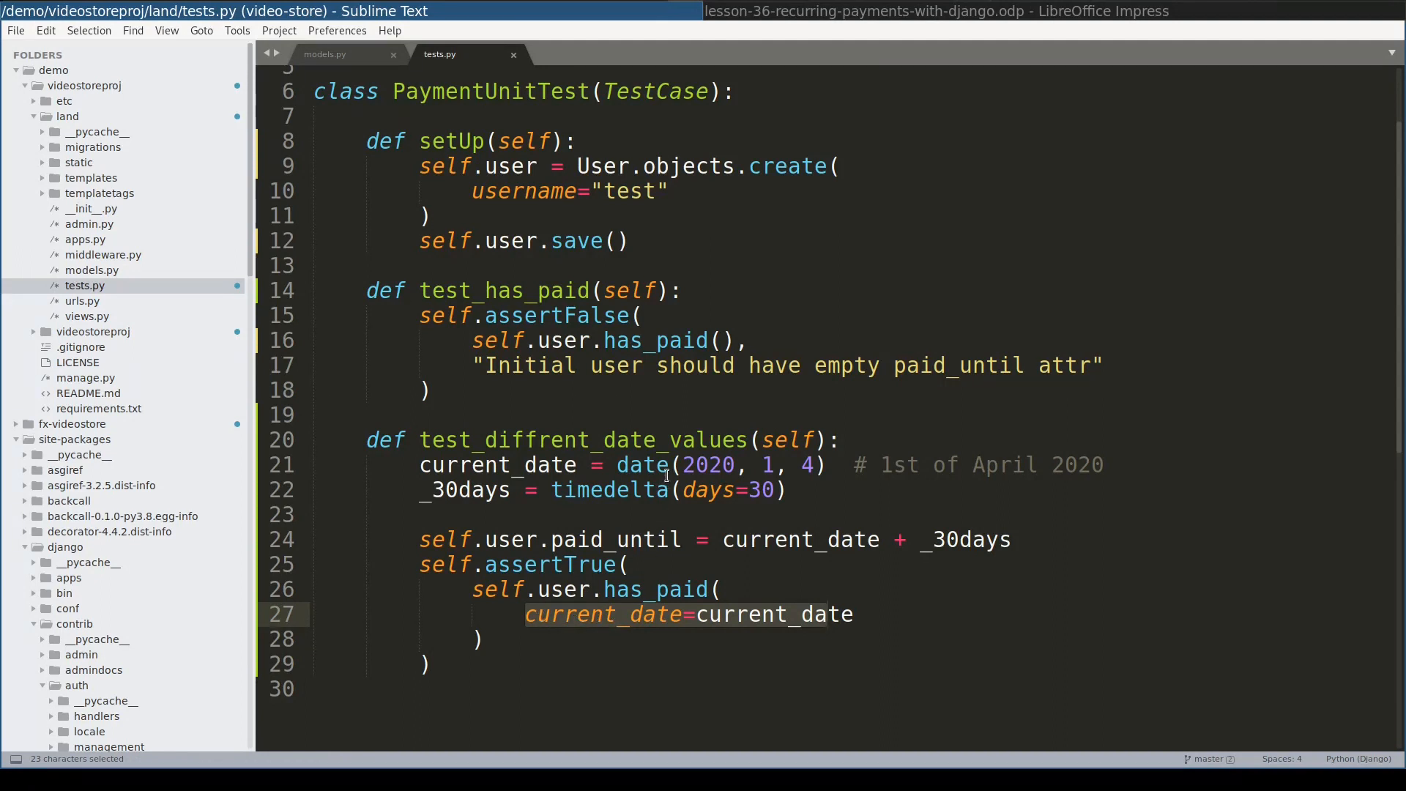
{"action": "mouse_move", "coordinate": [616, 464]}
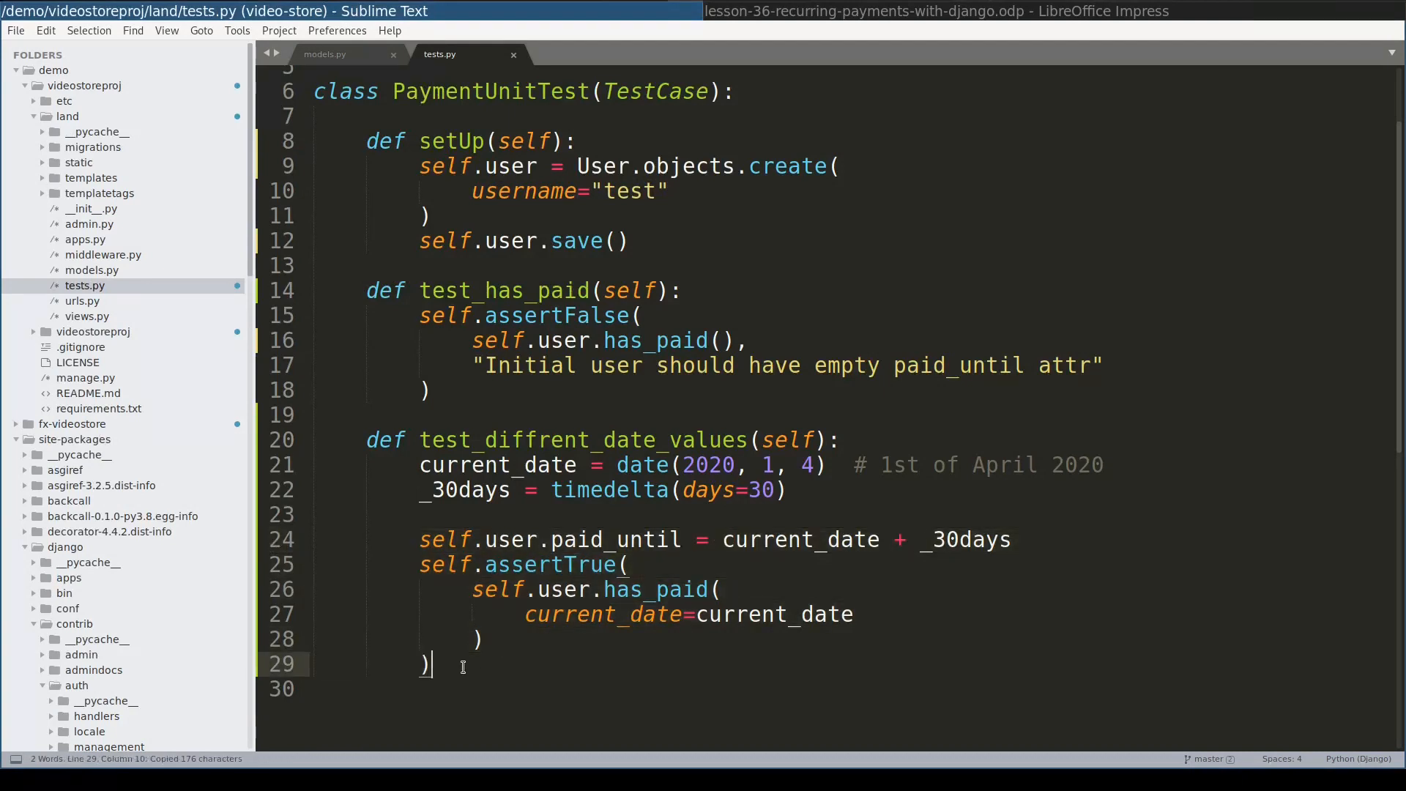
- Add a past-date assertFalse block with self.user.save() calls, and a saving set_paid_until method
{"action": "key", "text": "ctrl+v"}
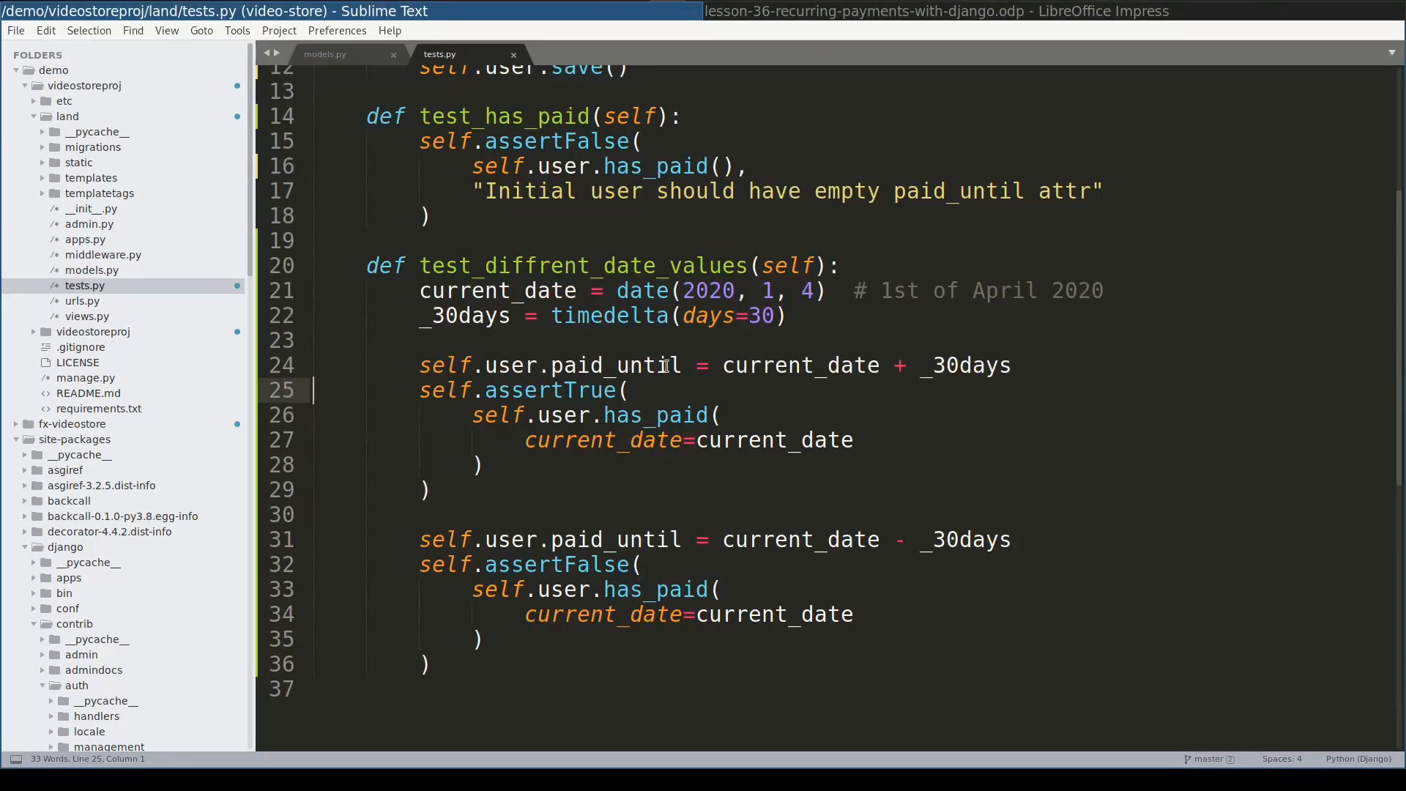
{"action": "double_click", "coordinate": [616, 364]}
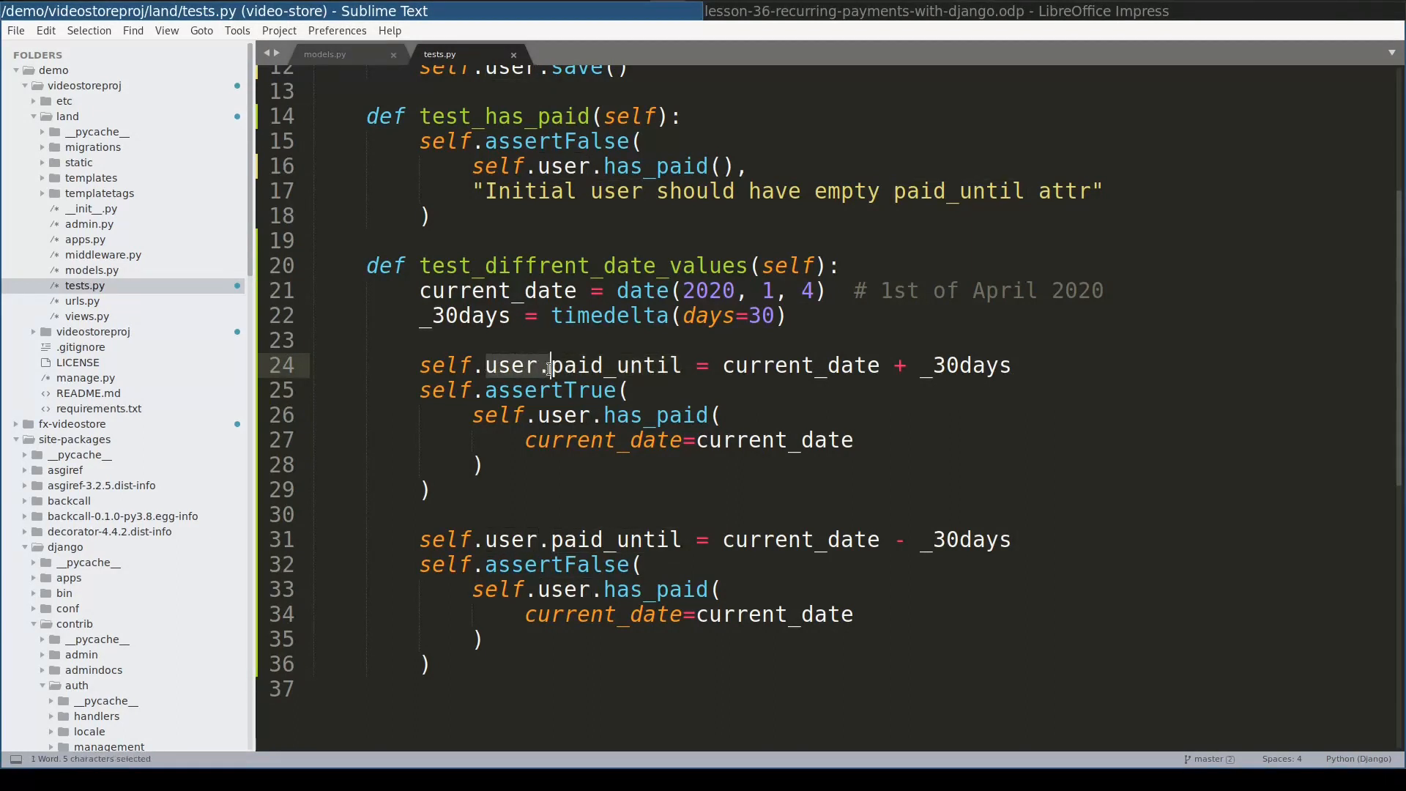
{"action": "left_click", "coordinate": [1010, 364]}
{"action": "type", "text": "self.user.save()"}
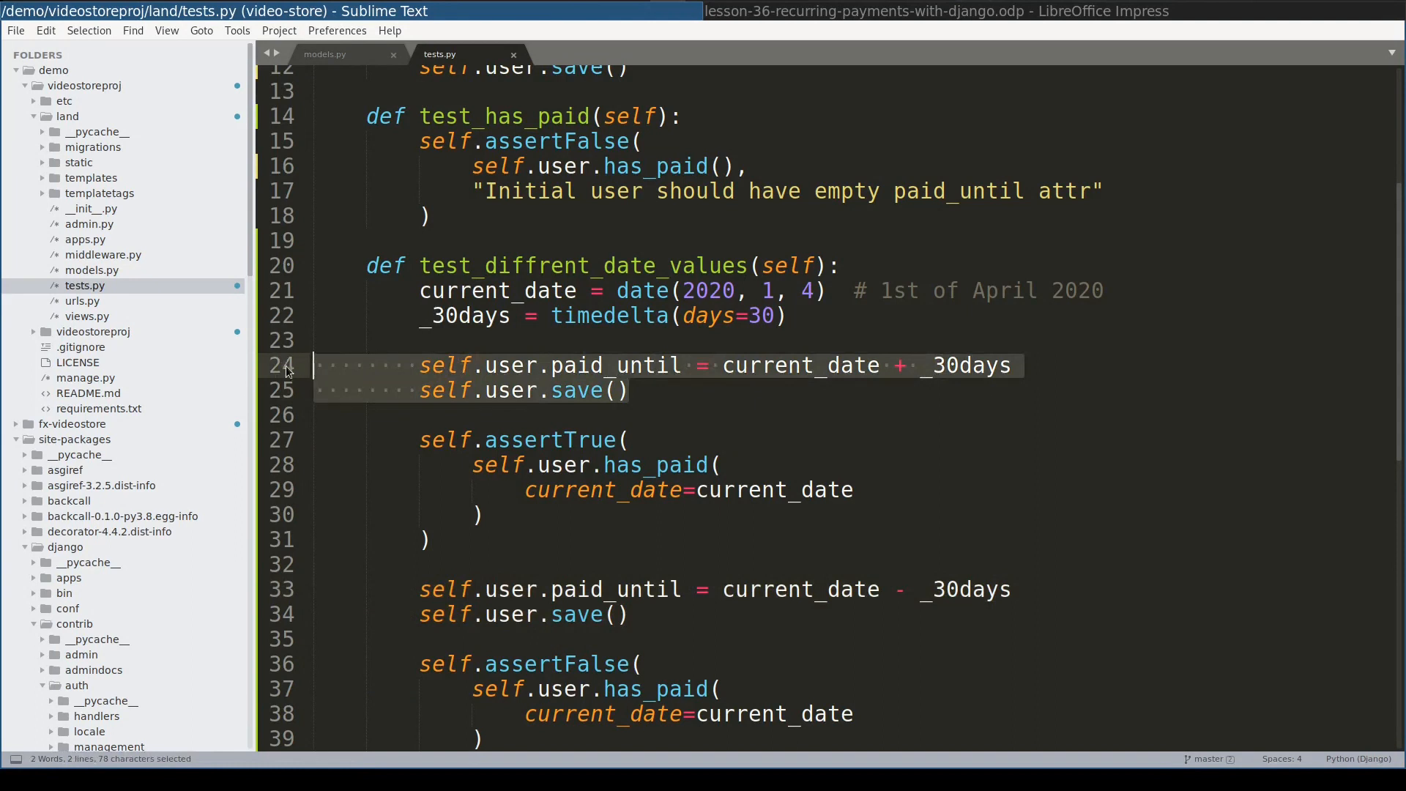
{"action": "mouse_move", "coordinate": [606, 376]}
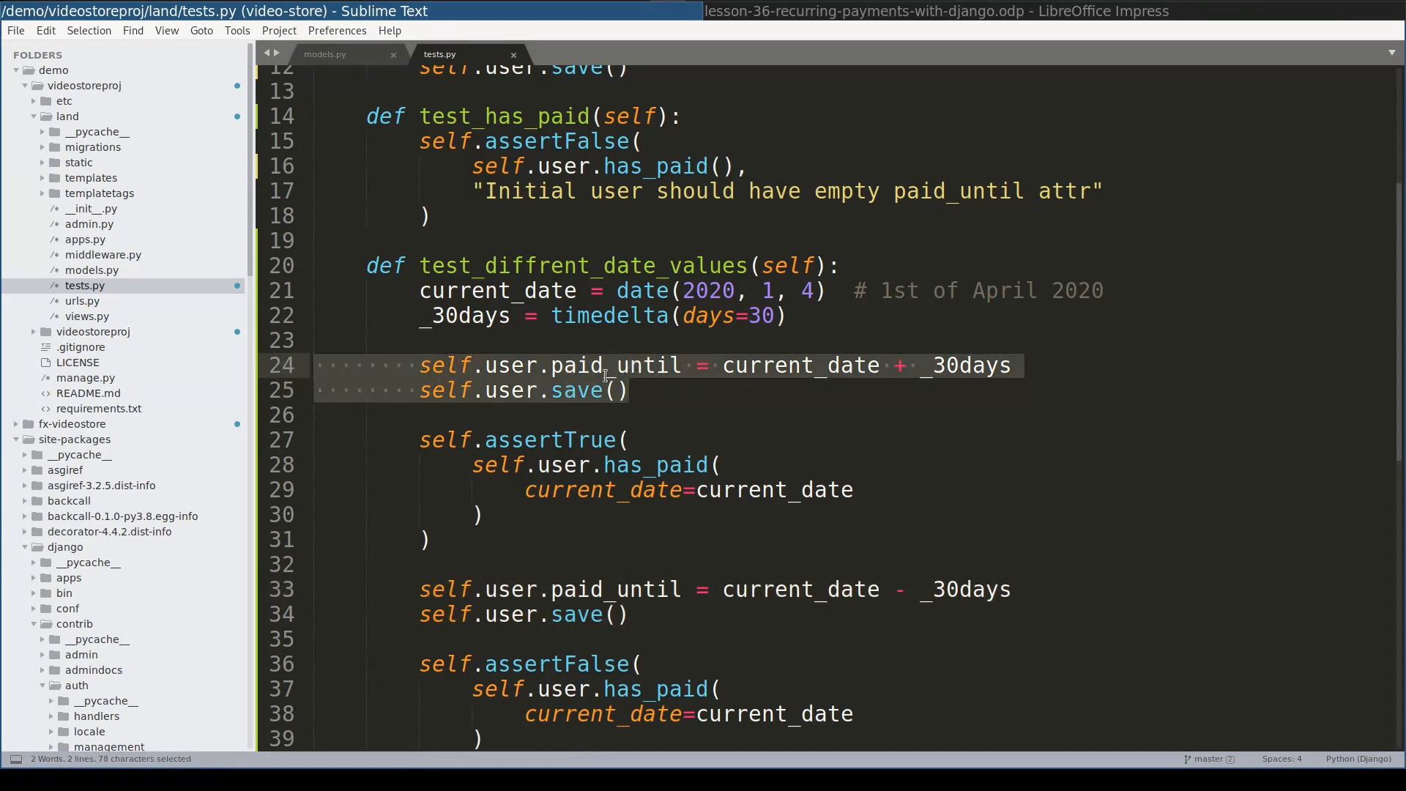
{"action": "left_click", "coordinate": [630, 614]}
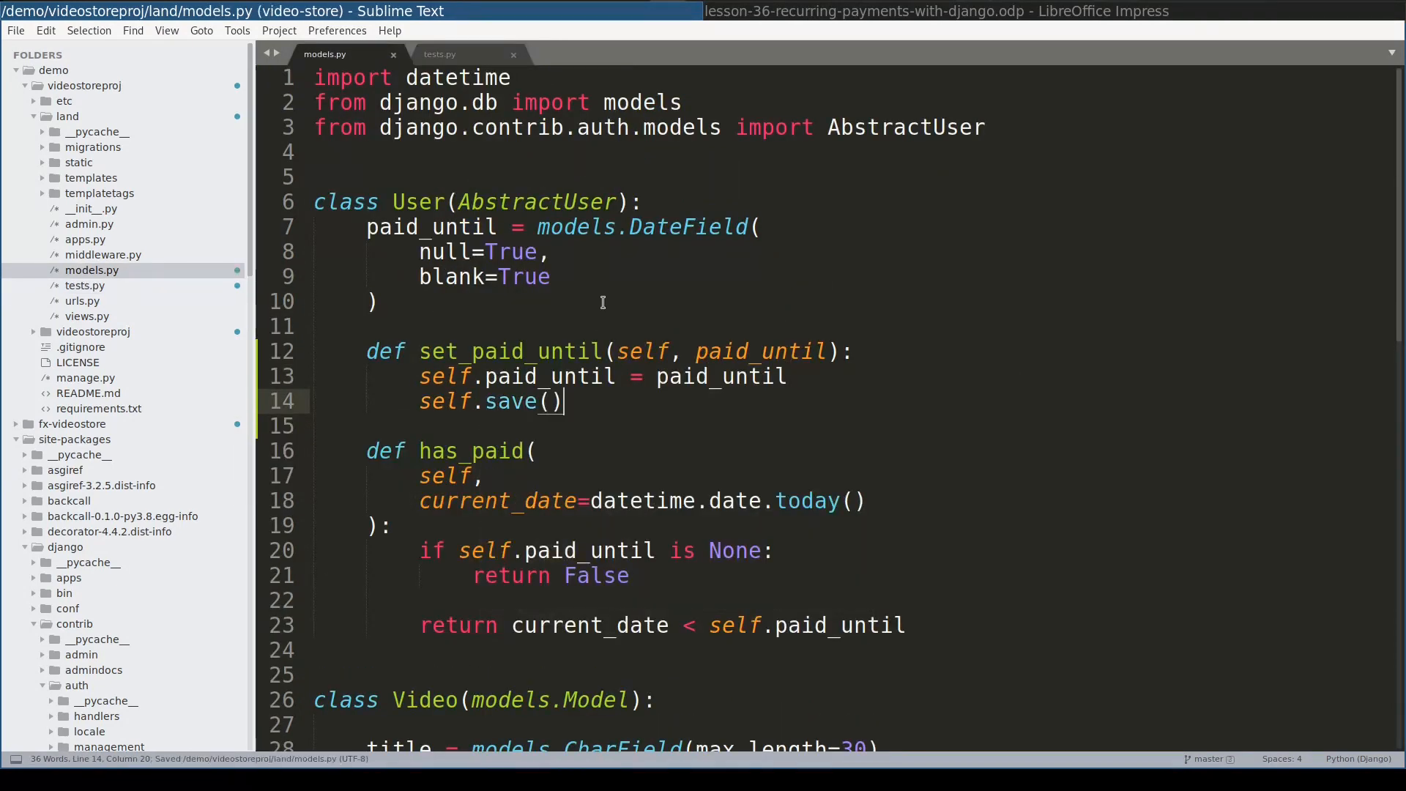
{"action": "left_click", "coordinate": [439, 53]}
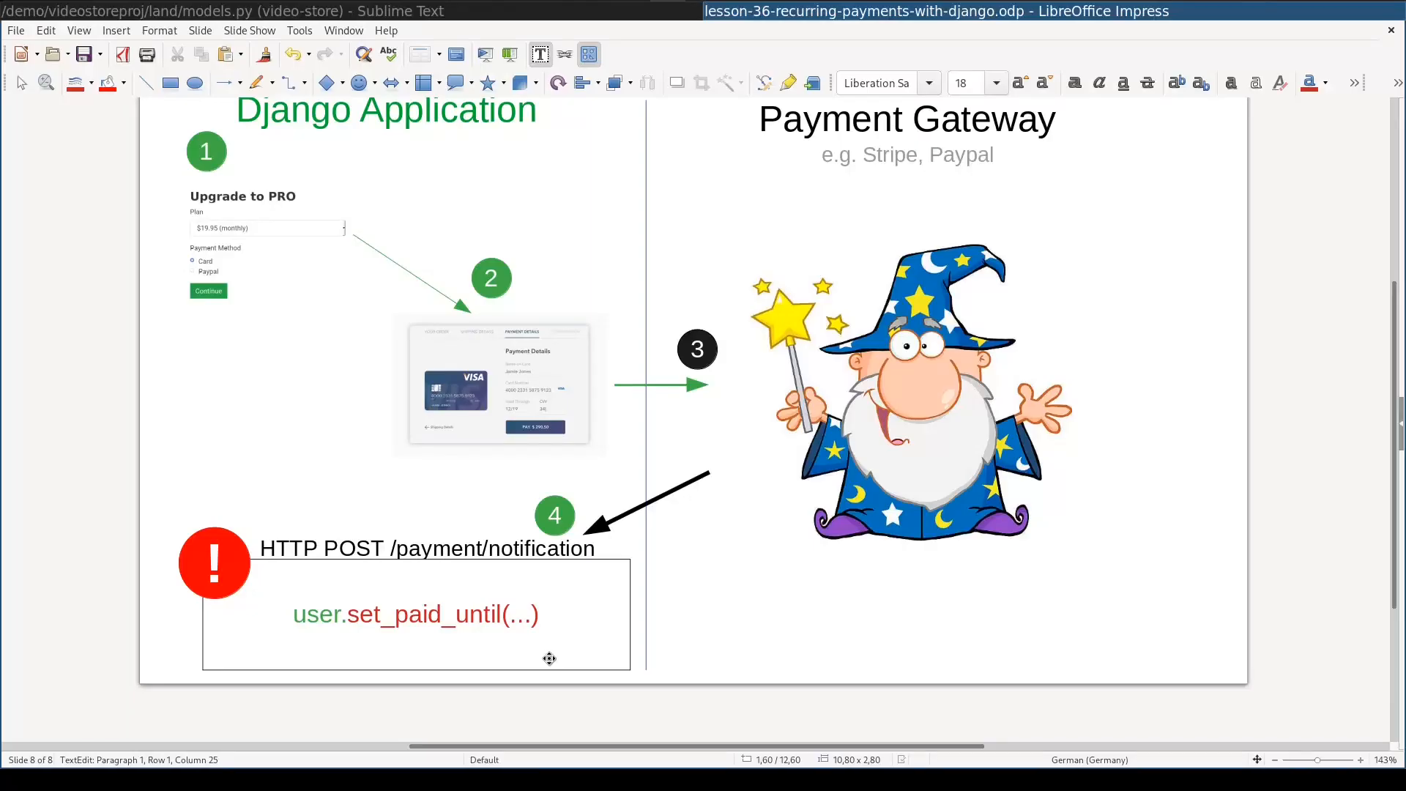
{"action": "mouse_move", "coordinate": [499, 571]}
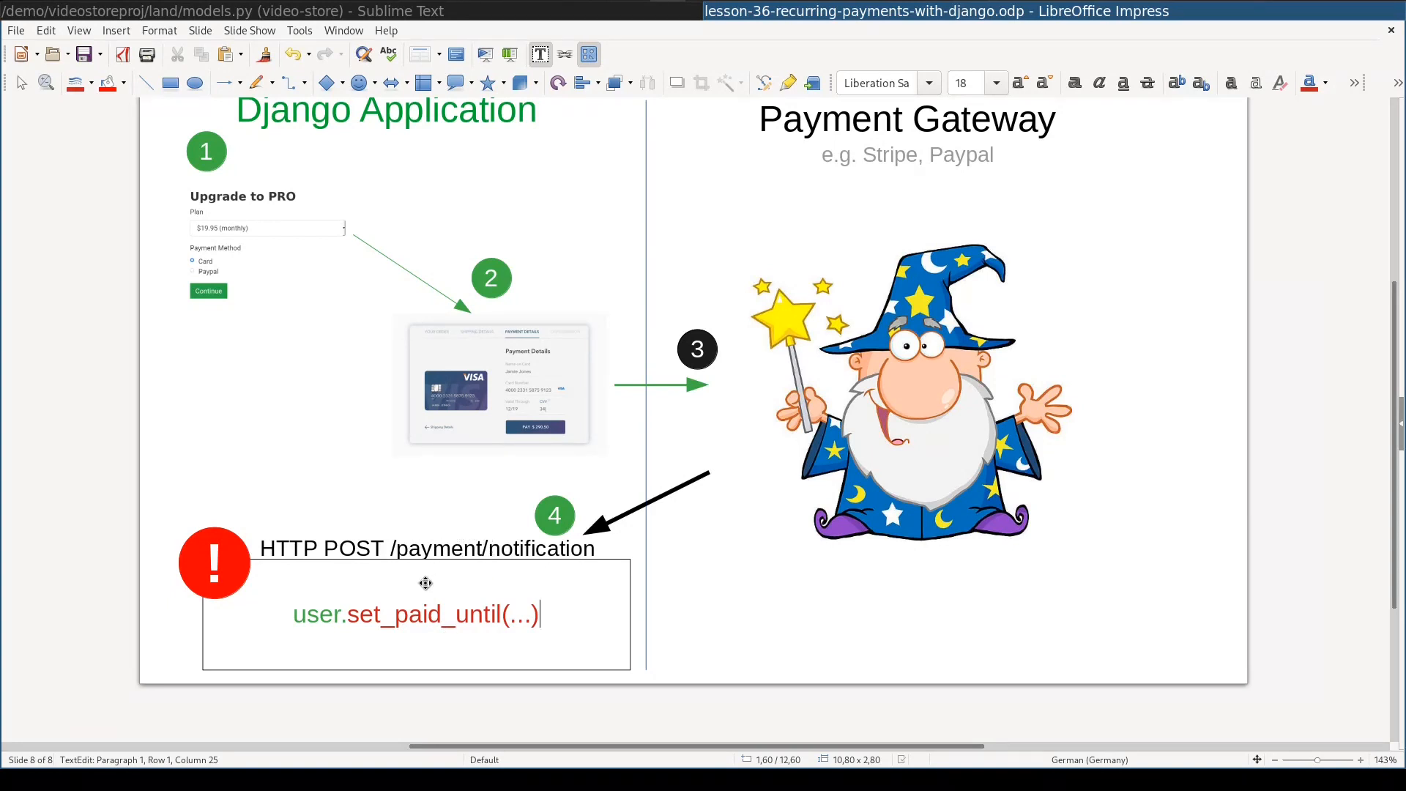
{"action": "mouse_move", "coordinate": [551, 566]}
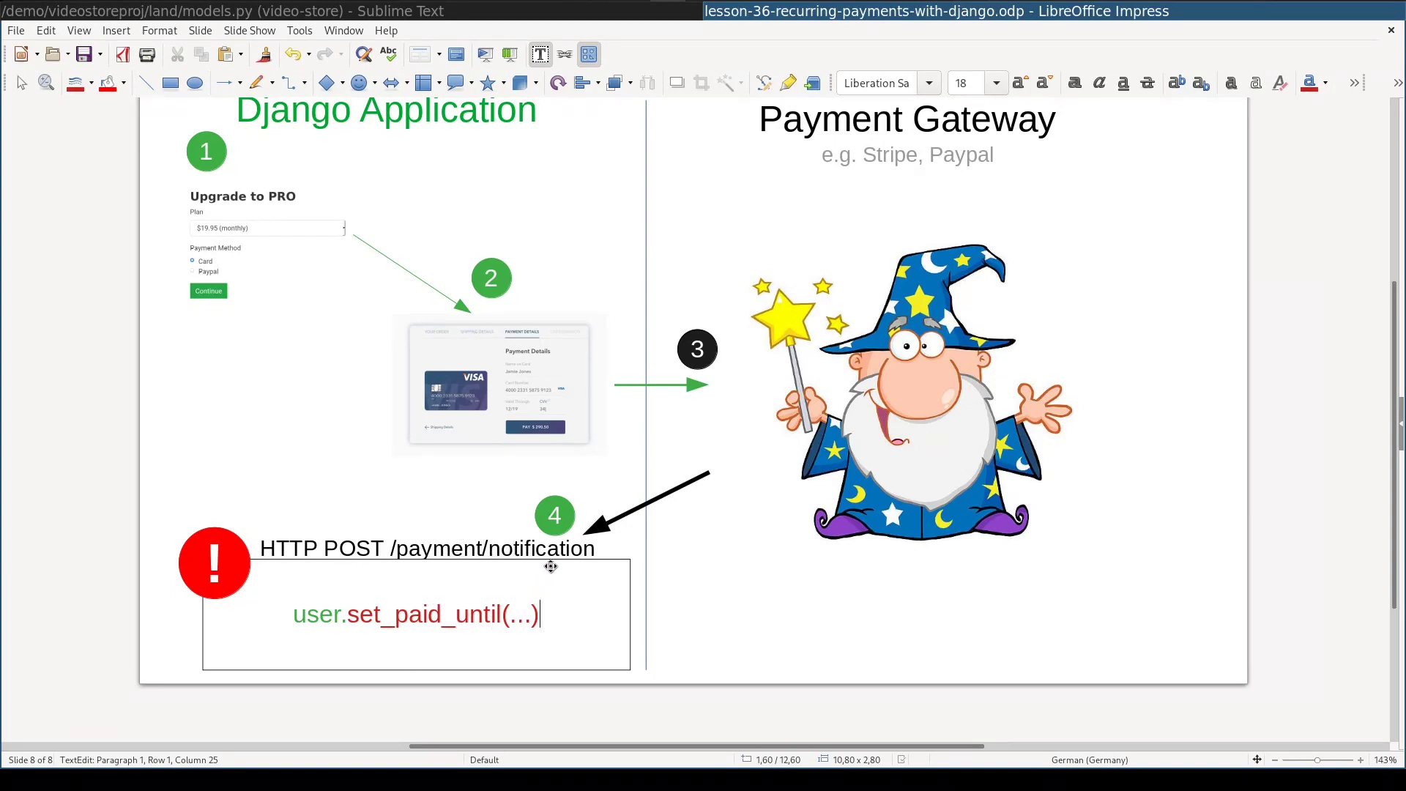
{"action": "mouse_move", "coordinate": [555, 619]}
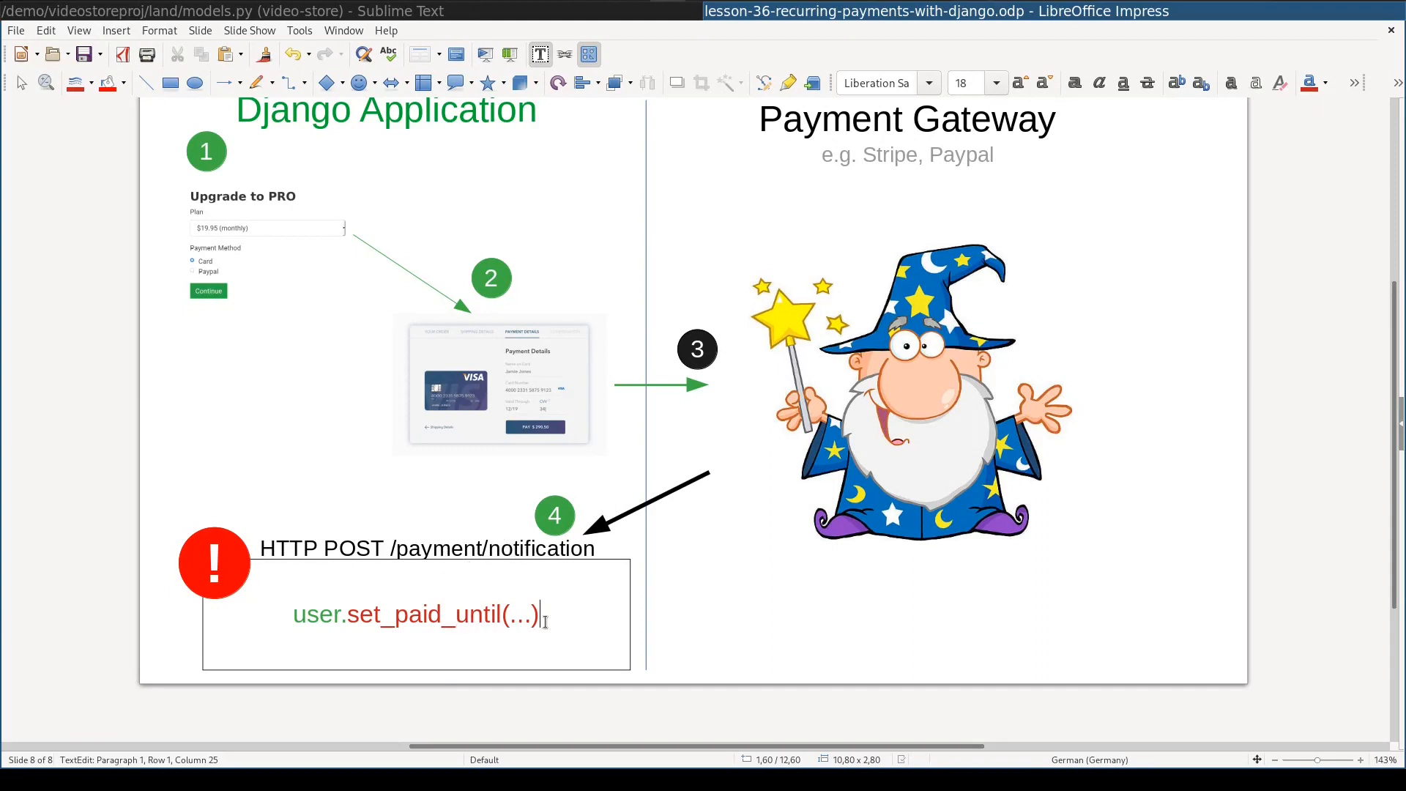
{"action": "mouse_move", "coordinate": [479, 646]}
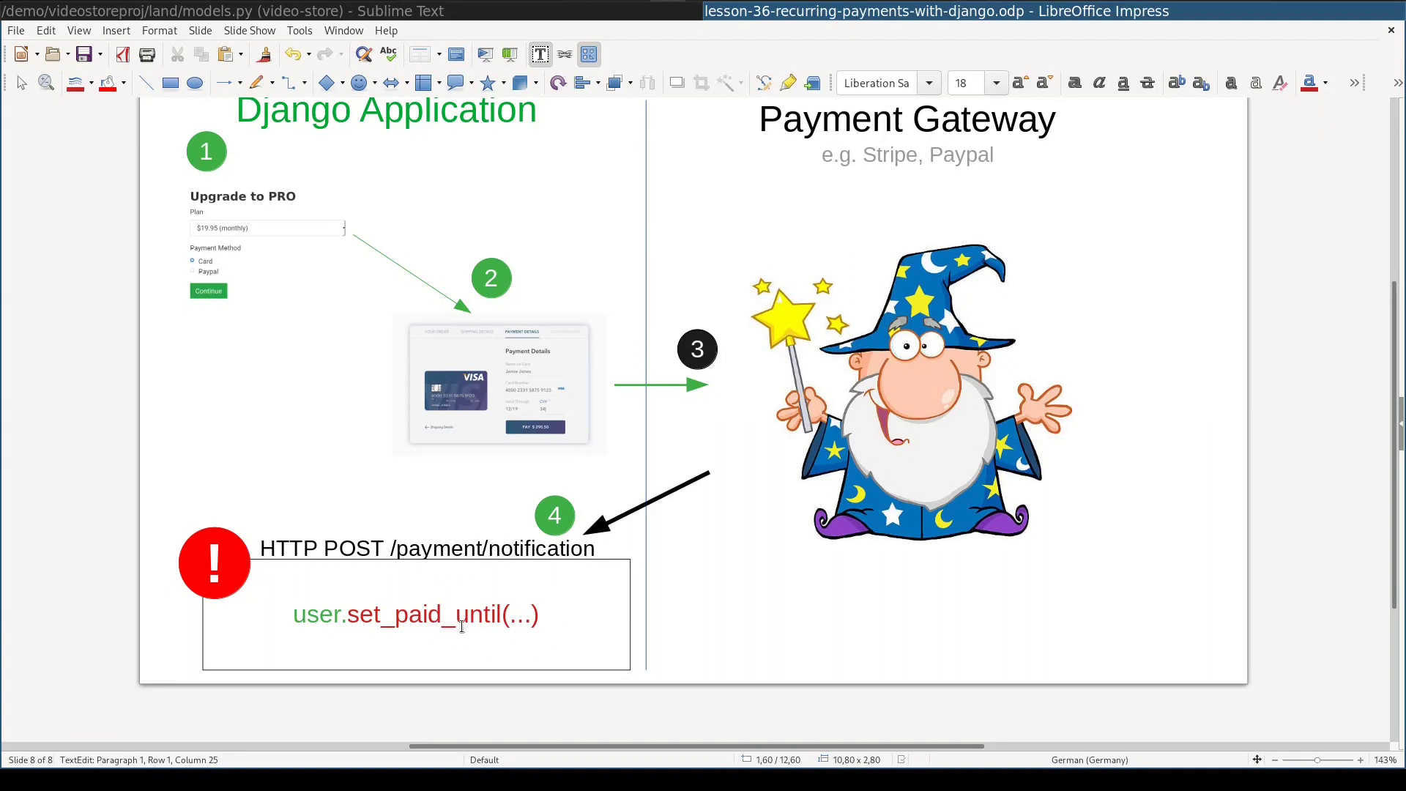
{"action": "mouse_move", "coordinate": [457, 616]}
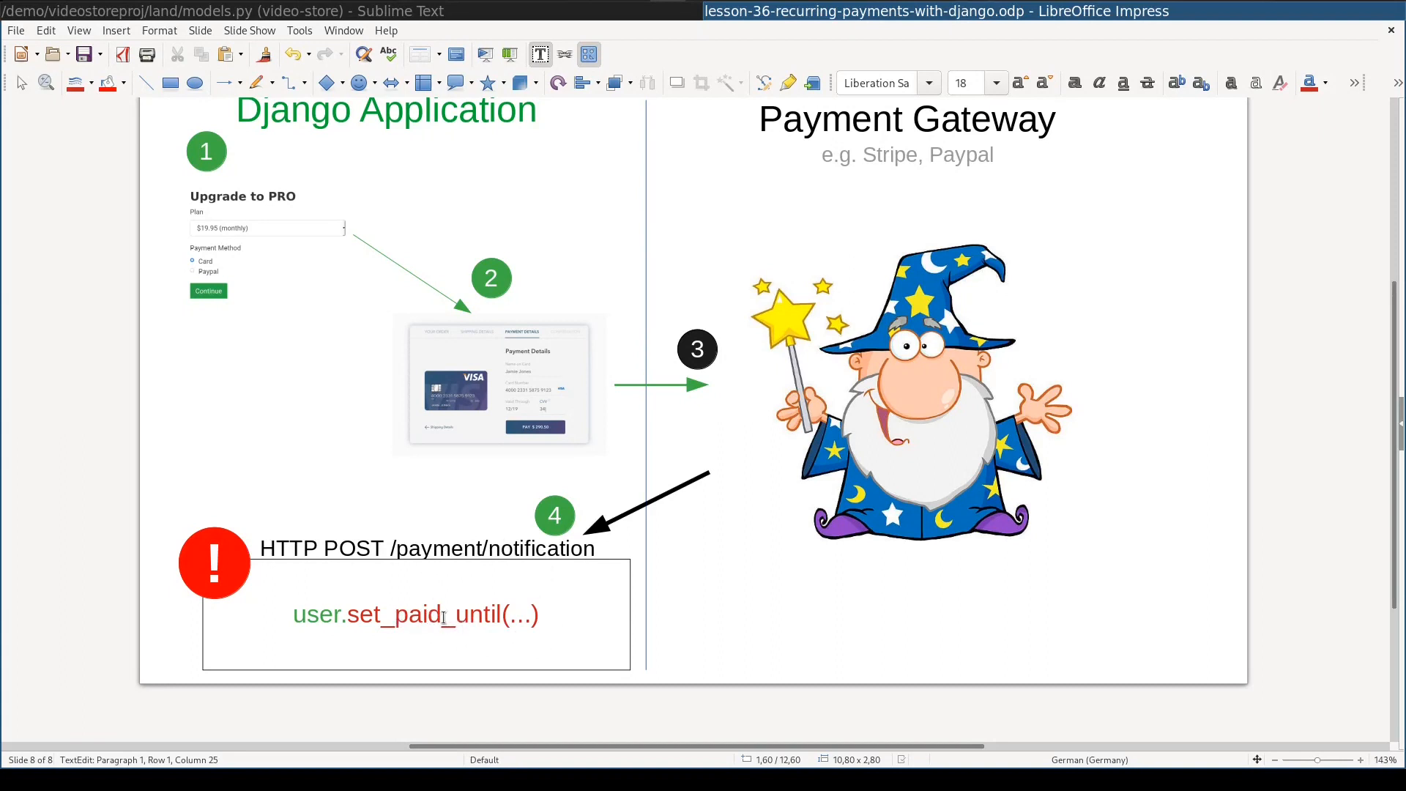
{"action": "mouse_move", "coordinate": [340, 531]}
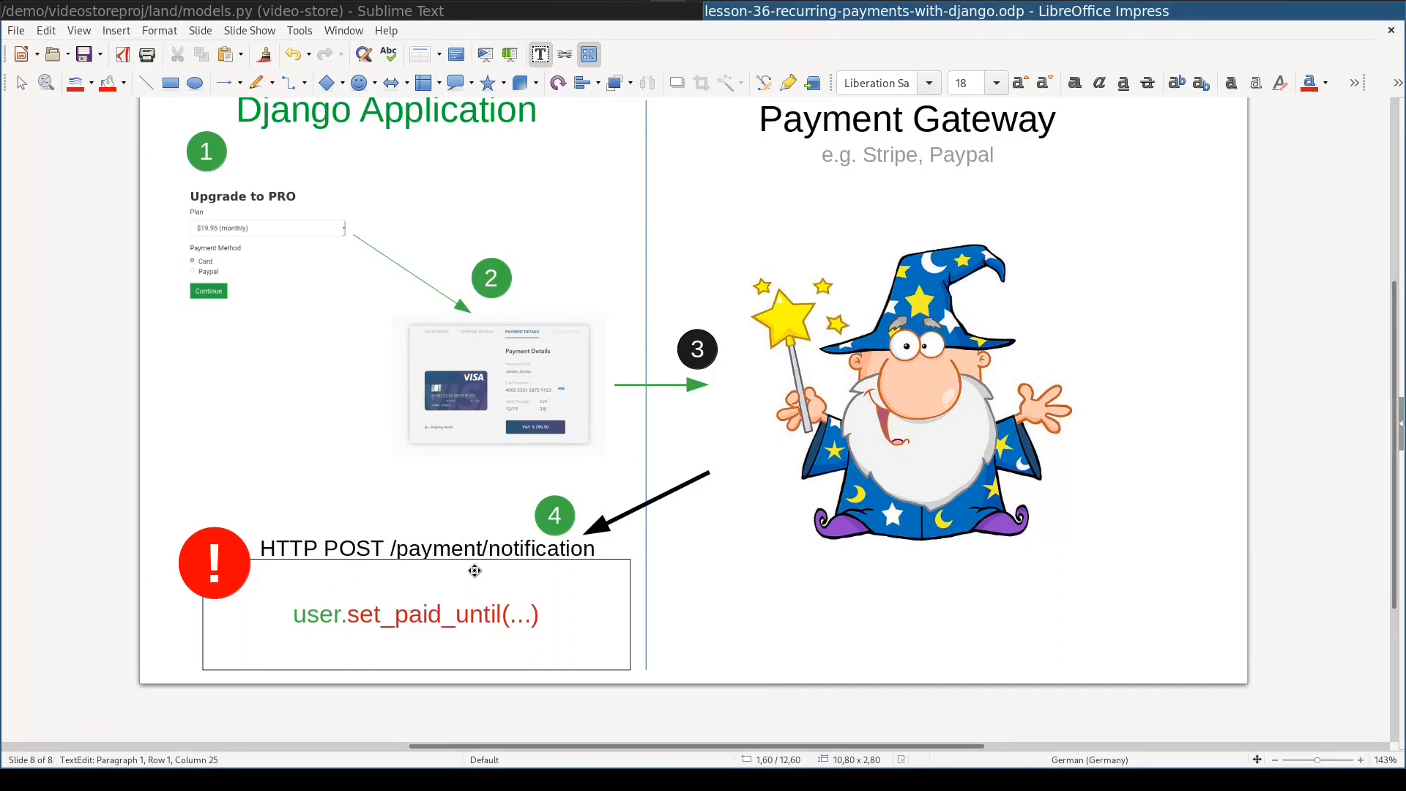
- Exit text editing on slide 8 showing user.set_paid_until(...) and switch back to models.py
{"action": "left_click", "coordinate": [471, 696]}
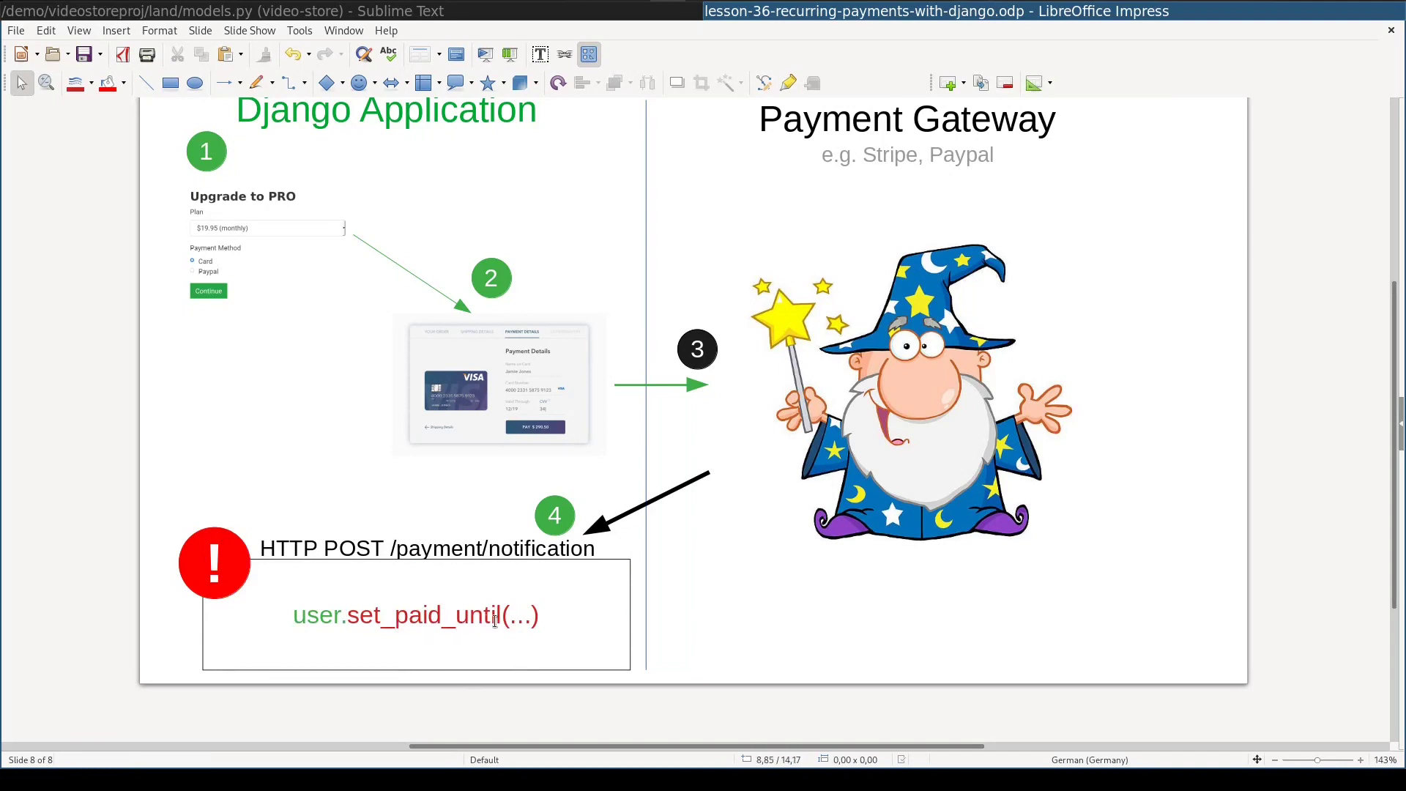
{"action": "mouse_move", "coordinate": [505, 624]}
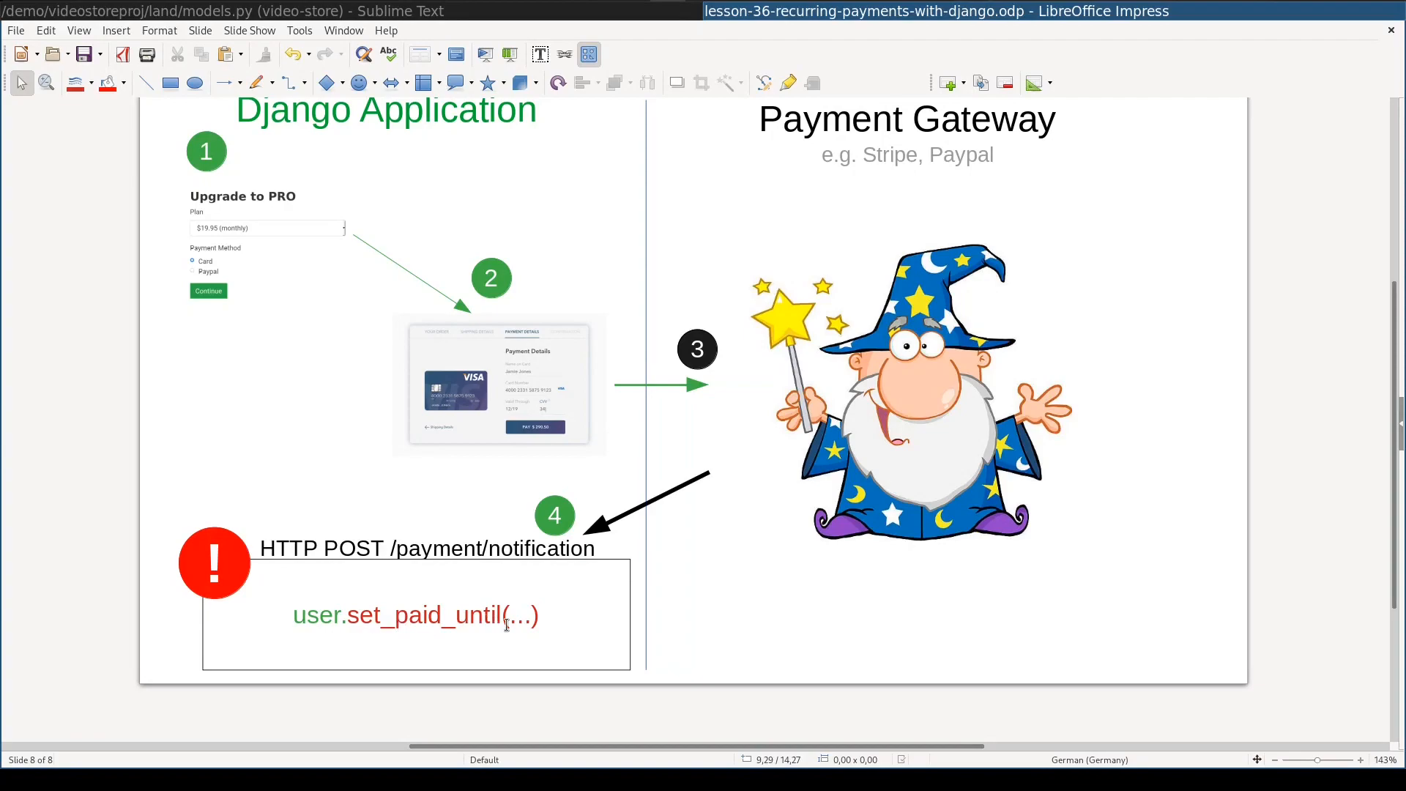
{"action": "left_click", "coordinate": [221, 11]}
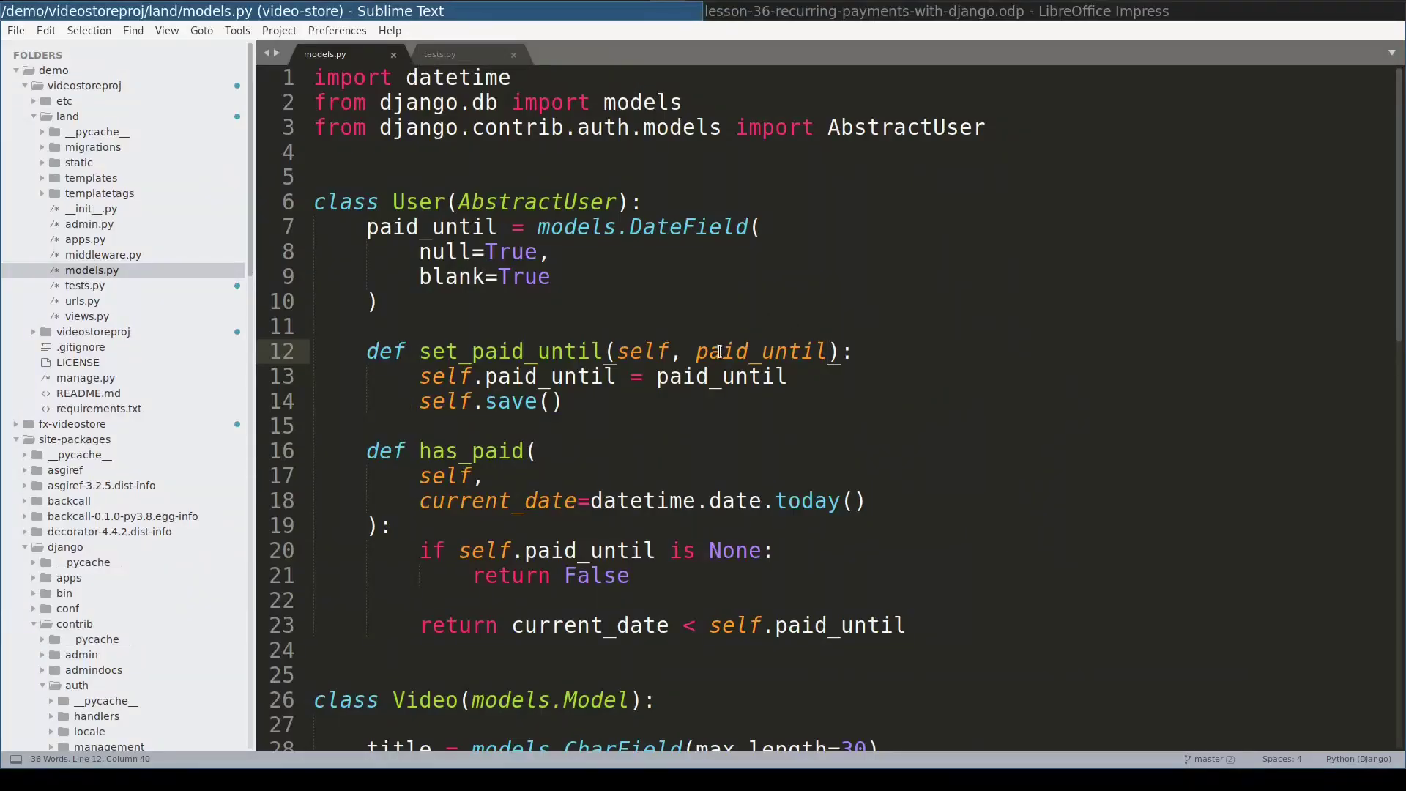
- Type date_or_timestamp over the paid_until parameter in the set_paid_until signature
{"action": "double_click", "coordinate": [760, 351]}
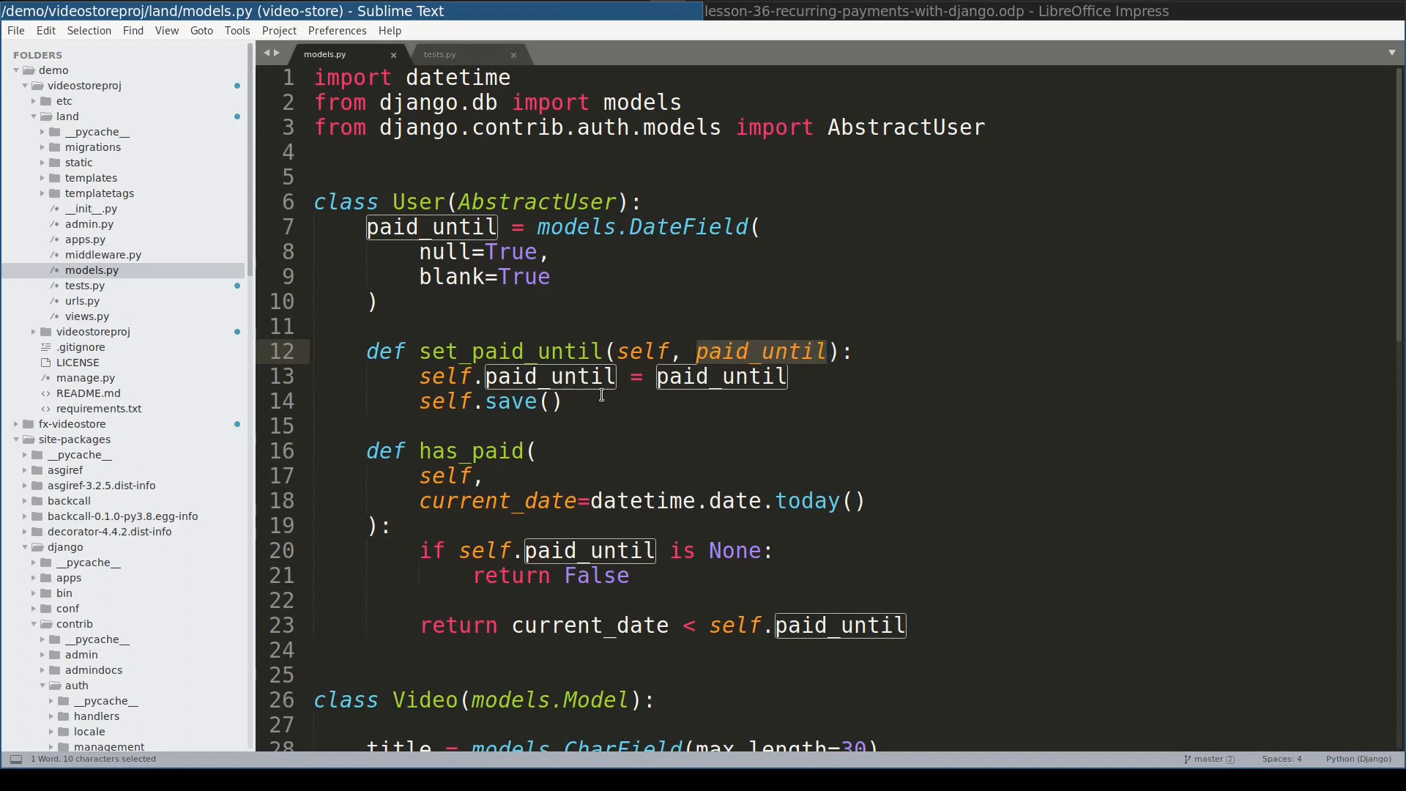
{"action": "mouse_move", "coordinate": [709, 365]}
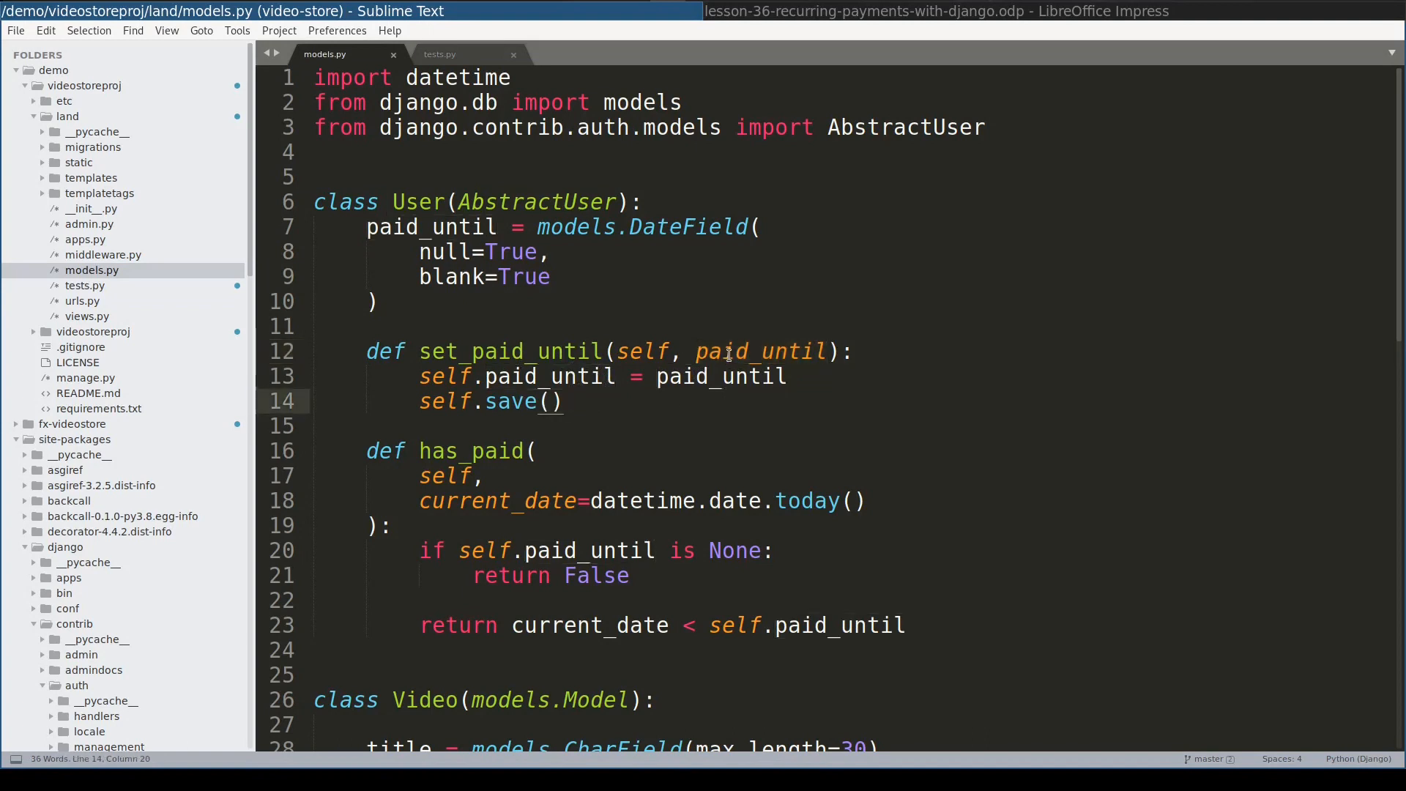
{"action": "double_click", "coordinate": [759, 351]}
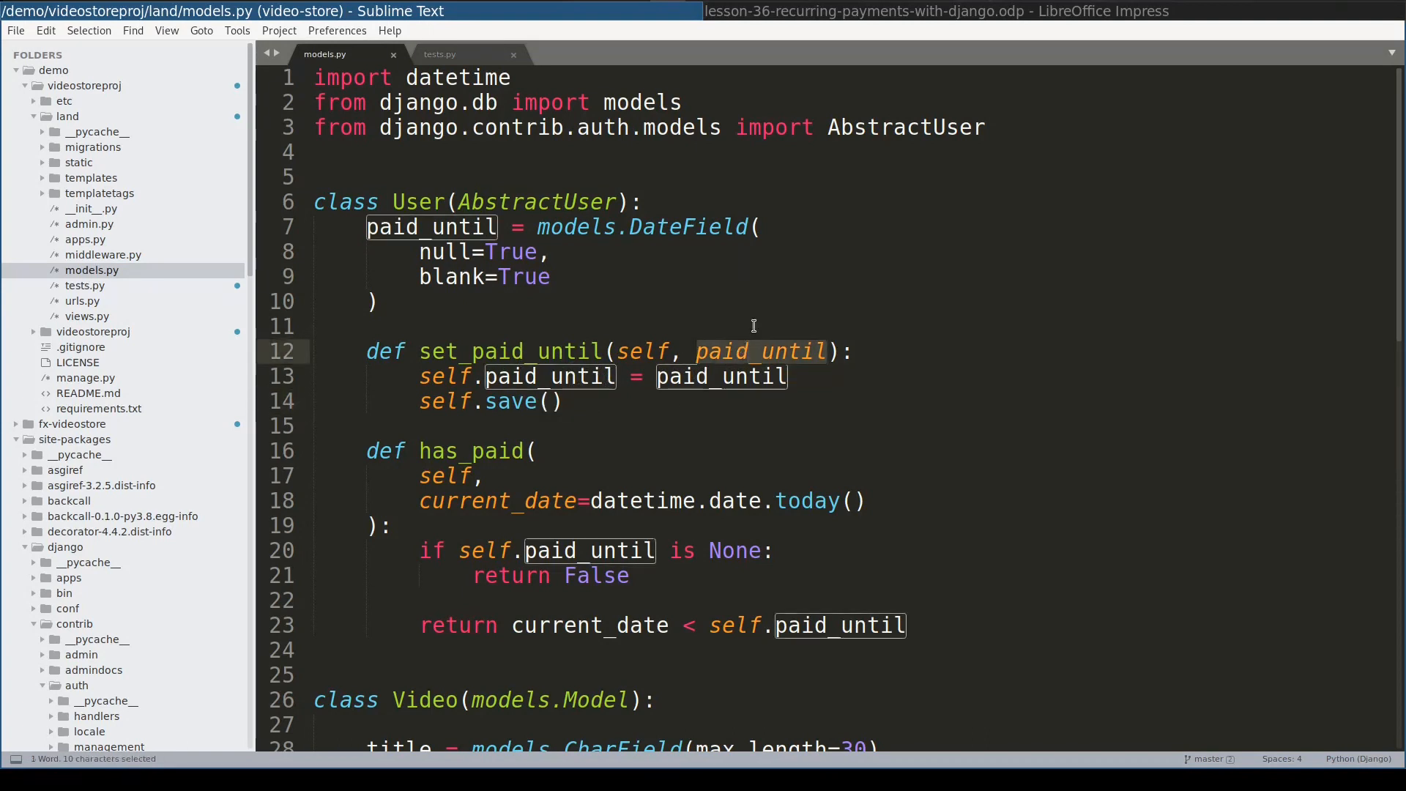
{"action": "type", "text": "date o"}
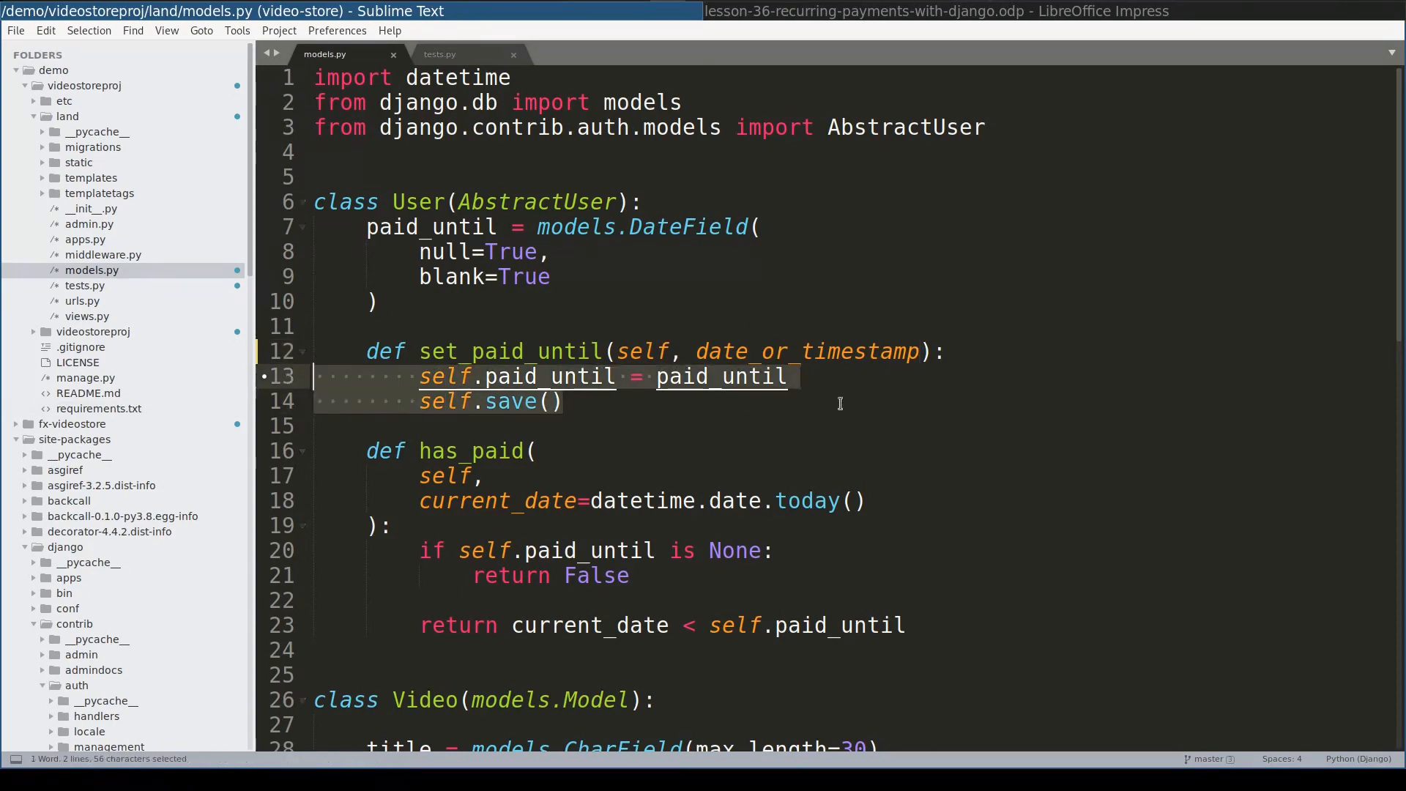
- Convert int or str inputs via date.fromtimestamp in isinstance branches, import date, and save
{"action": "left_click", "coordinate": [946, 351]}
{"action": "type", "text": "if isinstance(date_or_timestamp, int):"}
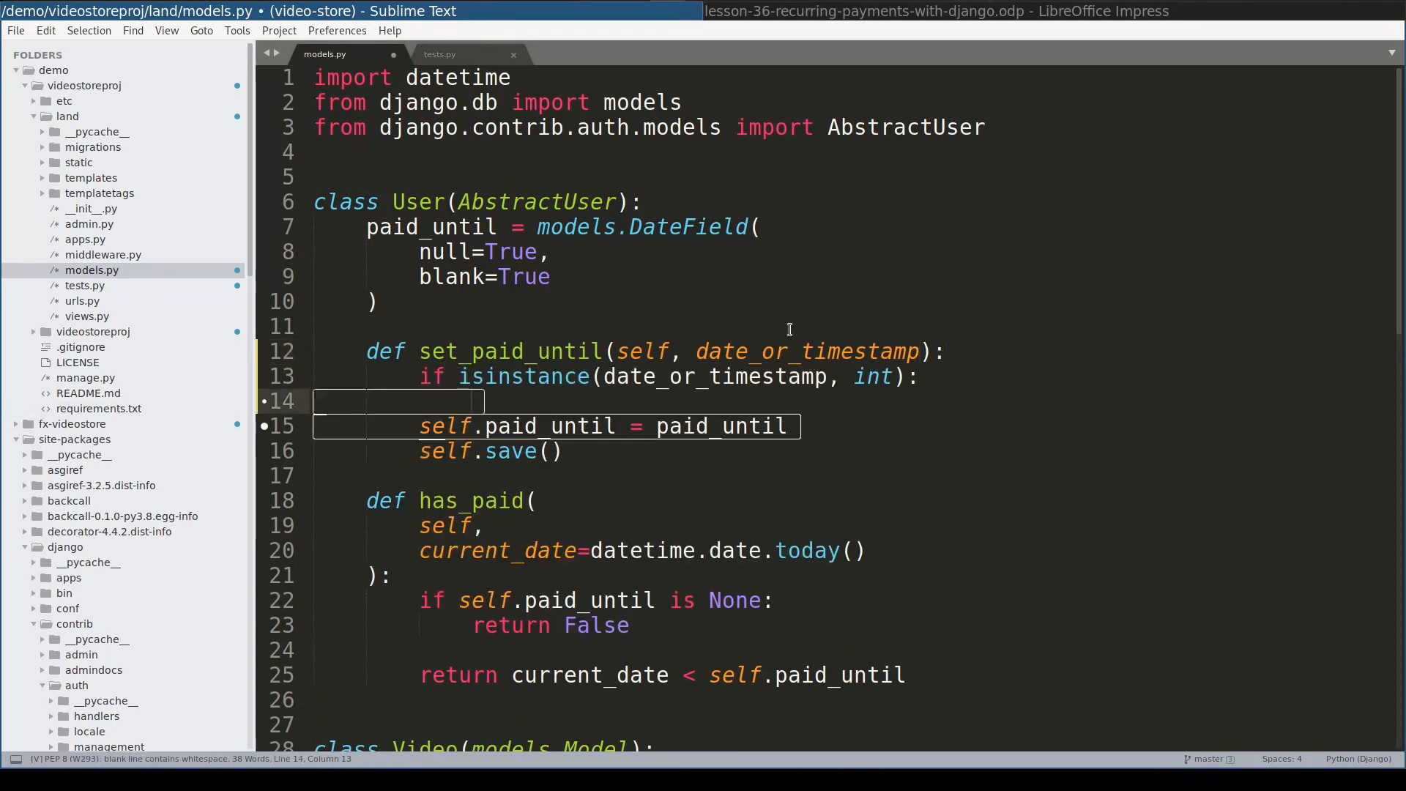
{"action": "mouse_move", "coordinate": [782, 358]}
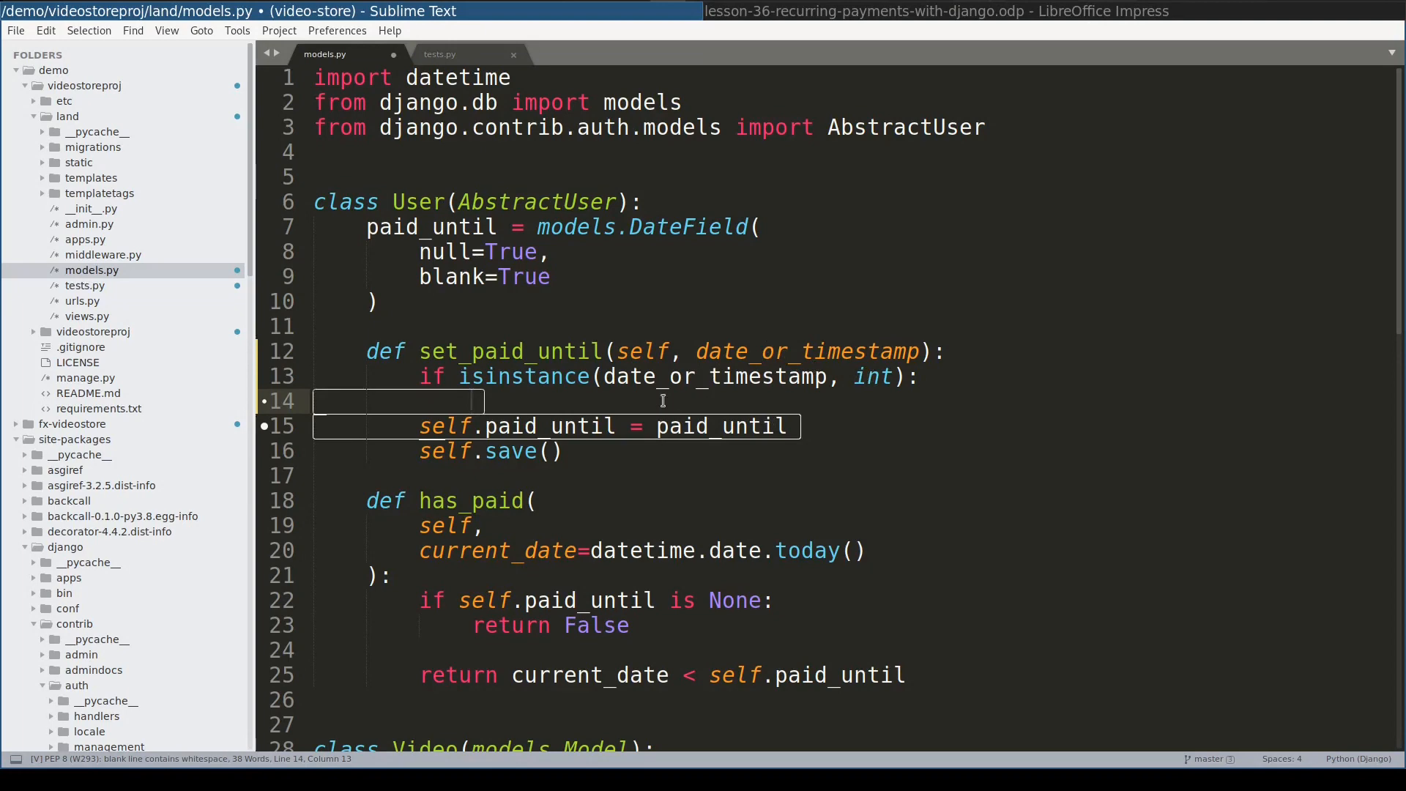
{"action": "mouse_move", "coordinate": [681, 401]}
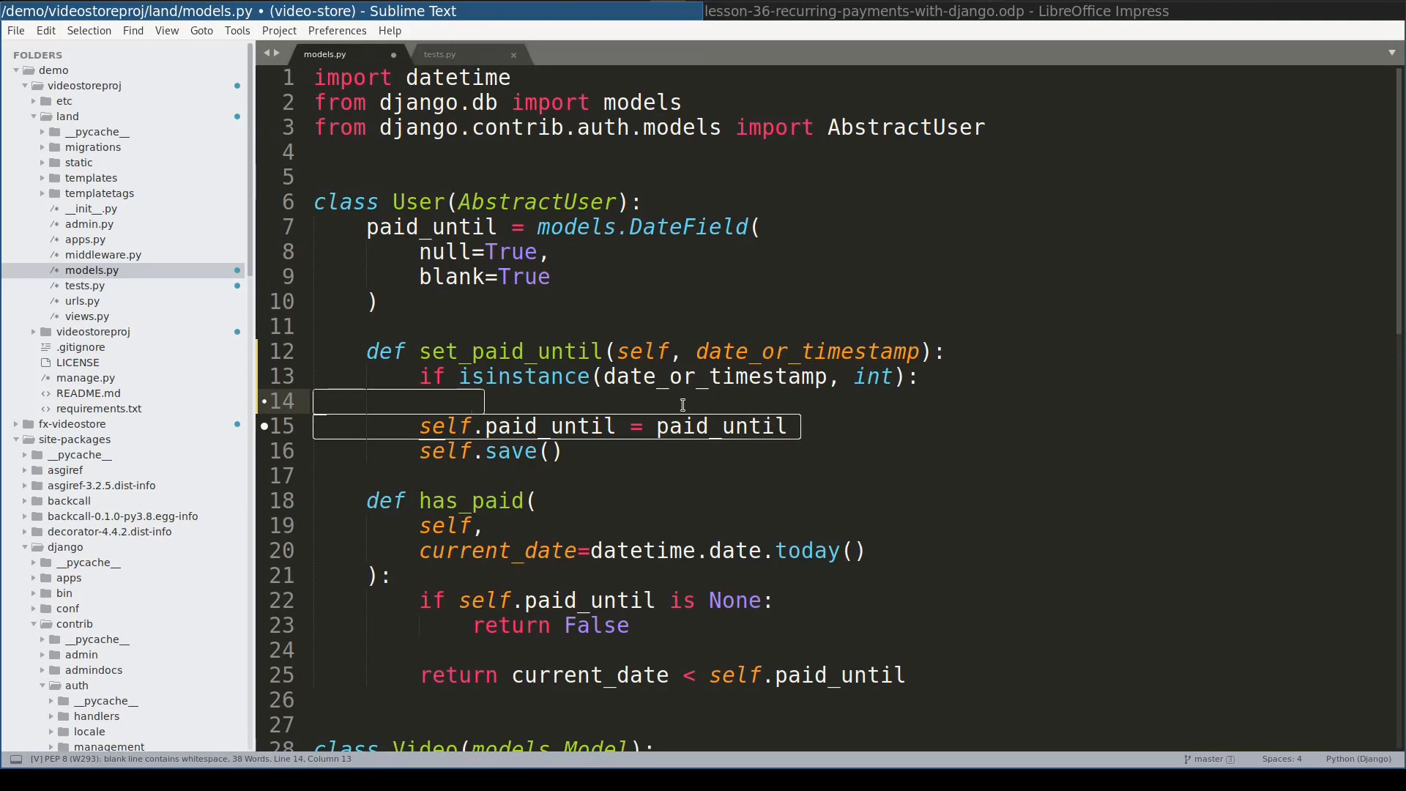
{"action": "type", "text": "some_date = date.fromtimestamp(date_or_timestamp)"}
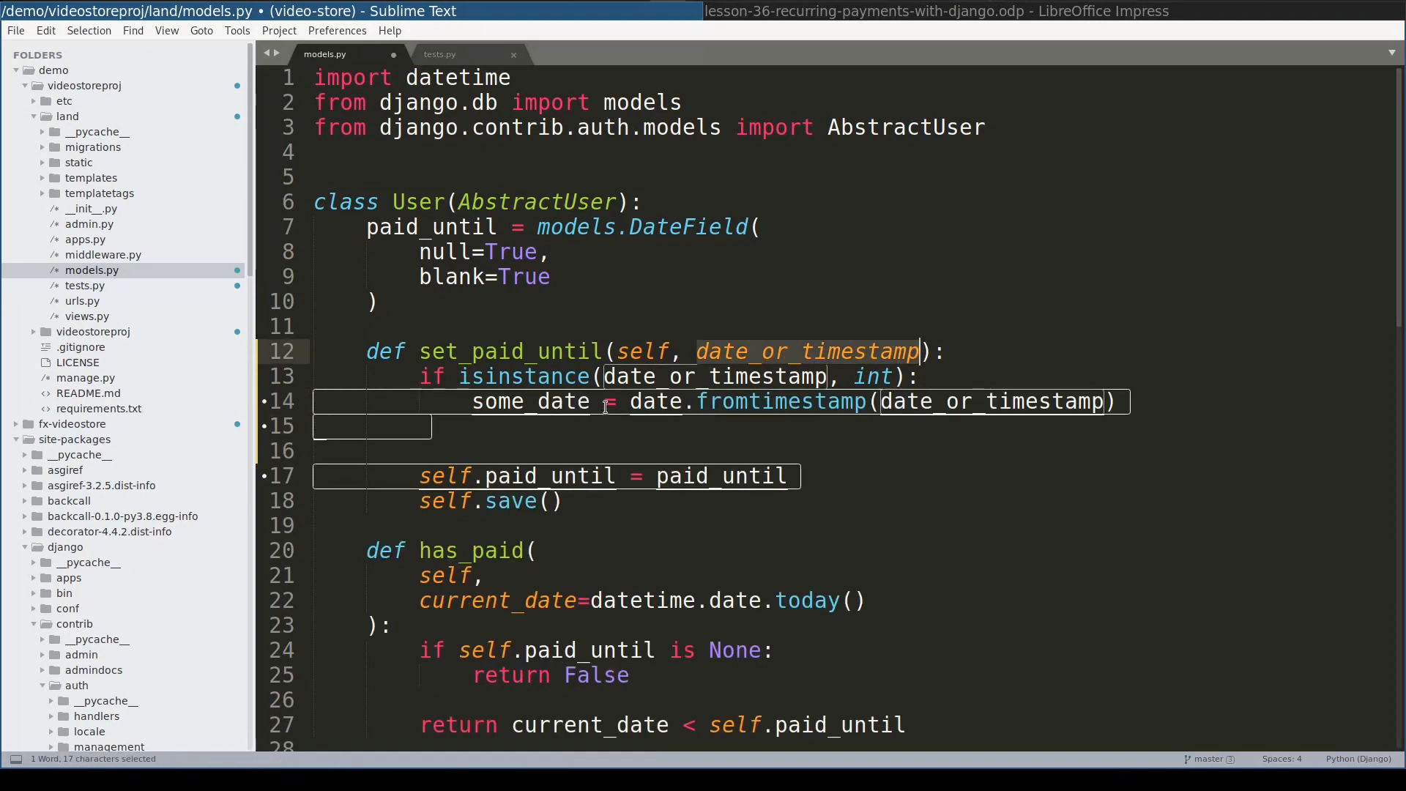
{"action": "type", "text": "elif isinstance(date_or_timestamp, str):"}
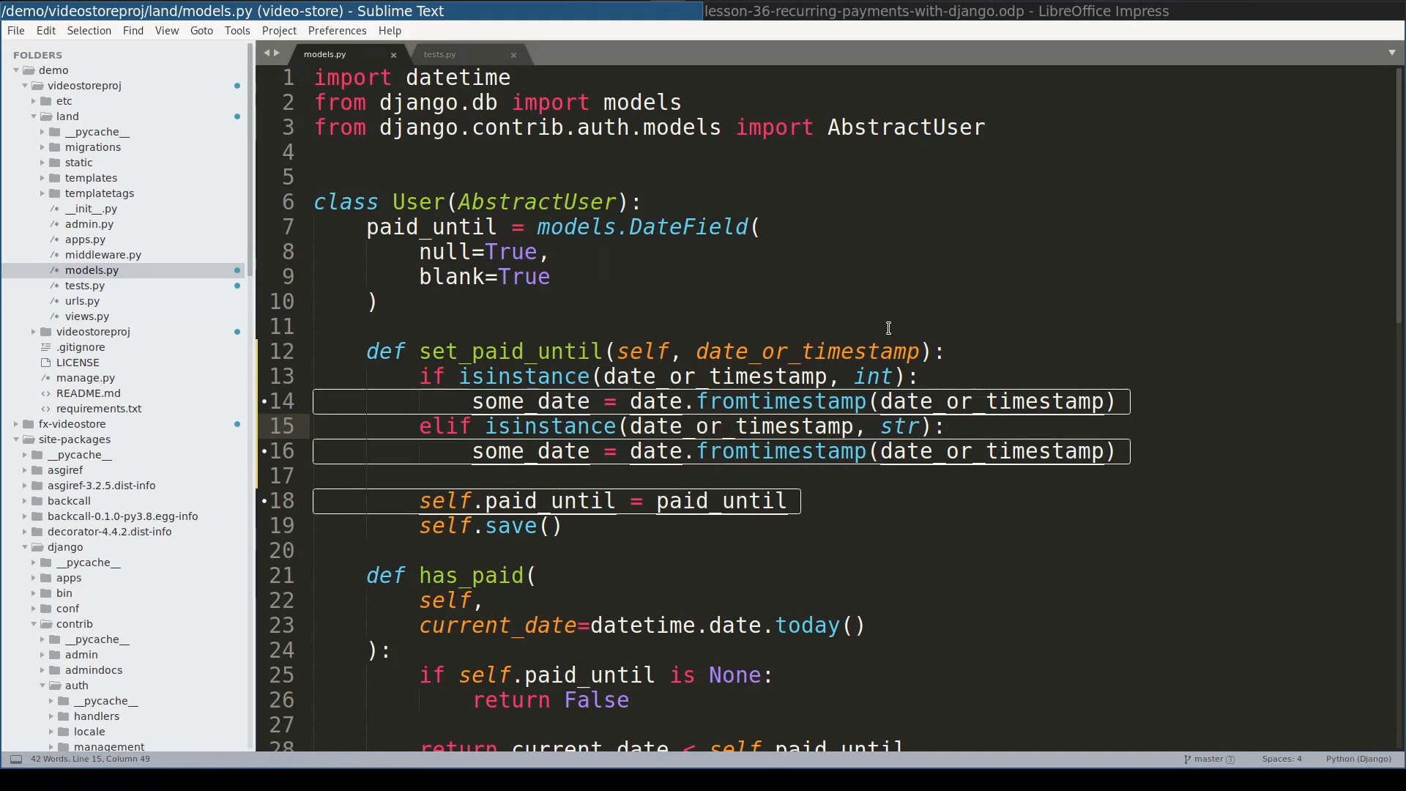
{"action": "key", "text": "ctrl+s"}
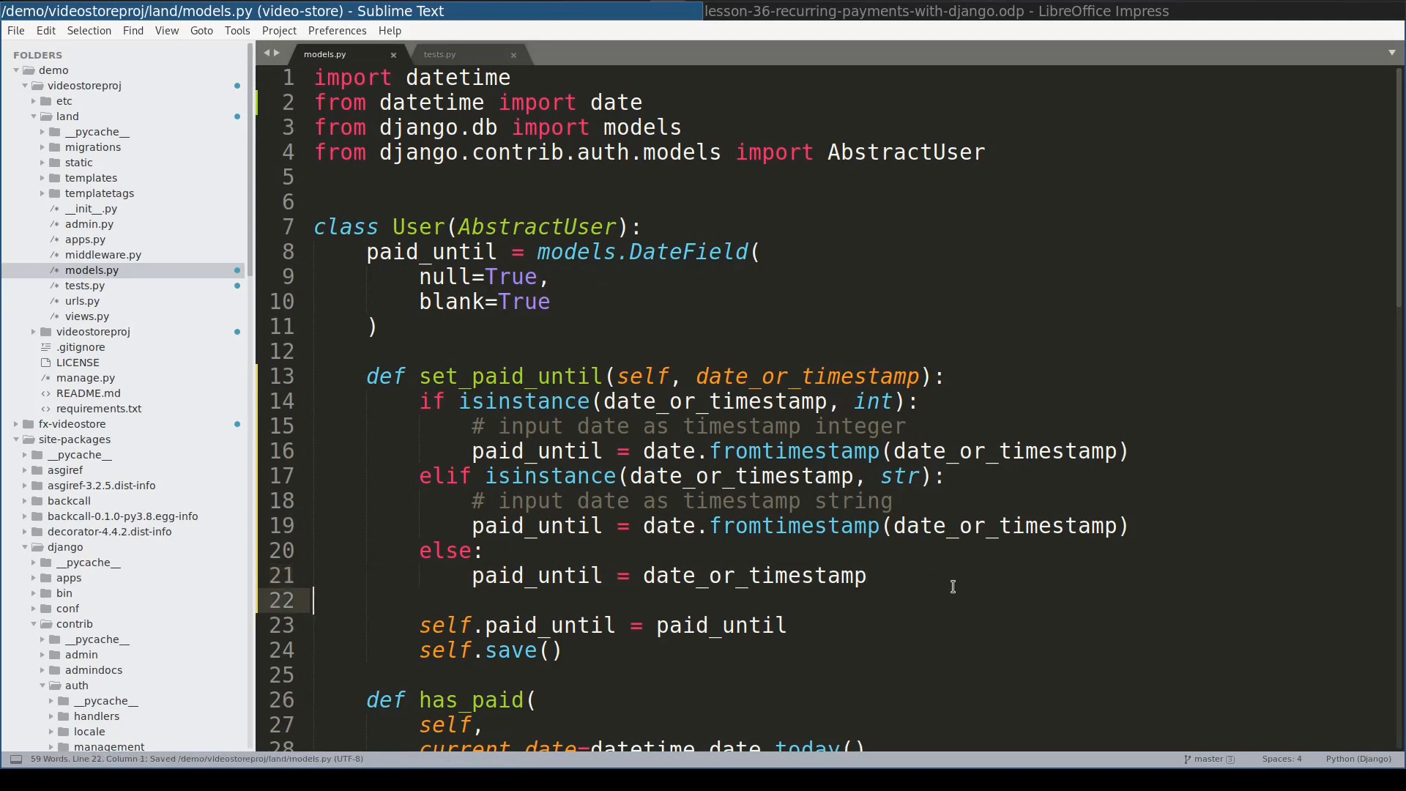
{"action": "left_click", "coordinate": [440, 54]}
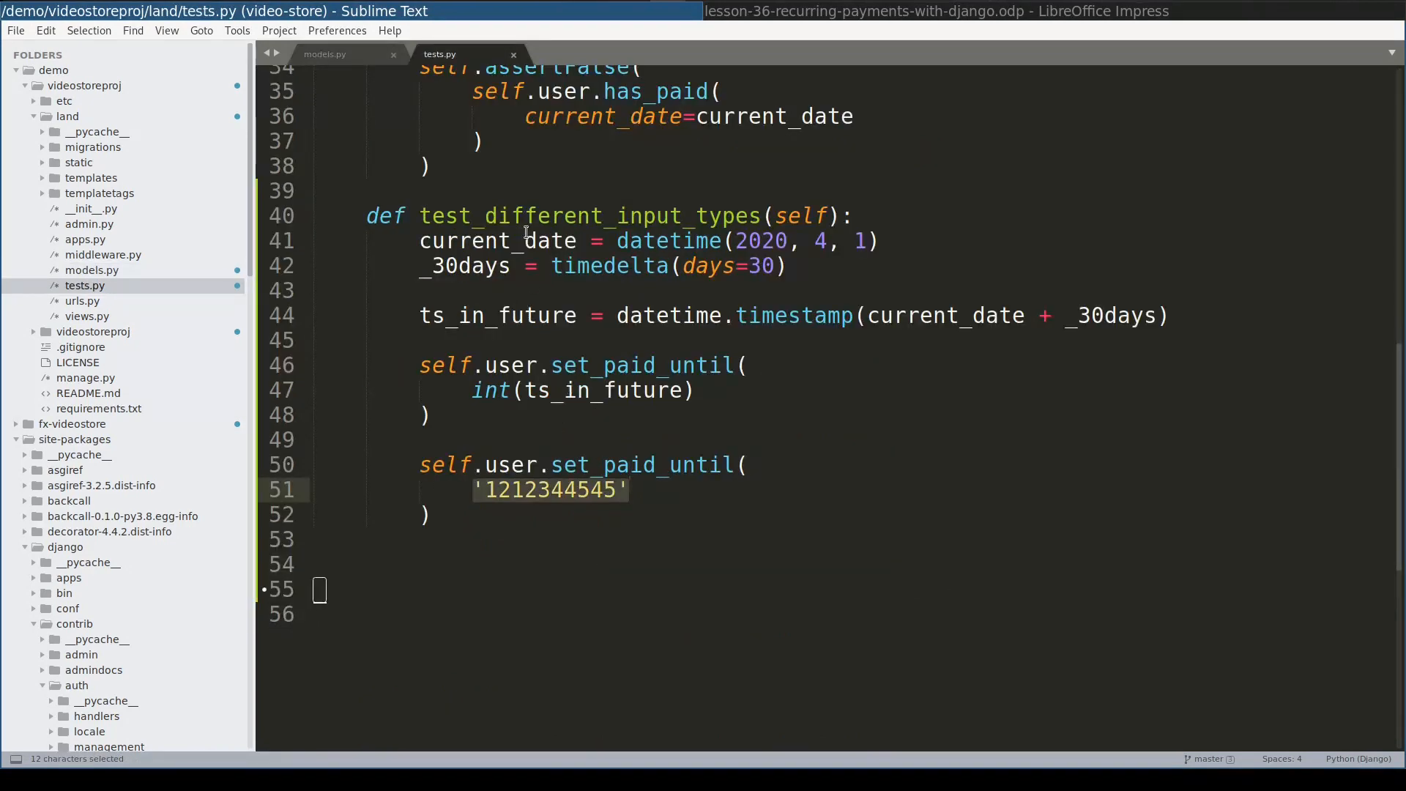
{"action": "mouse_move", "coordinate": [419, 315]}
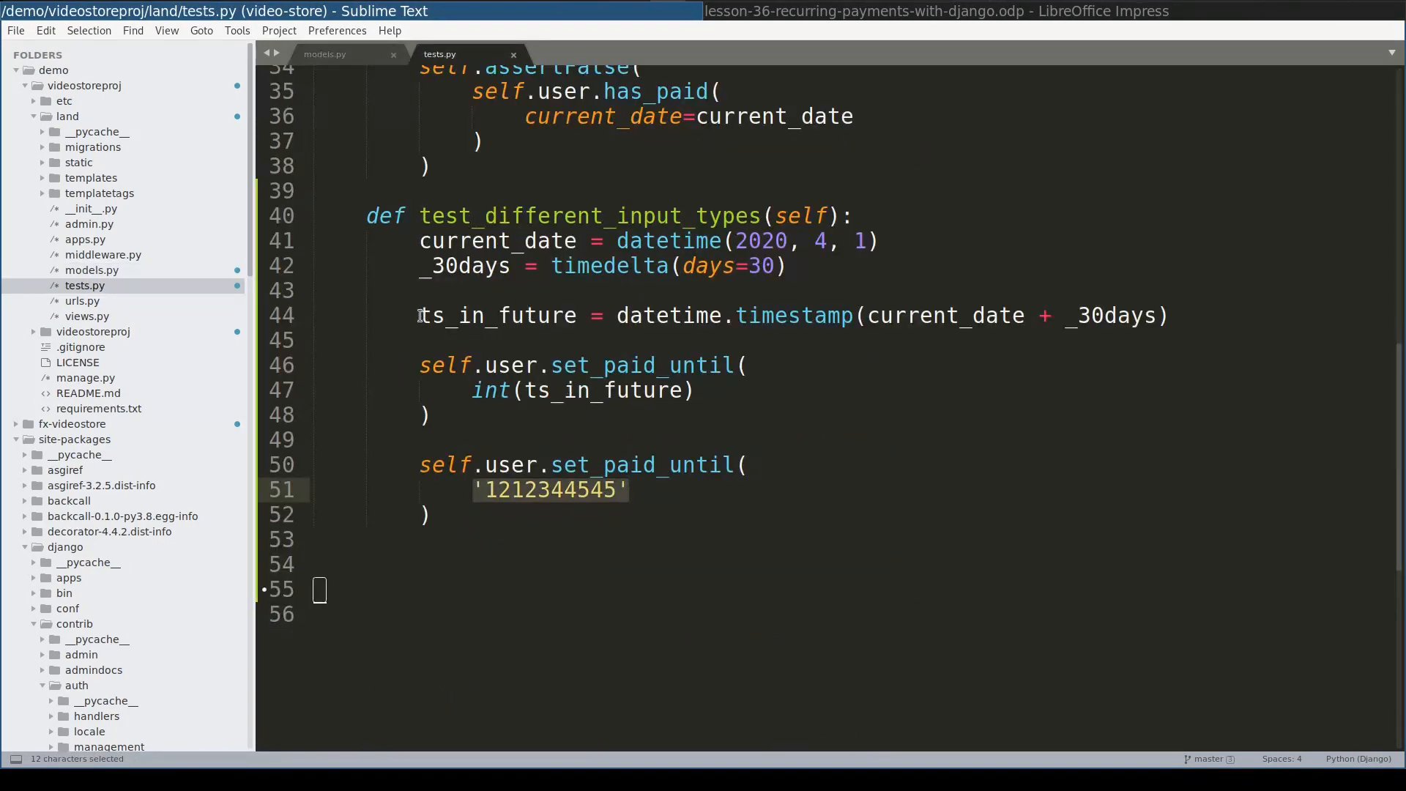
- After reviewing the TypeError, wrap date_or_timestamp in int() before fromtimestamp and save models.py
{"action": "double_click", "coordinate": [498, 315]}
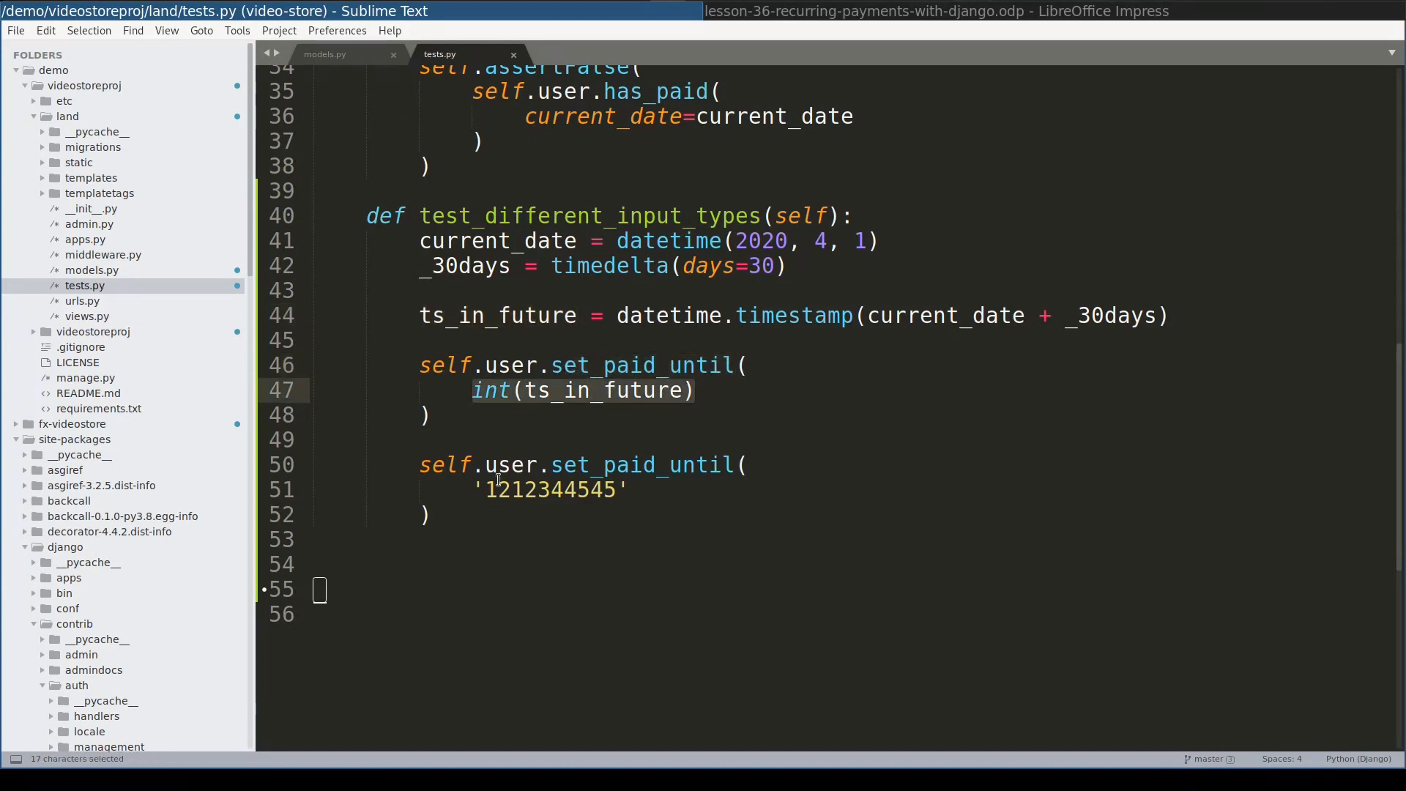
{"action": "left_click", "coordinate": [631, 489]}
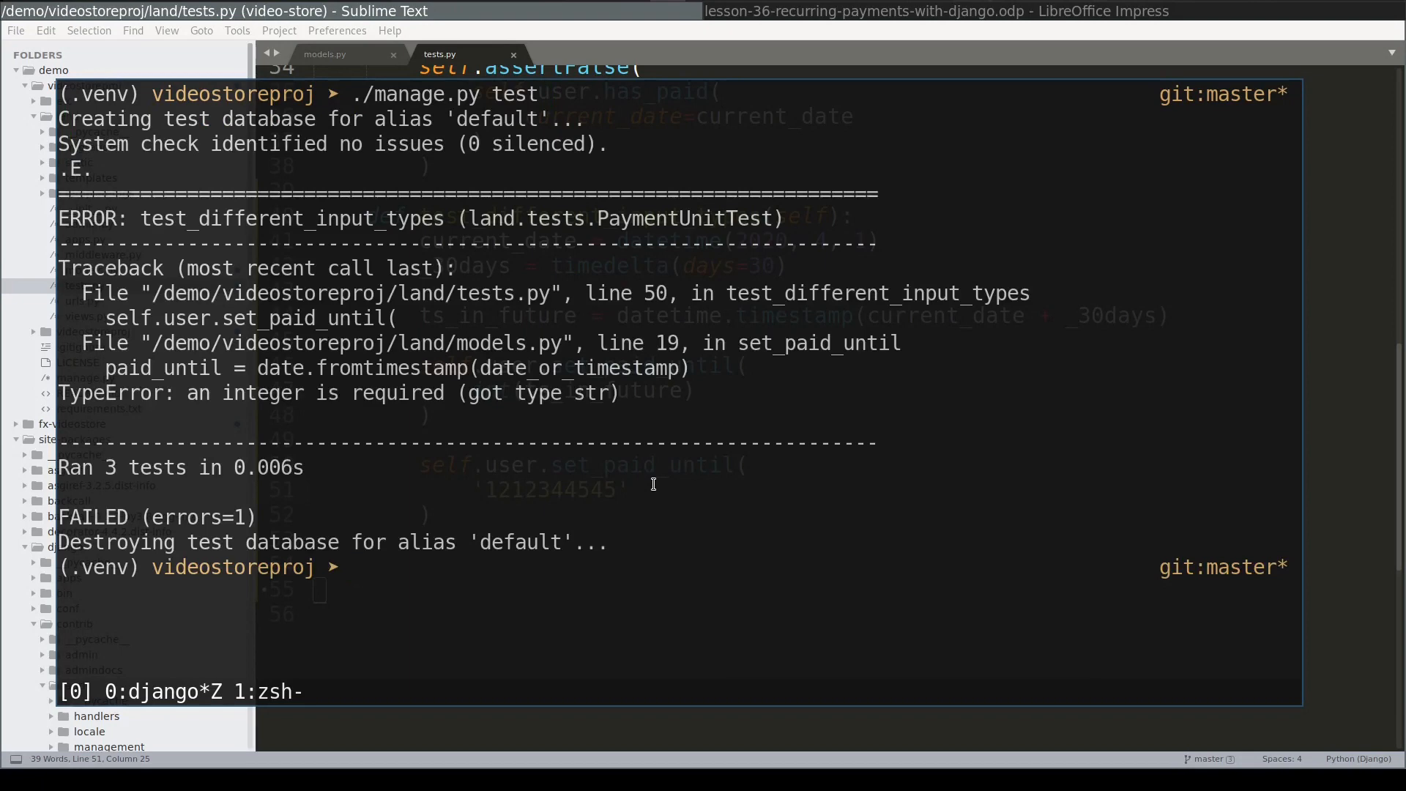
{"action": "left_click", "coordinate": [325, 53]}
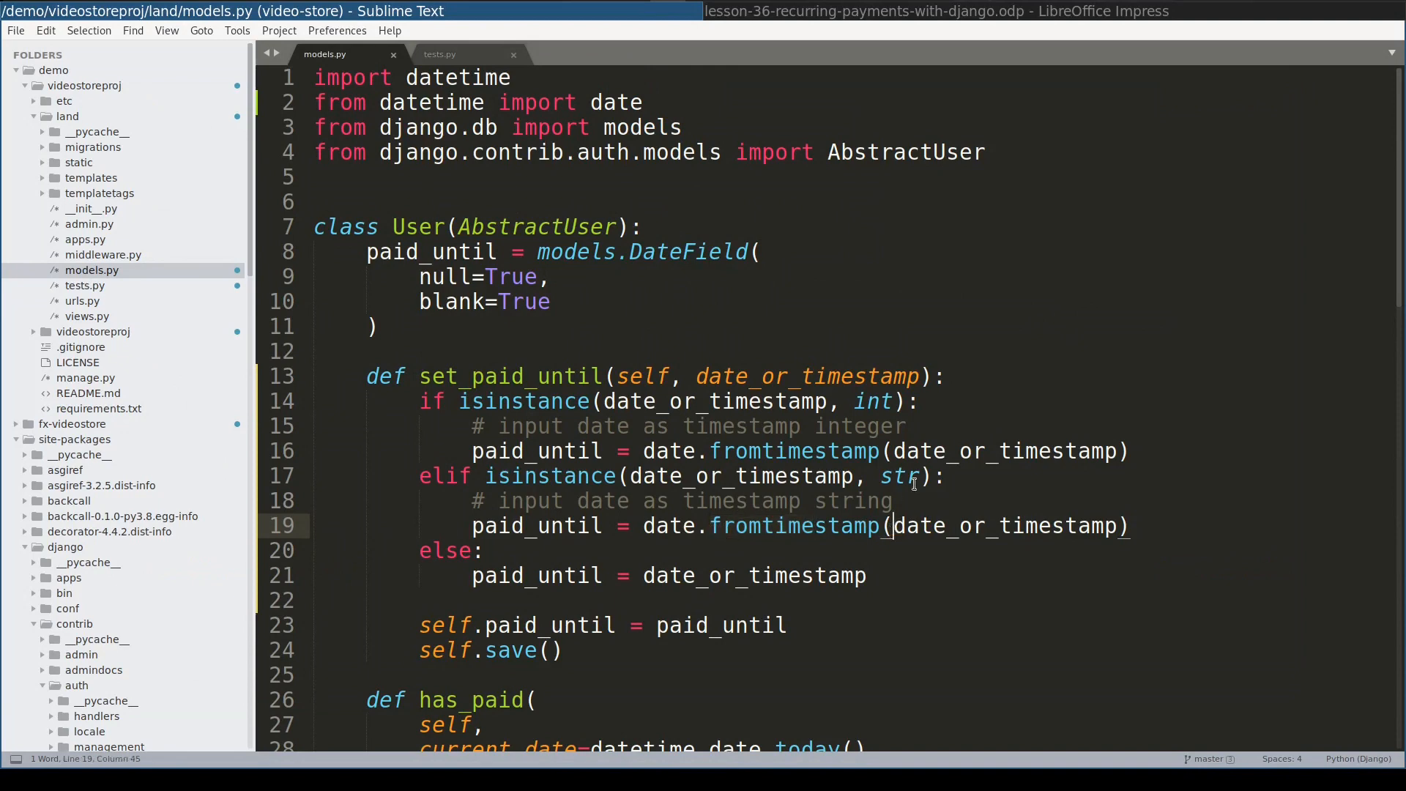
{"action": "type", "text": "int("}
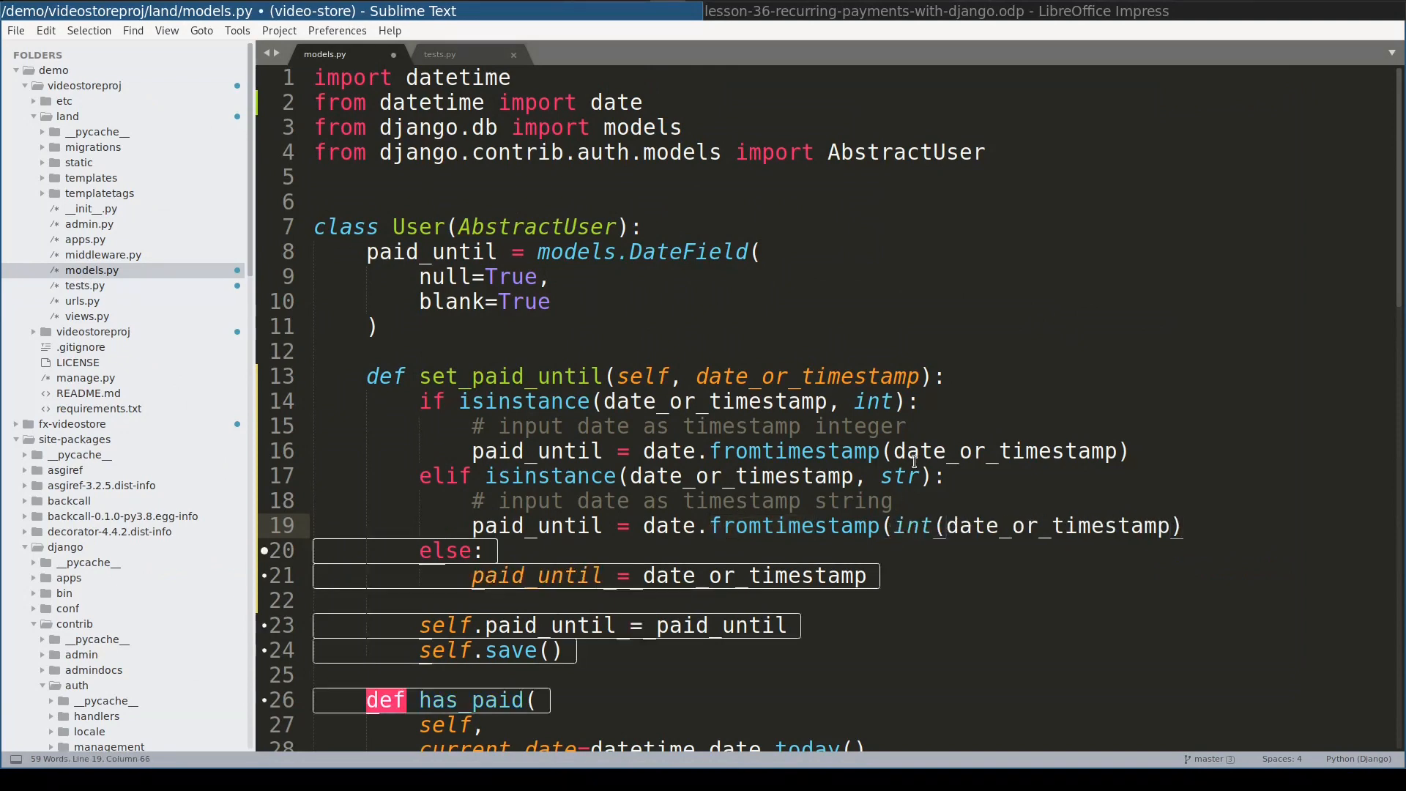
{"action": "key", "text": "ctrl+s"}
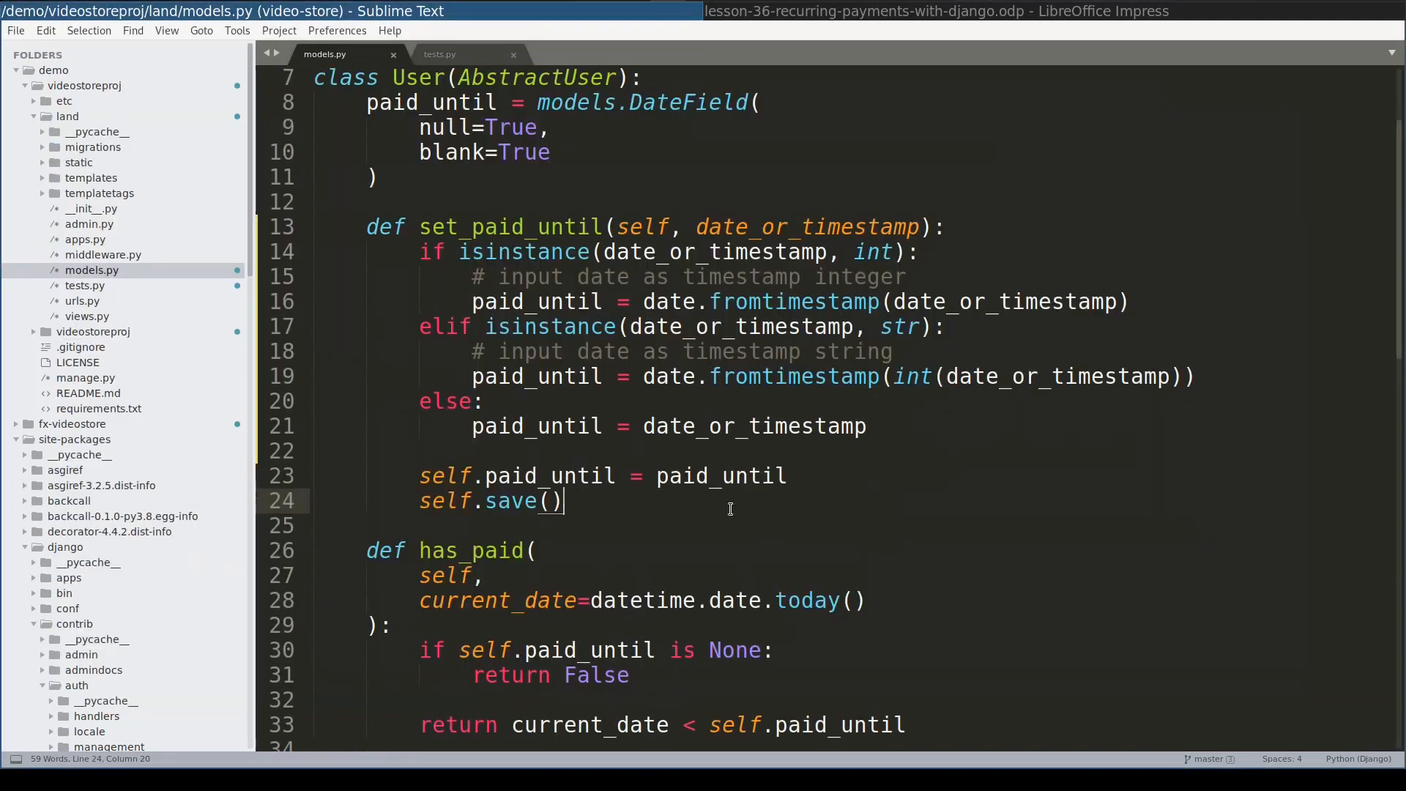
{"action": "mouse_move", "coordinate": [718, 476]}
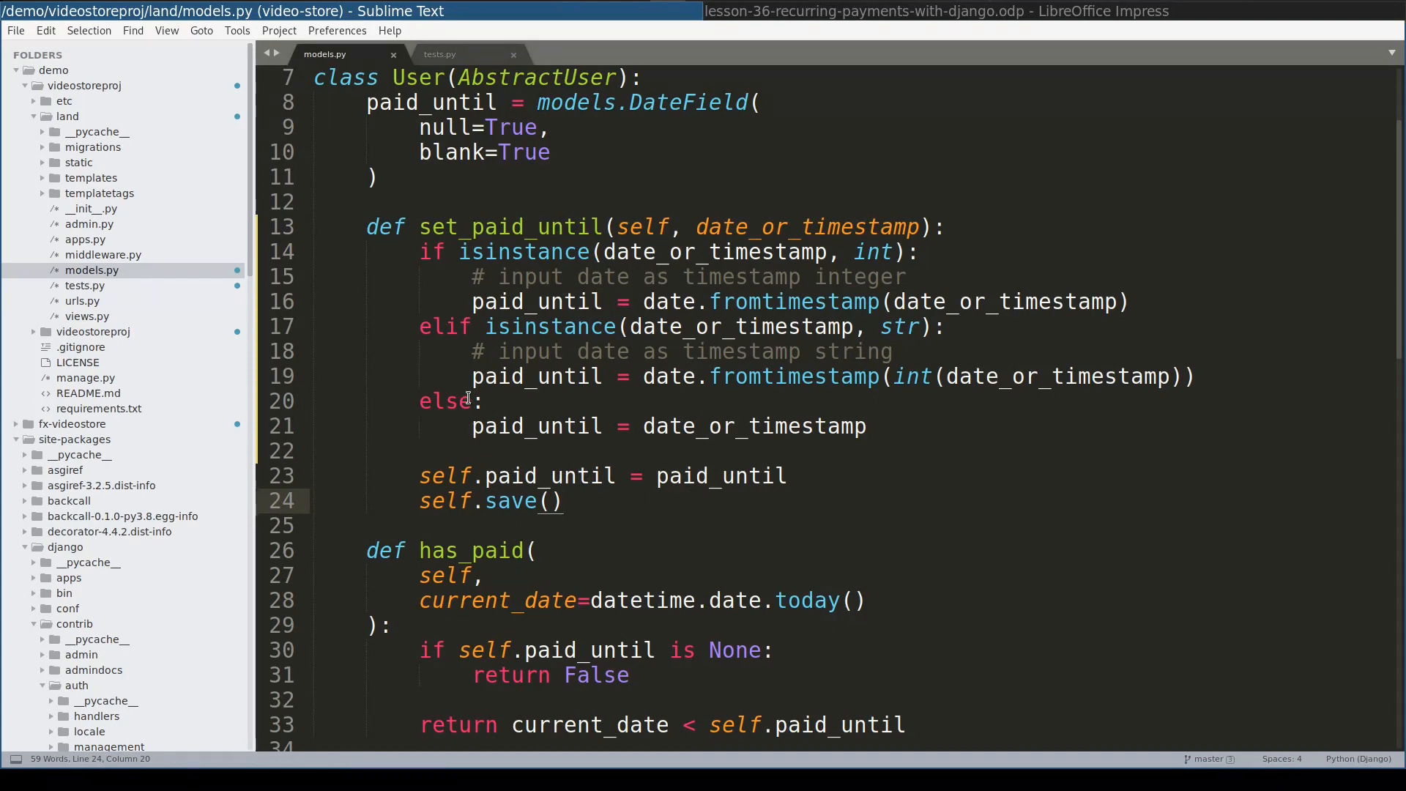
{"action": "left_click", "coordinate": [565, 500]}
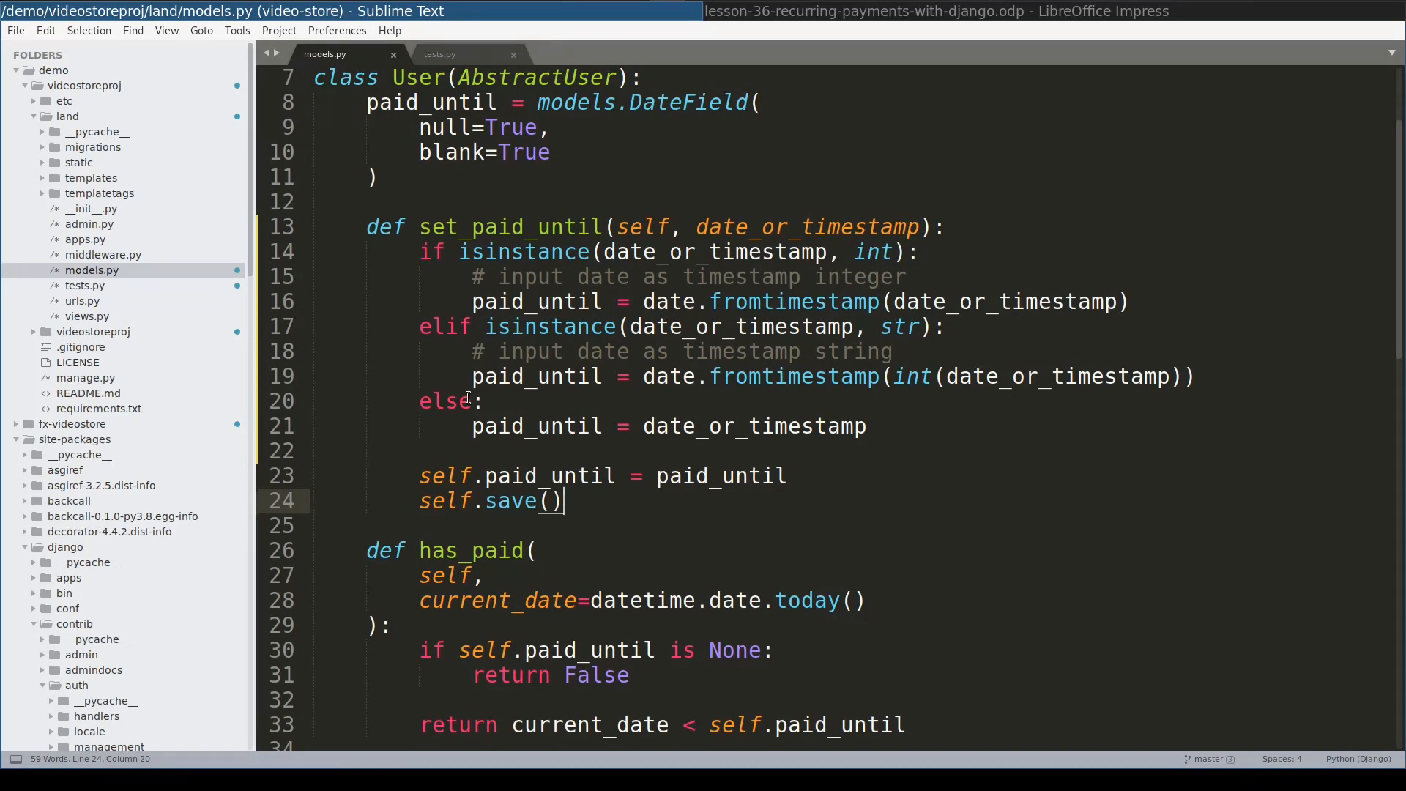
{"action": "mouse_move", "coordinate": [734, 453]}
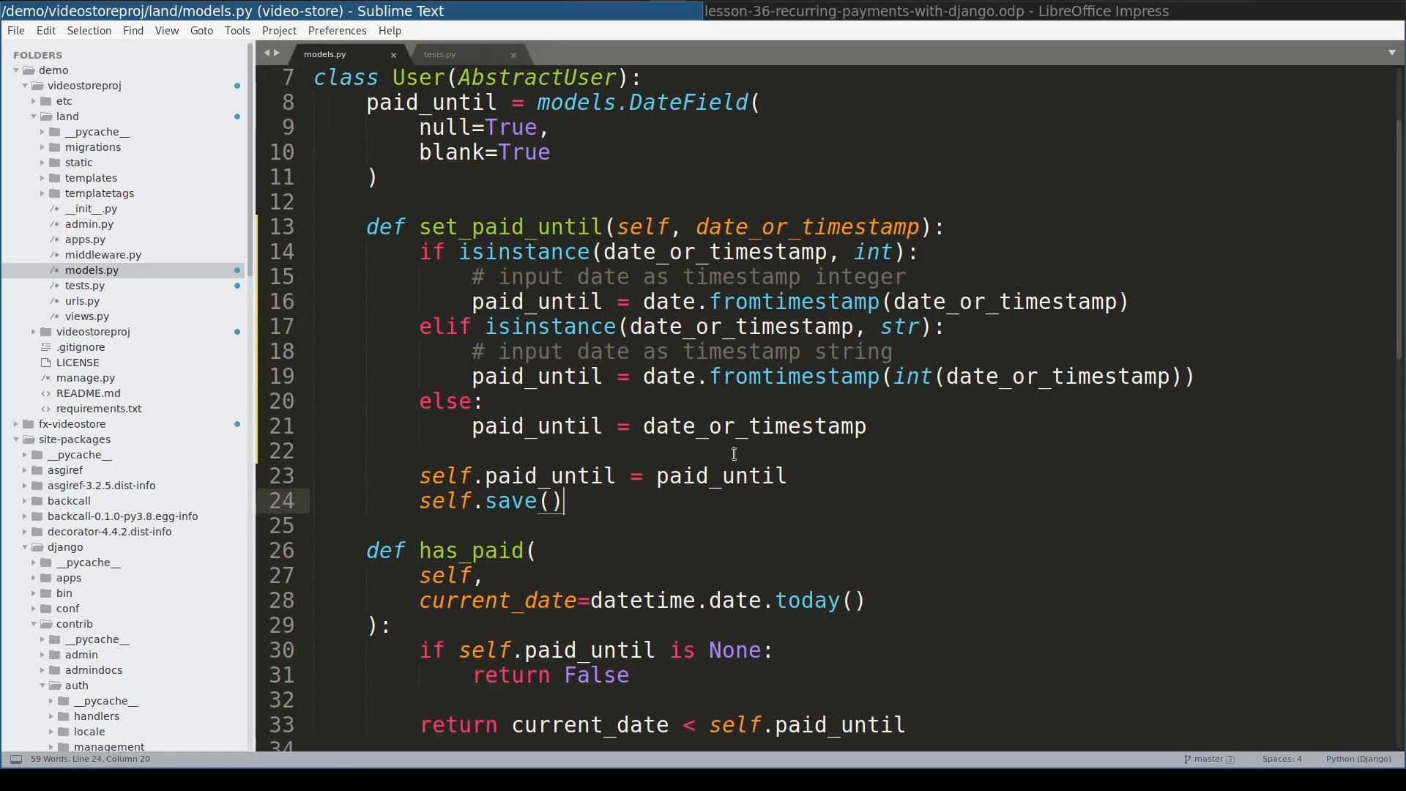